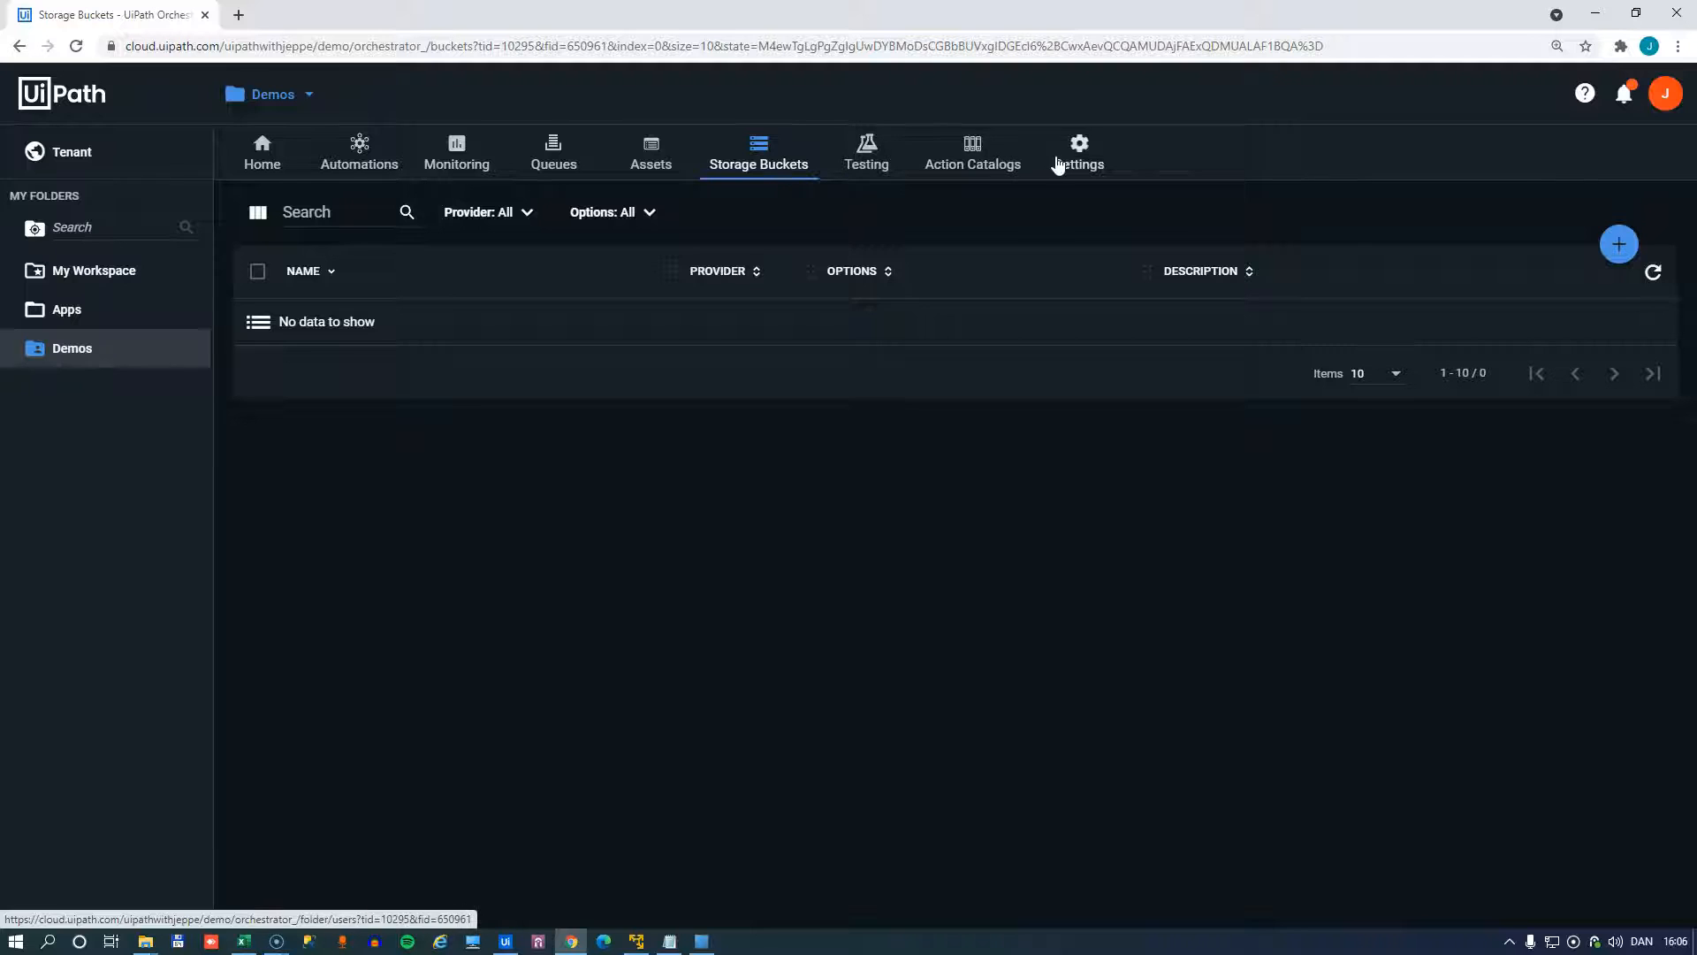
{"action": "mouse_move", "coordinate": [608, 560]}
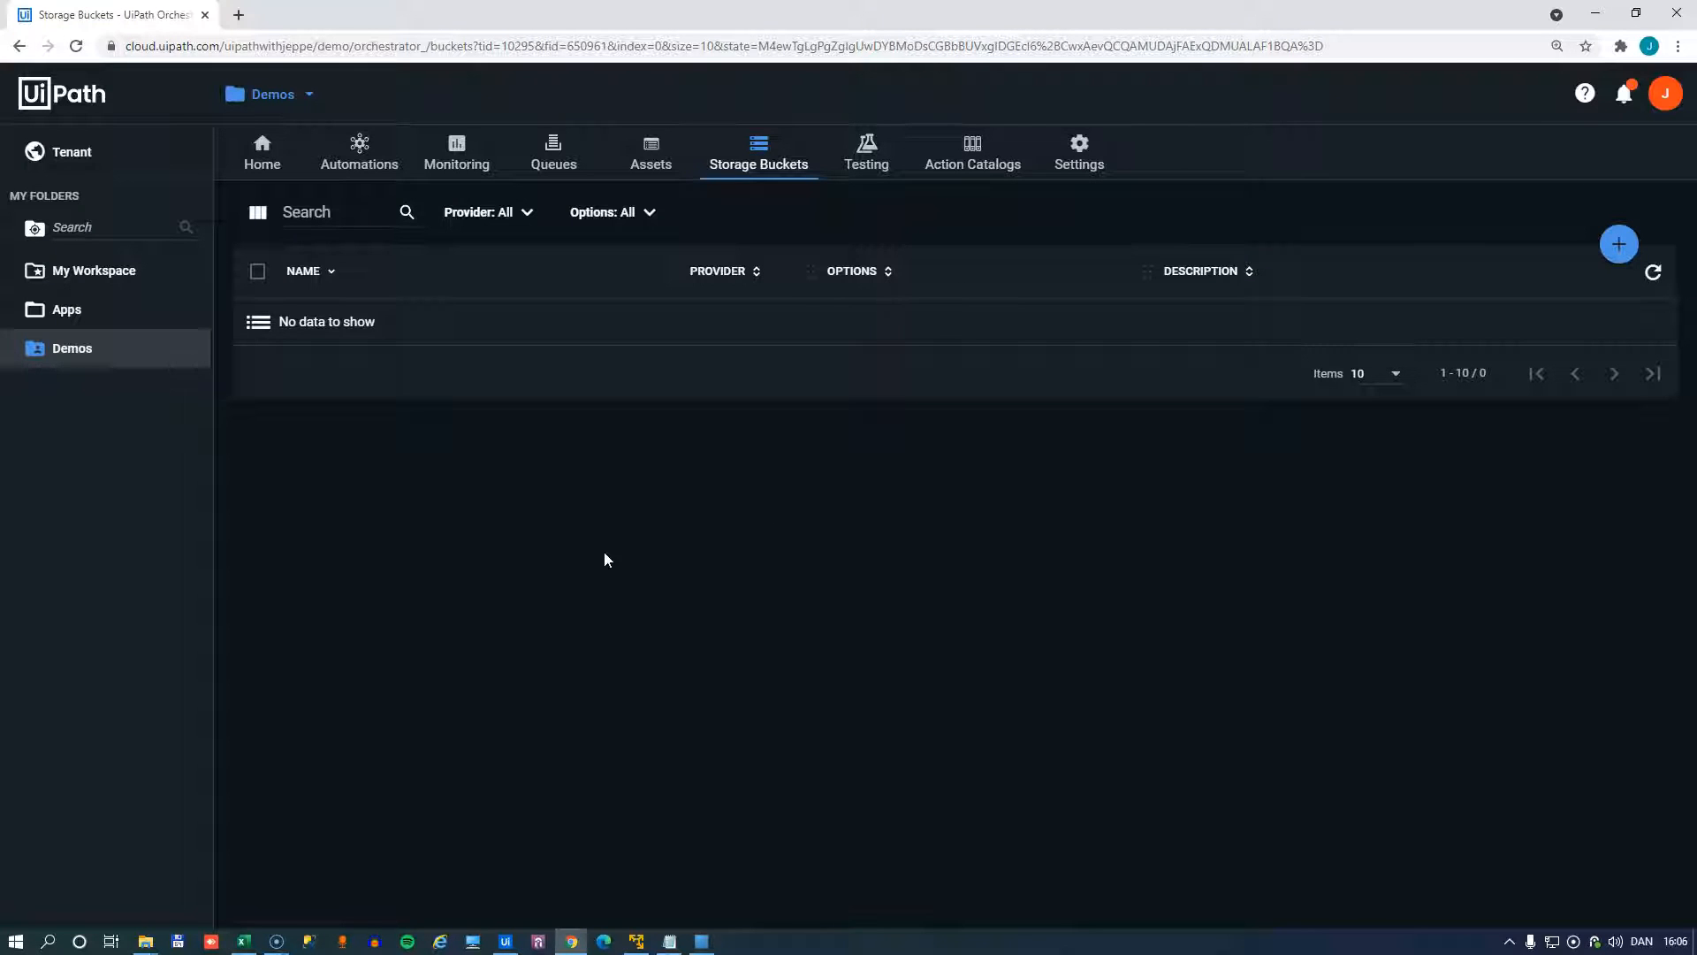
{"action": "mouse_move", "coordinate": [554, 150]}
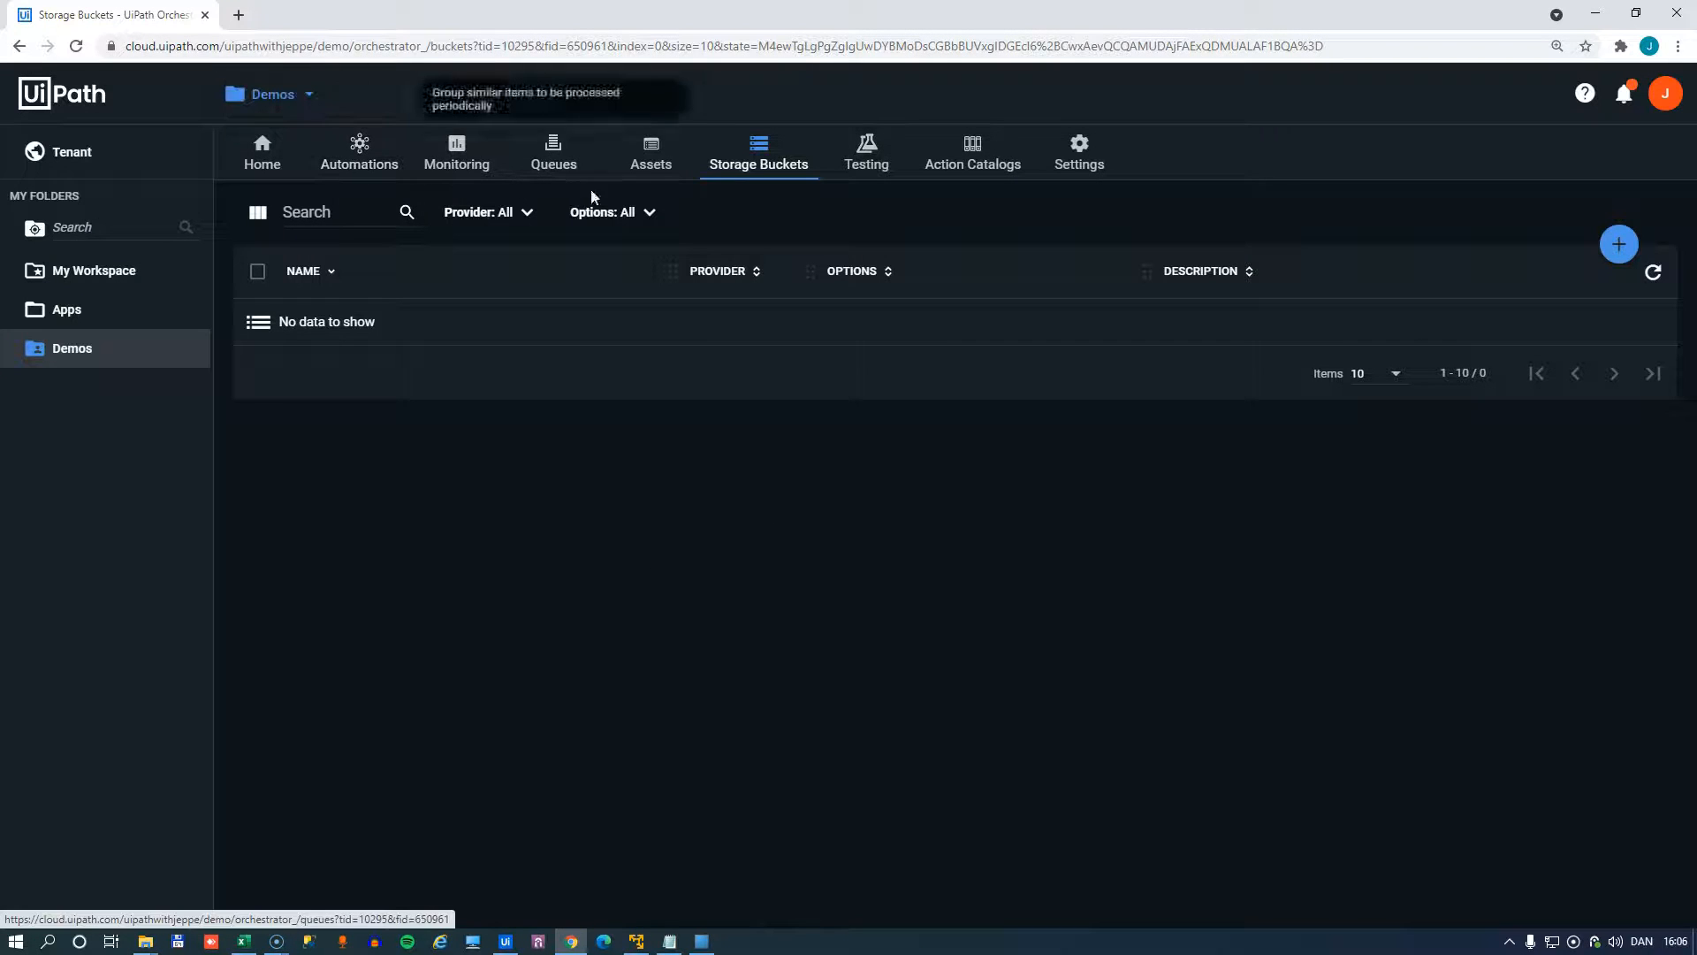
{"action": "mouse_move", "coordinate": [757, 181]}
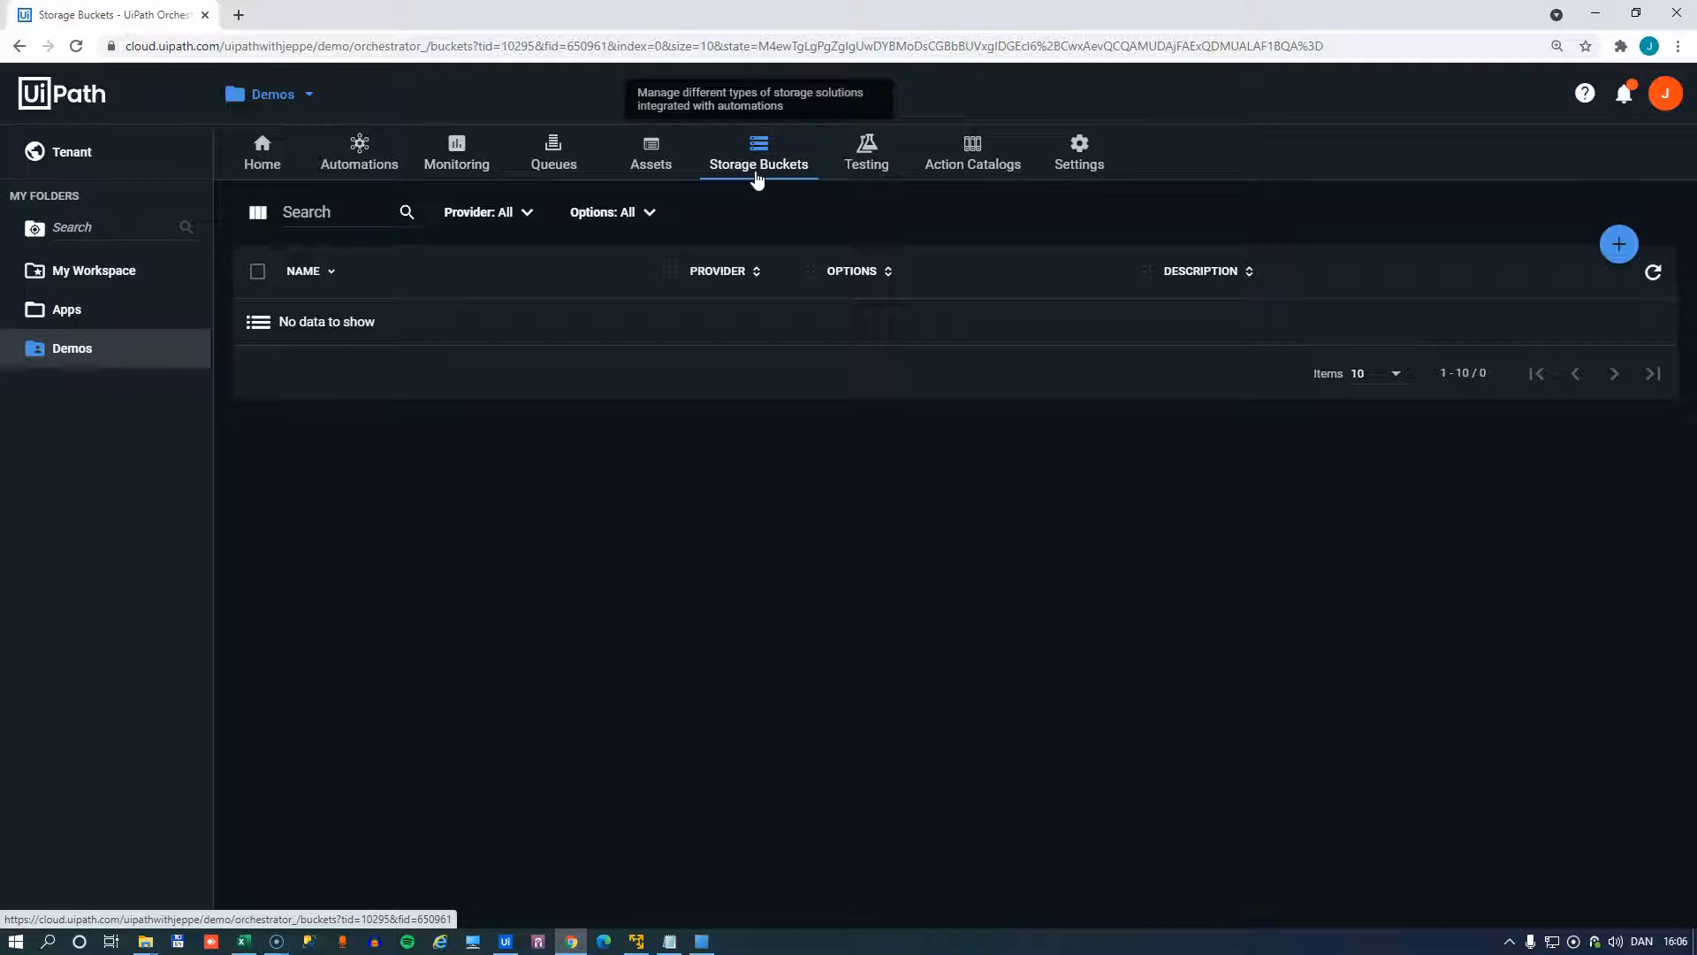
{"action": "mouse_move", "coordinate": [767, 618]}
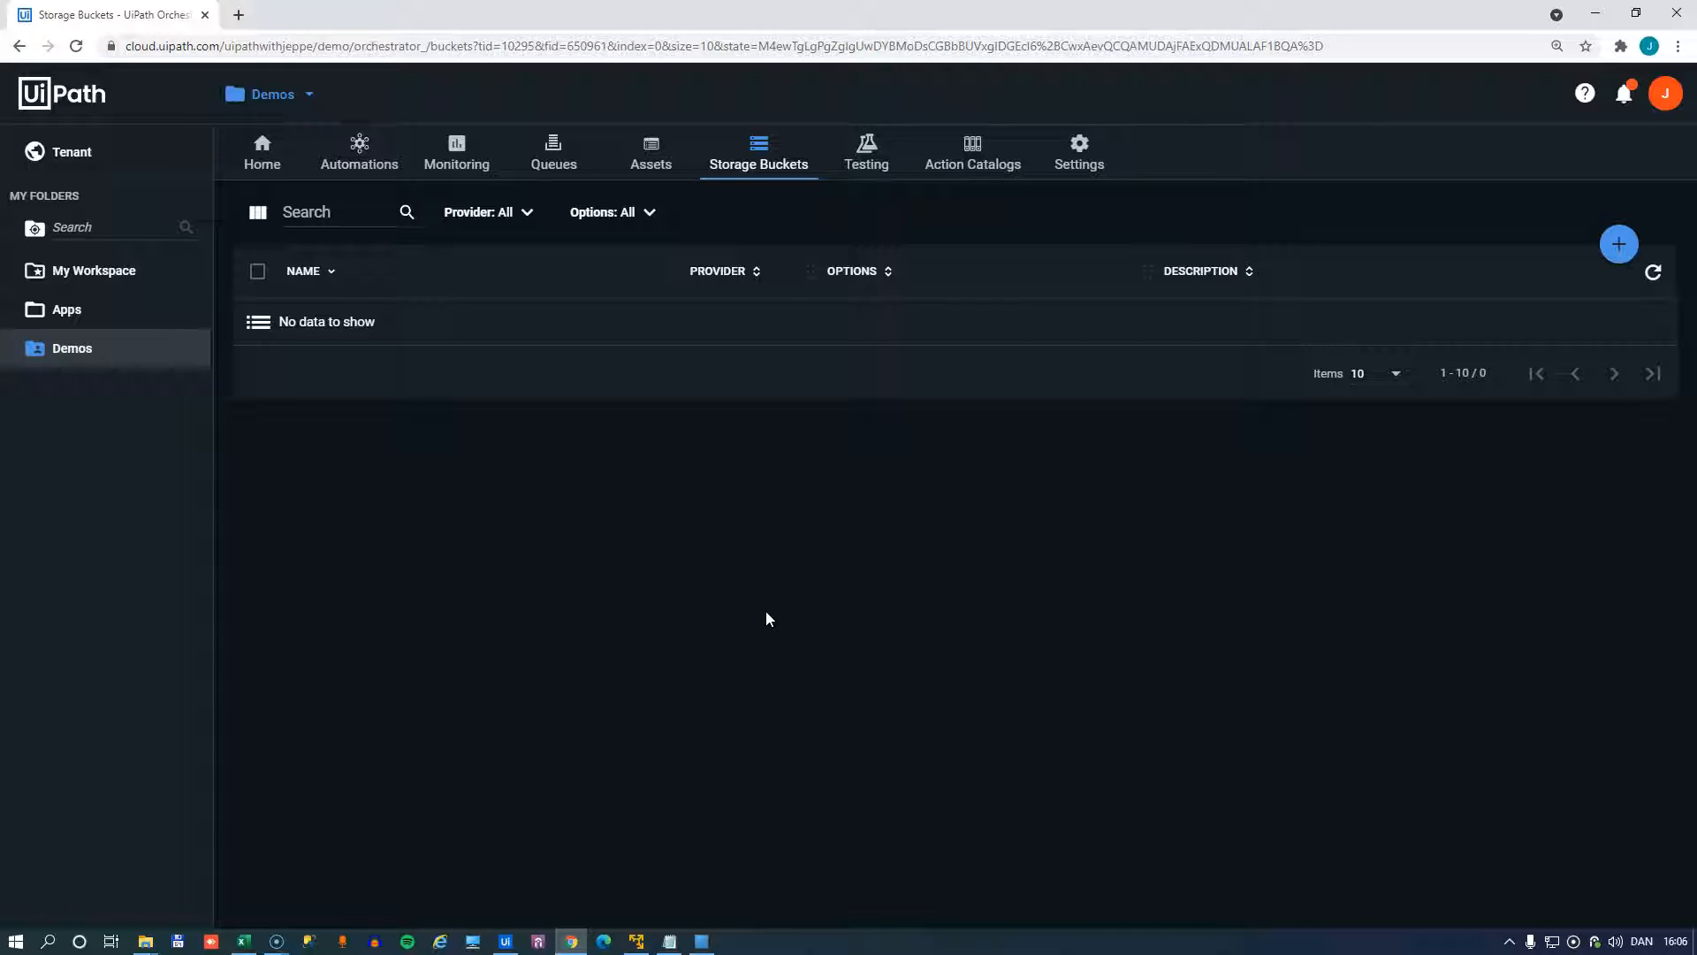
{"action": "mouse_move", "coordinate": [863, 594]}
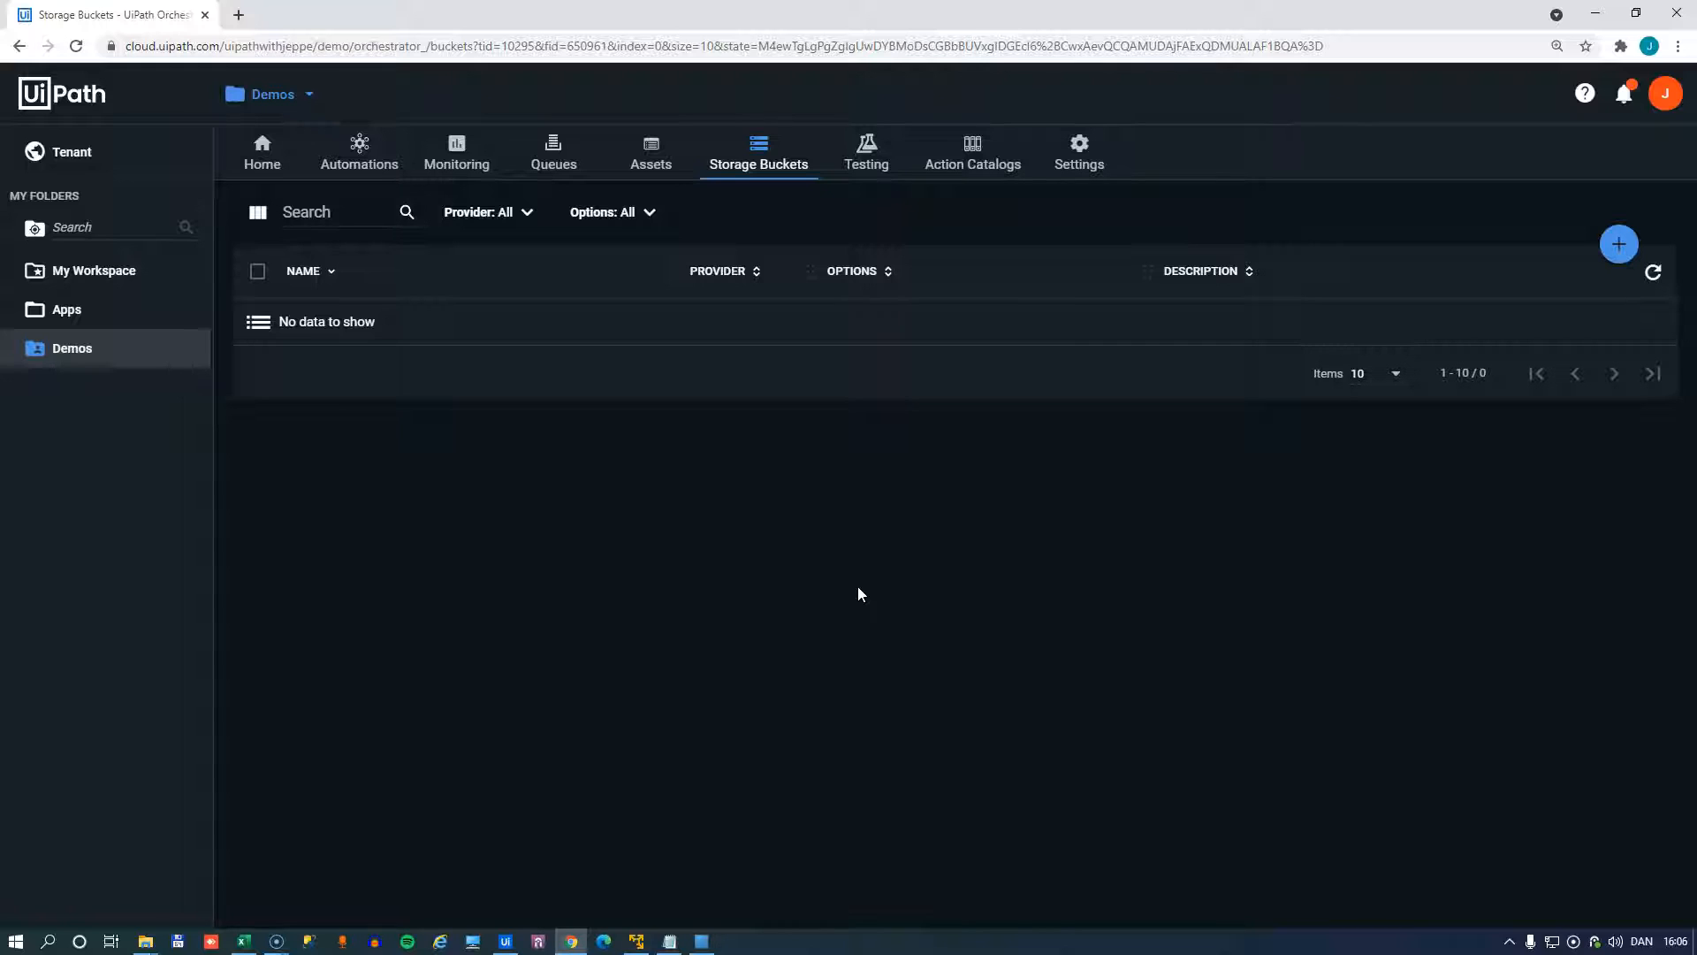
{"action": "mouse_move", "coordinate": [1620, 242]}
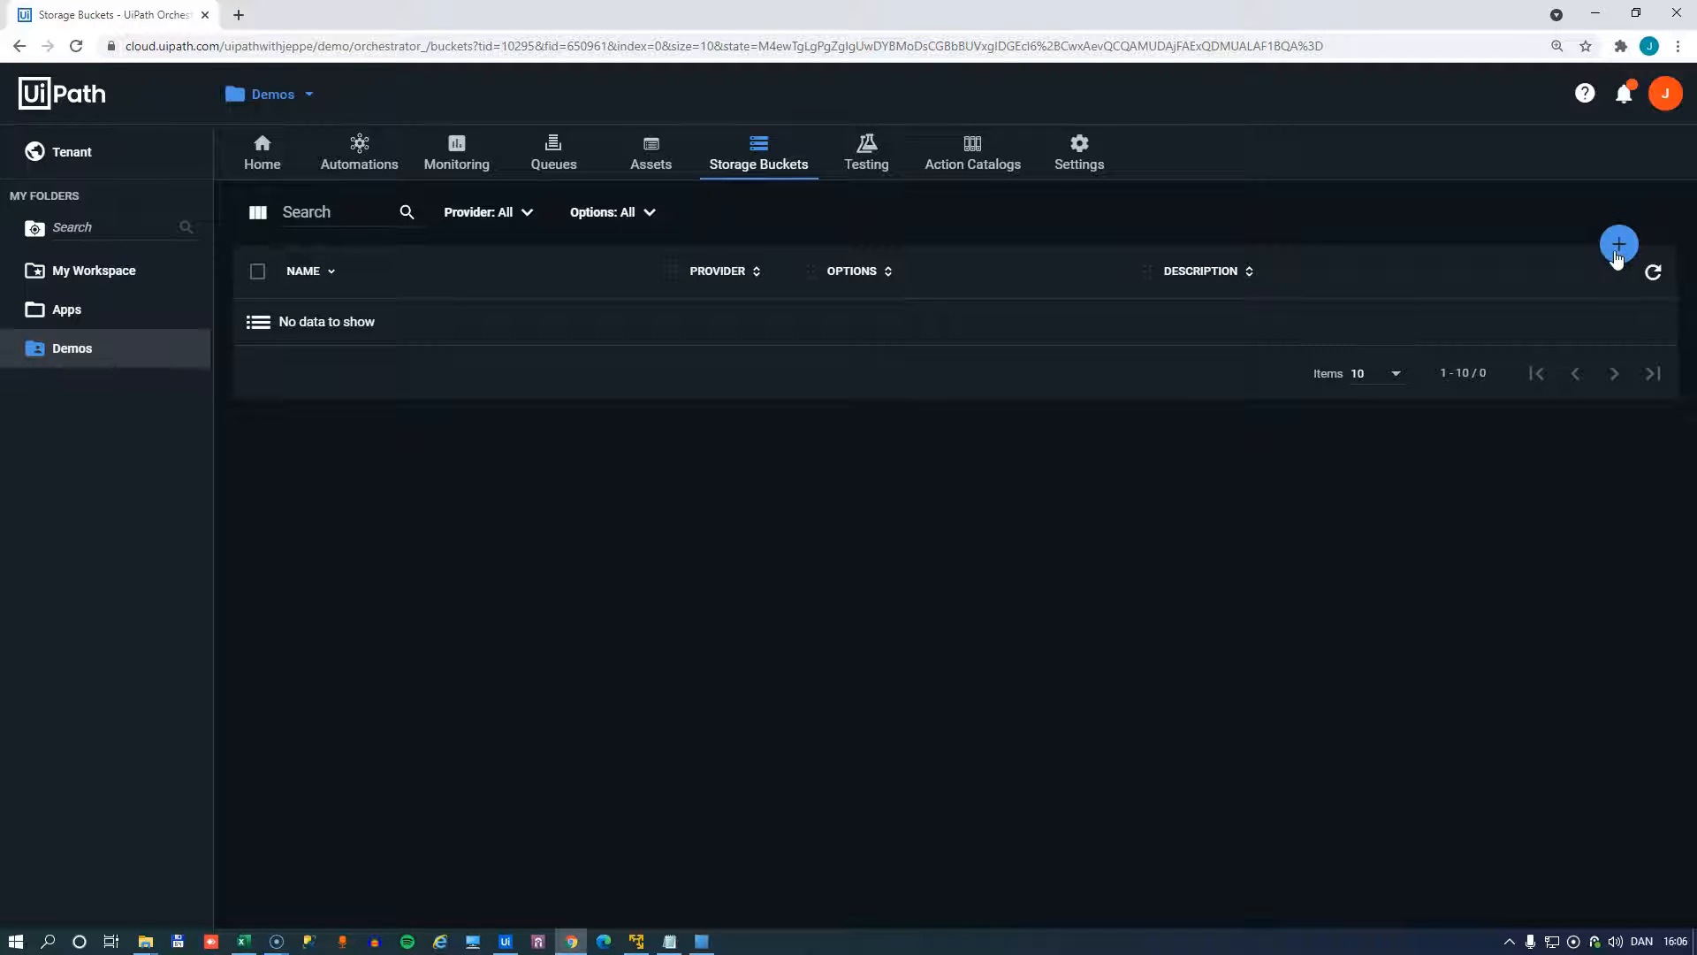
Start a new storage bucket, compare Amazon S3 and Azure providers, and keep Orchestrator hosting.
{"action": "left_click", "coordinate": [1619, 243]}
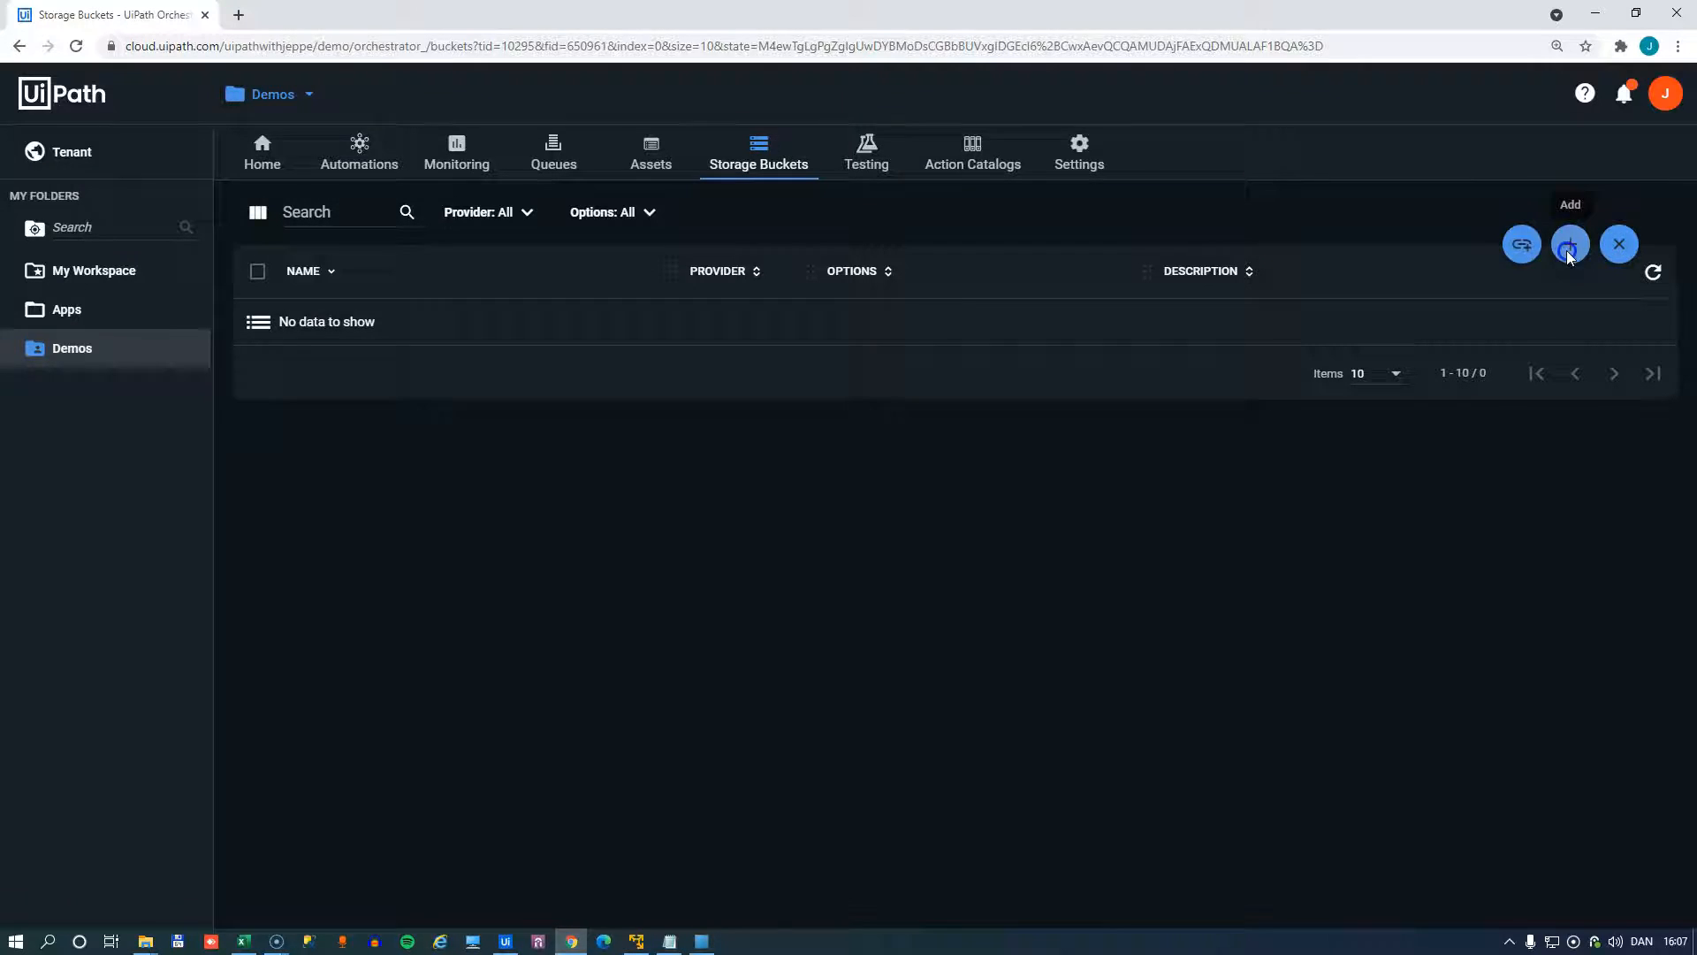
{"action": "left_click", "coordinate": [1570, 243]}
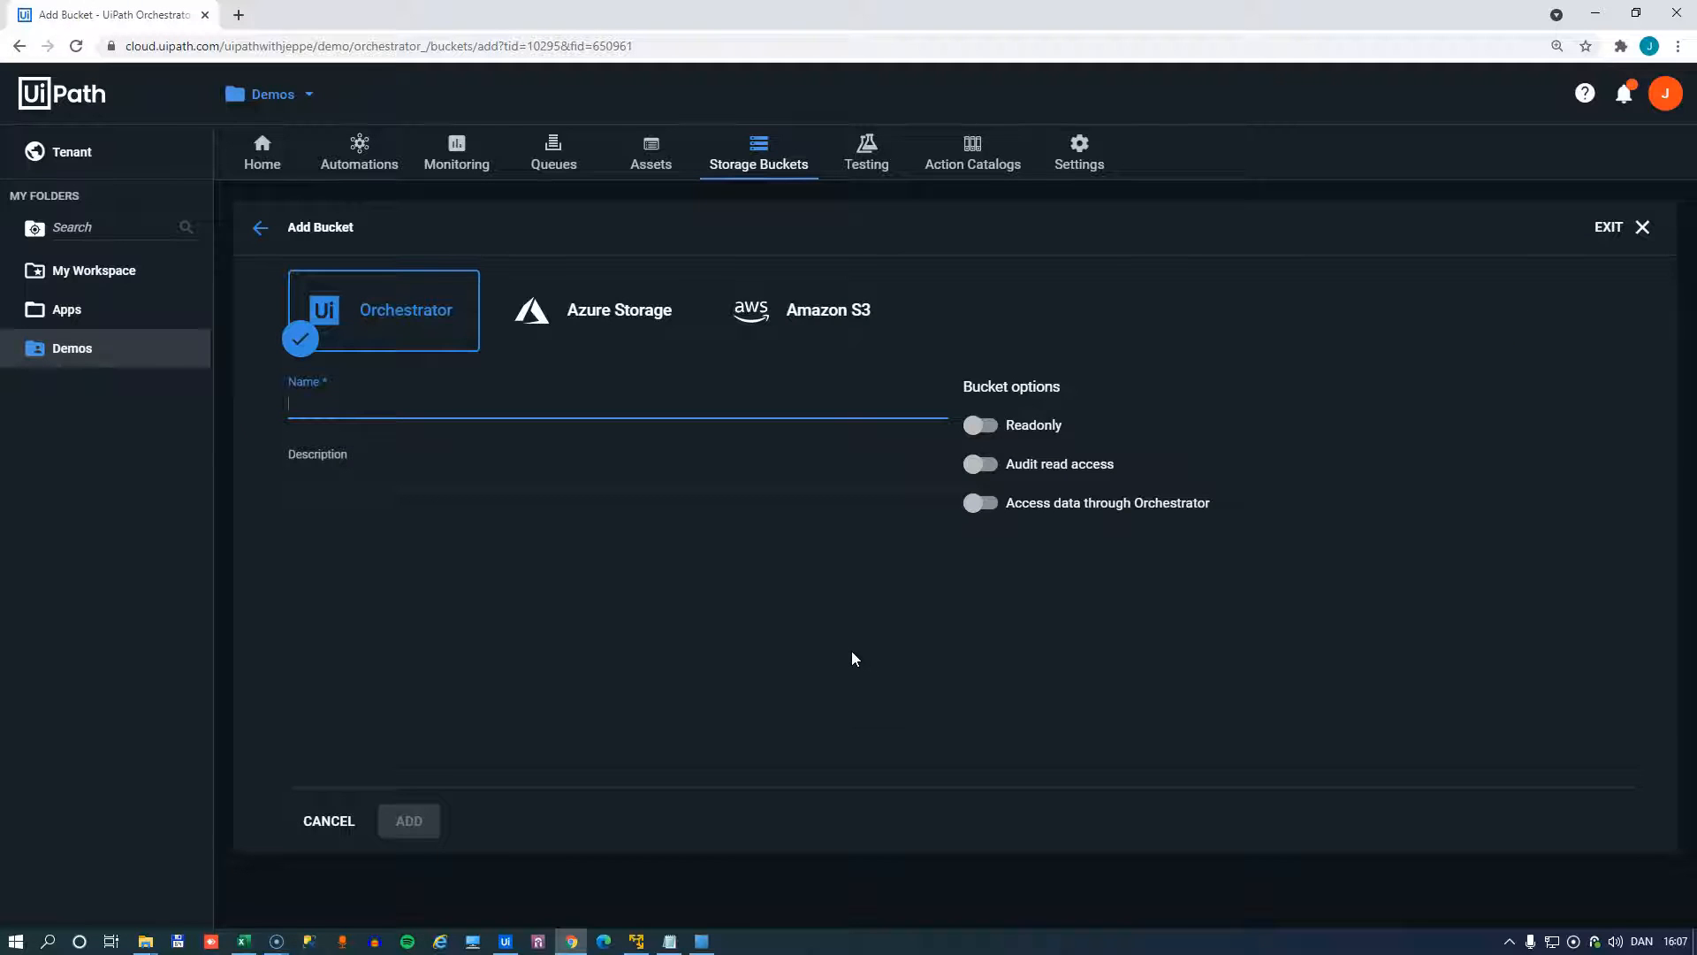
{"action": "left_click", "coordinate": [827, 309]}
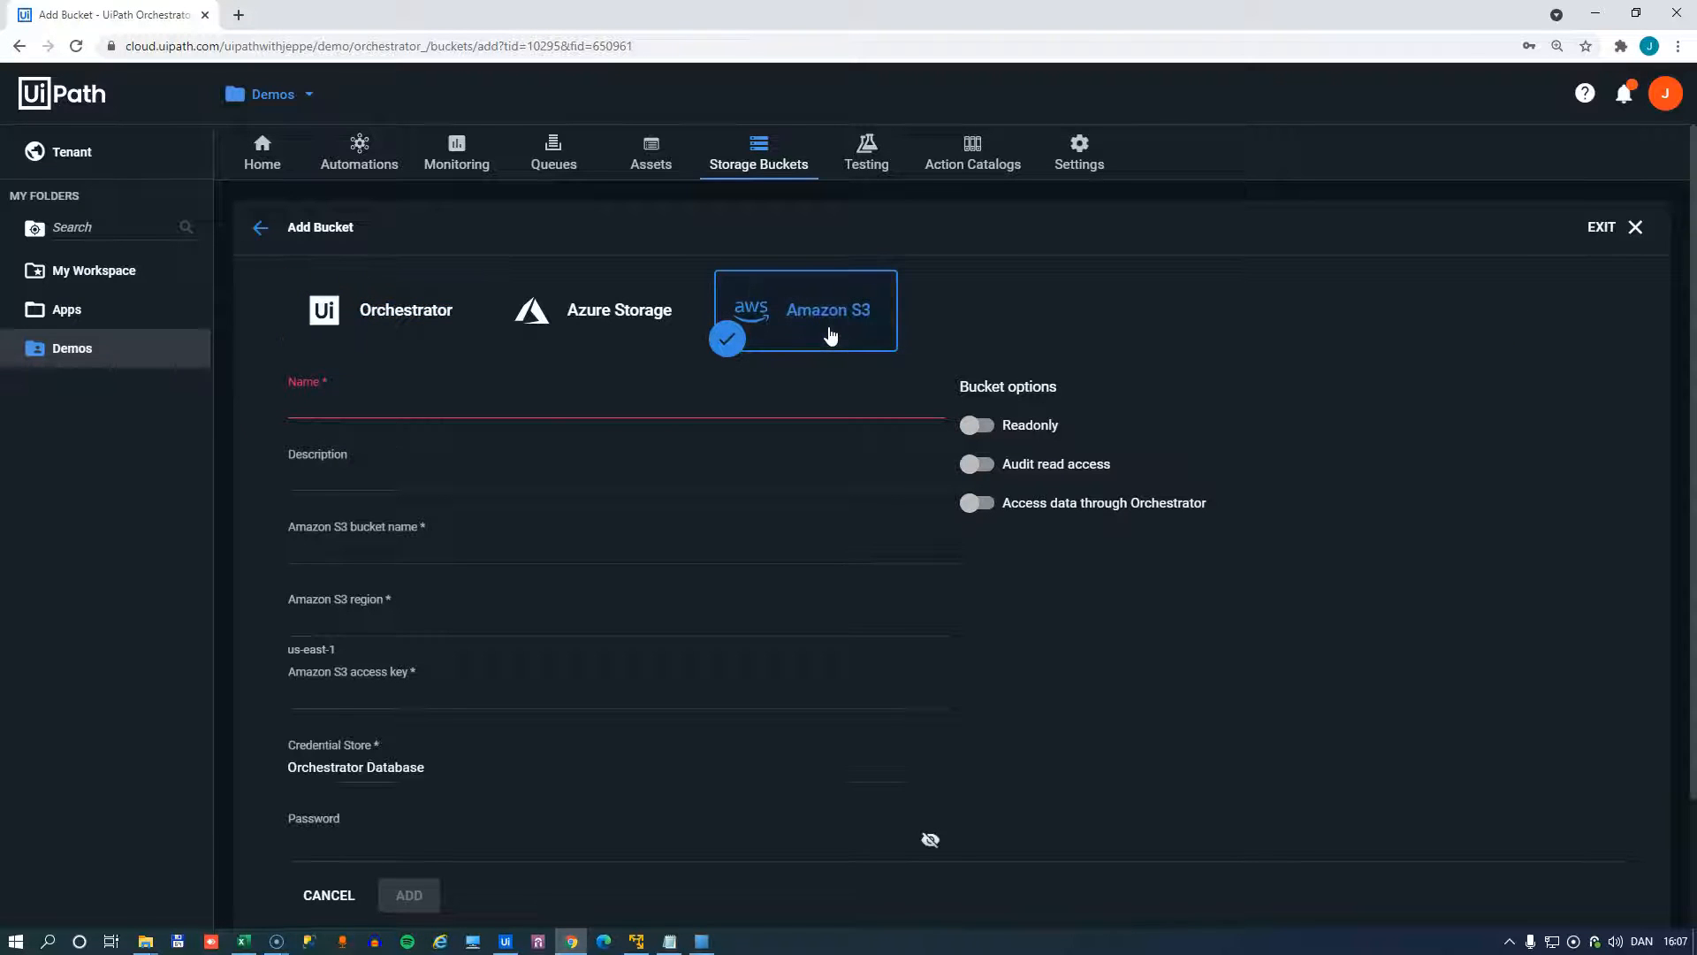
{"action": "left_click", "coordinate": [618, 310]}
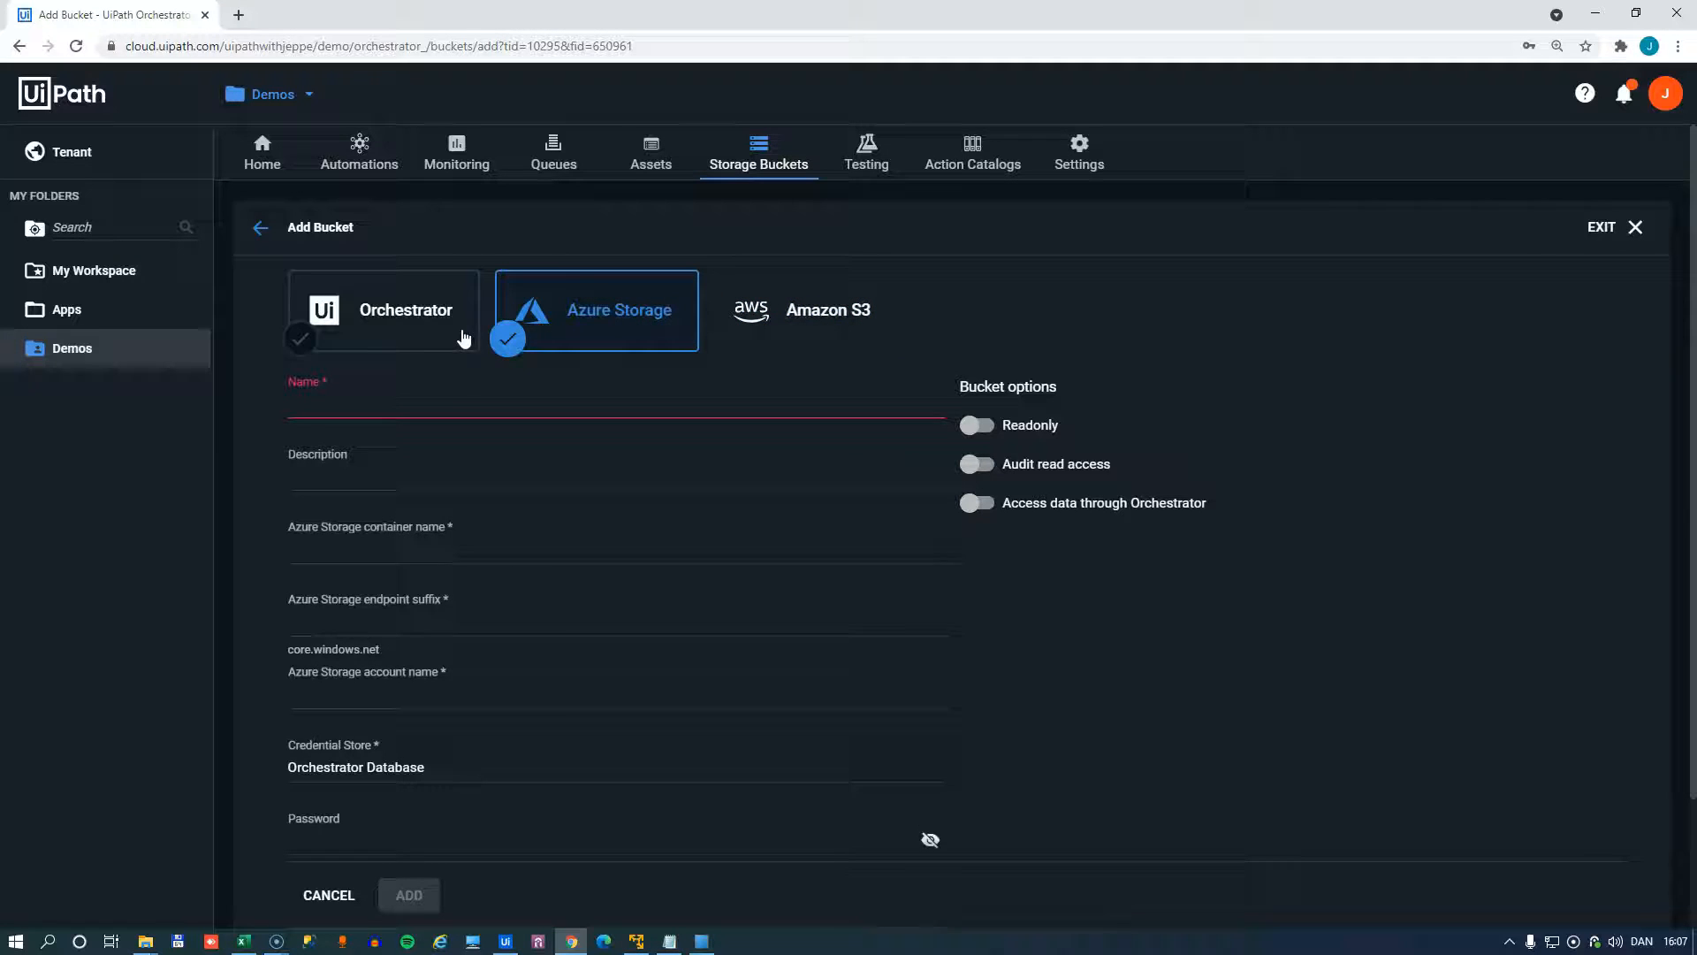
{"action": "left_click", "coordinate": [405, 309]}
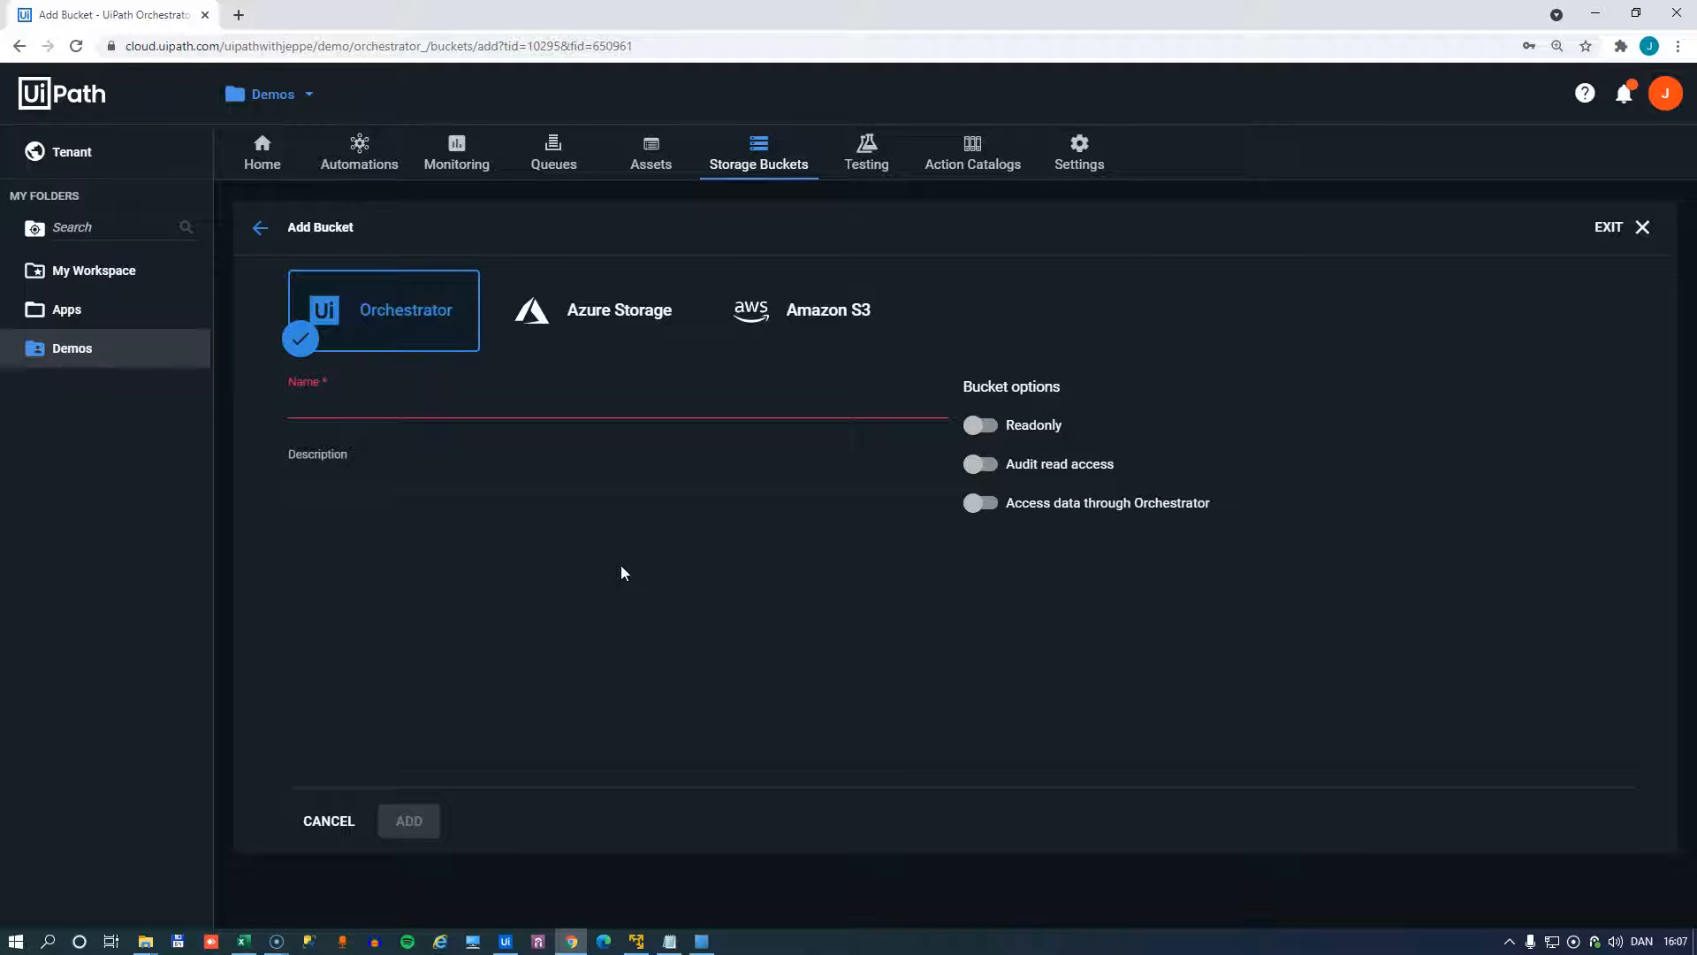
{"action": "mouse_move", "coordinate": [580, 446]}
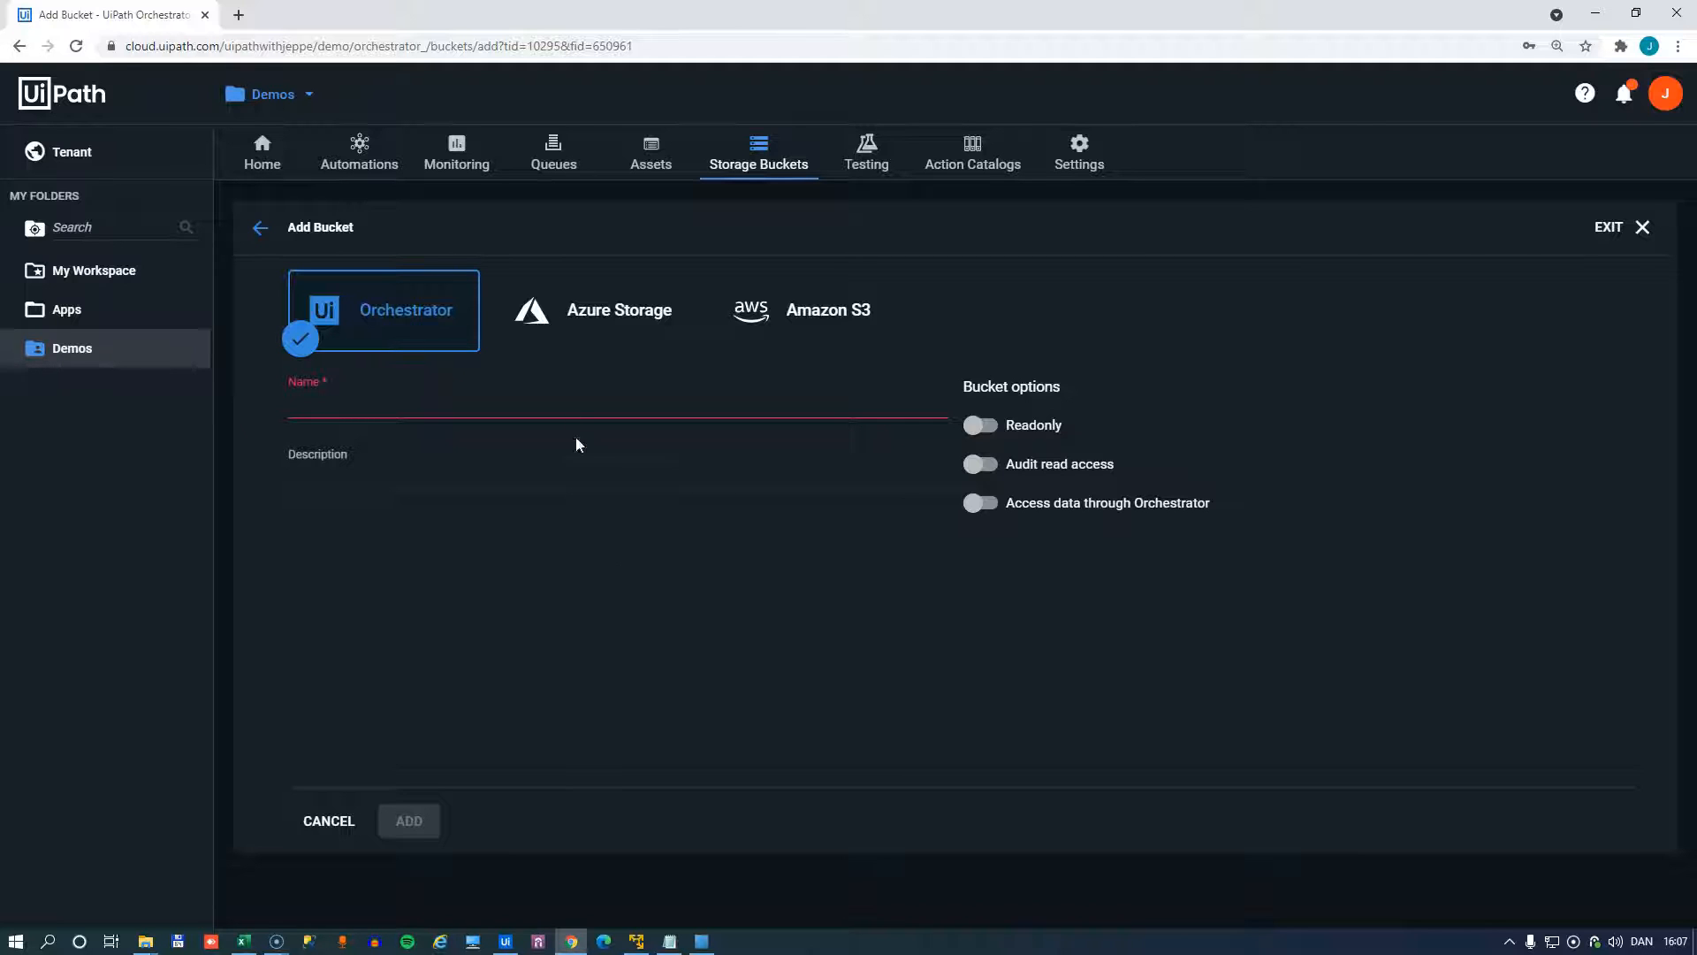
Name the bucket 'Accounting Files', describe it as files used for accounting automations, and add it.
{"action": "left_click", "coordinate": [434, 410]}
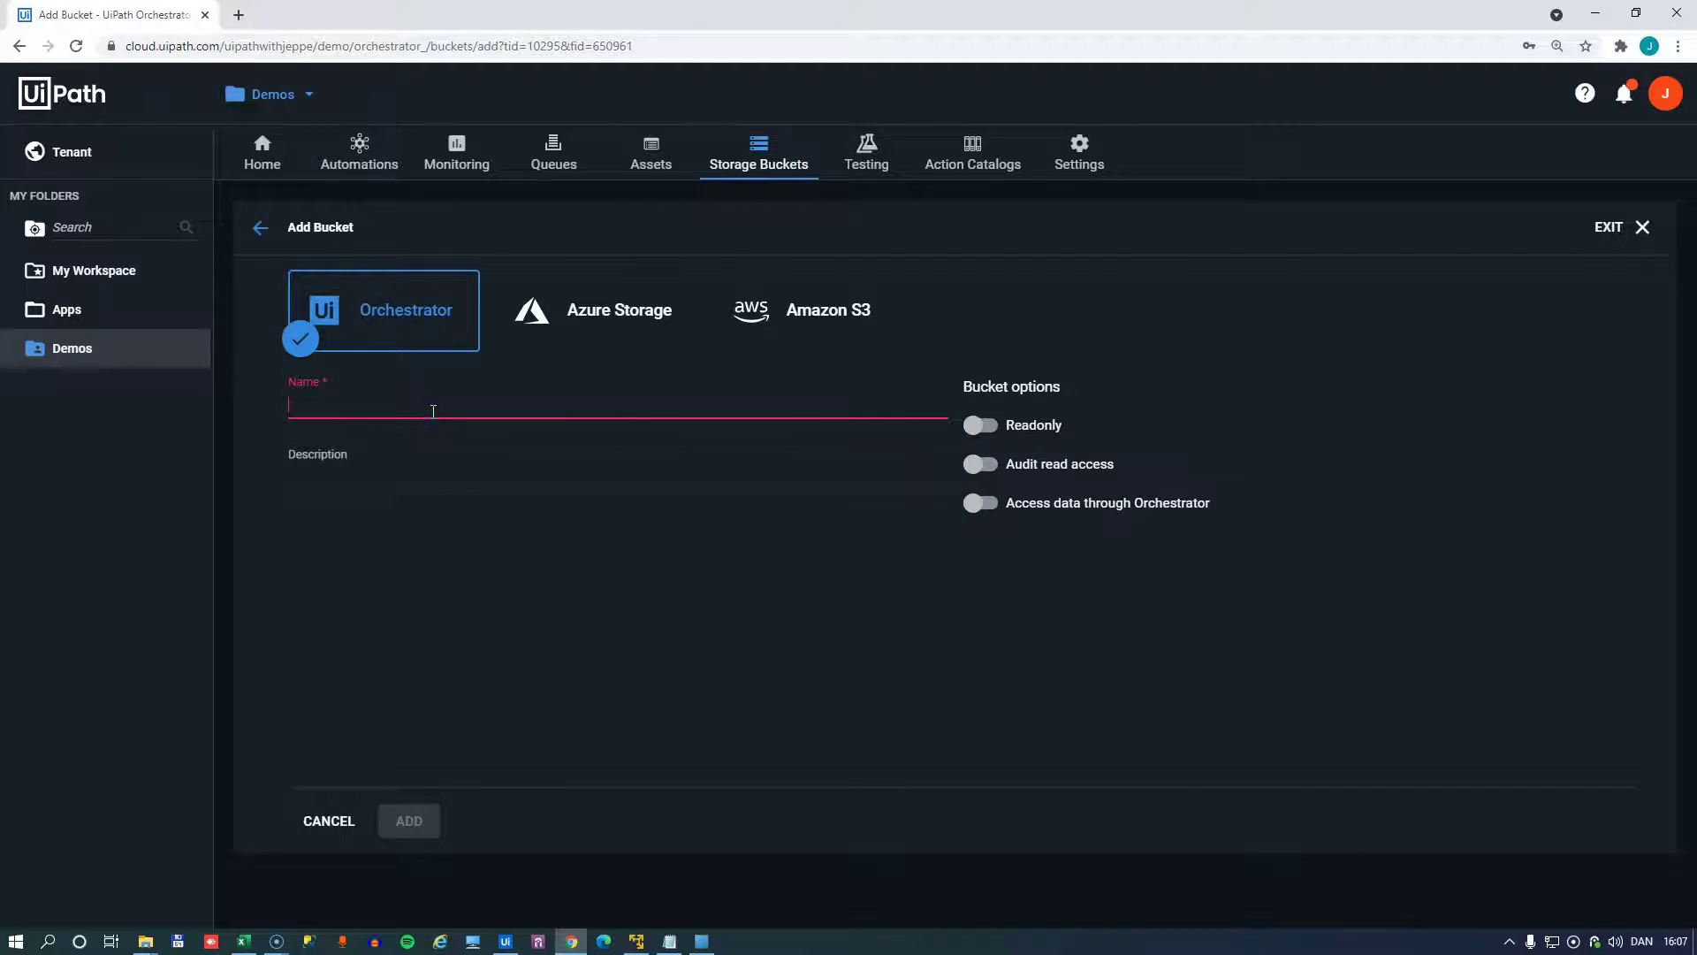
{"action": "type", "text": "Accounting Files"}
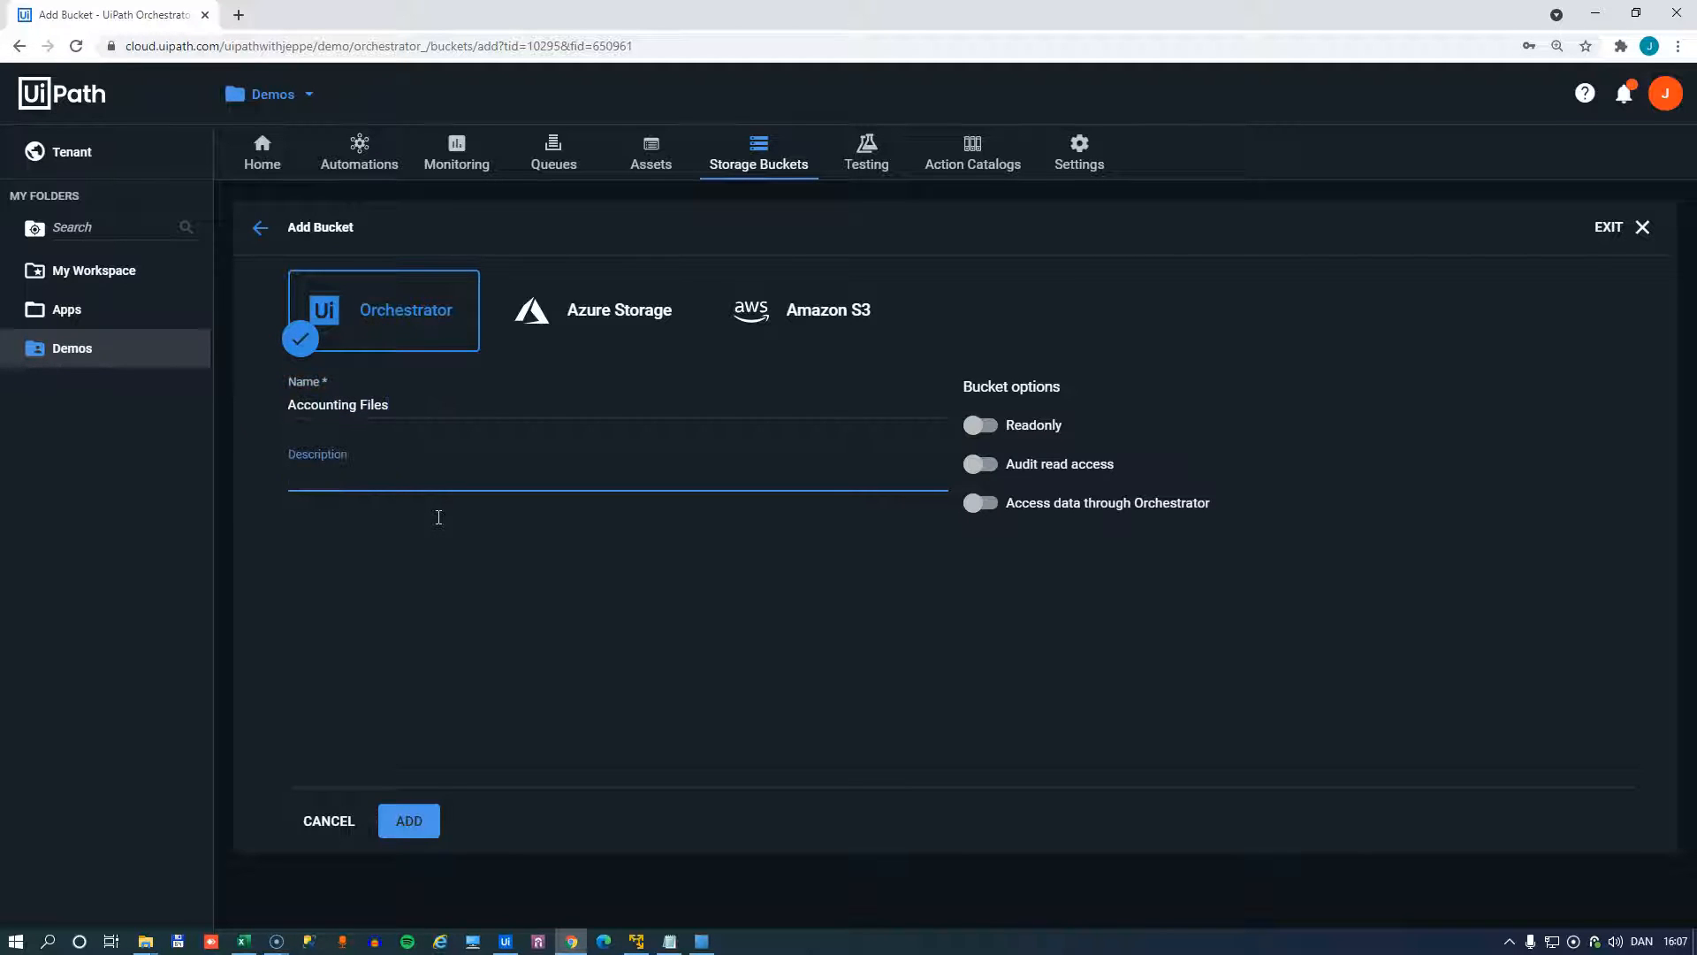
{"action": "type", "text": "Files used for accounti"}
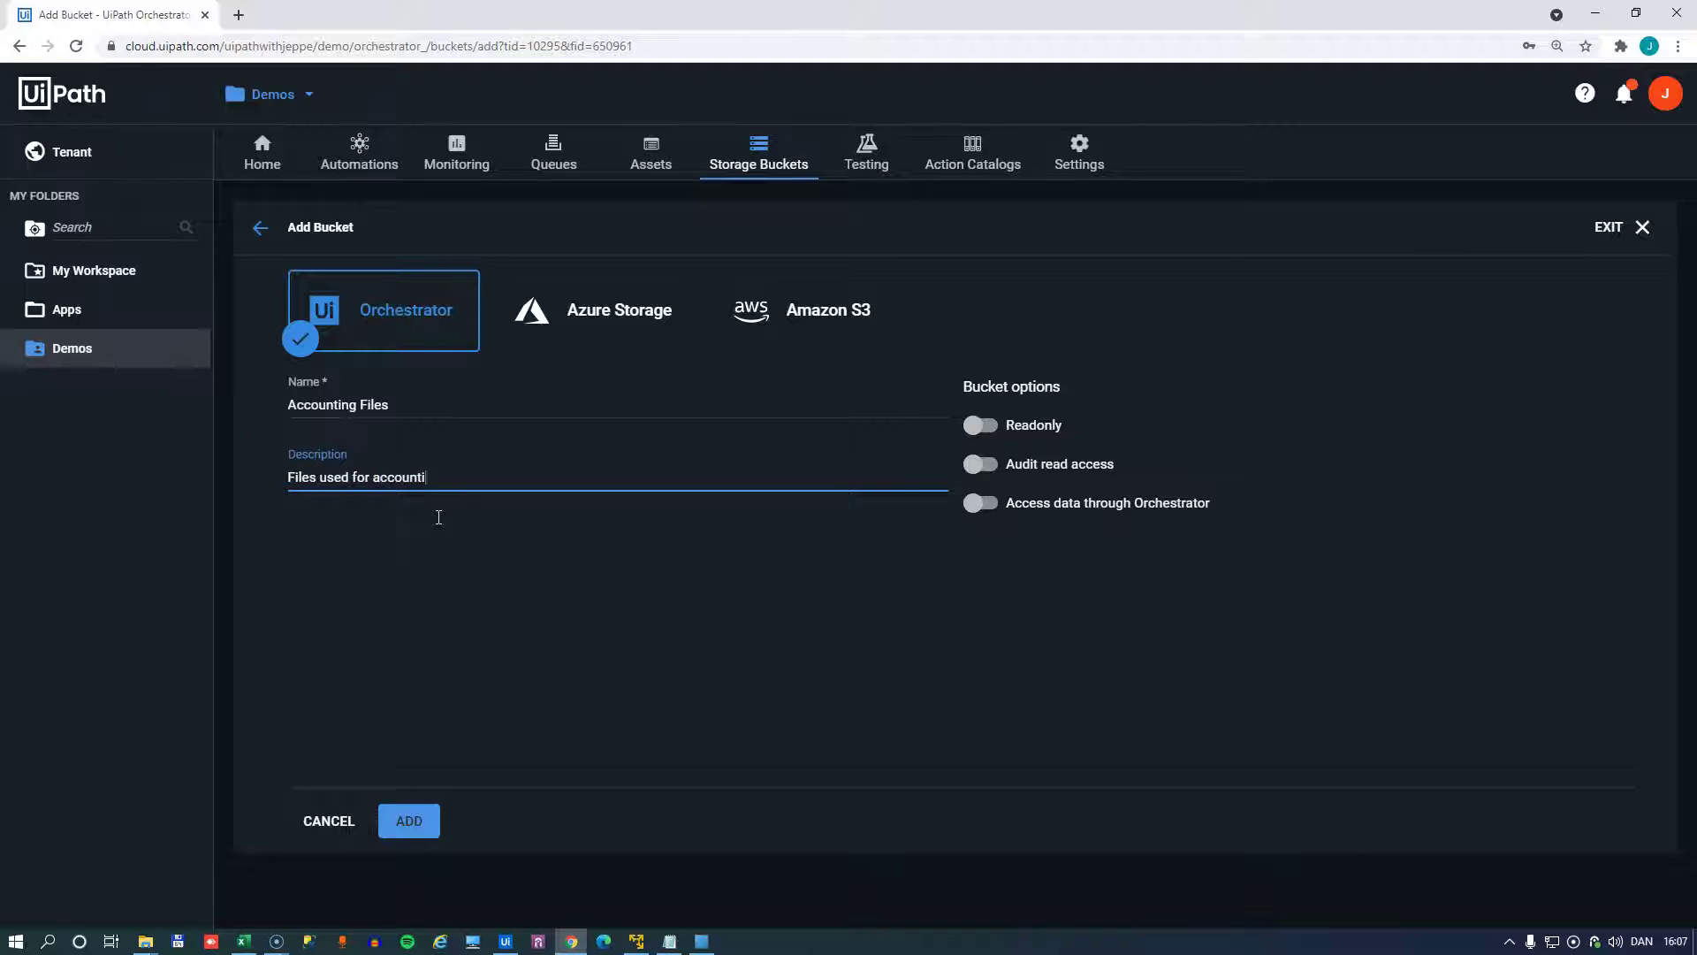
{"action": "left_click", "coordinate": [408, 820]}
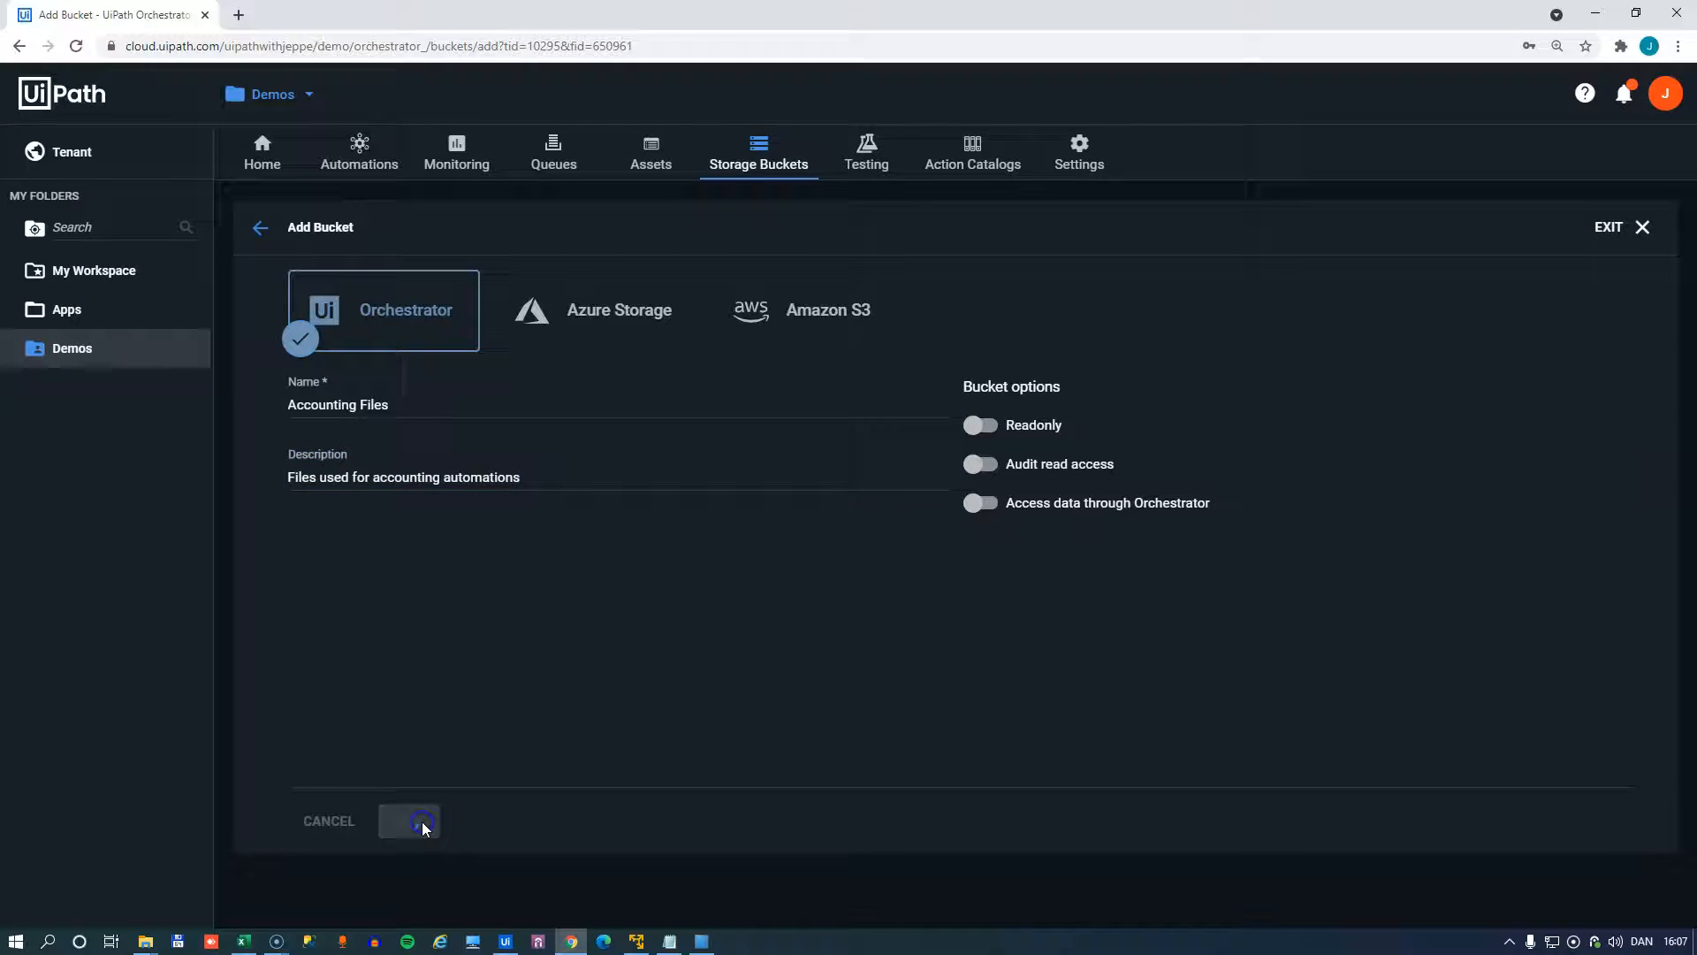
Confirm saving so Accounting Files appears in the Demos storage bucket list.
{"action": "left_click", "coordinate": [410, 821]}
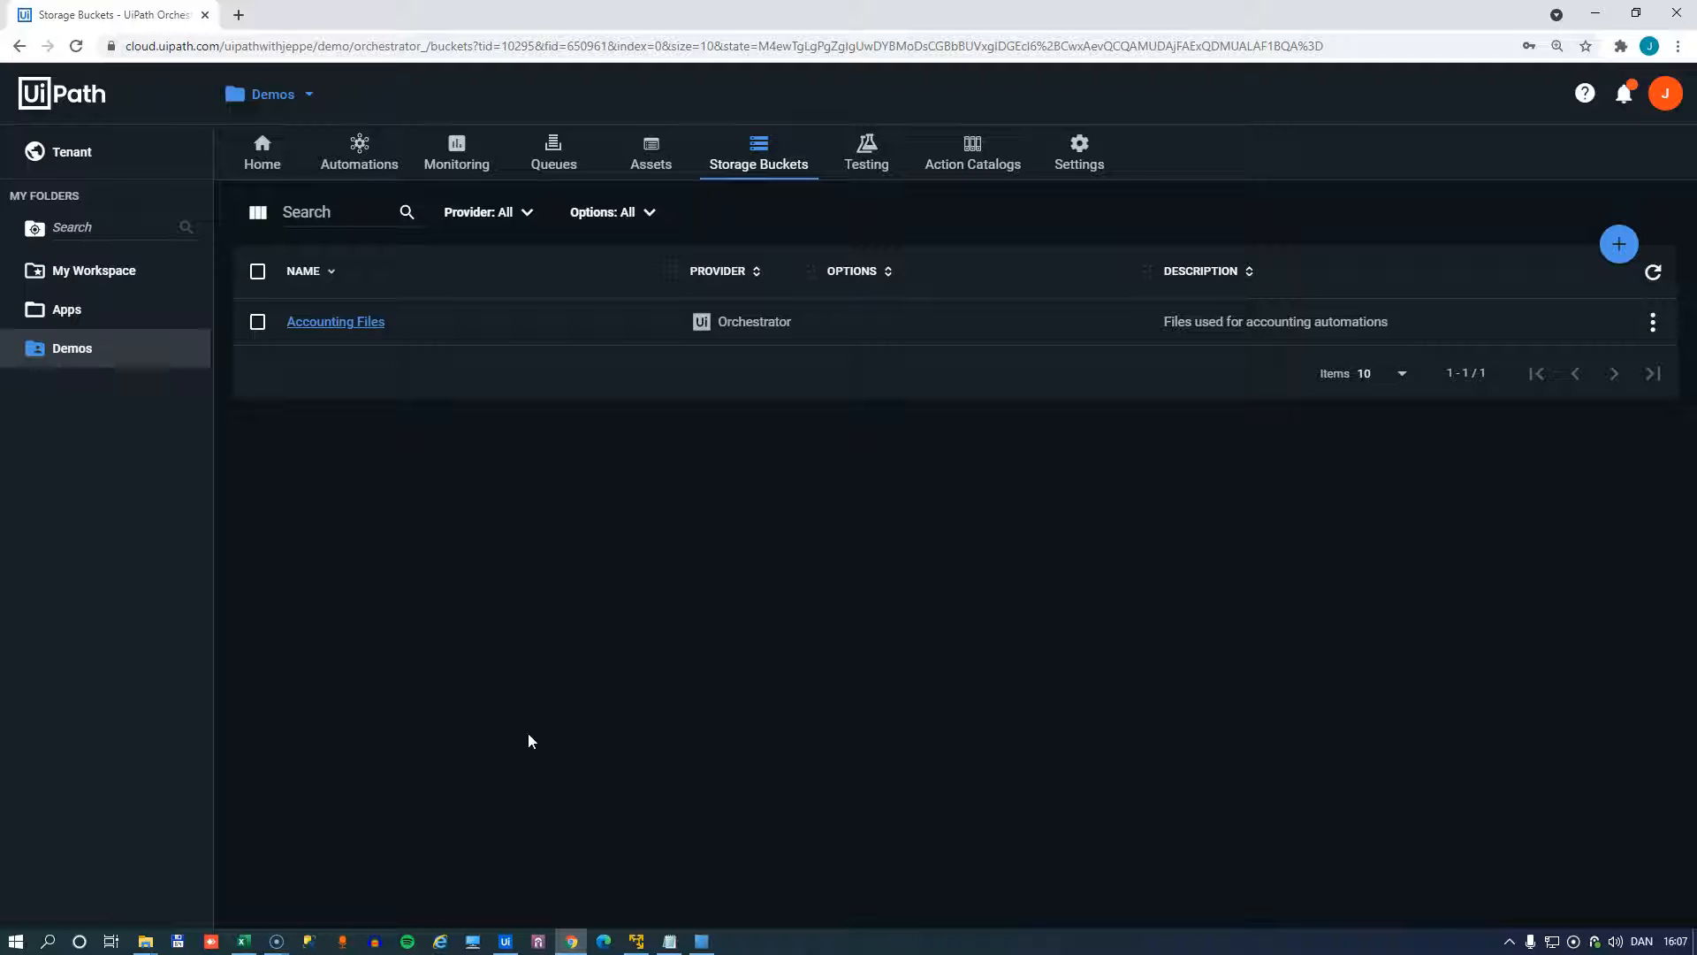
{"action": "mouse_move", "coordinate": [414, 343]}
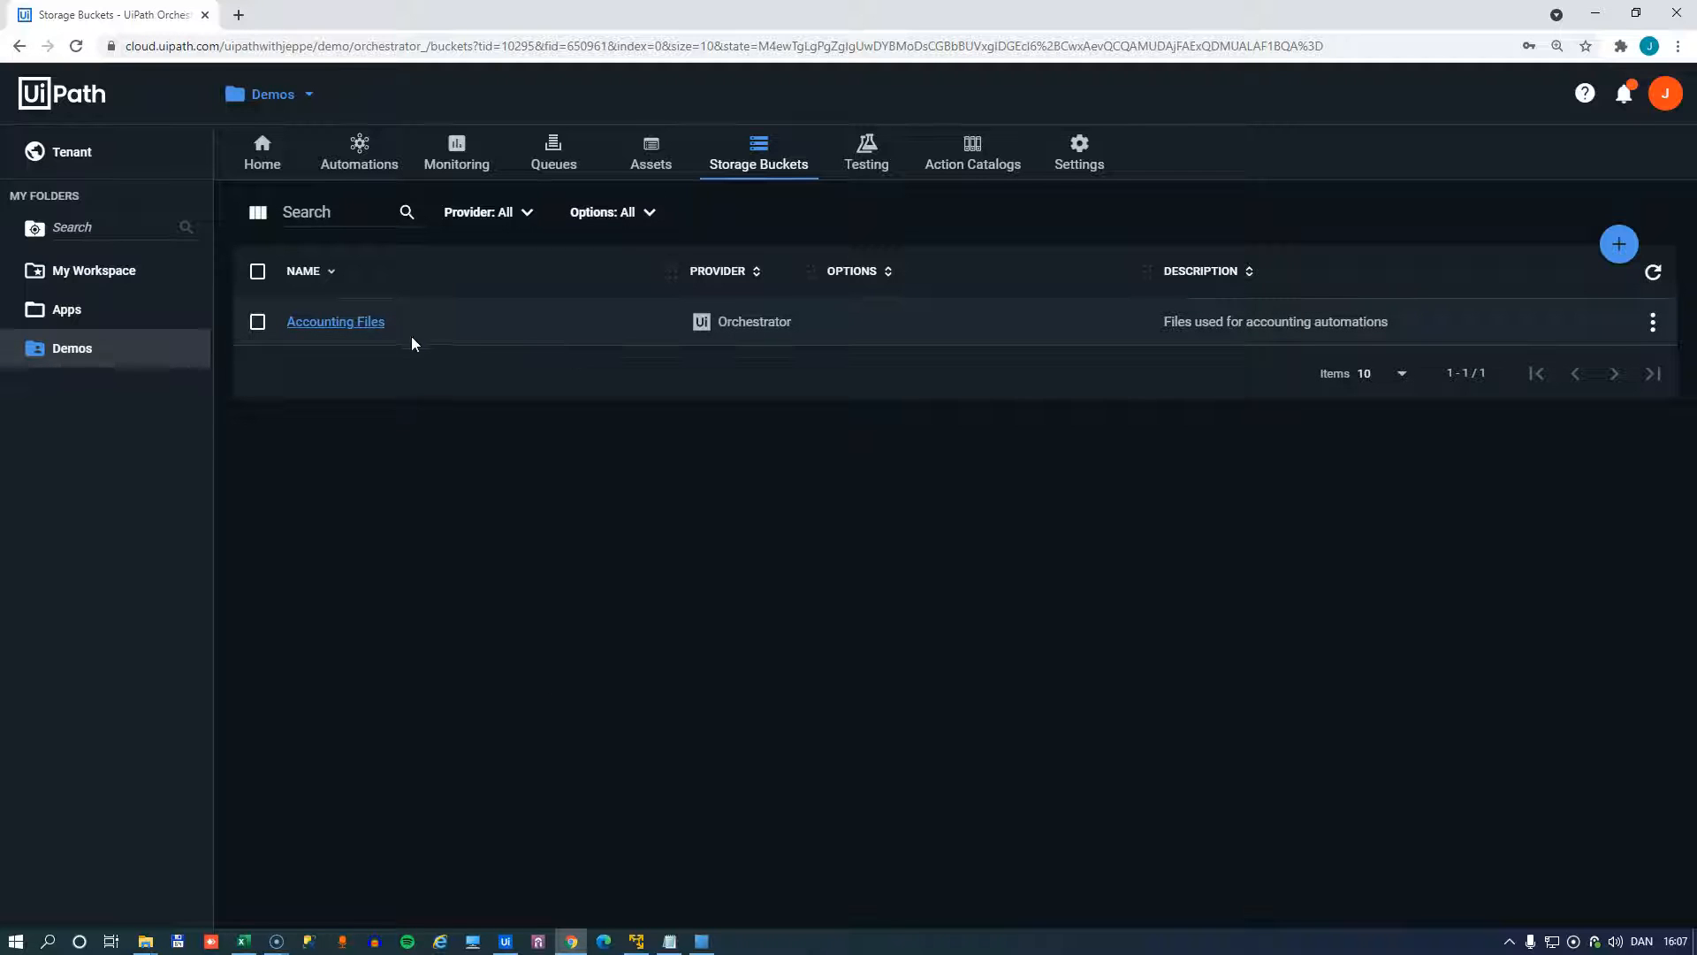
{"action": "mouse_move", "coordinate": [329, 332]}
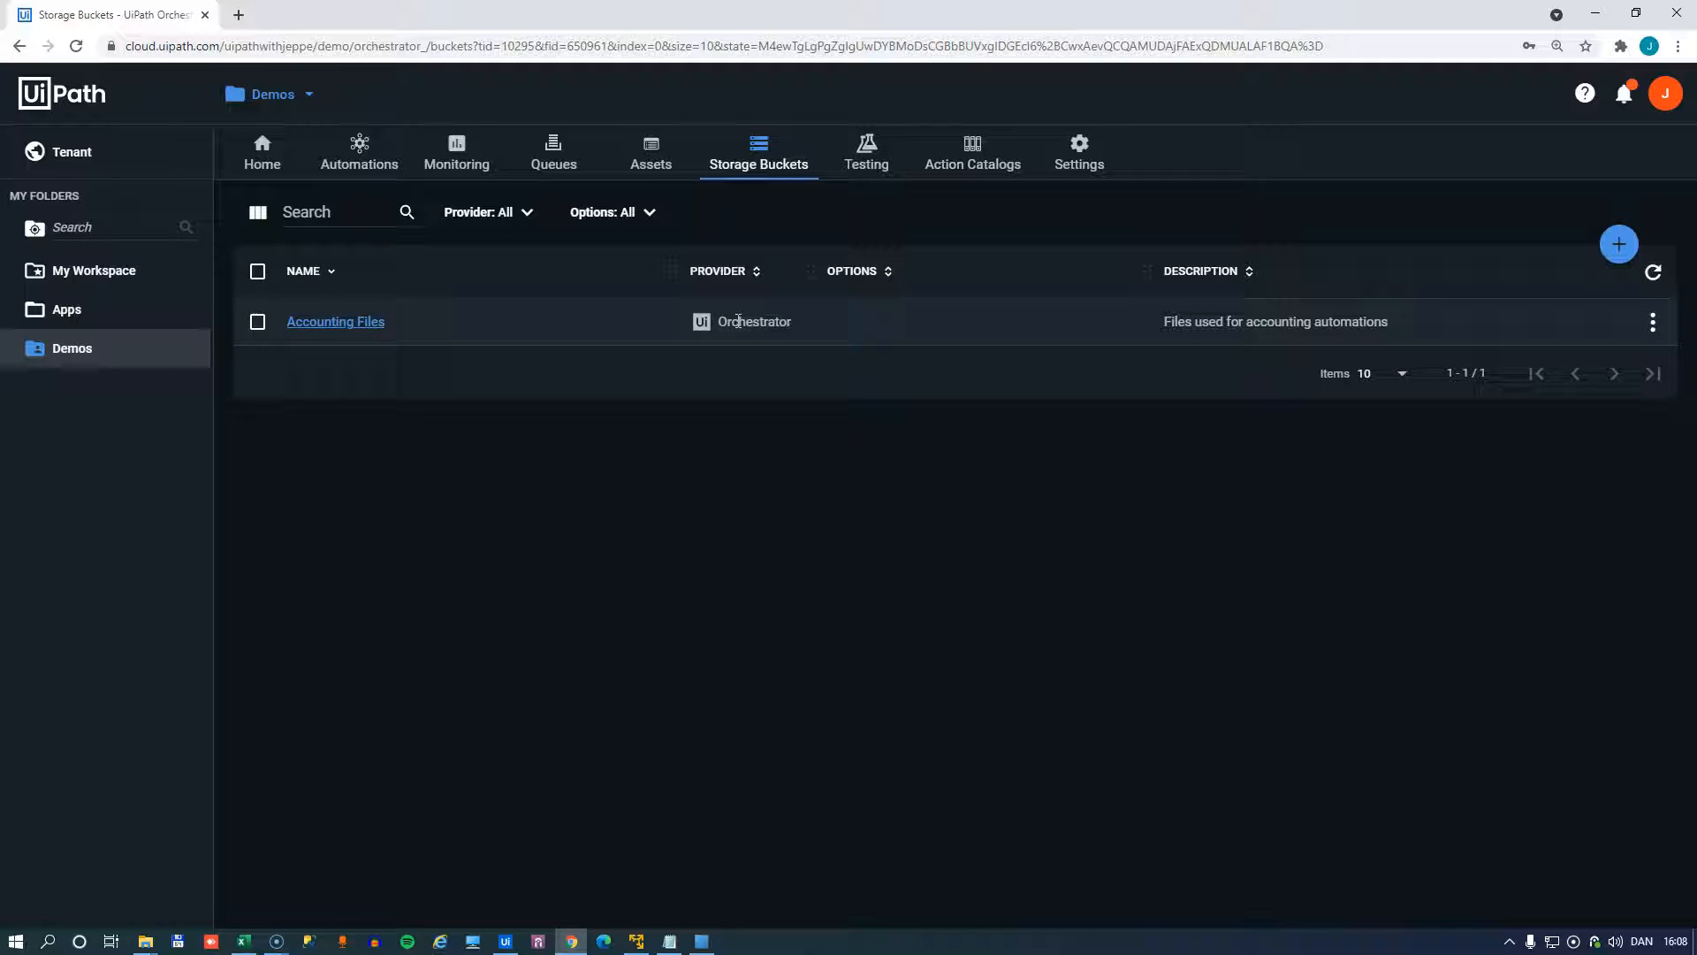
{"action": "mouse_move", "coordinate": [723, 367]}
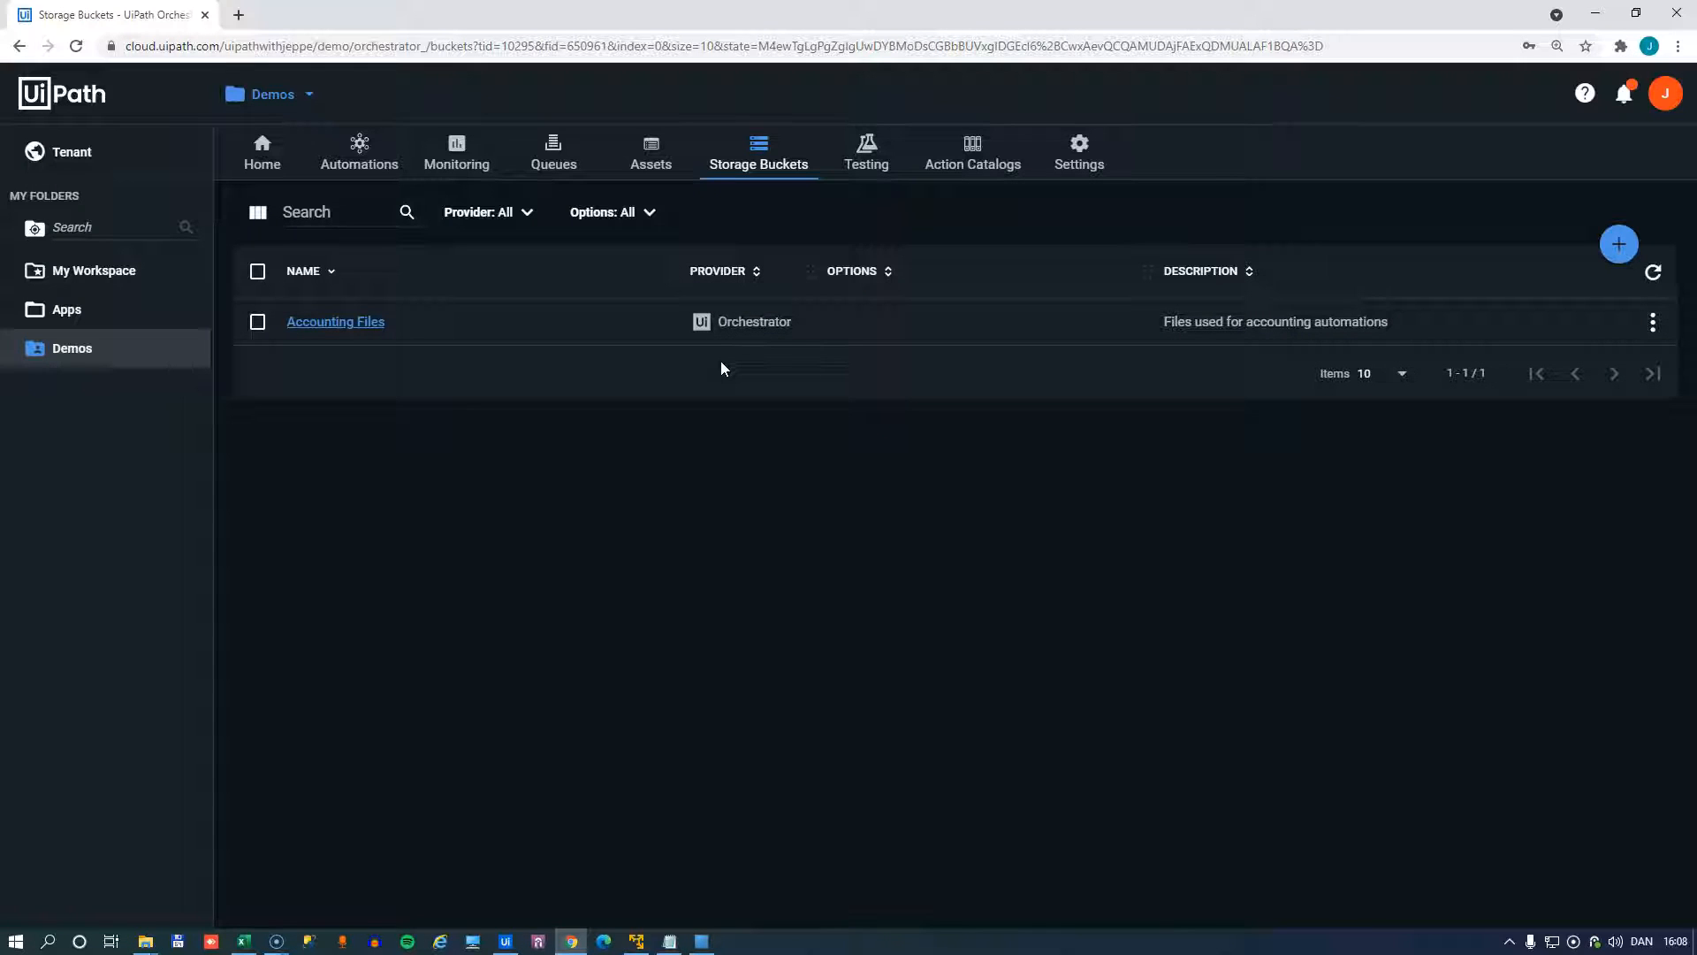
{"action": "mouse_move", "coordinate": [768, 370]}
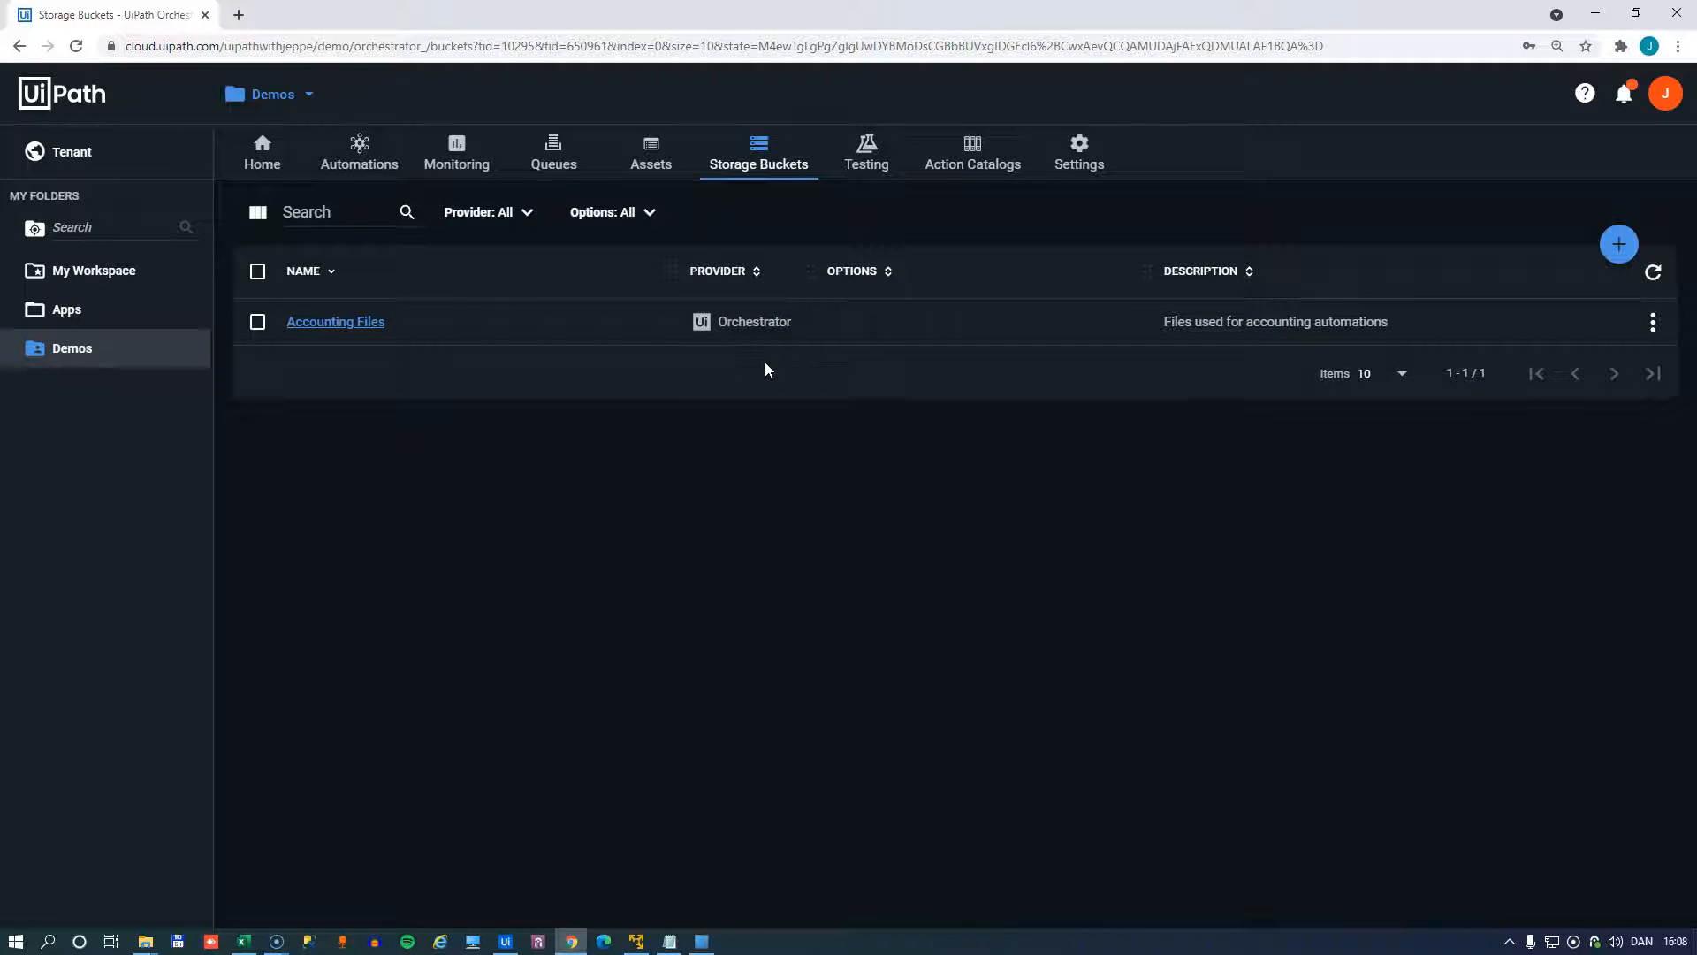
{"action": "mouse_move", "coordinate": [891, 332]}
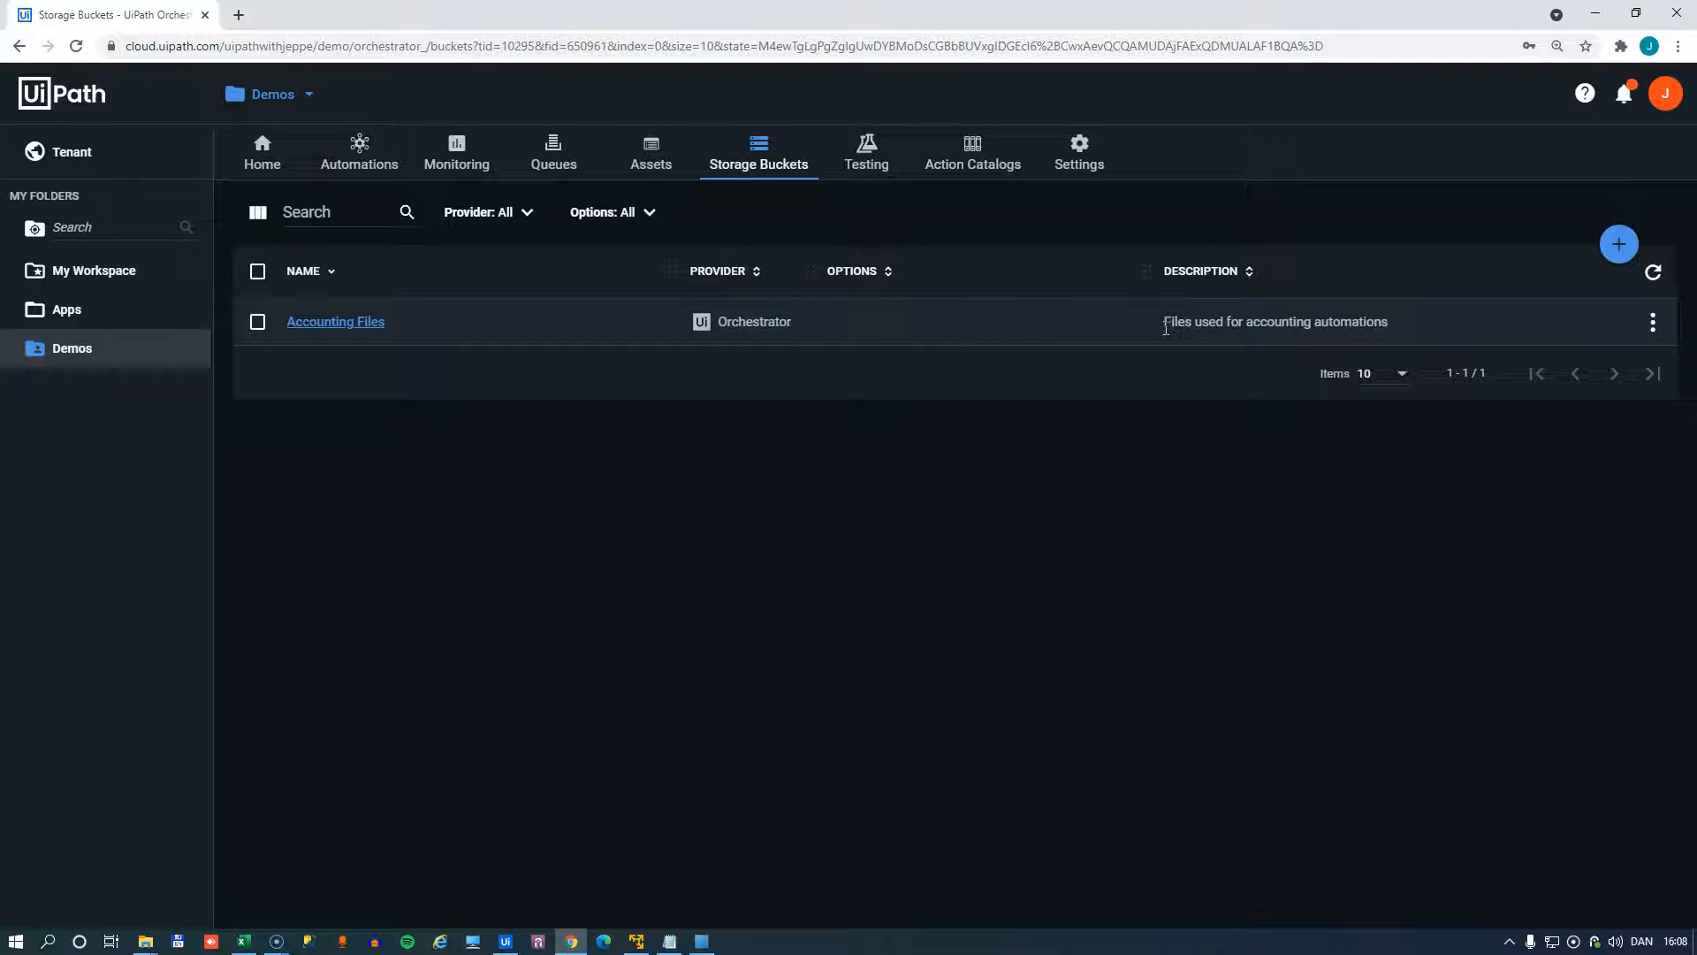
{"action": "mouse_move", "coordinate": [327, 439]}
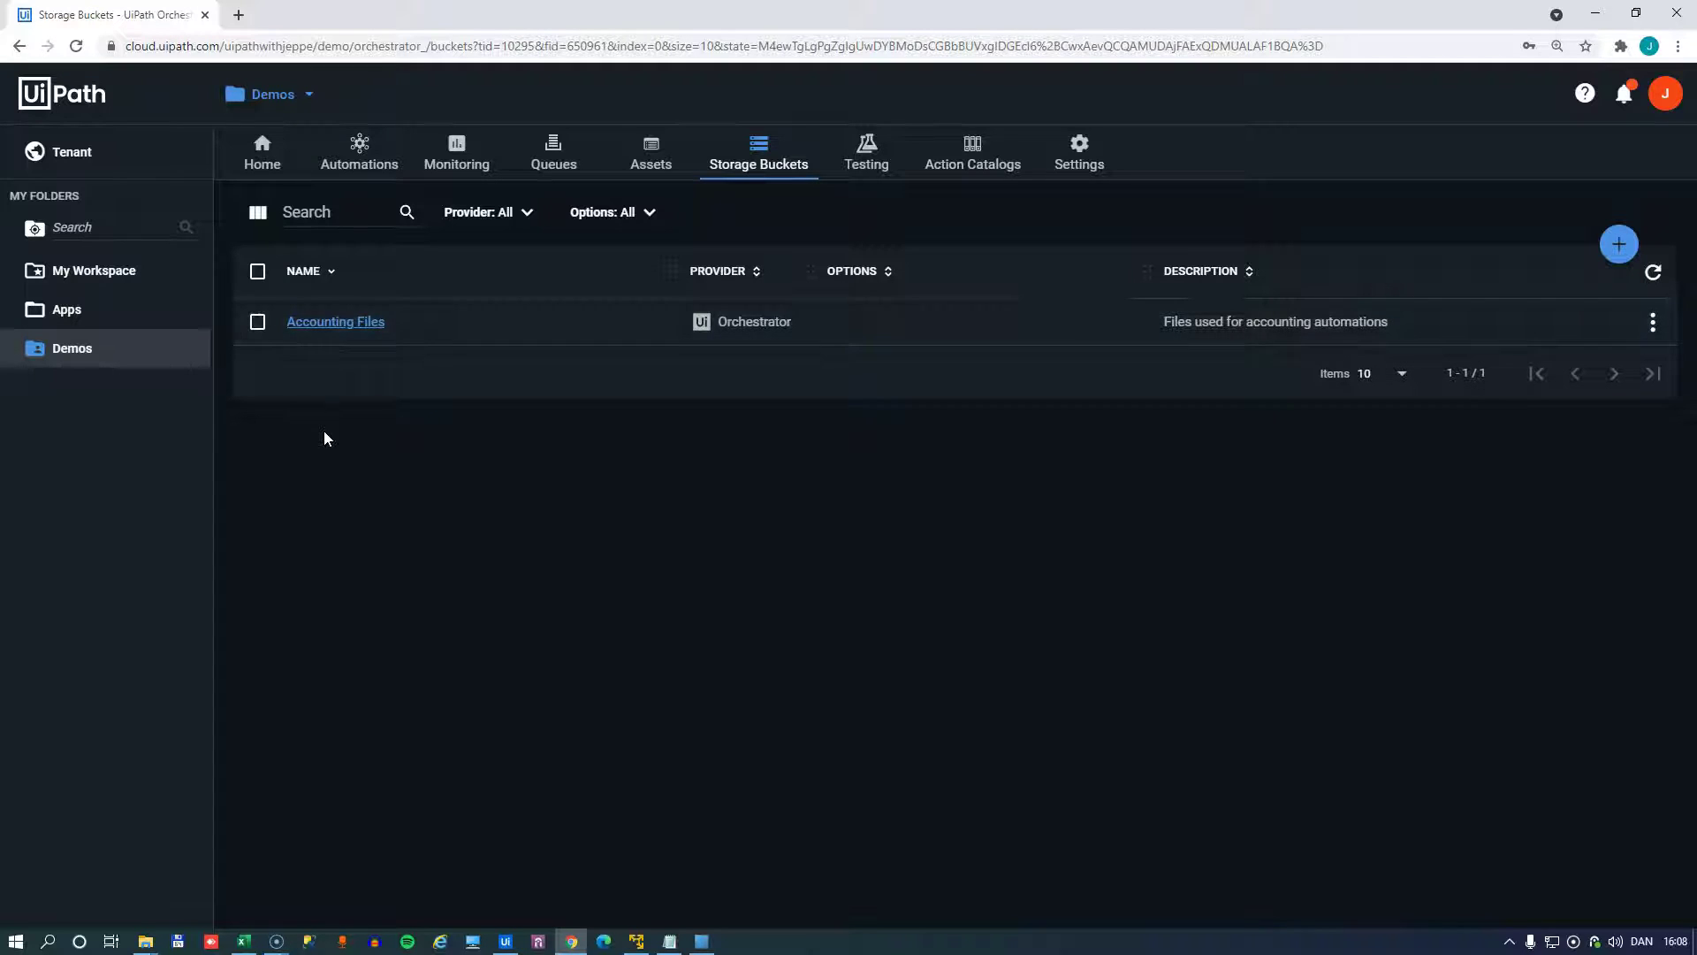
{"action": "mouse_move", "coordinate": [319, 329]}
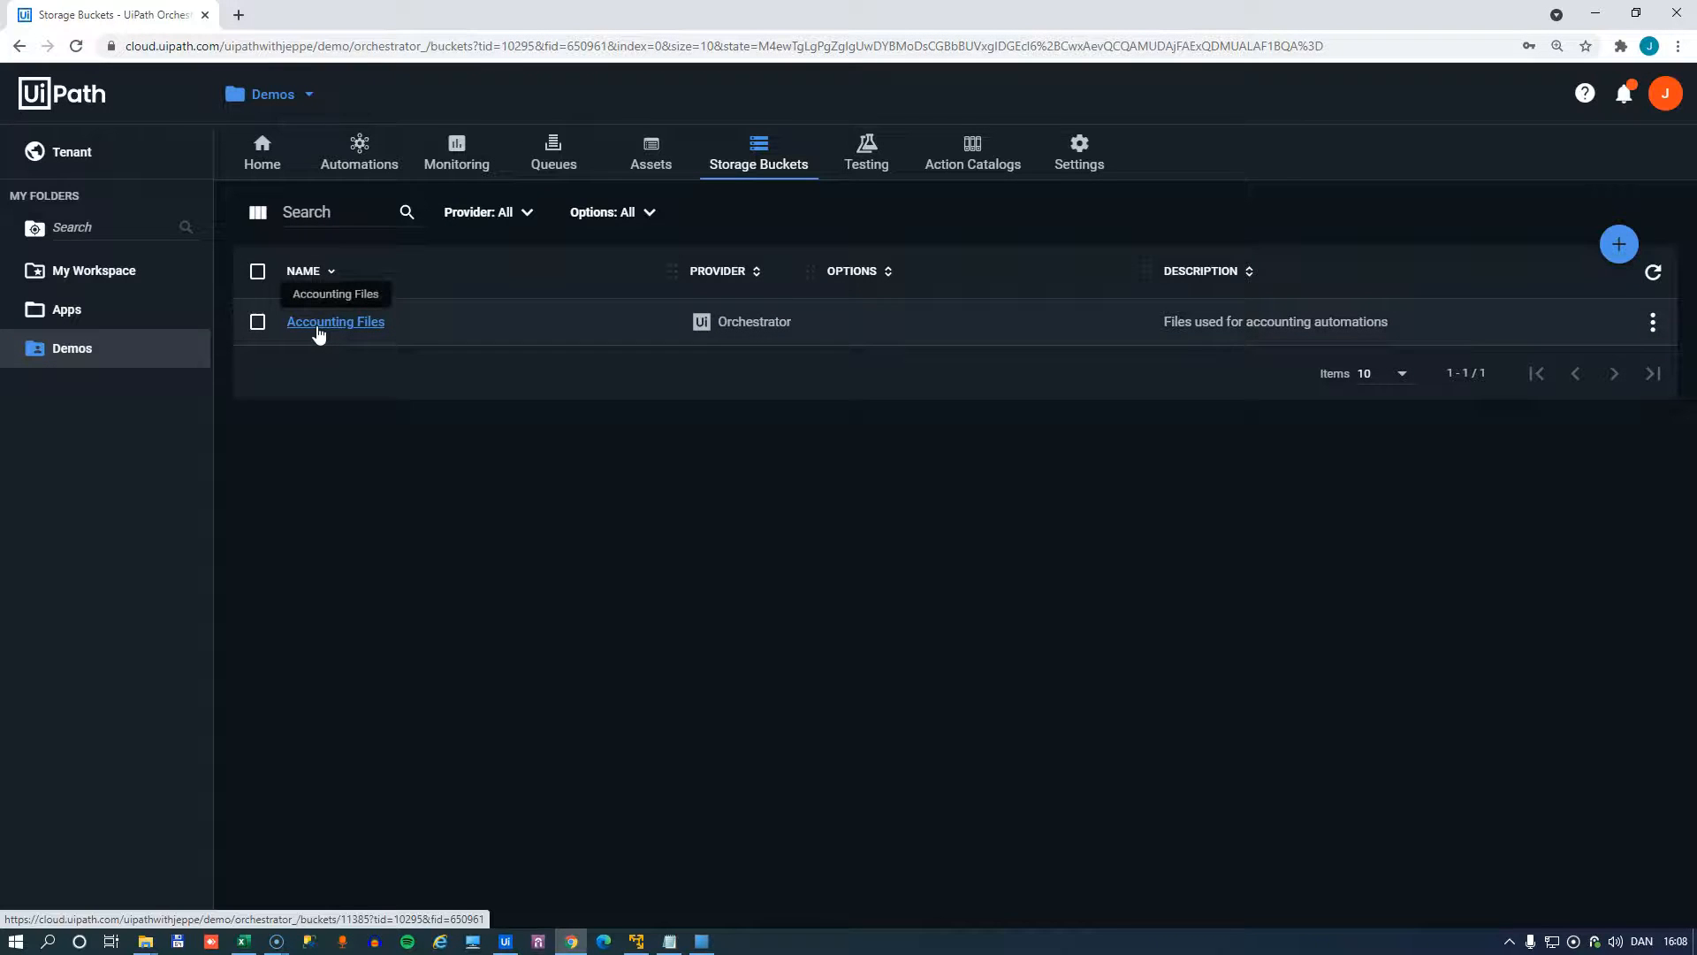
Browse the Accounting Files bucket and upload info.txt from the computer into it.
{"action": "left_click", "coordinate": [336, 322]}
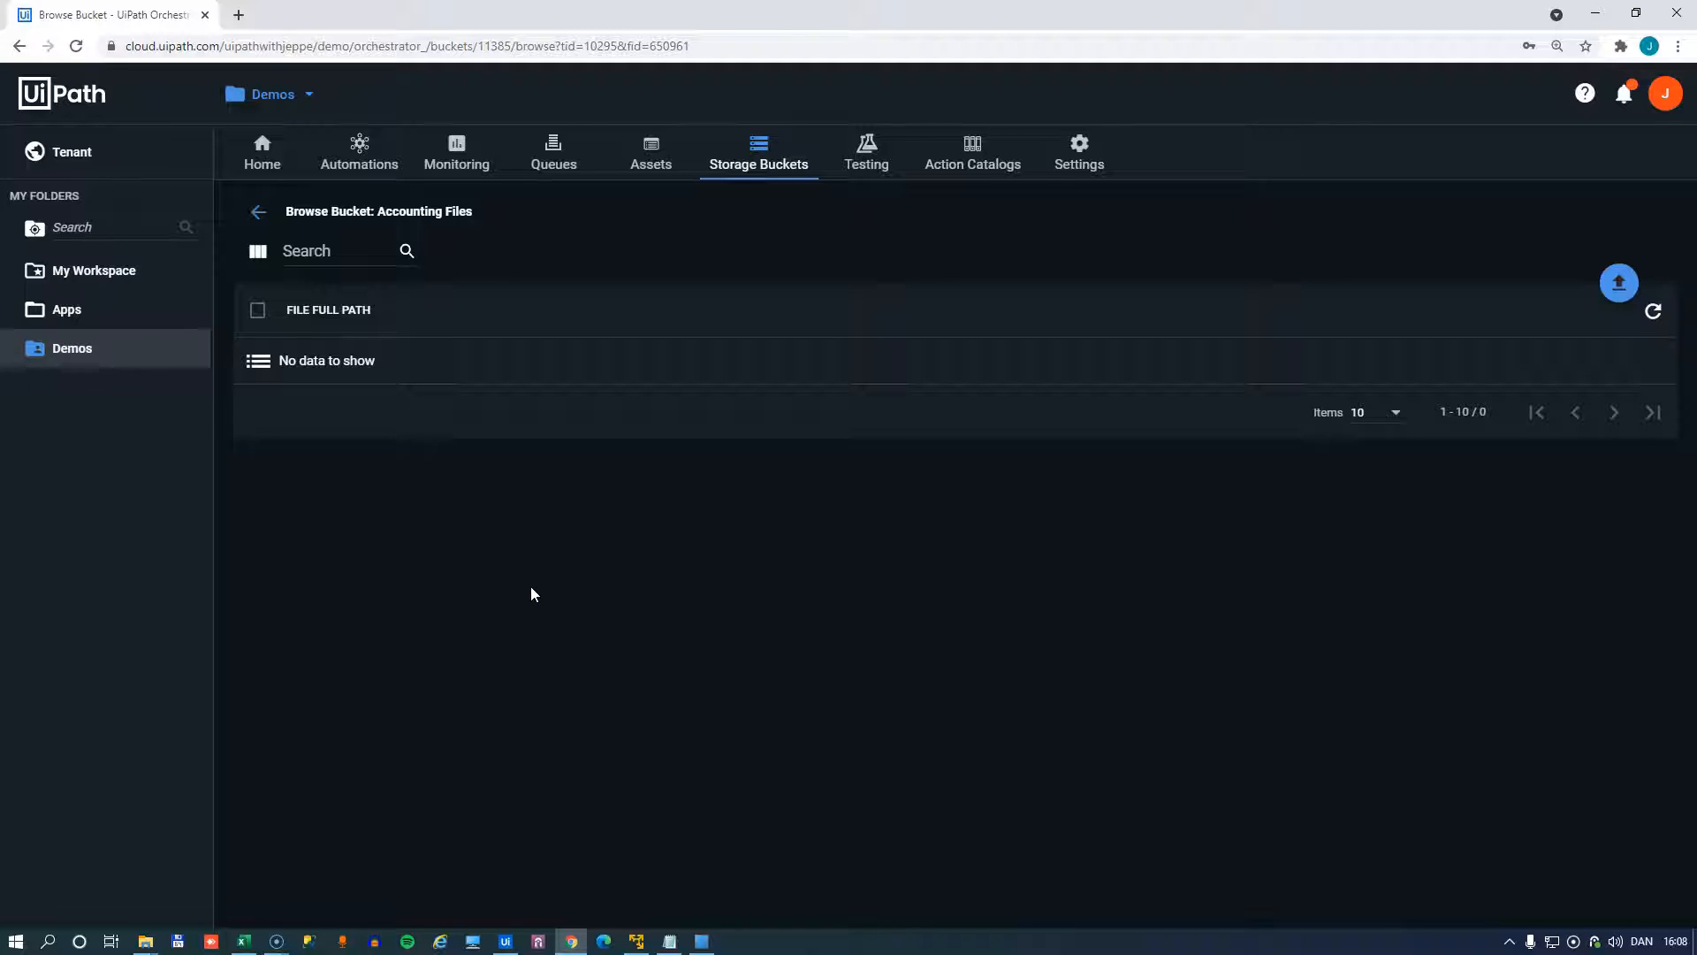
{"action": "mouse_move", "coordinate": [1616, 283]}
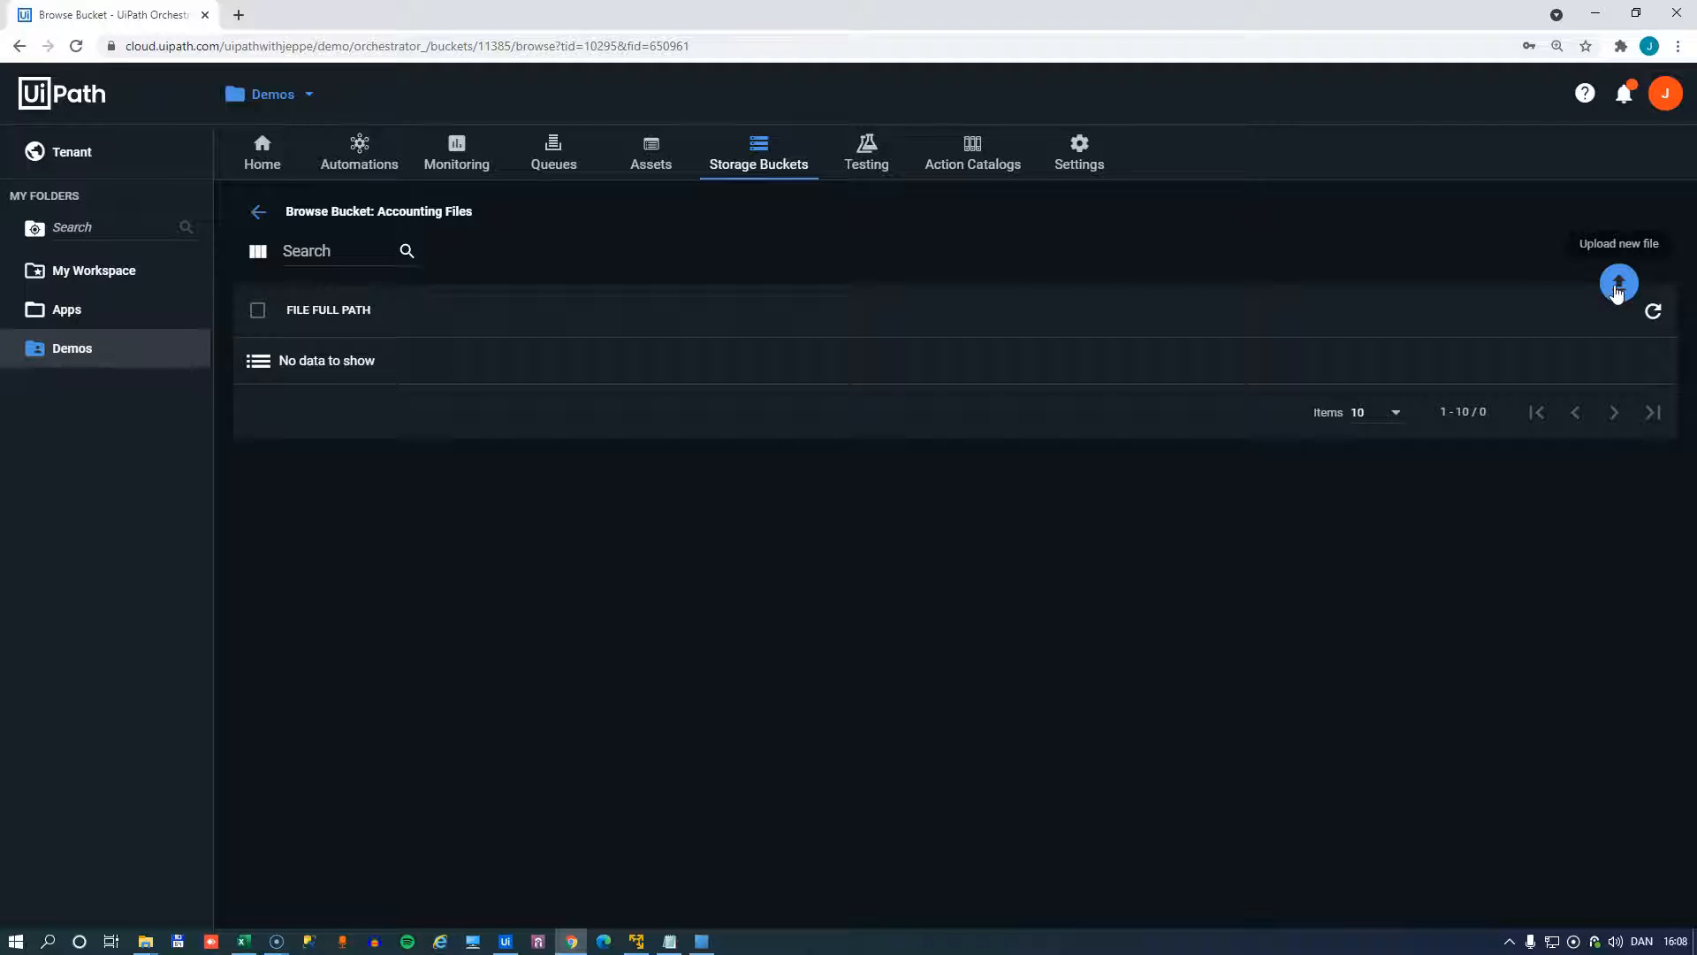
{"action": "left_click", "coordinate": [1617, 281]}
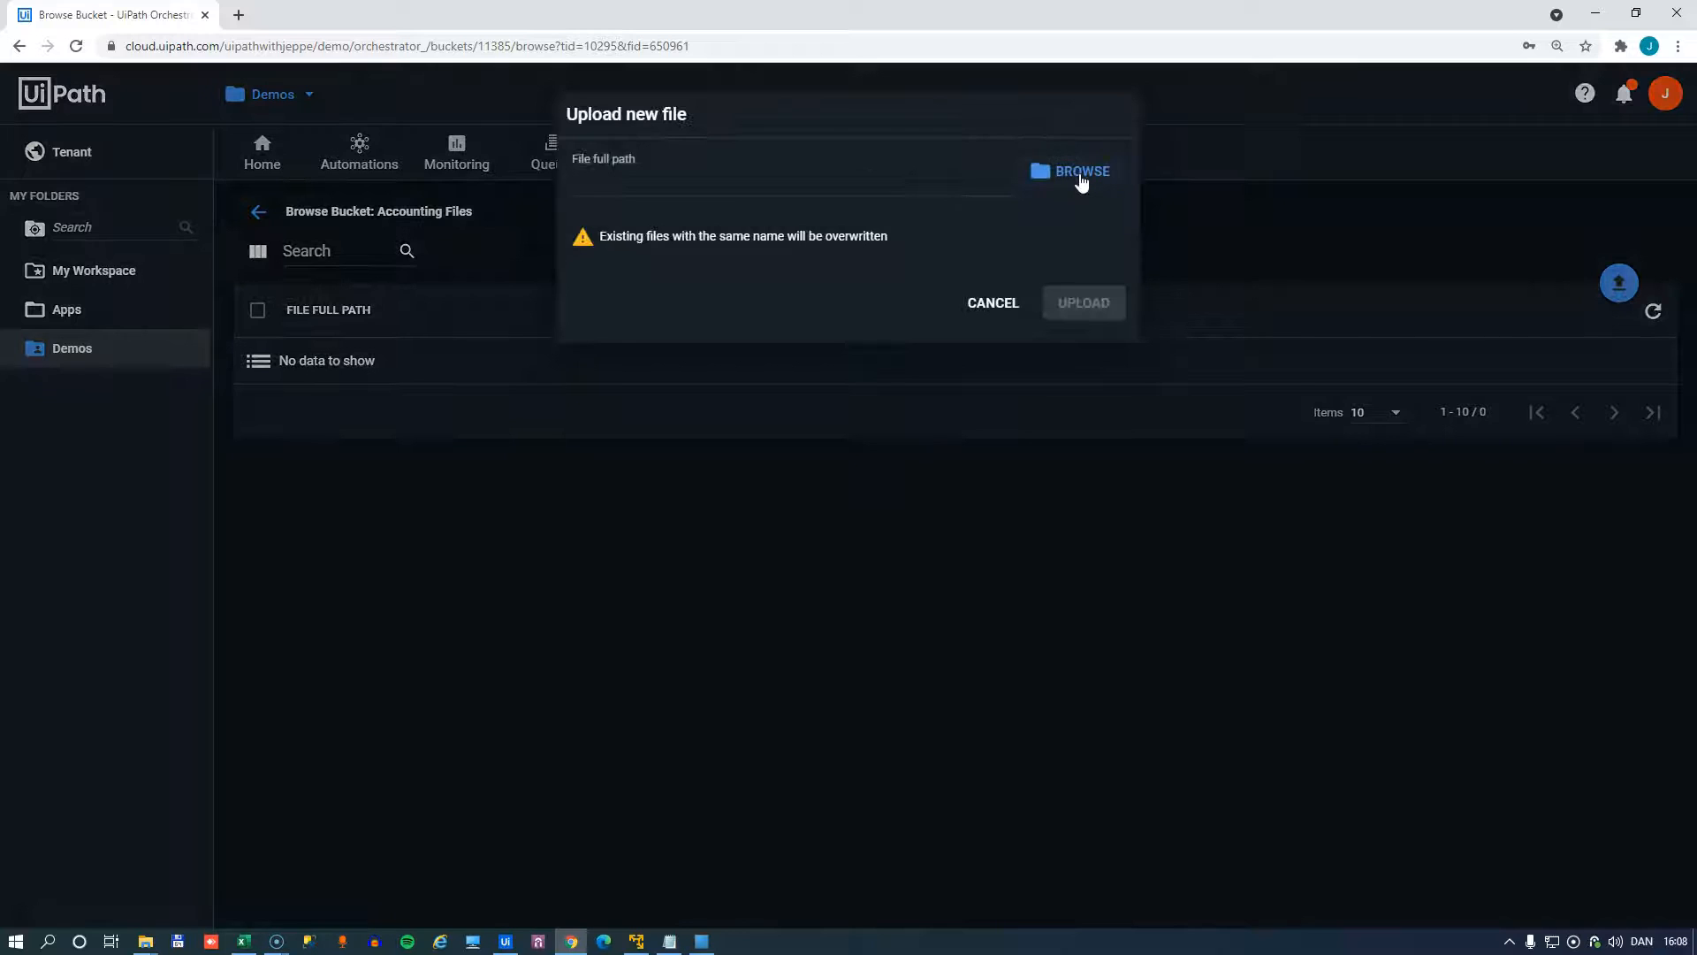
{"action": "left_click", "coordinate": [1080, 171]}
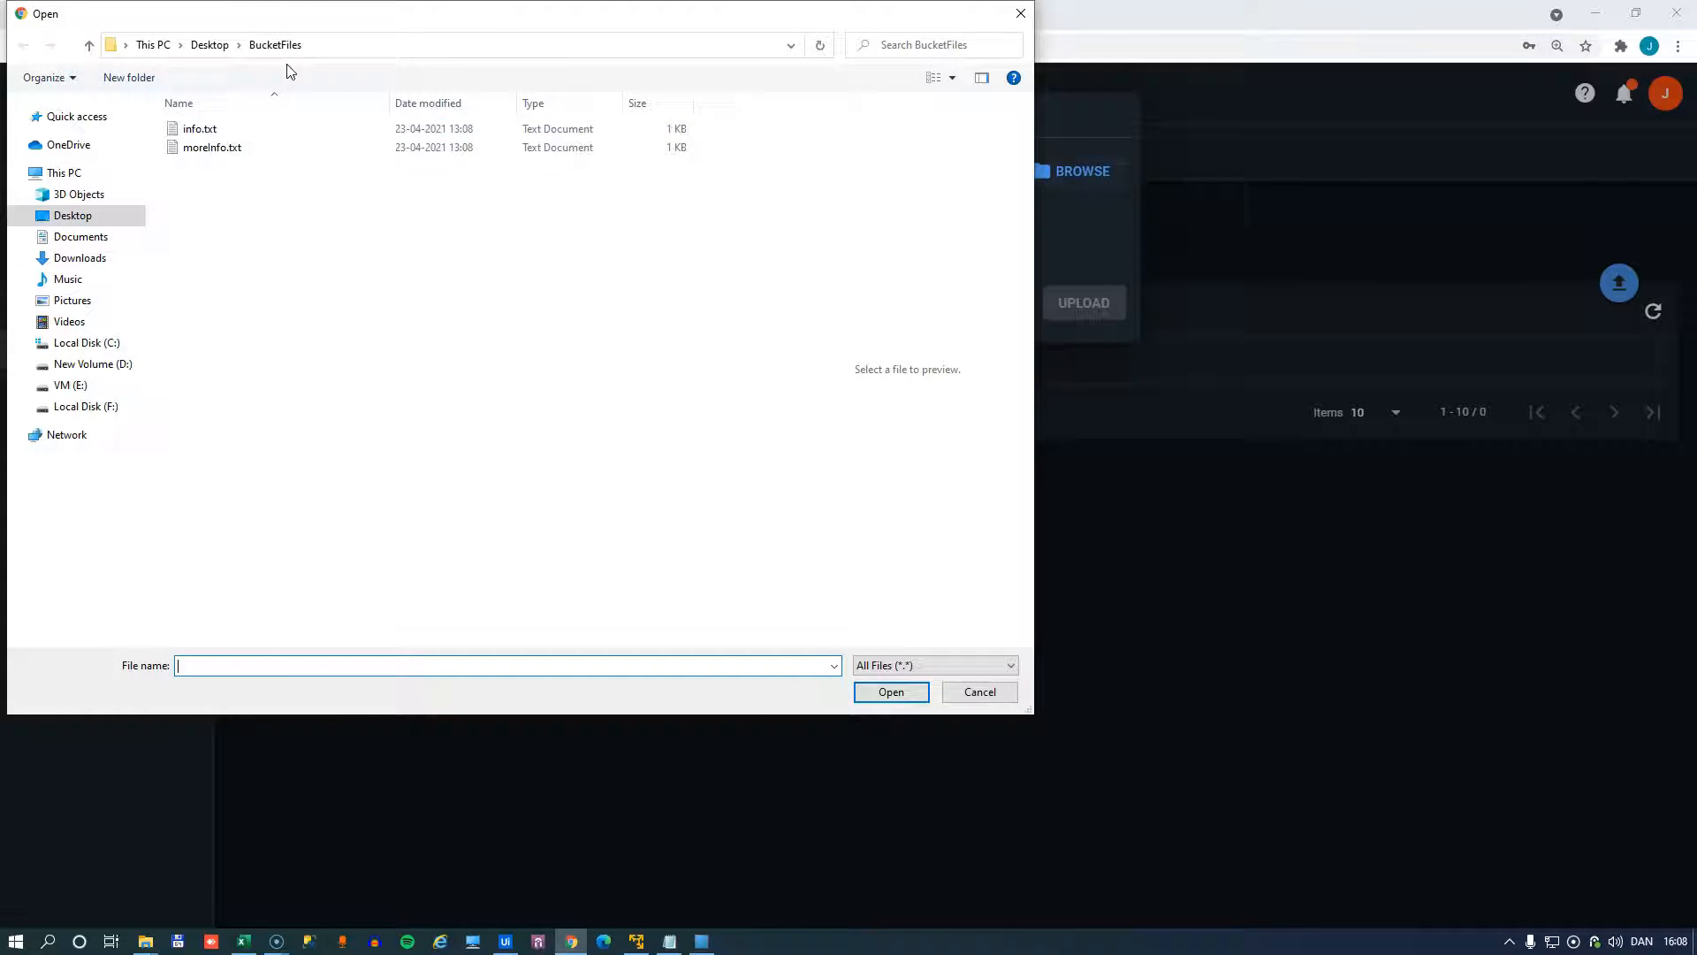
{"action": "left_click", "coordinate": [198, 127]}
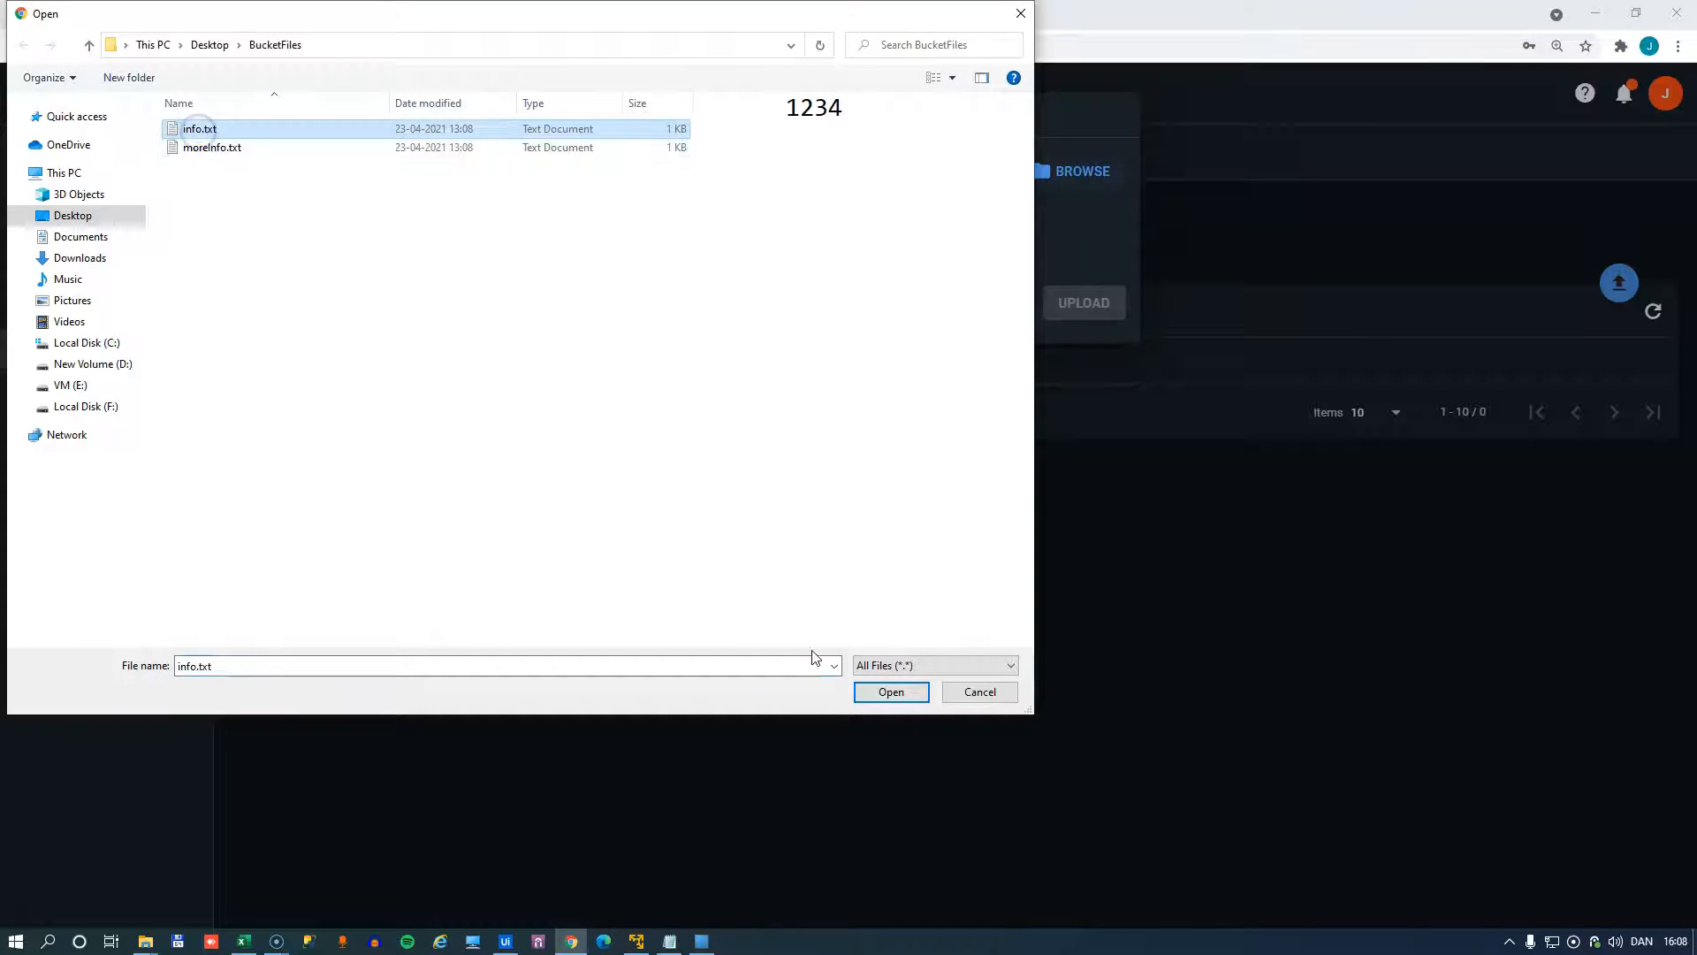
{"action": "left_click", "coordinate": [891, 693]}
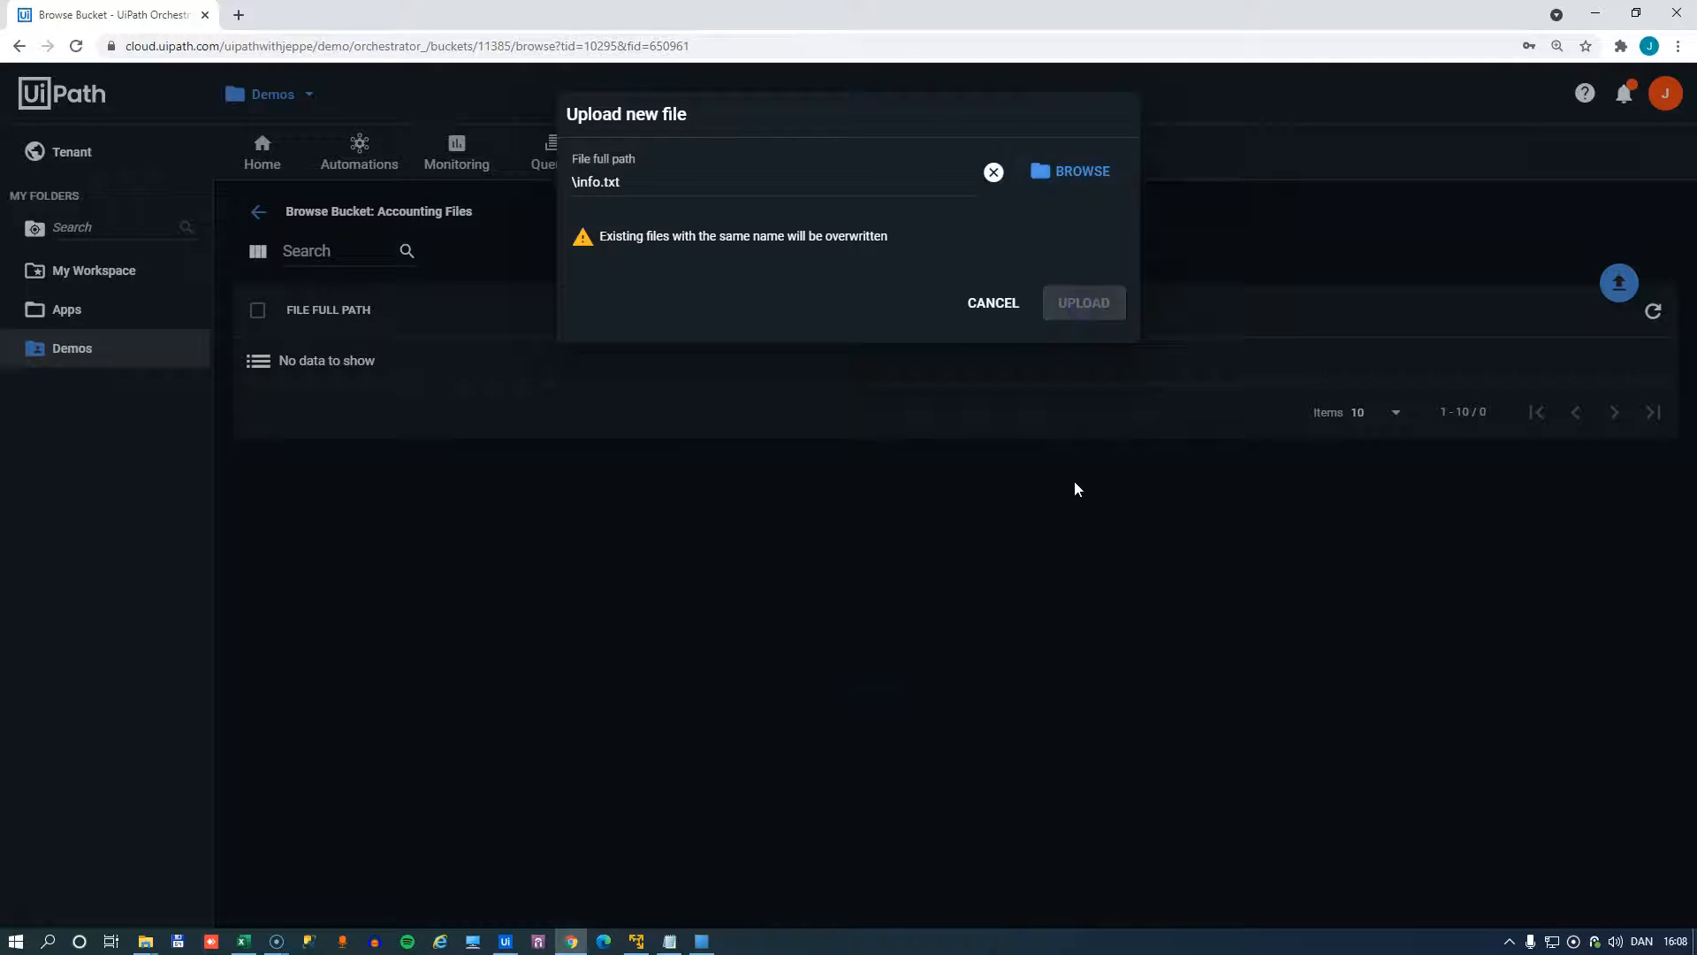
{"action": "left_click", "coordinate": [1084, 302]}
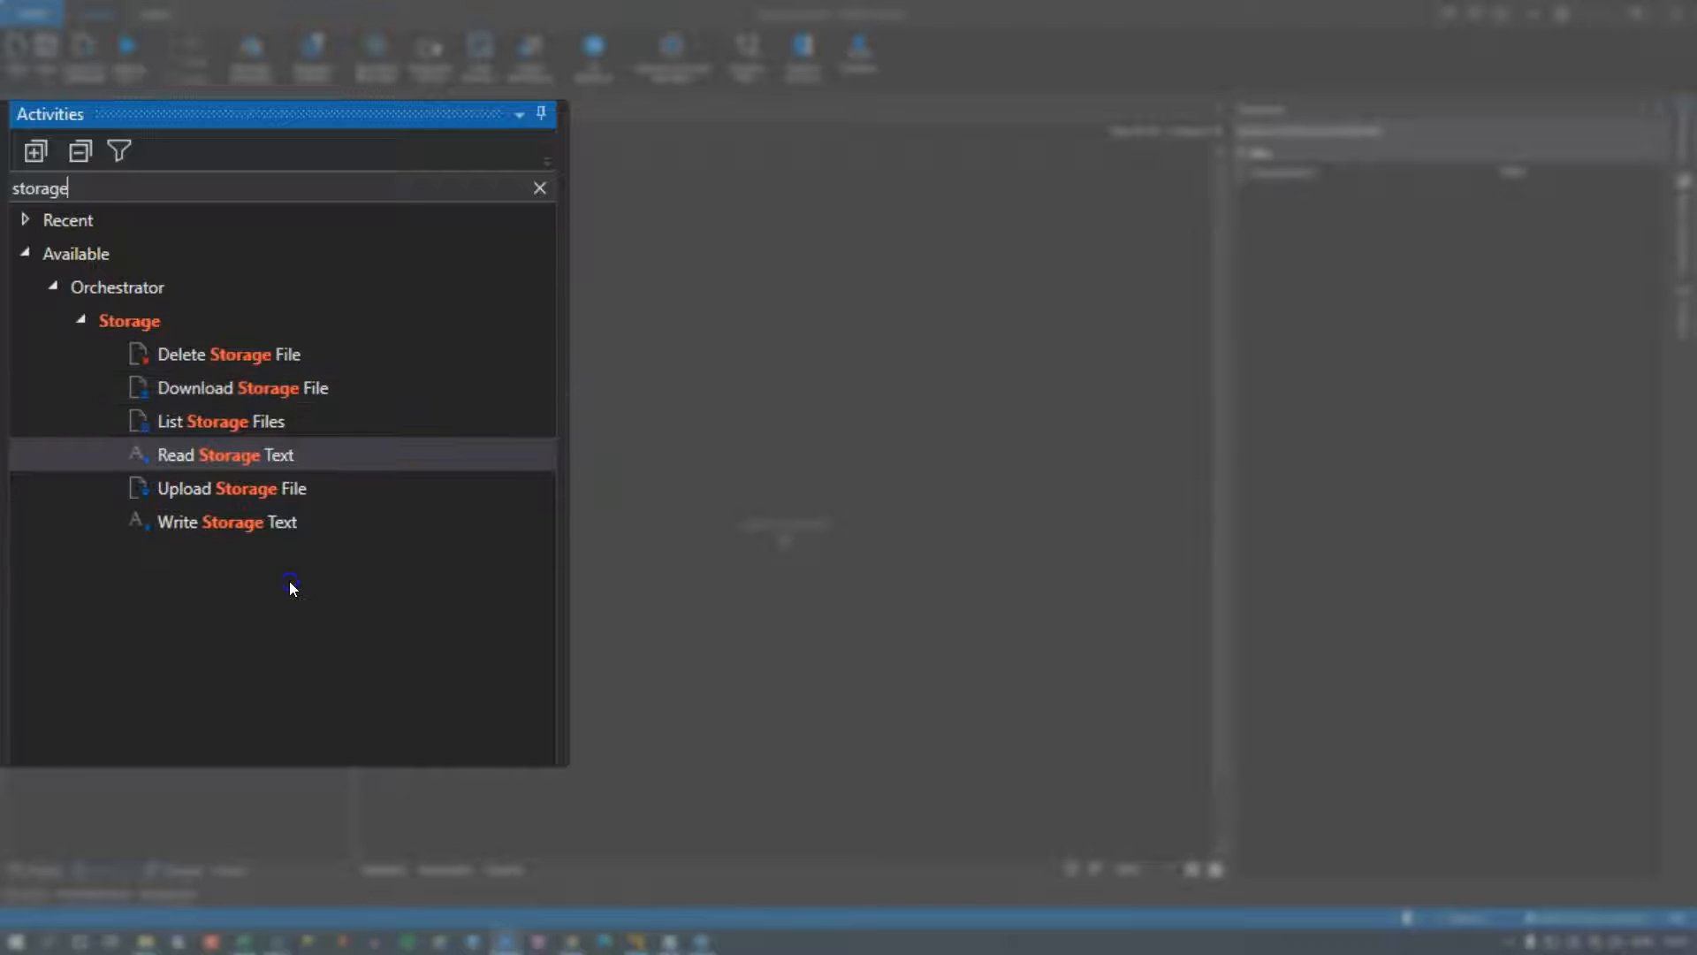
{"action": "mouse_move", "coordinate": [237, 456]}
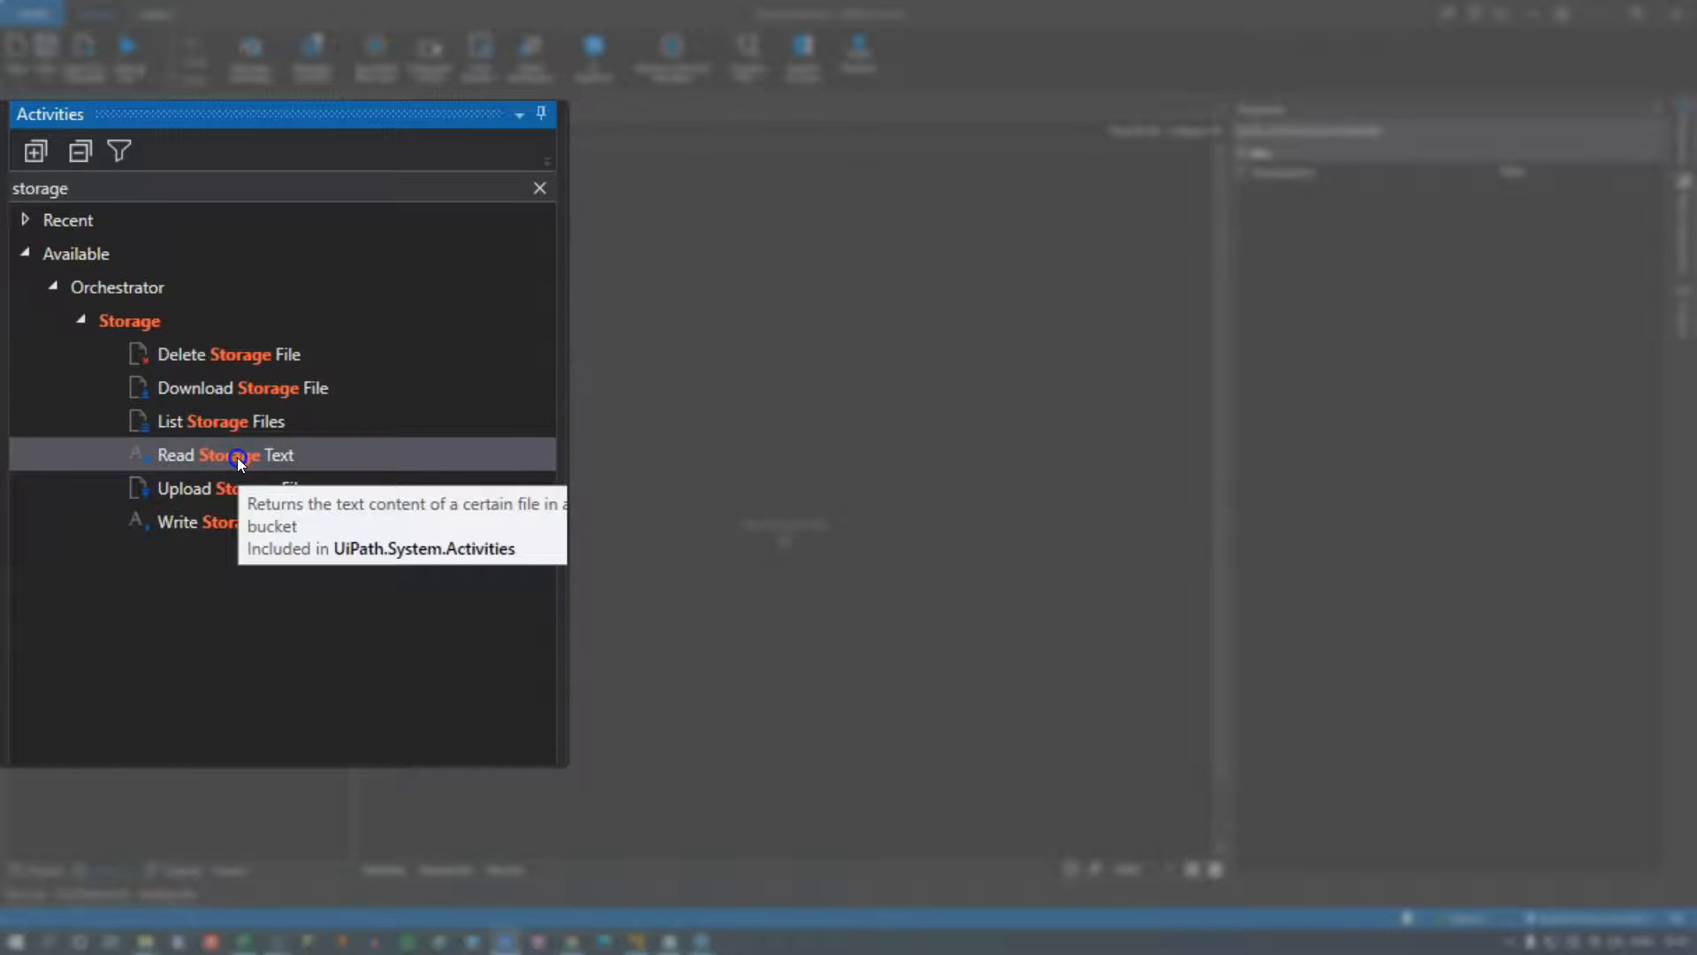
Add Read Storage Text reading info.txt from 'Accounting Files' with result in fileContent.
{"action": "left_click_drag", "start_coordinate": [239, 454], "coordinate": [795, 541]}
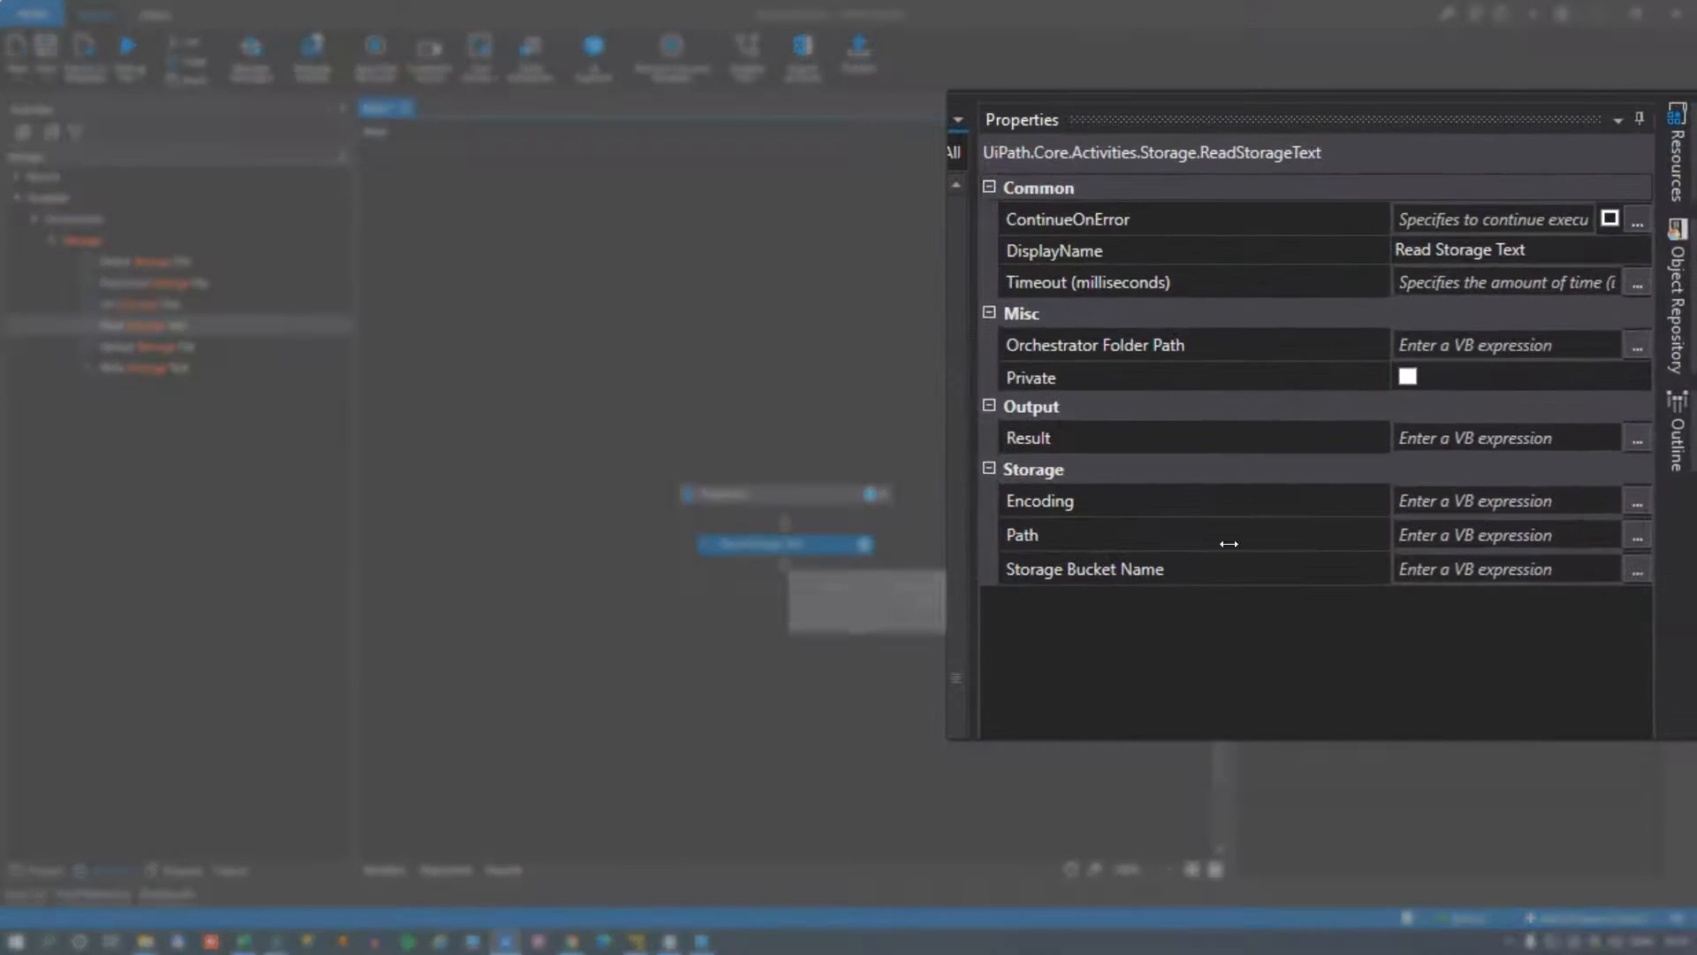
{"action": "left_click", "coordinate": [1485, 570]}
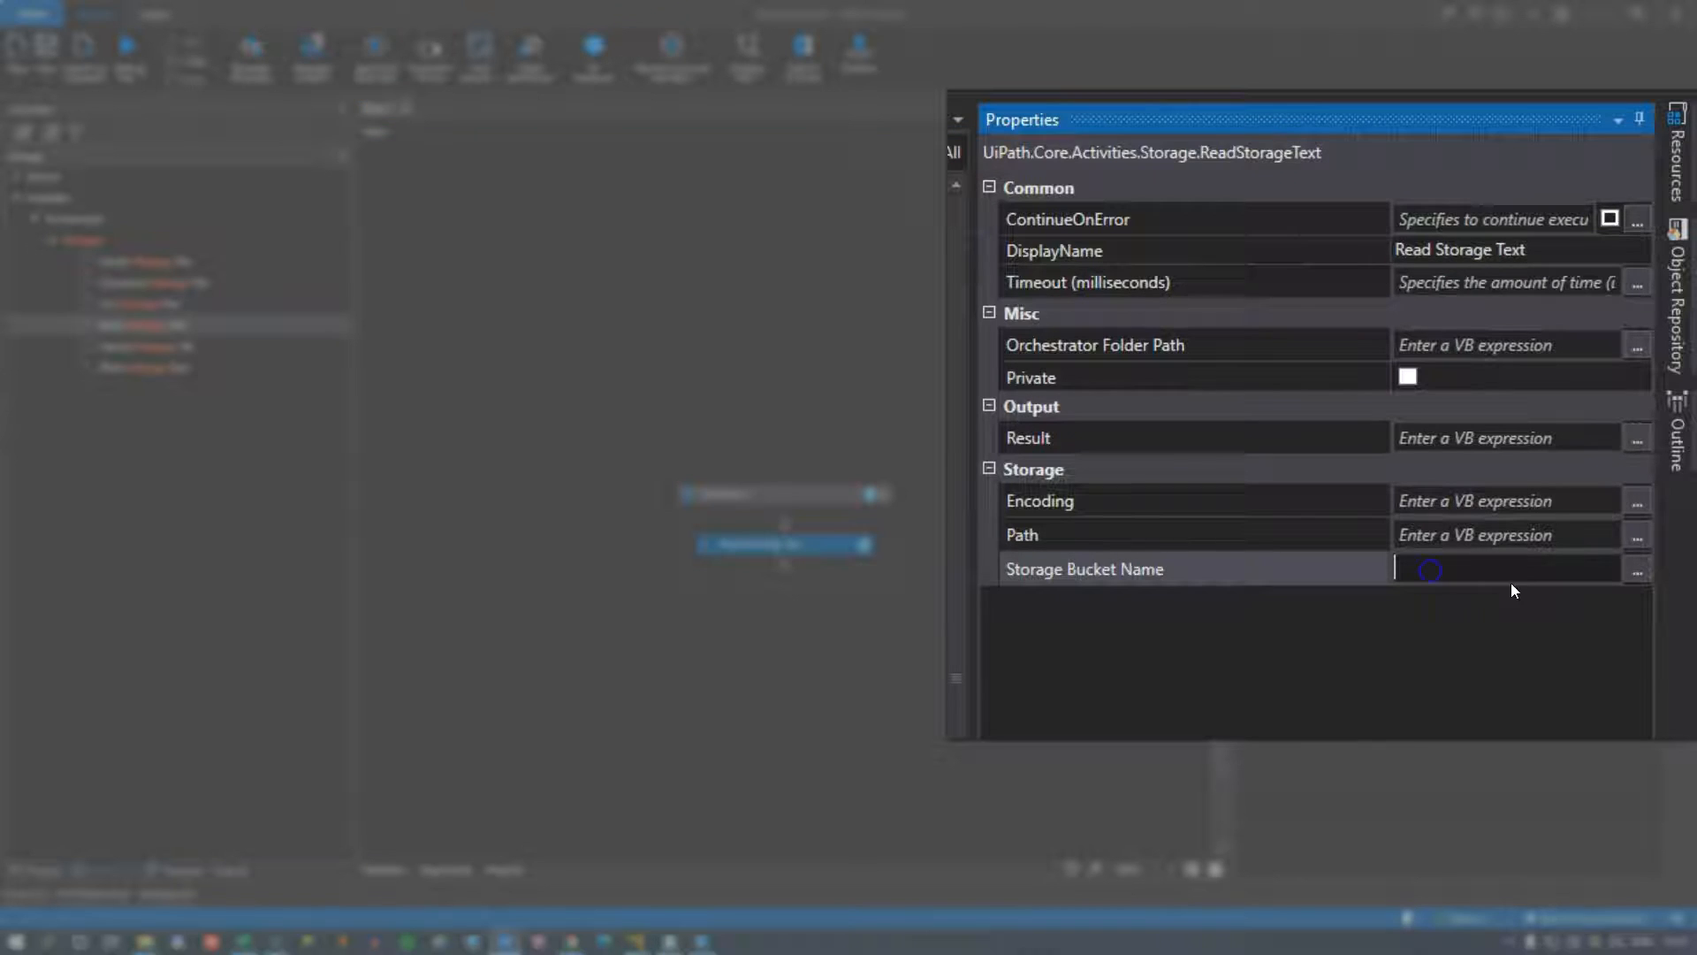
{"action": "type", "text": "\"Accounting Files"}
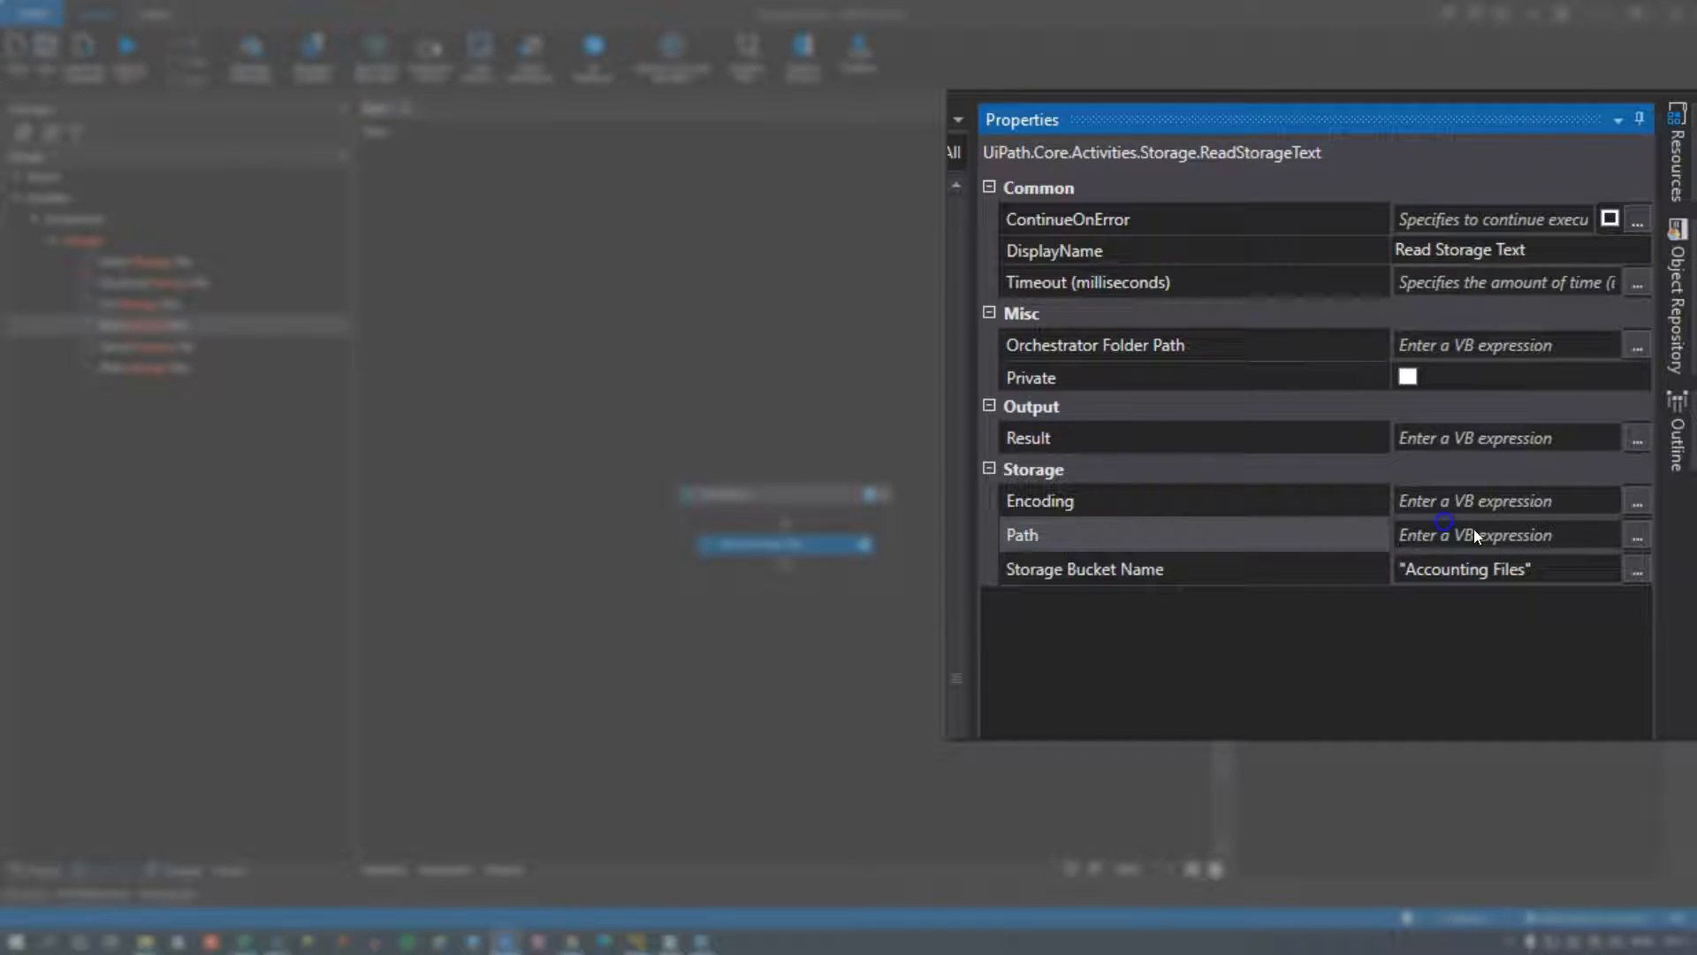
{"action": "type", "text": "\"info.txt\""}
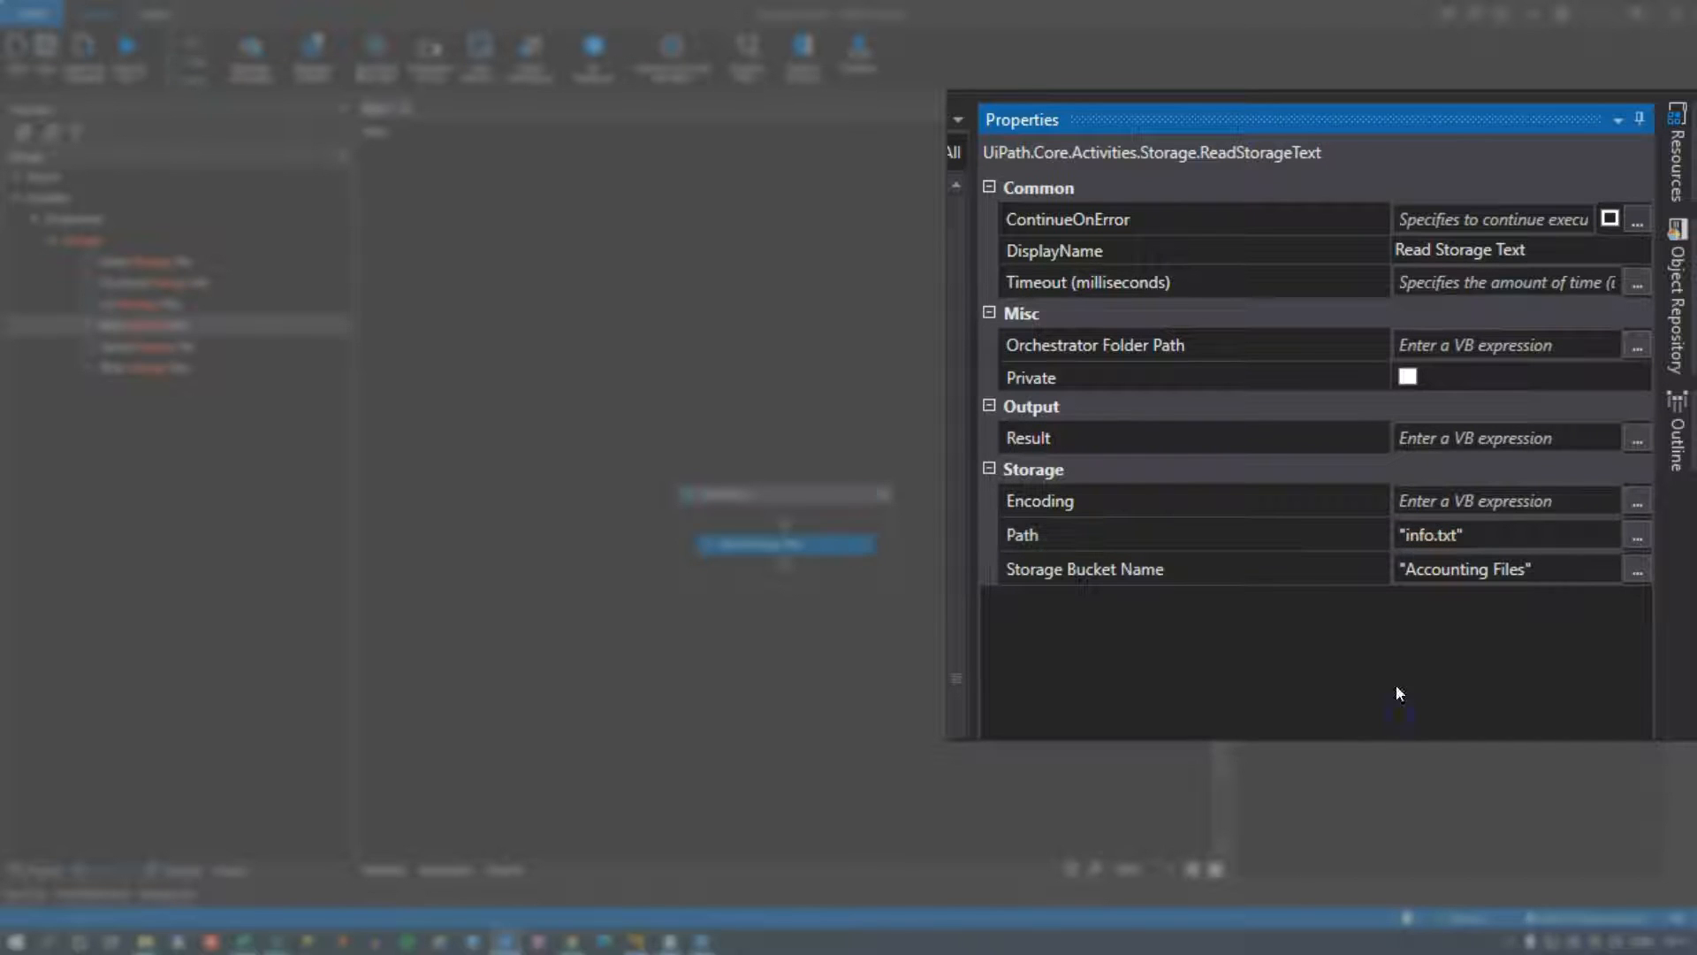
{"action": "mouse_move", "coordinate": [1070, 460]}
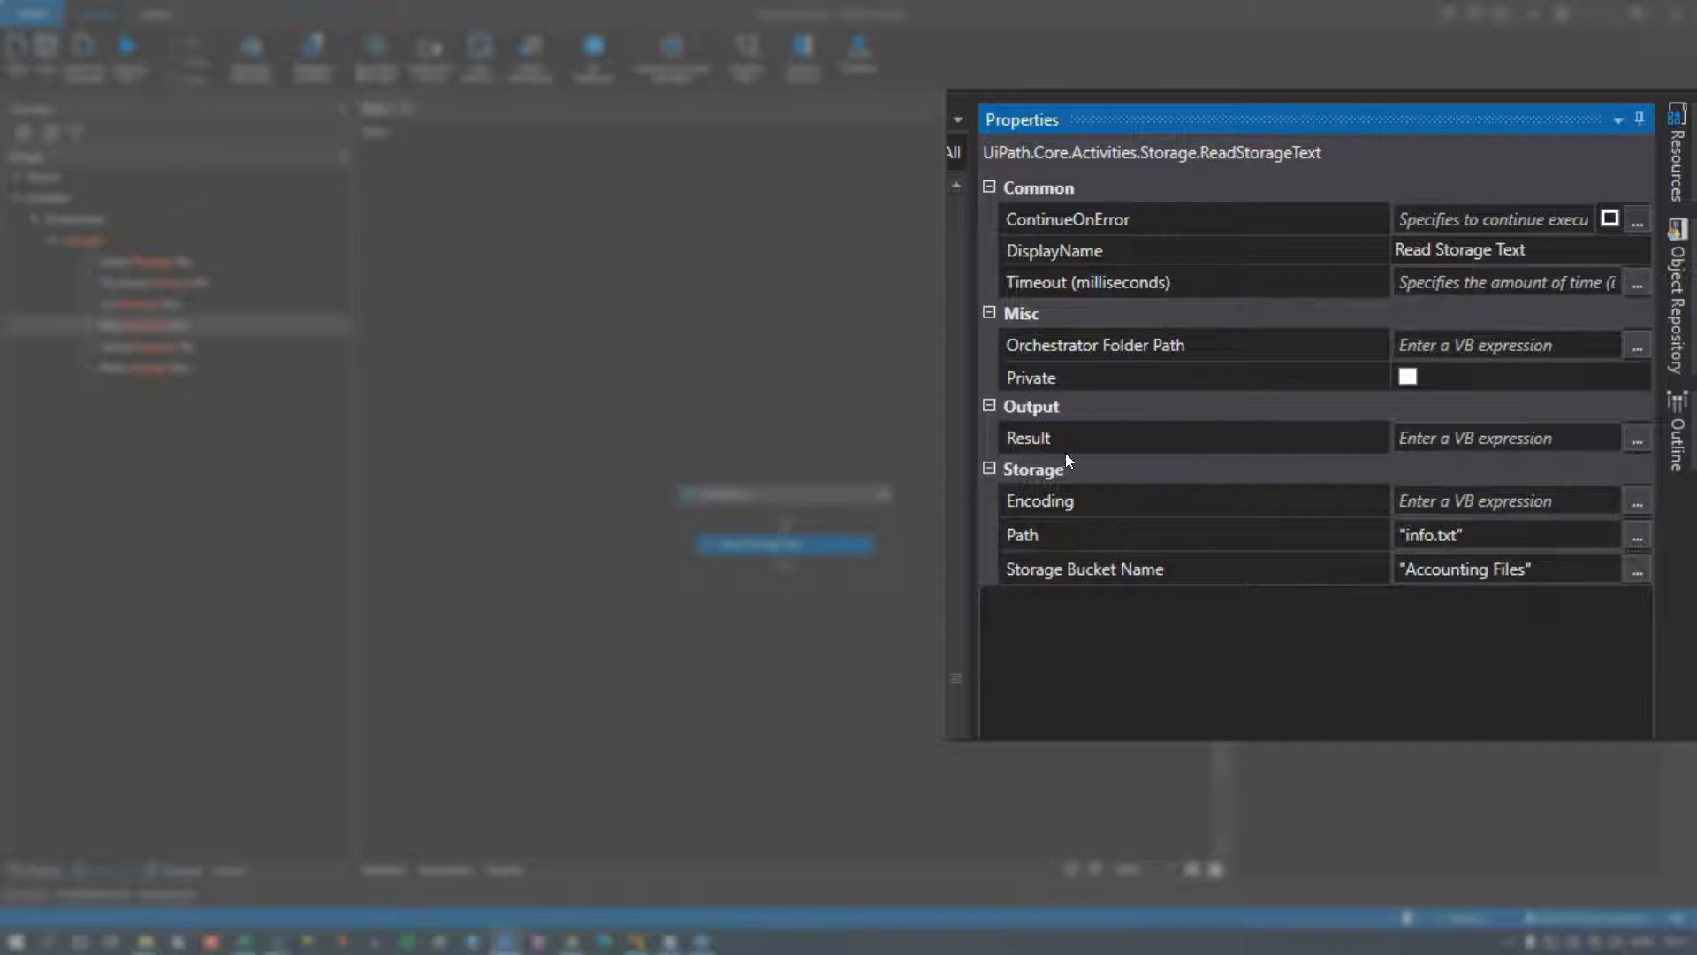
{"action": "left_click", "coordinate": [1455, 439]}
{"action": "type", "text": "fileContent"}
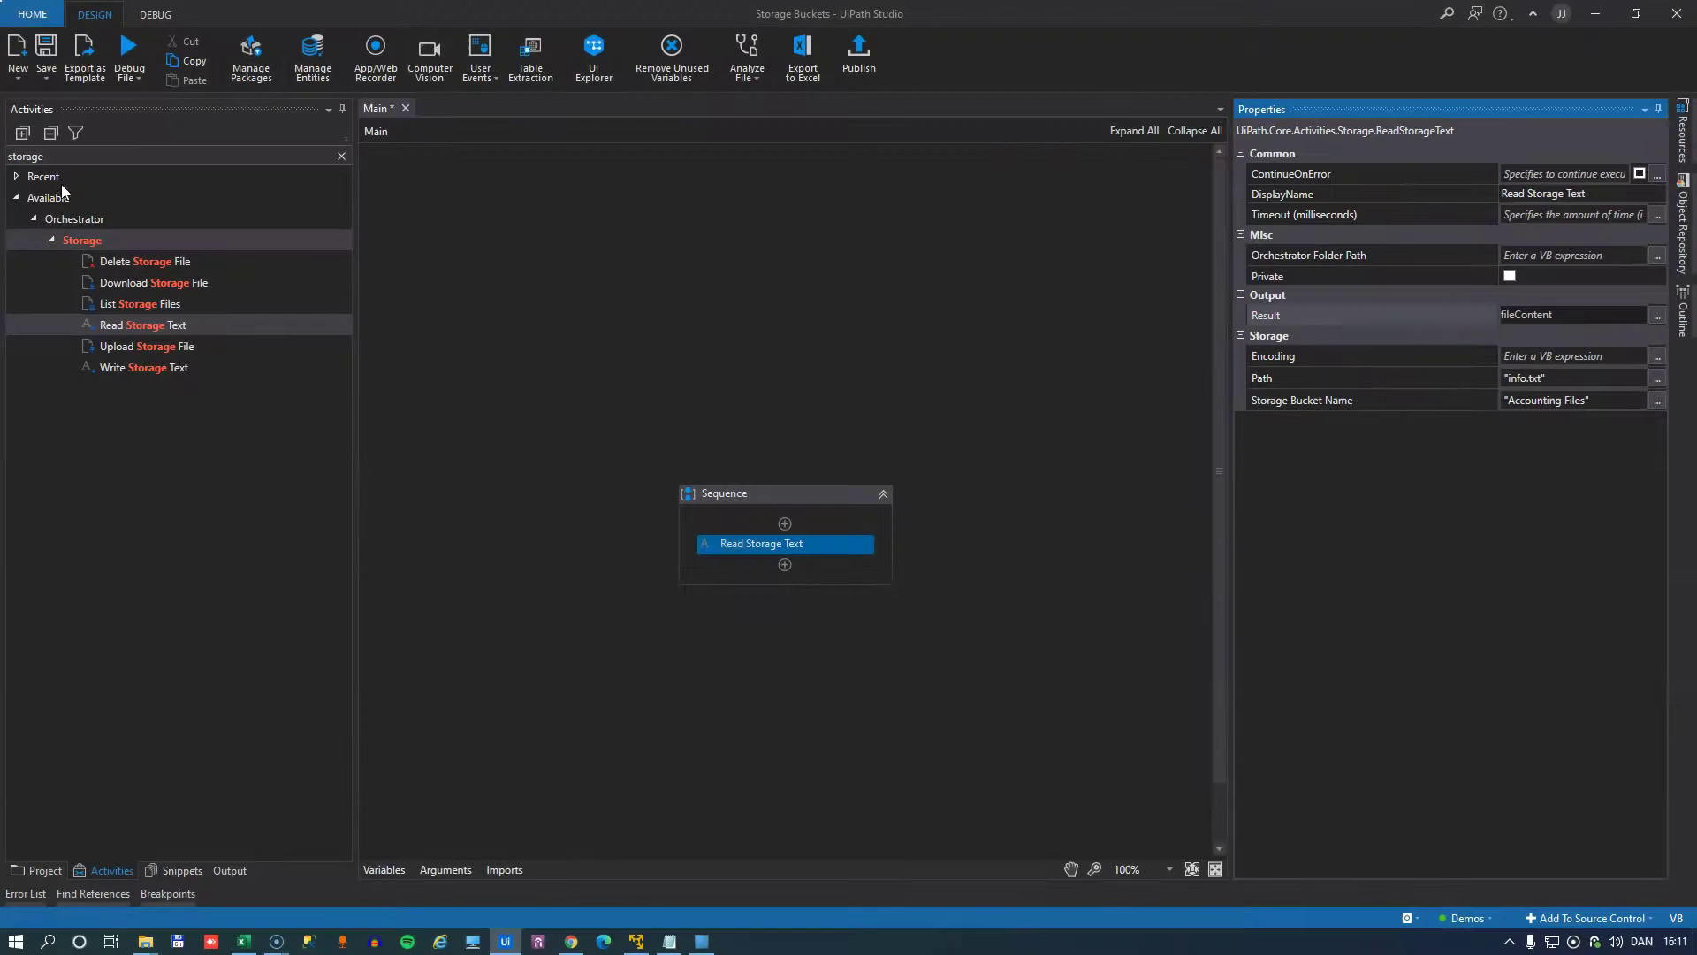
Add a Log Message at Warn level whose message is fileContent.
{"action": "type", "text": "log m"}
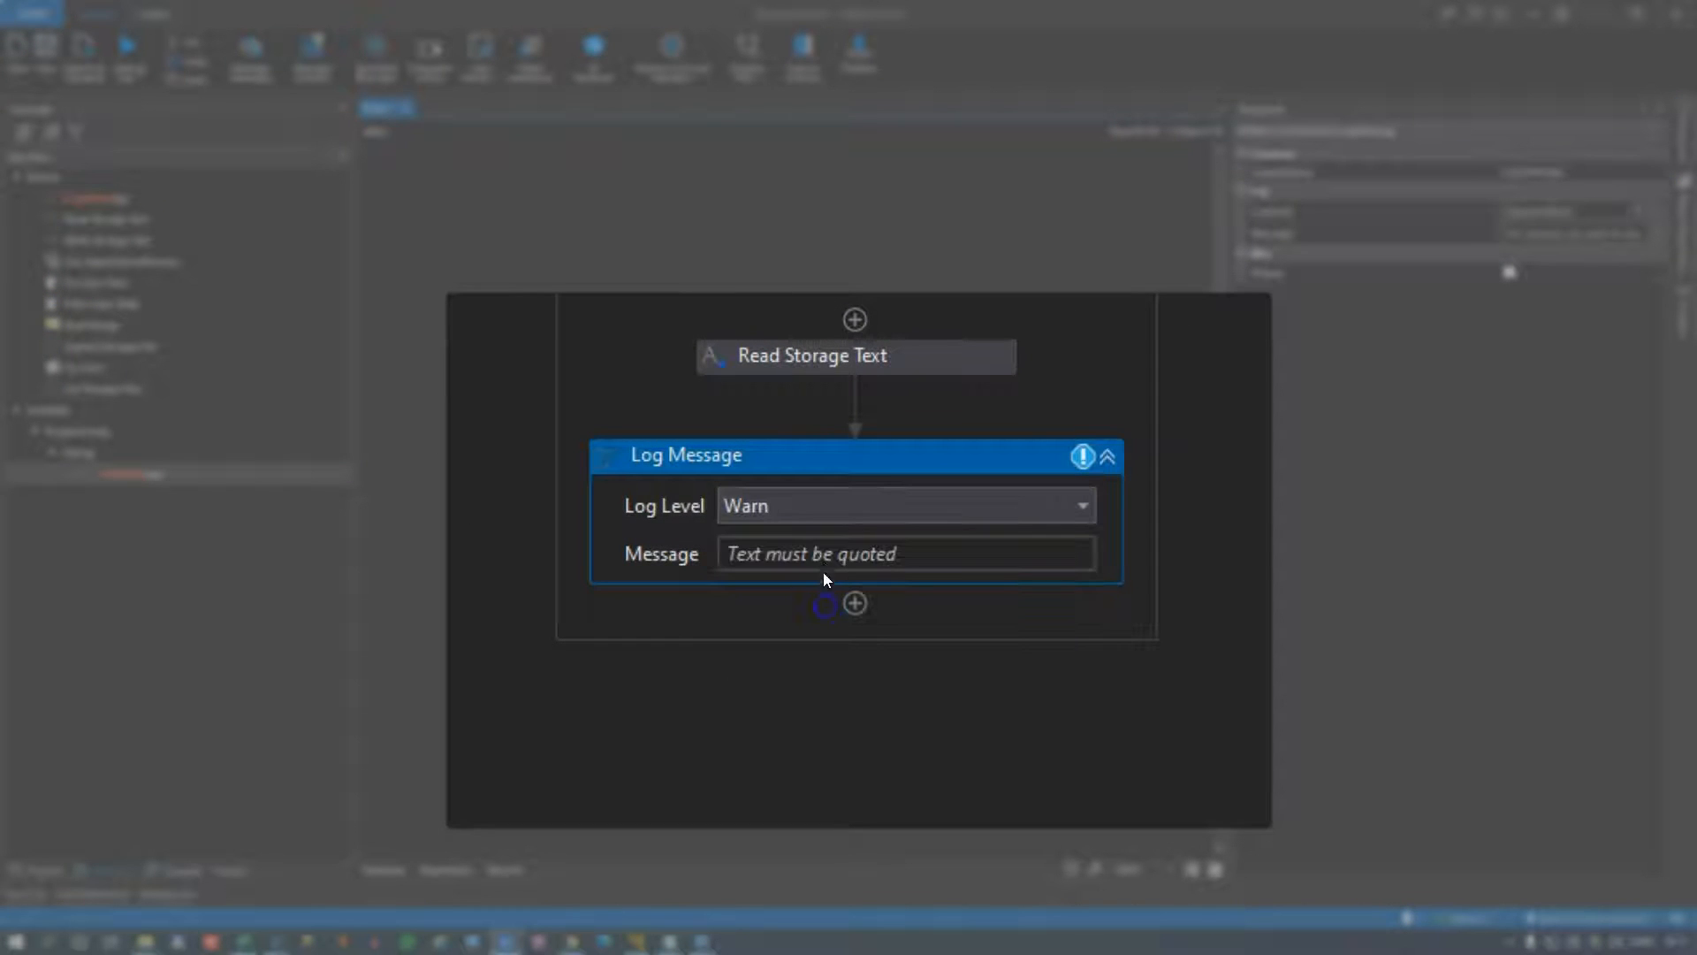
{"action": "left_click", "coordinate": [907, 553]}
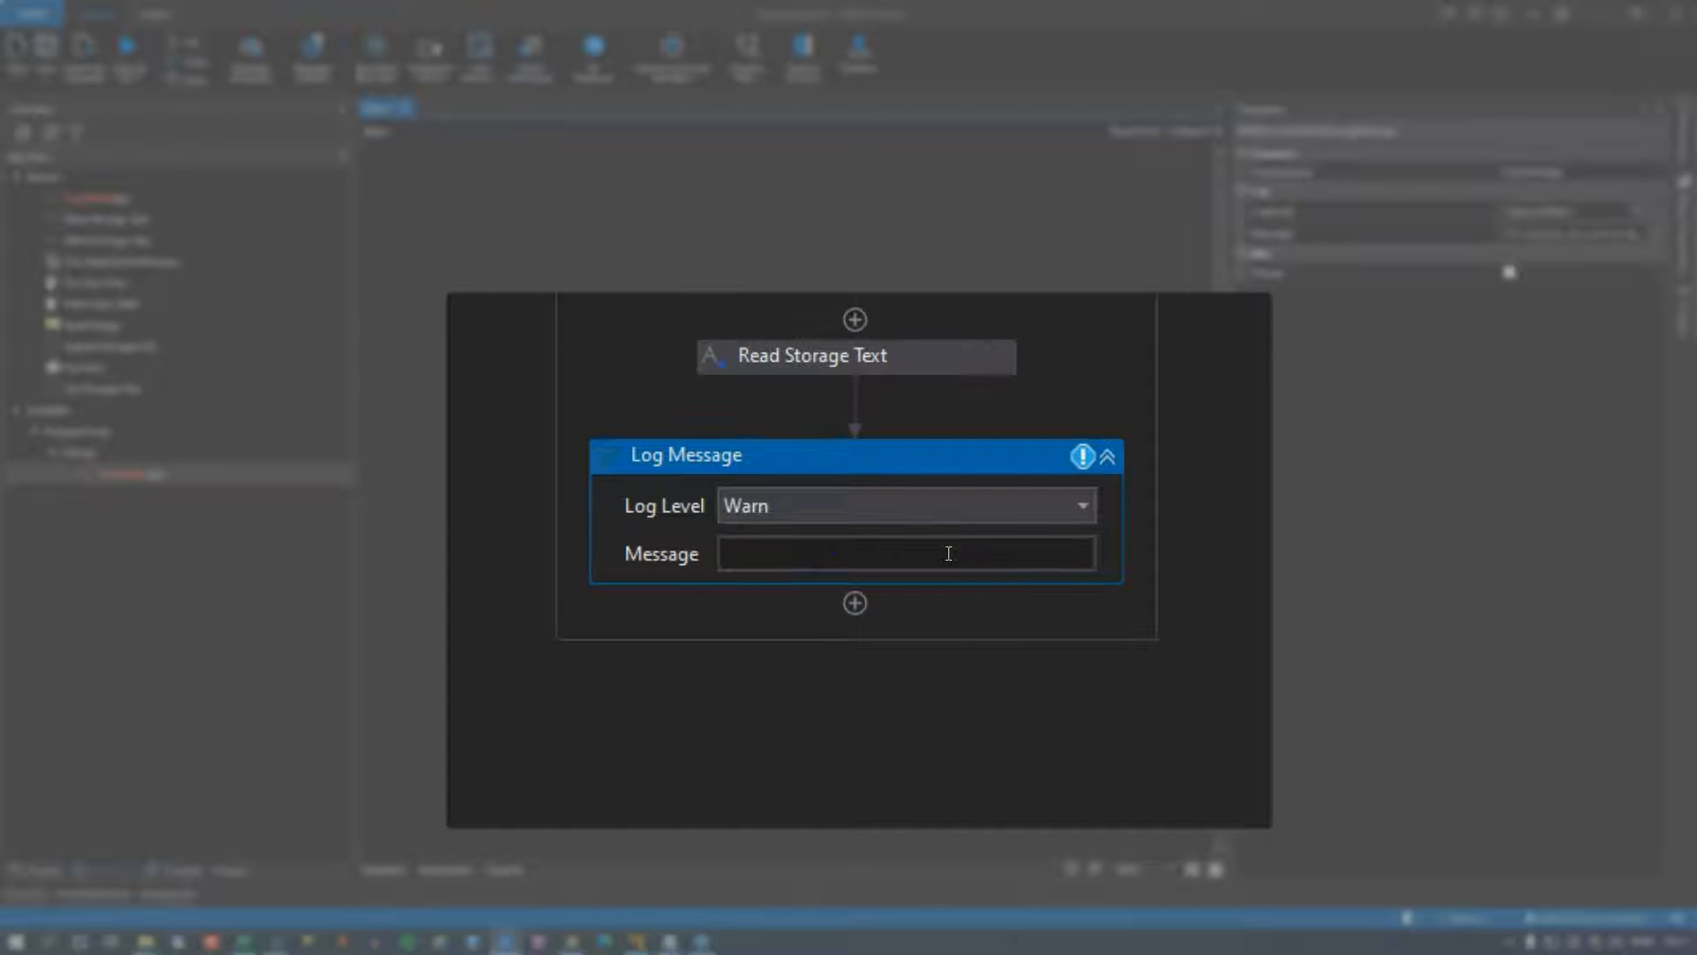
{"action": "type", "text": "file"}
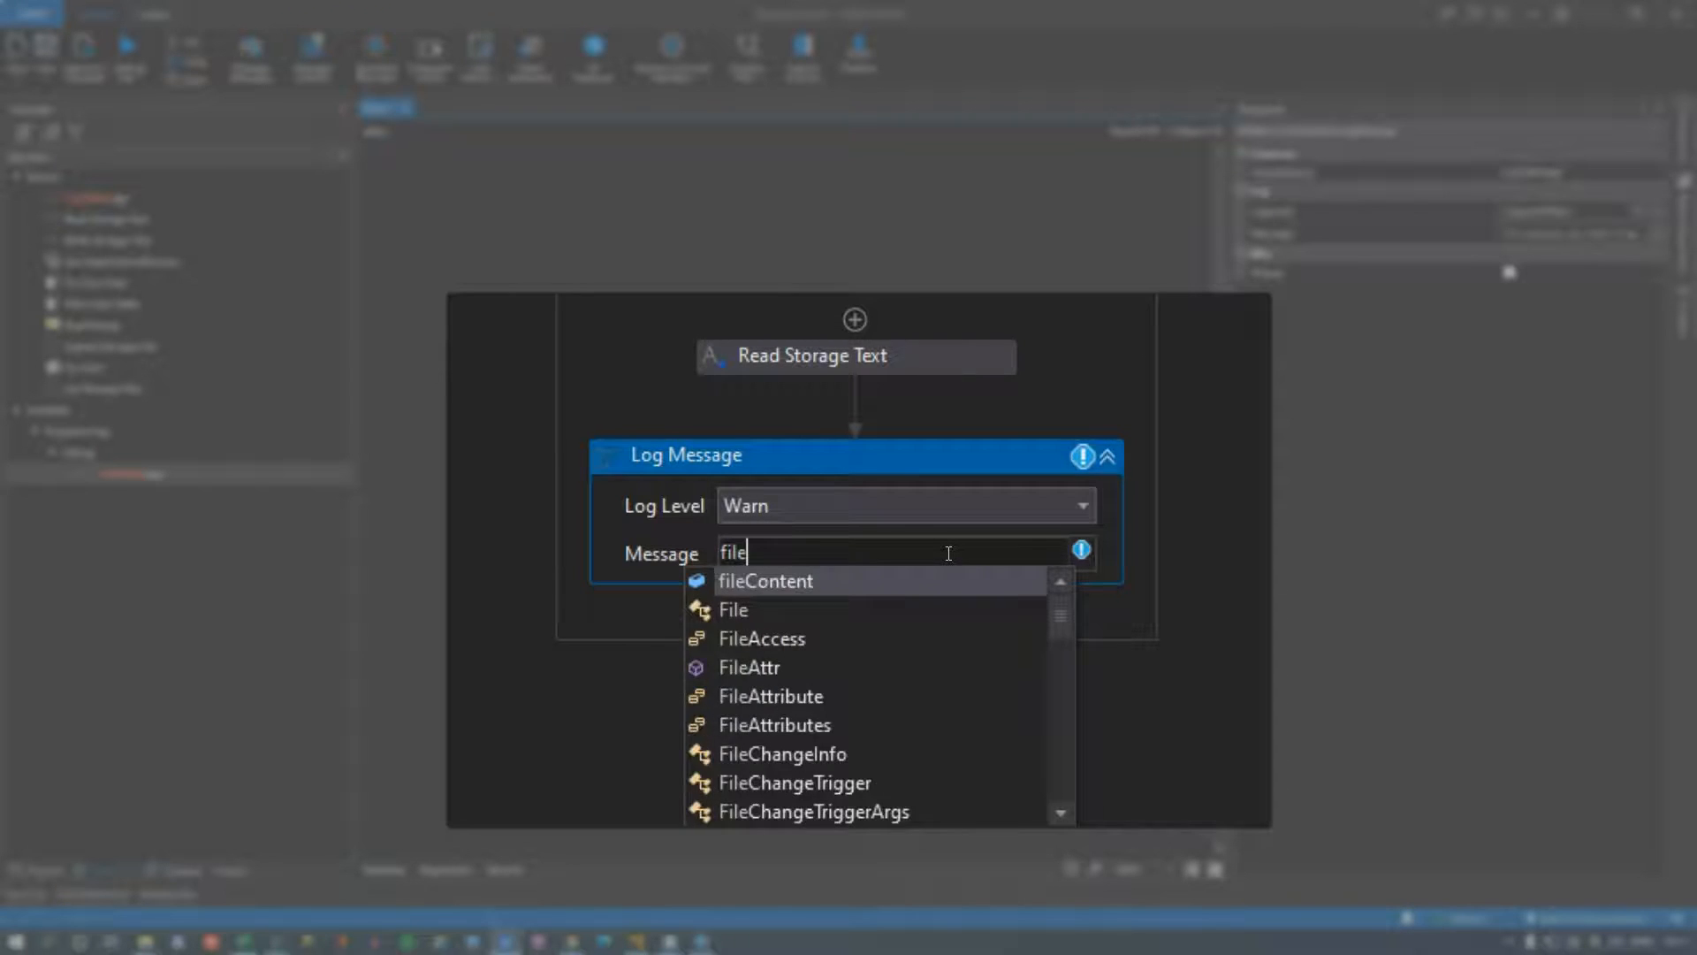
{"action": "left_click", "coordinate": [764, 580]}
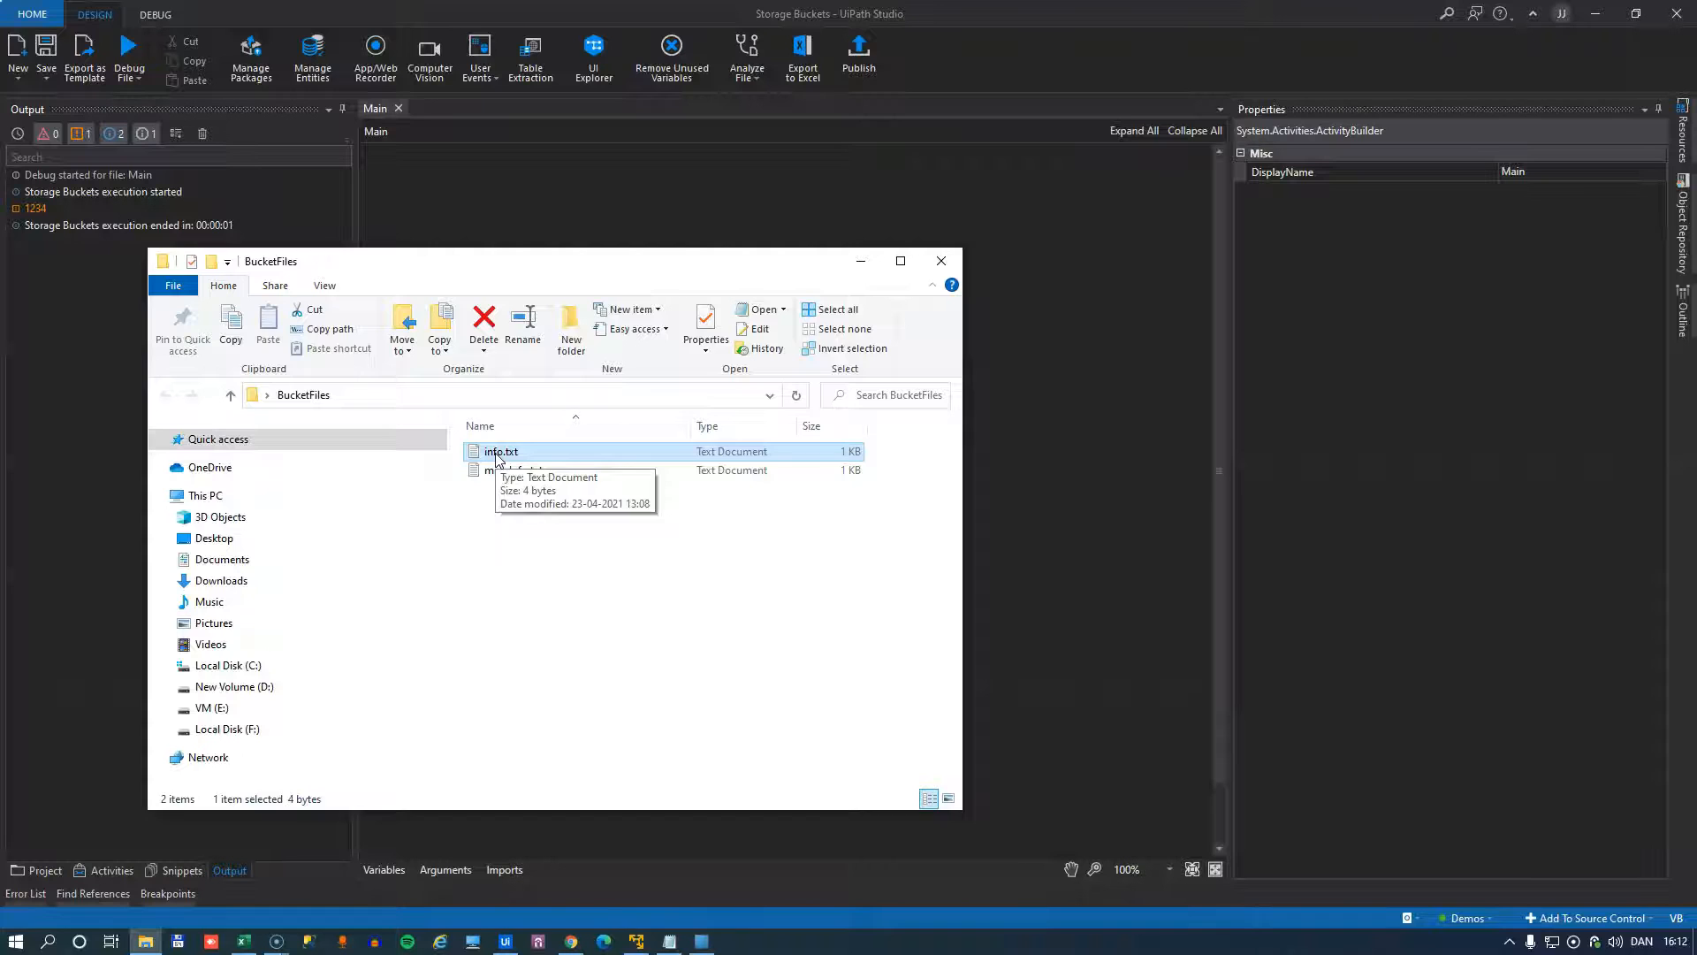
Check the local info.txt contains 1234, matching the logged output, then close it.
{"action": "double_click", "coordinate": [500, 453]}
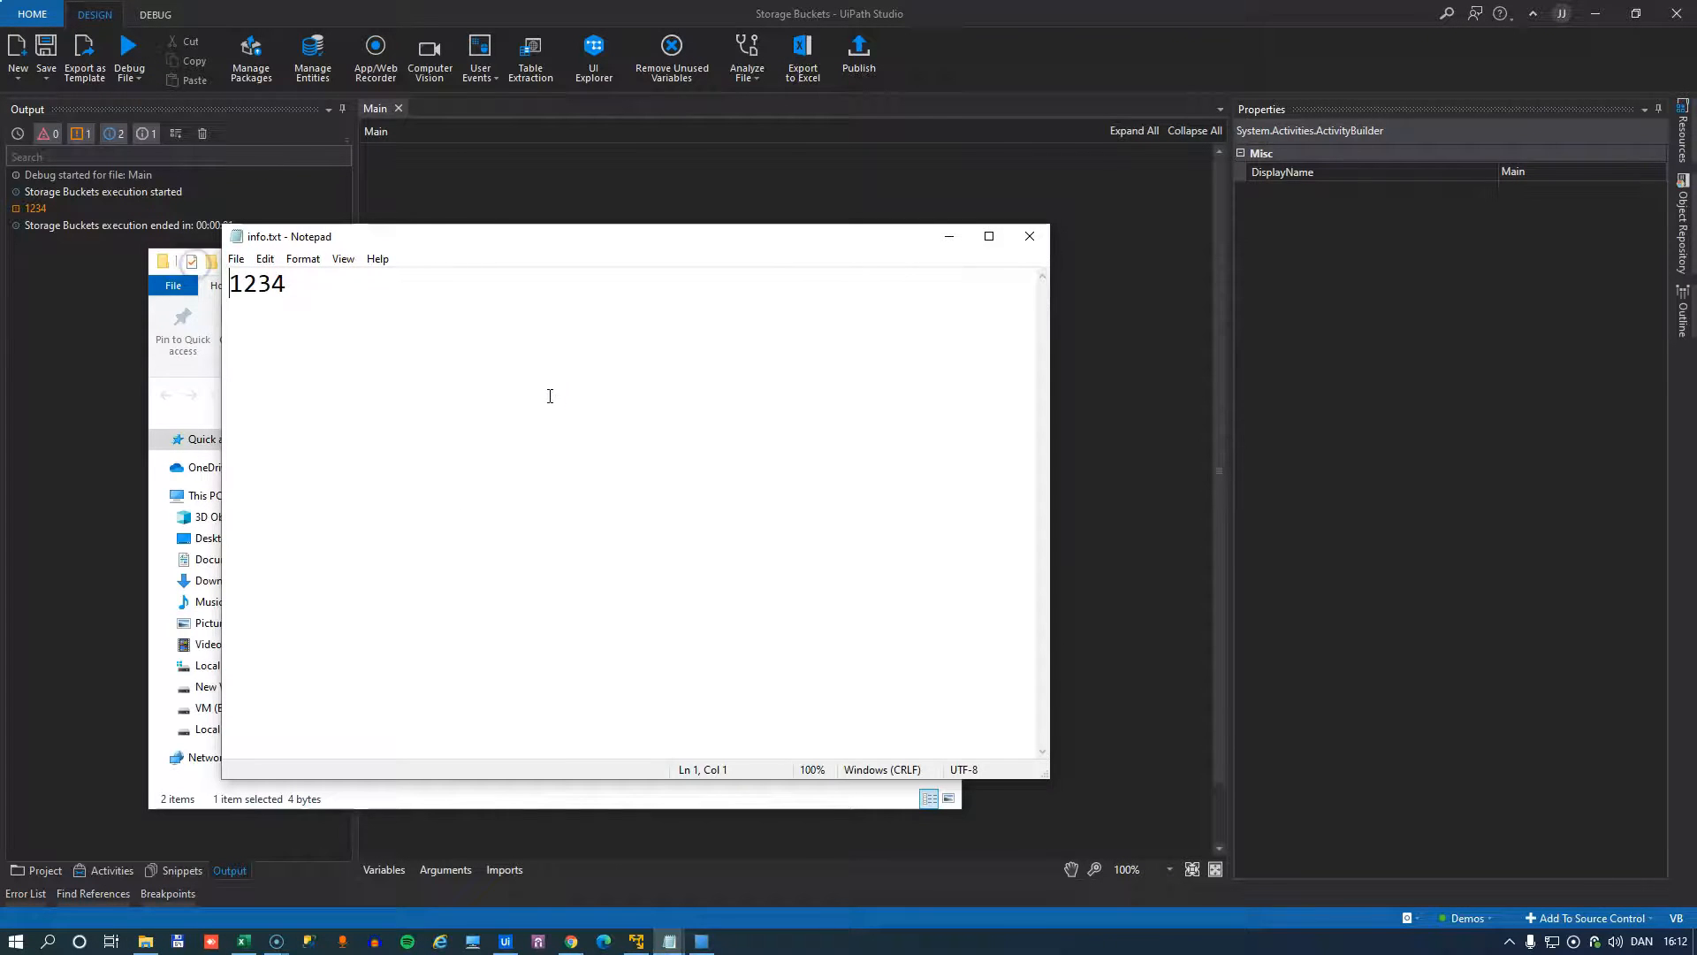
{"action": "left_click", "coordinate": [1029, 237]}
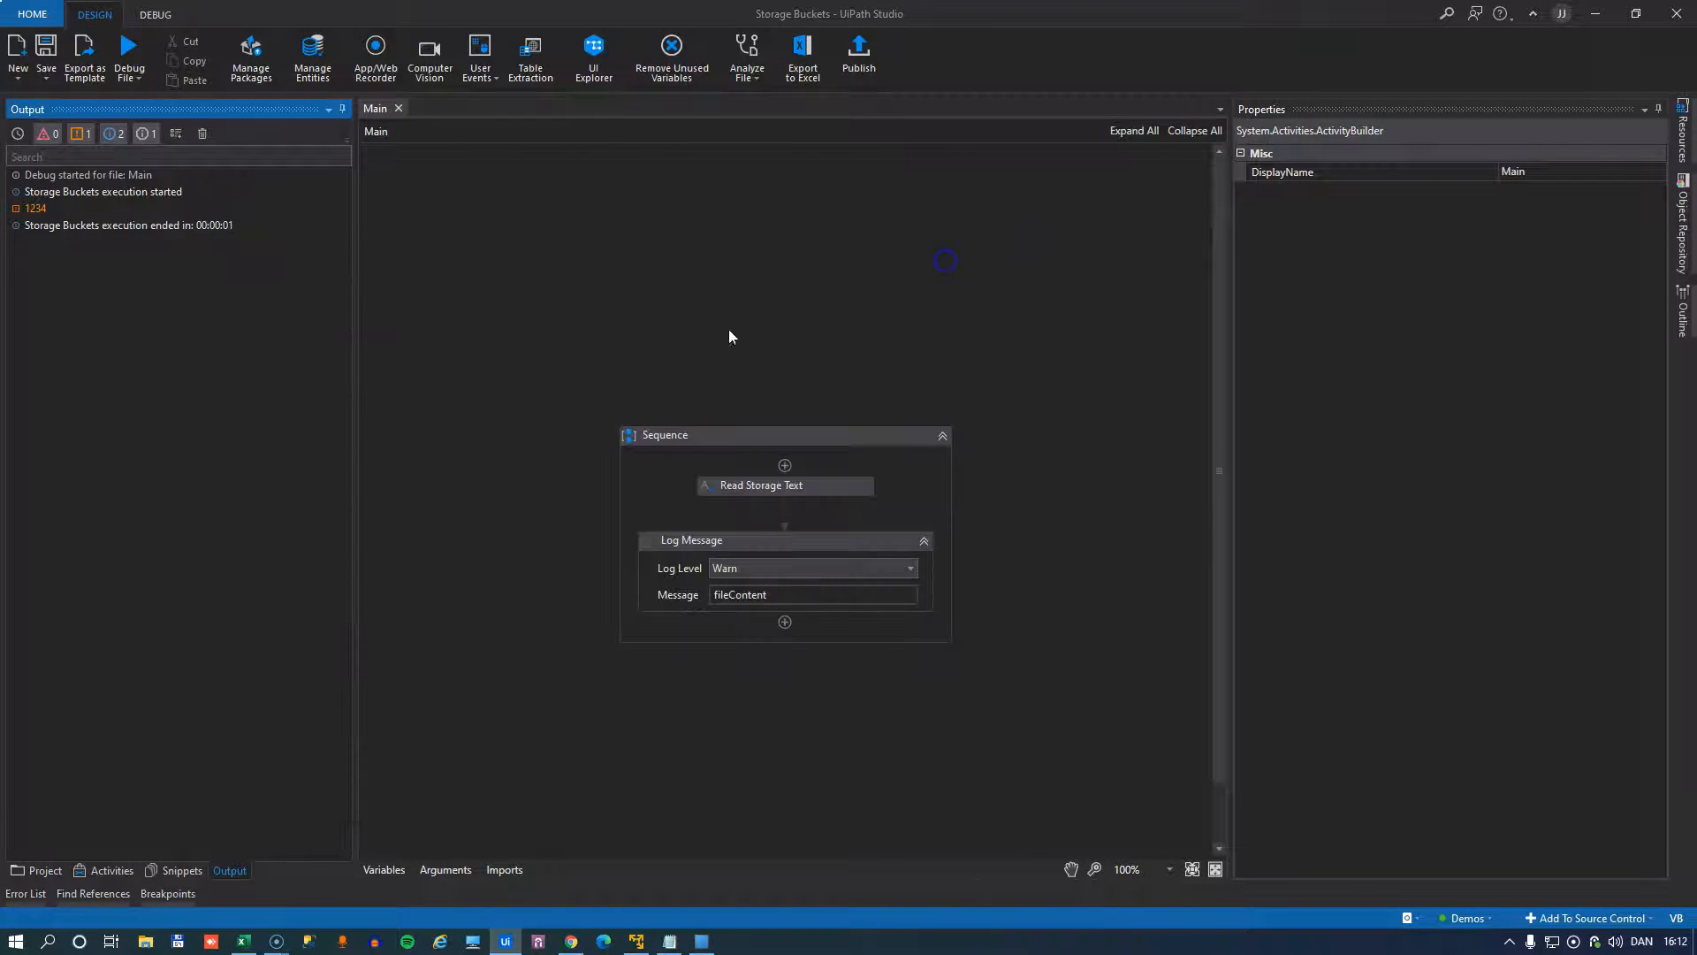
{"action": "mouse_move", "coordinate": [626, 470]}
{"action": "type", "text": "s"}
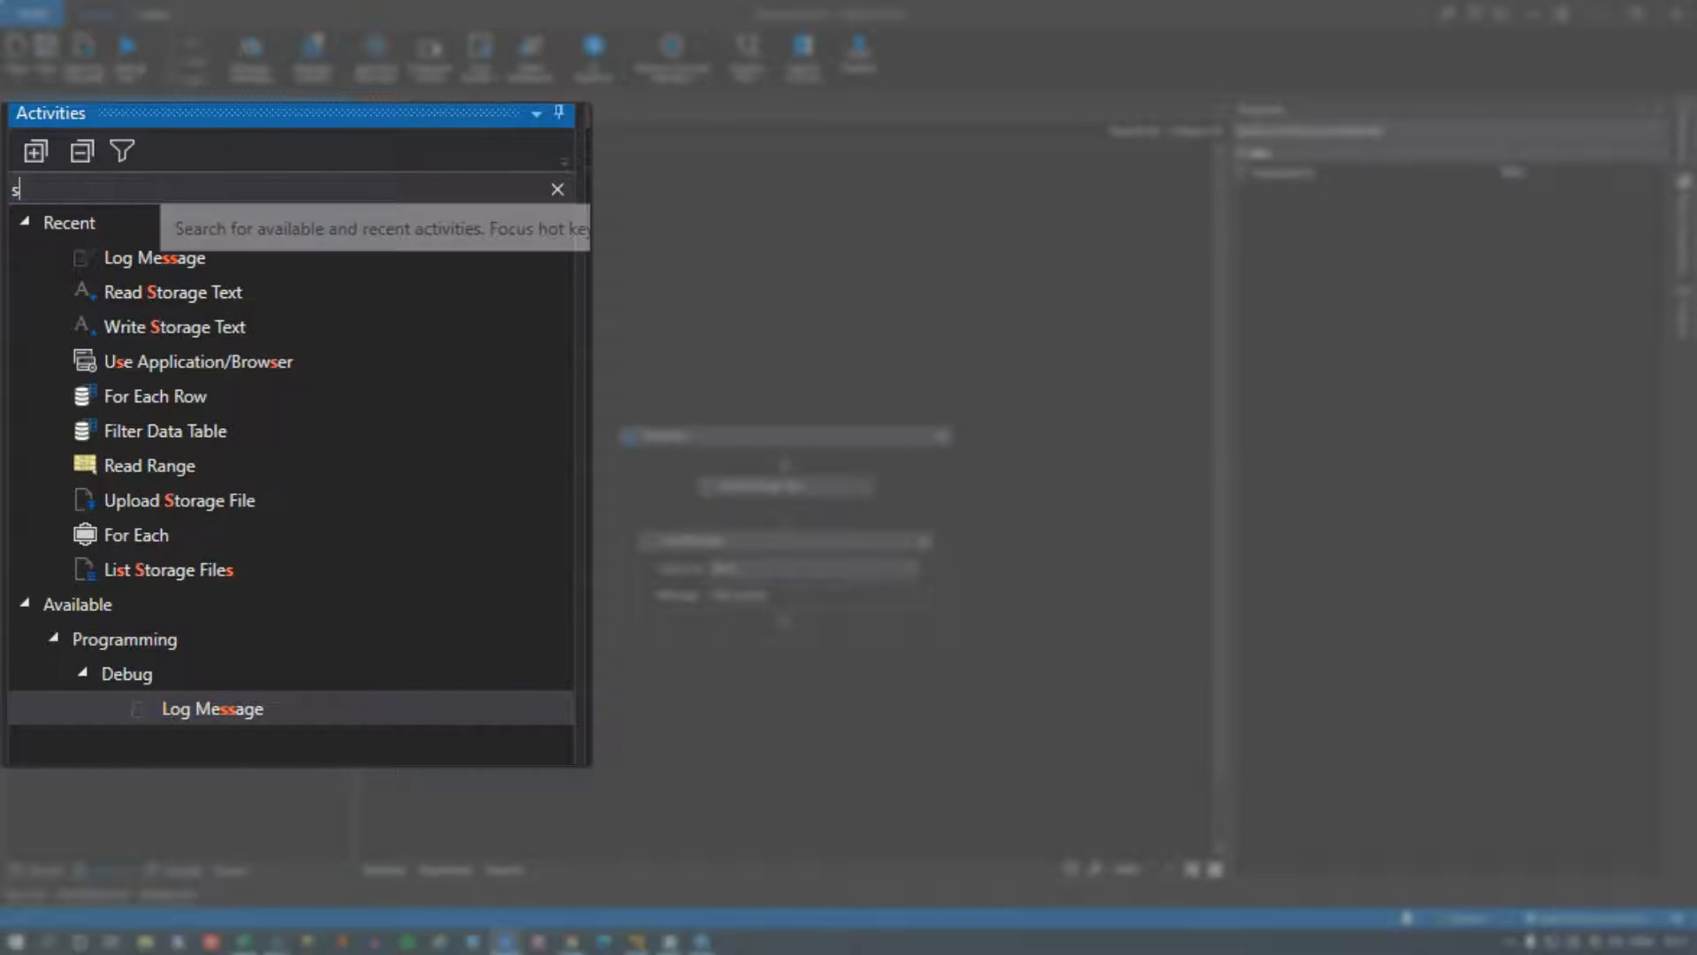
Add Write Storage Text sending 2345 to newFile.txt in the 'Accounting Files' bucket.
{"action": "type", "text": "torage"}
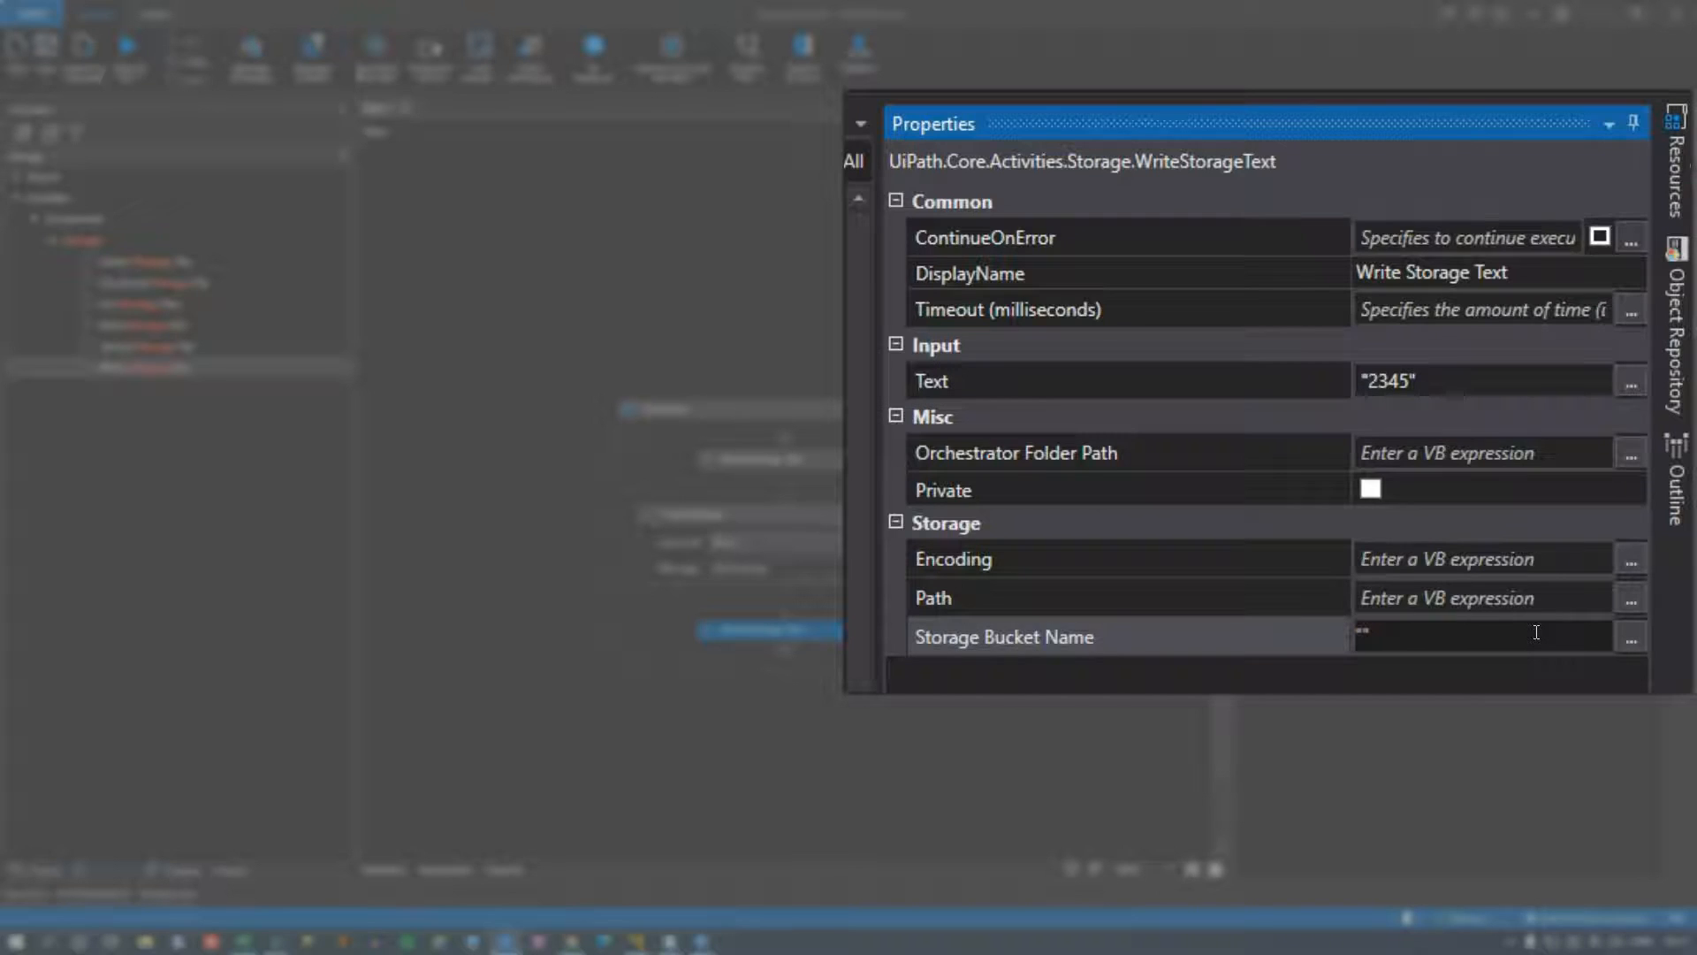
{"action": "type", "text": "\"Accounting Files"}
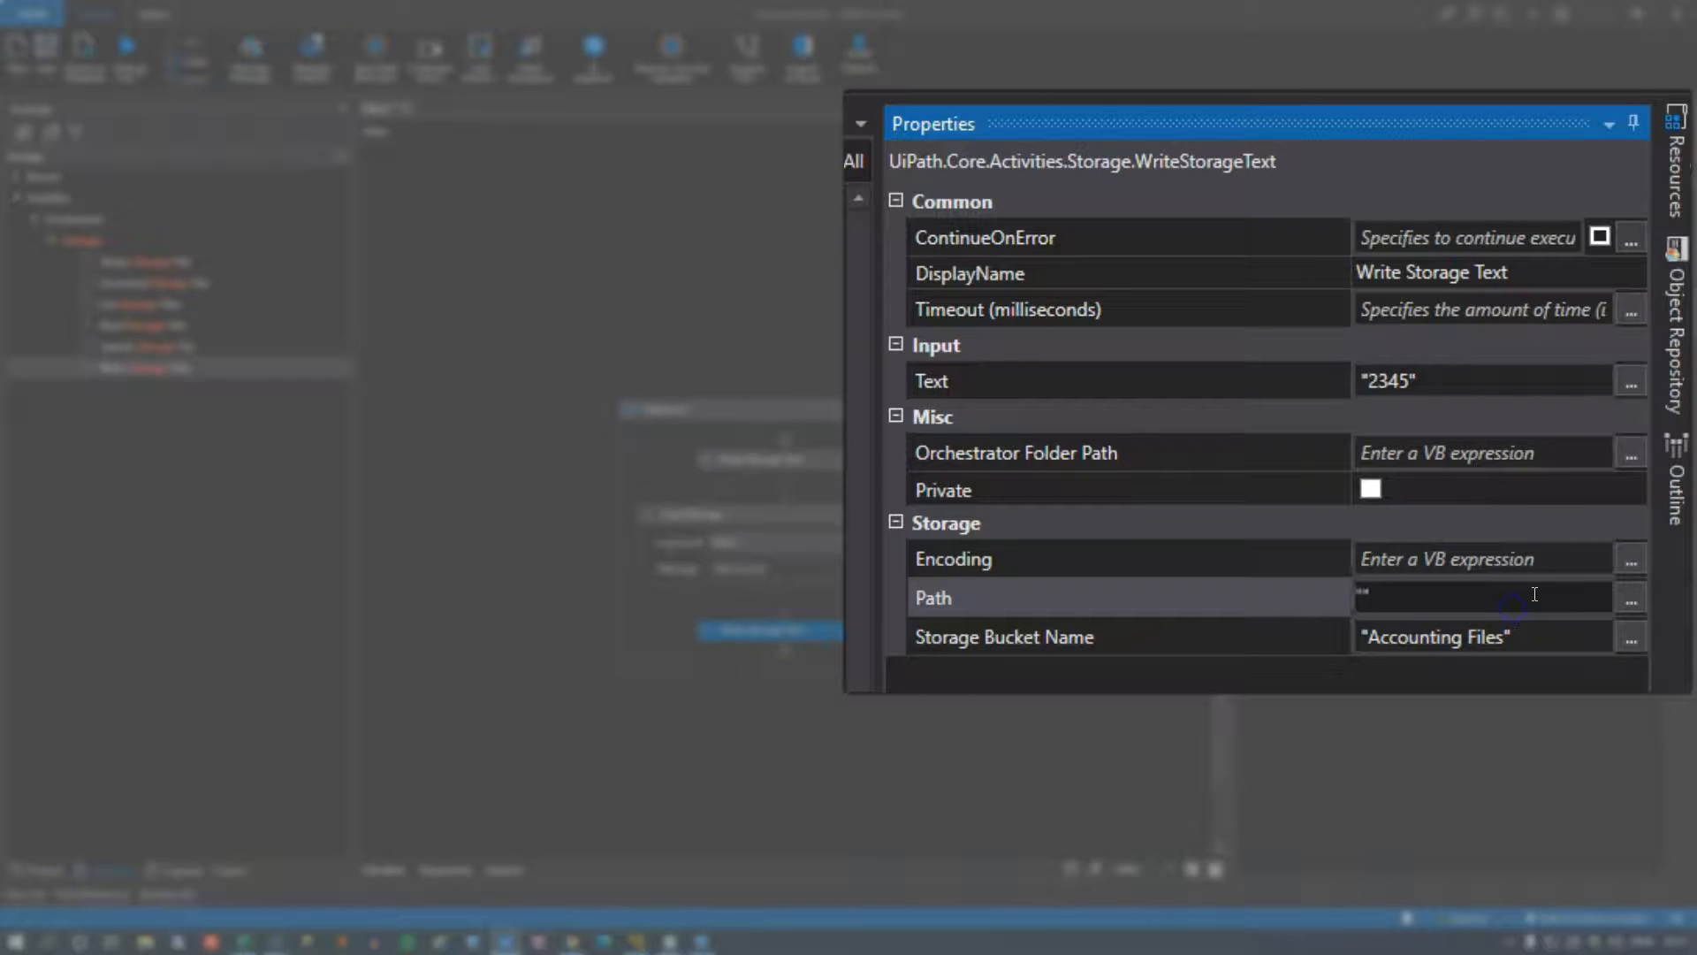
{"action": "type", "text": "newFile."}
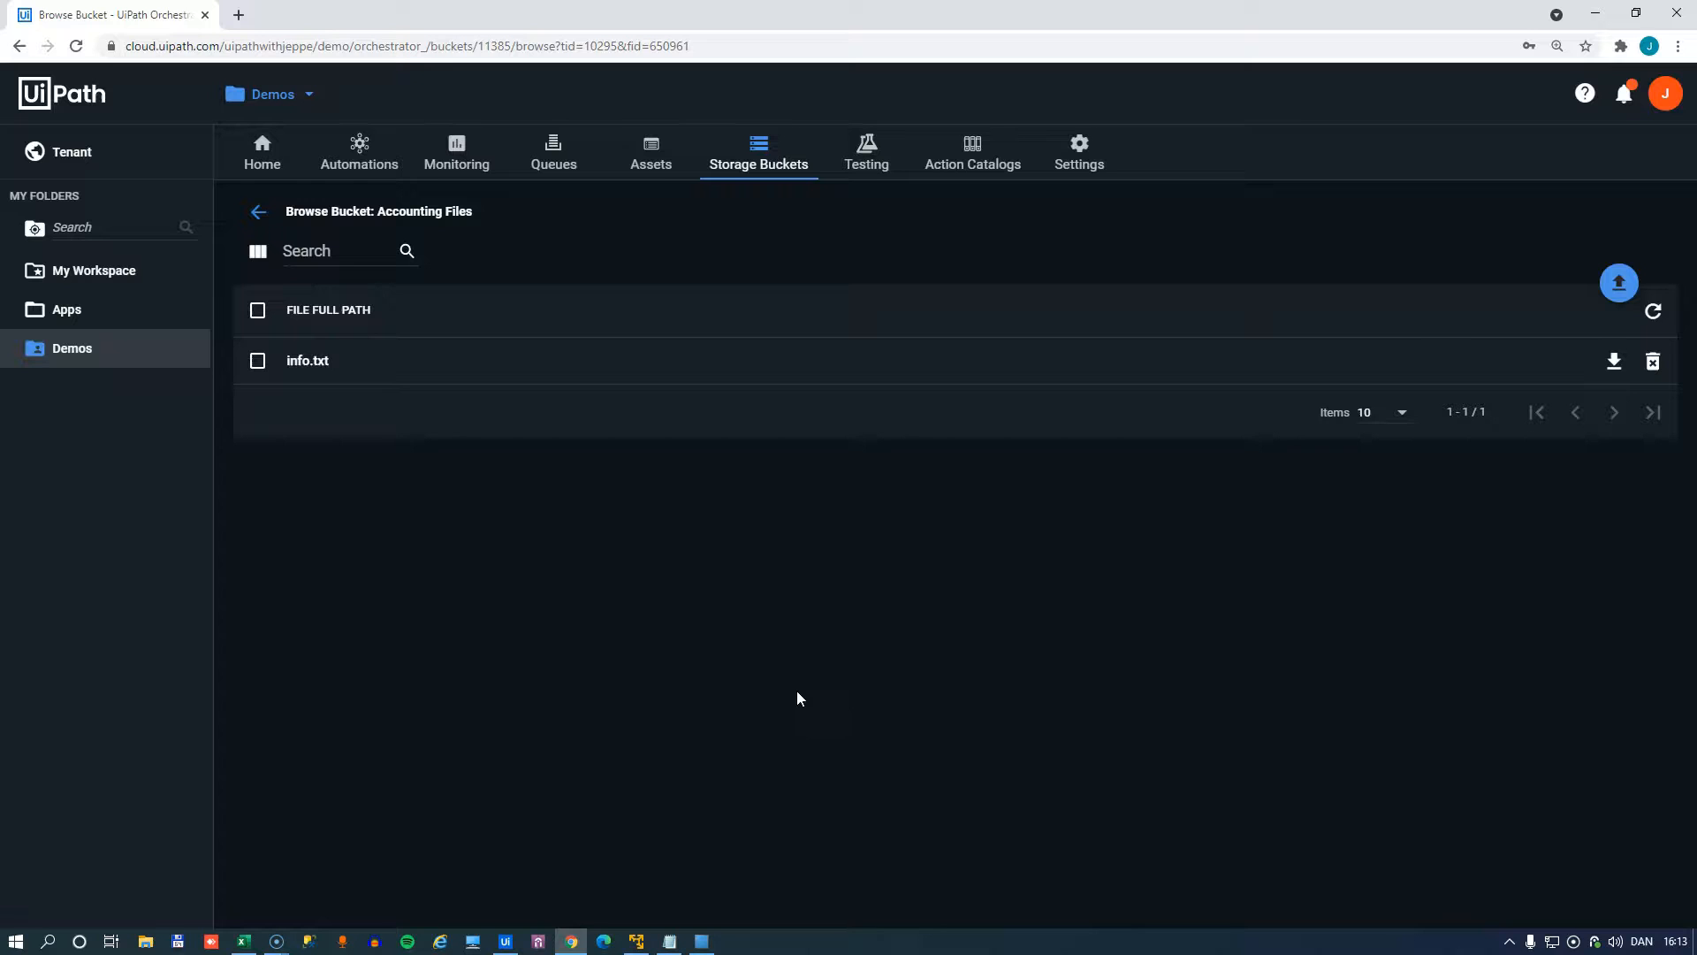
Reload the bucket's file list so newFile.txt shows alongside info.txt.
{"action": "left_click", "coordinate": [1651, 312]}
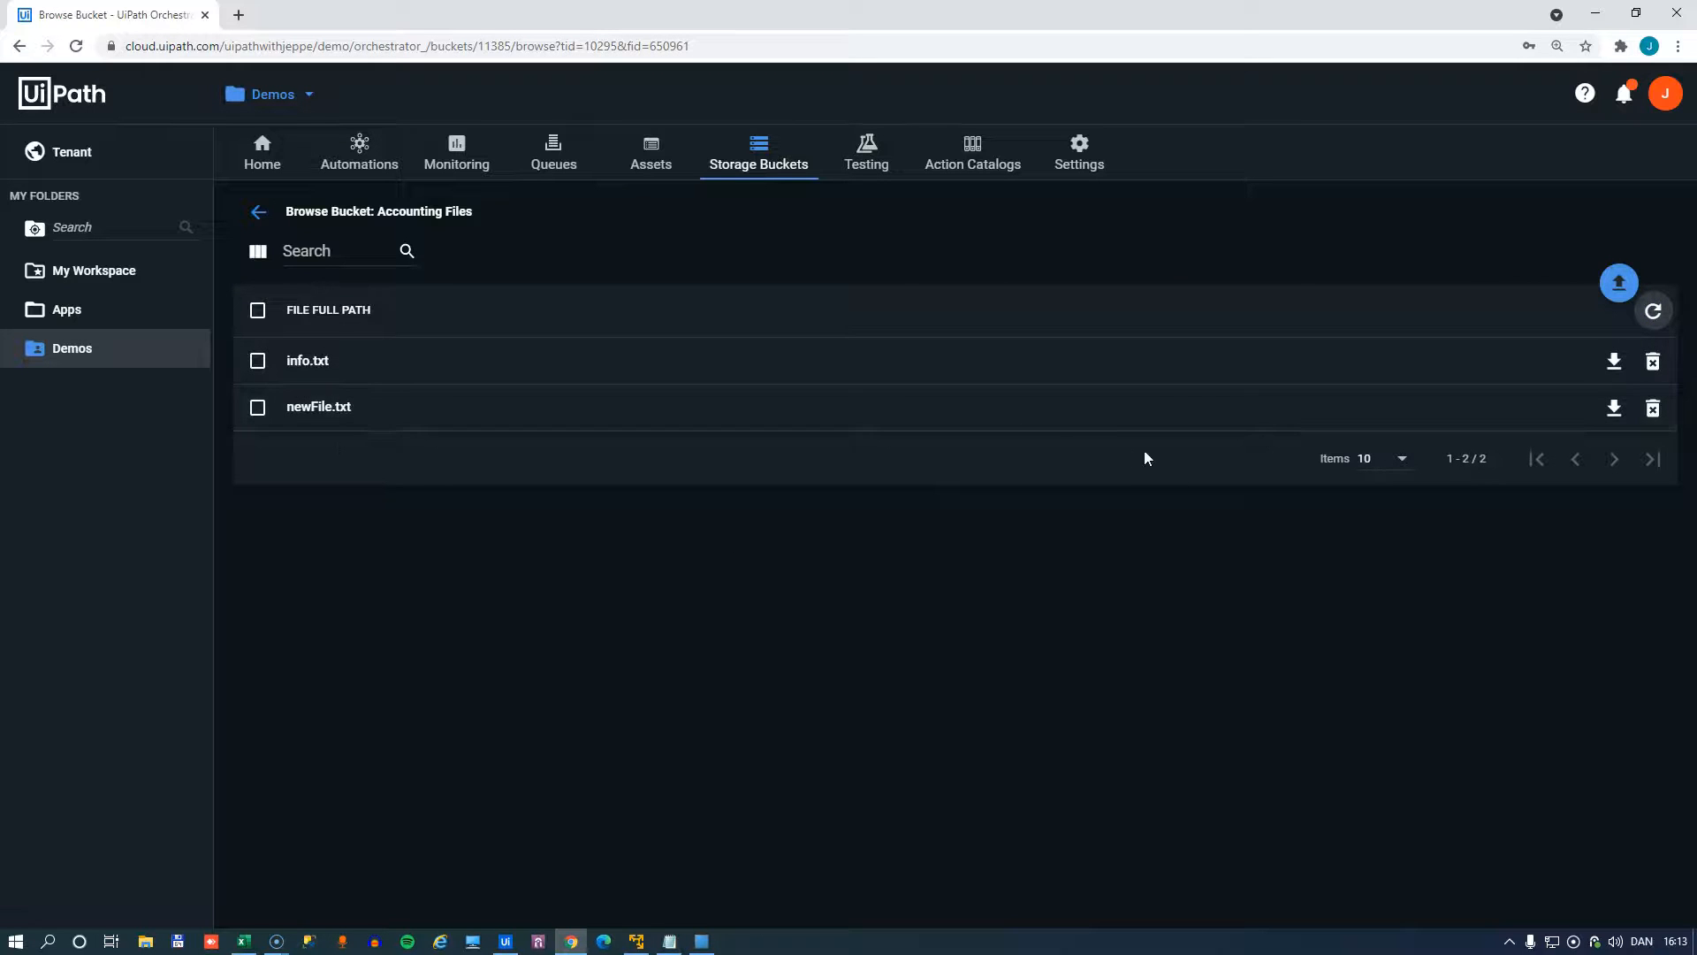
{"action": "mouse_move", "coordinate": [980, 686]}
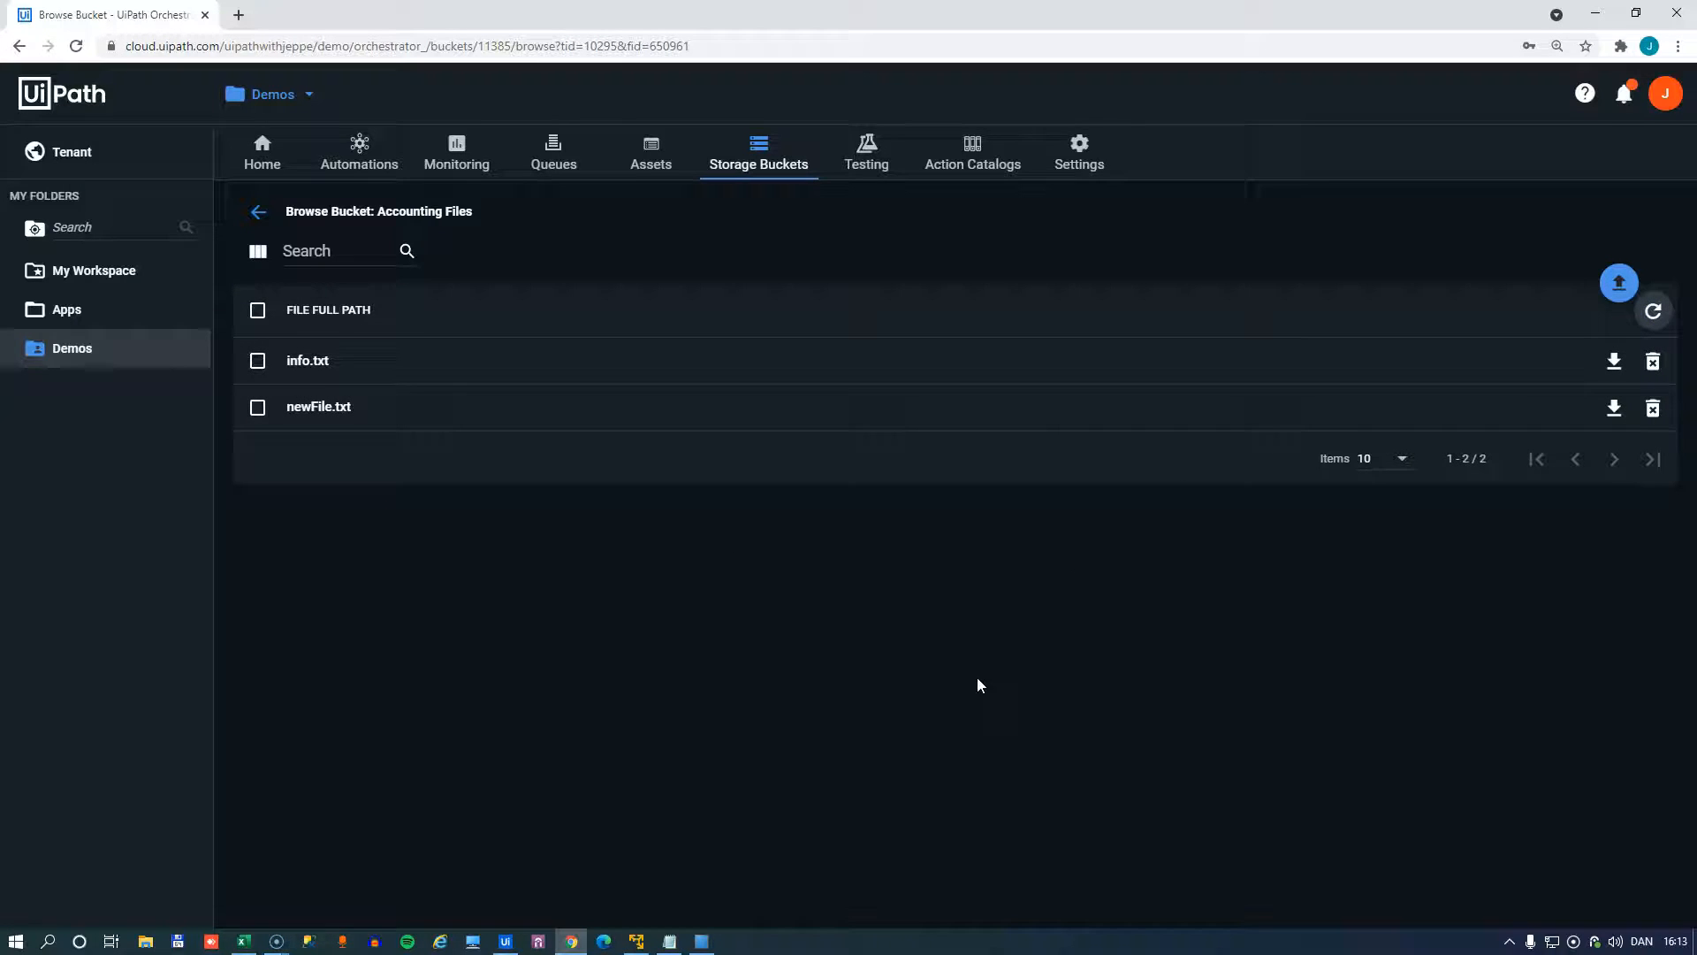
{"action": "mouse_move", "coordinate": [290, 316]}
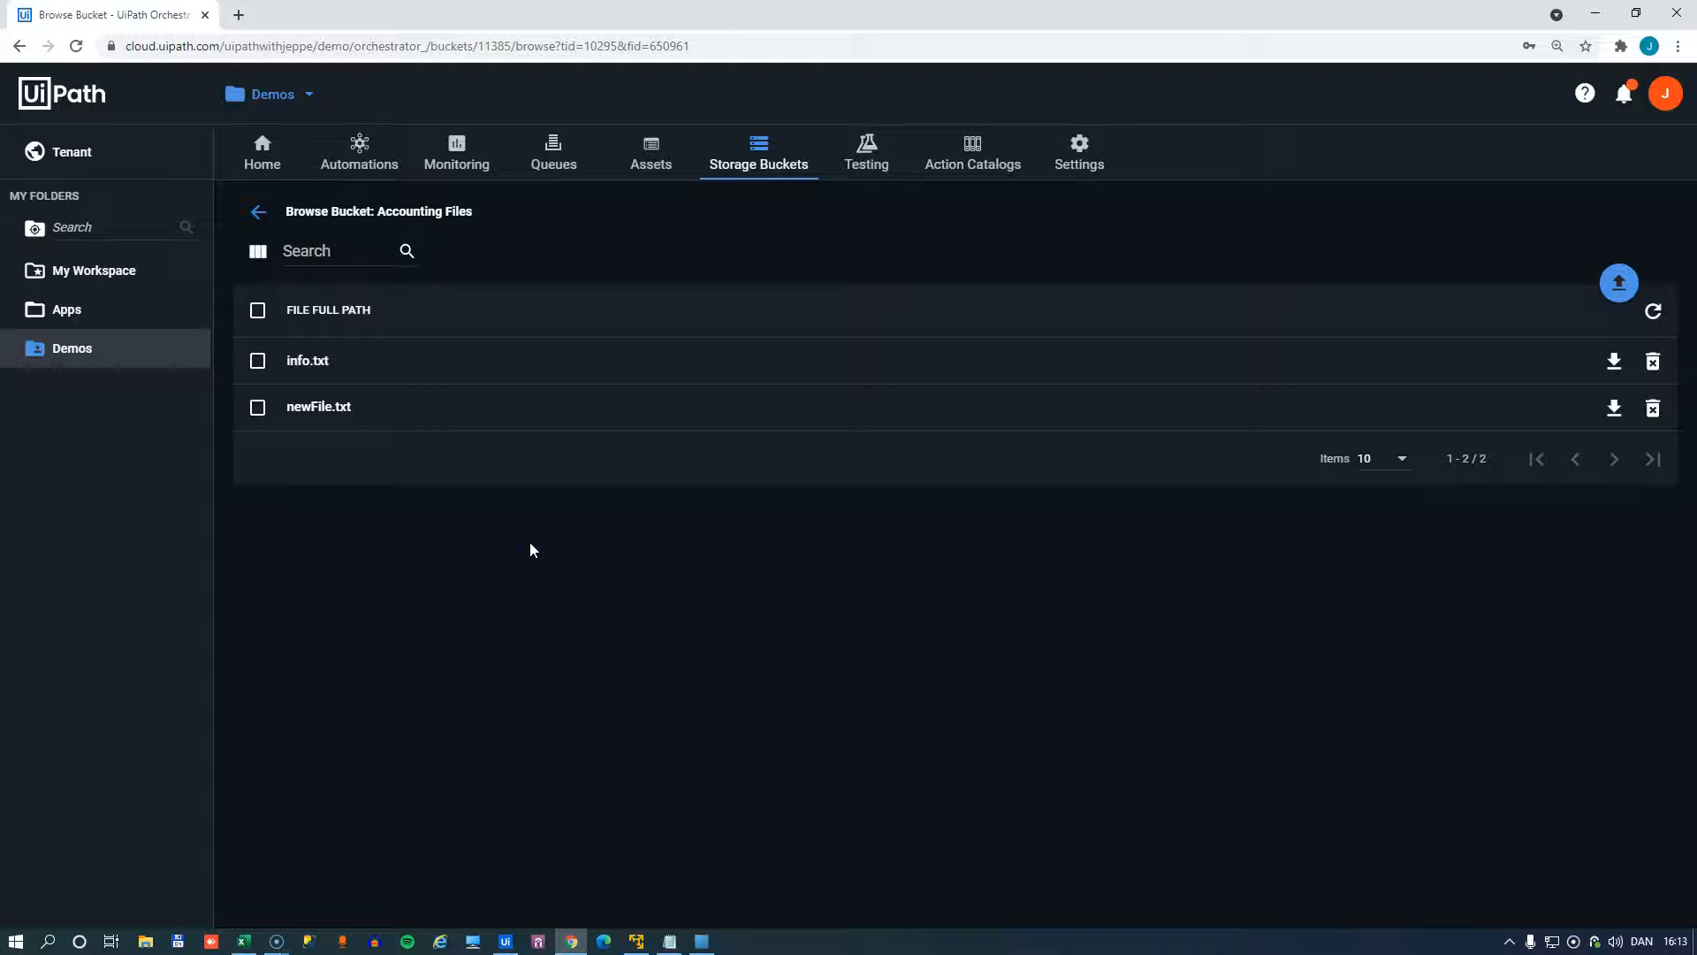
{"action": "mouse_move", "coordinate": [511, 566]}
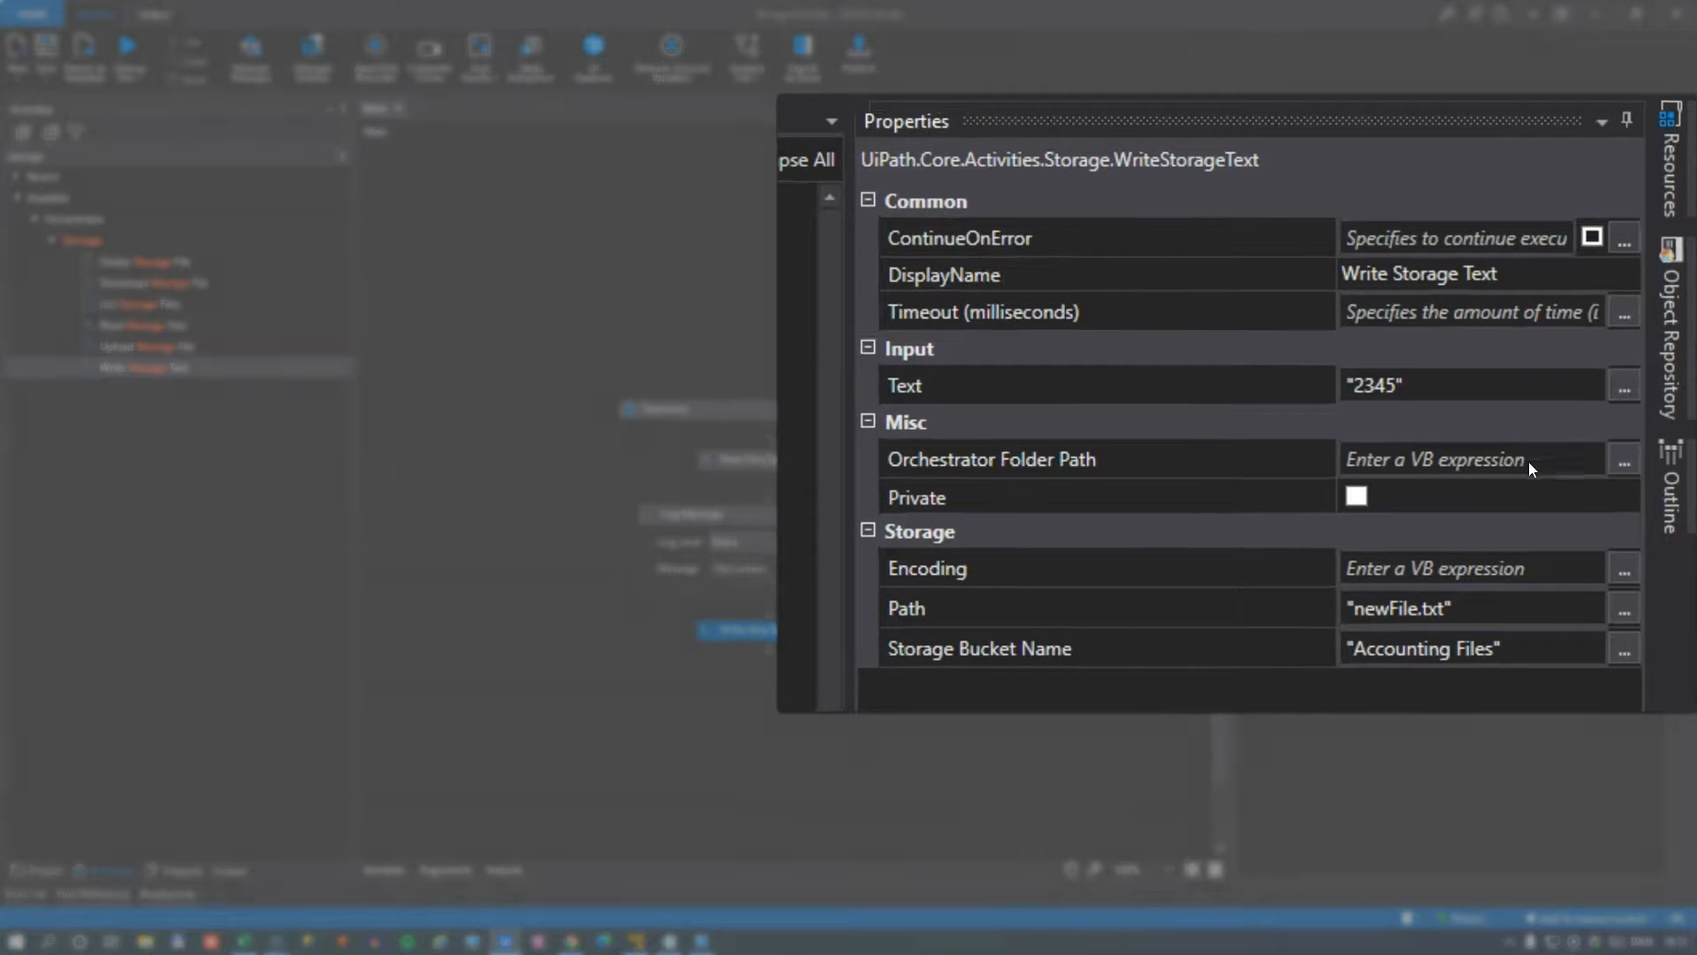
Change the write path to "2021/newFile.txt" and rerun the workflow.
{"action": "left_click", "coordinate": [1453, 608]}
{"action": "type", "text": "2021/"}
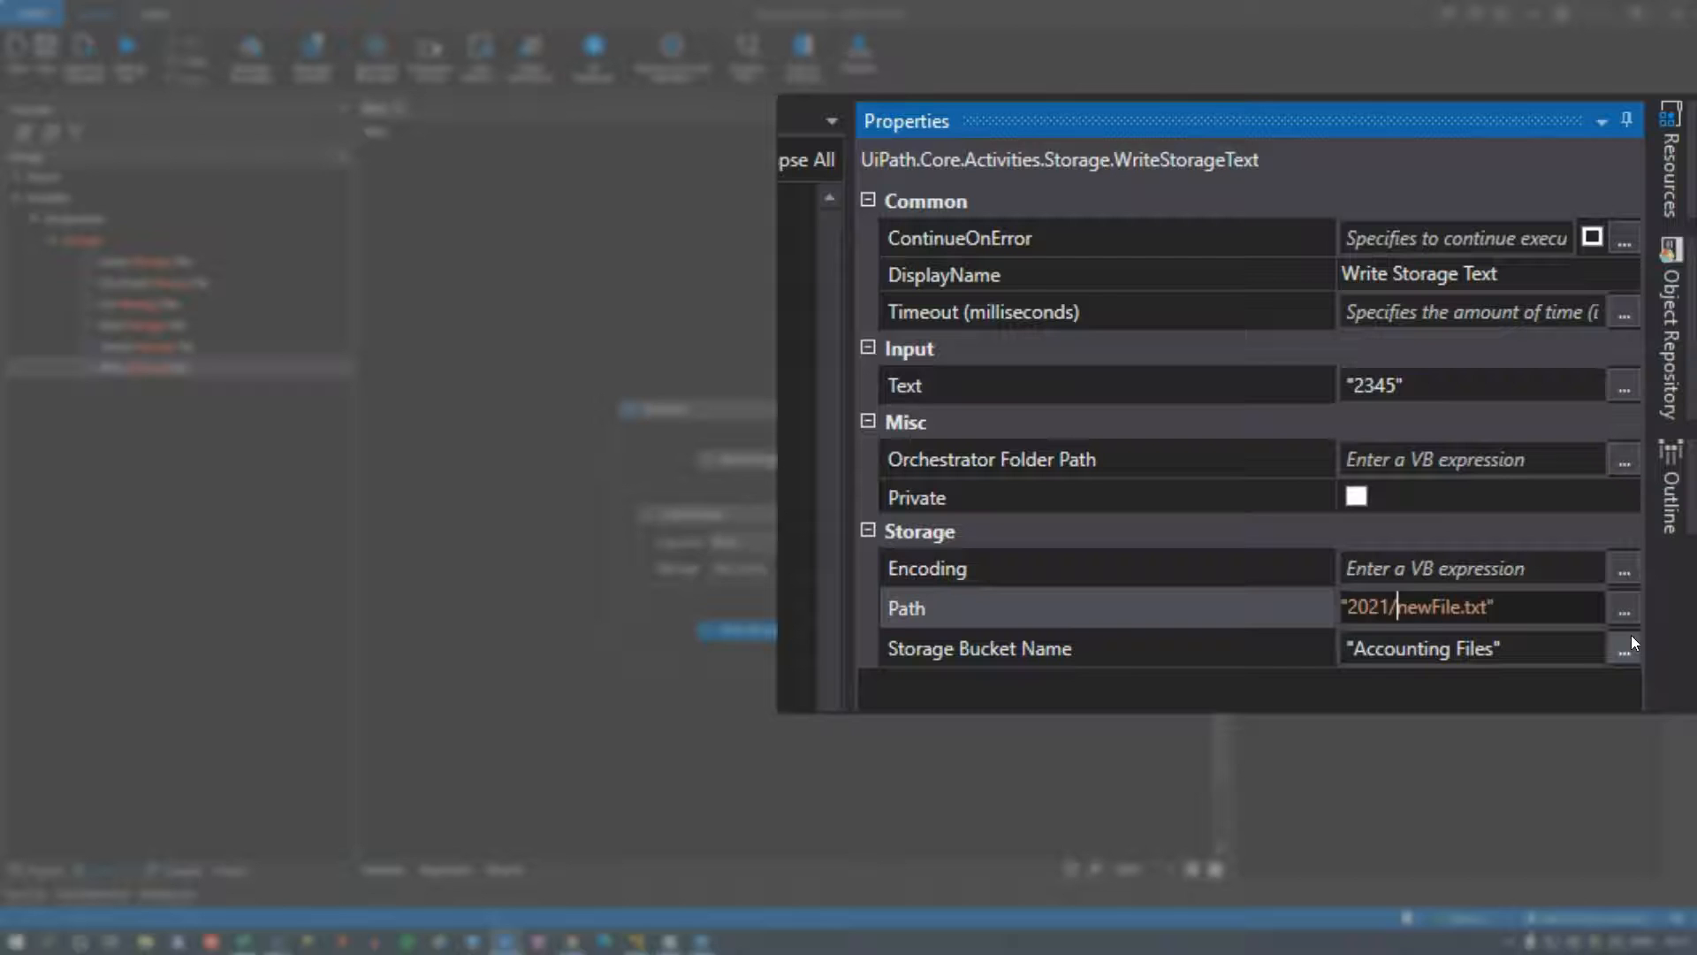
{"action": "mouse_move", "coordinate": [1496, 608]}
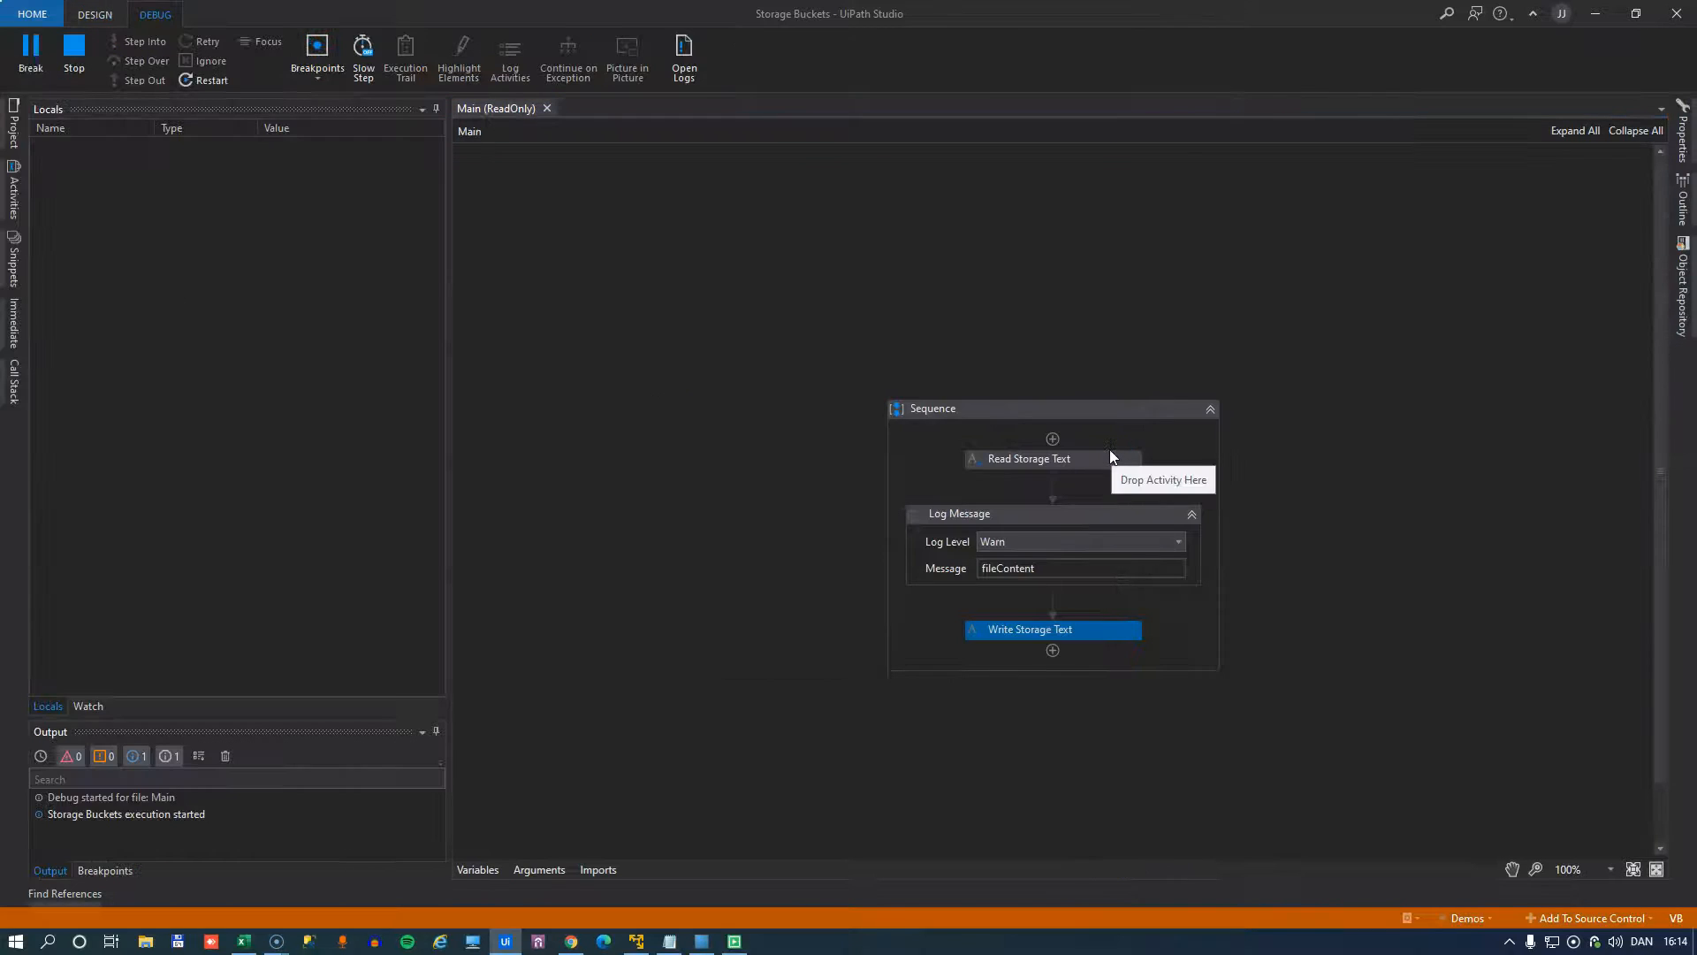
{"action": "left_click", "coordinate": [92, 14]}
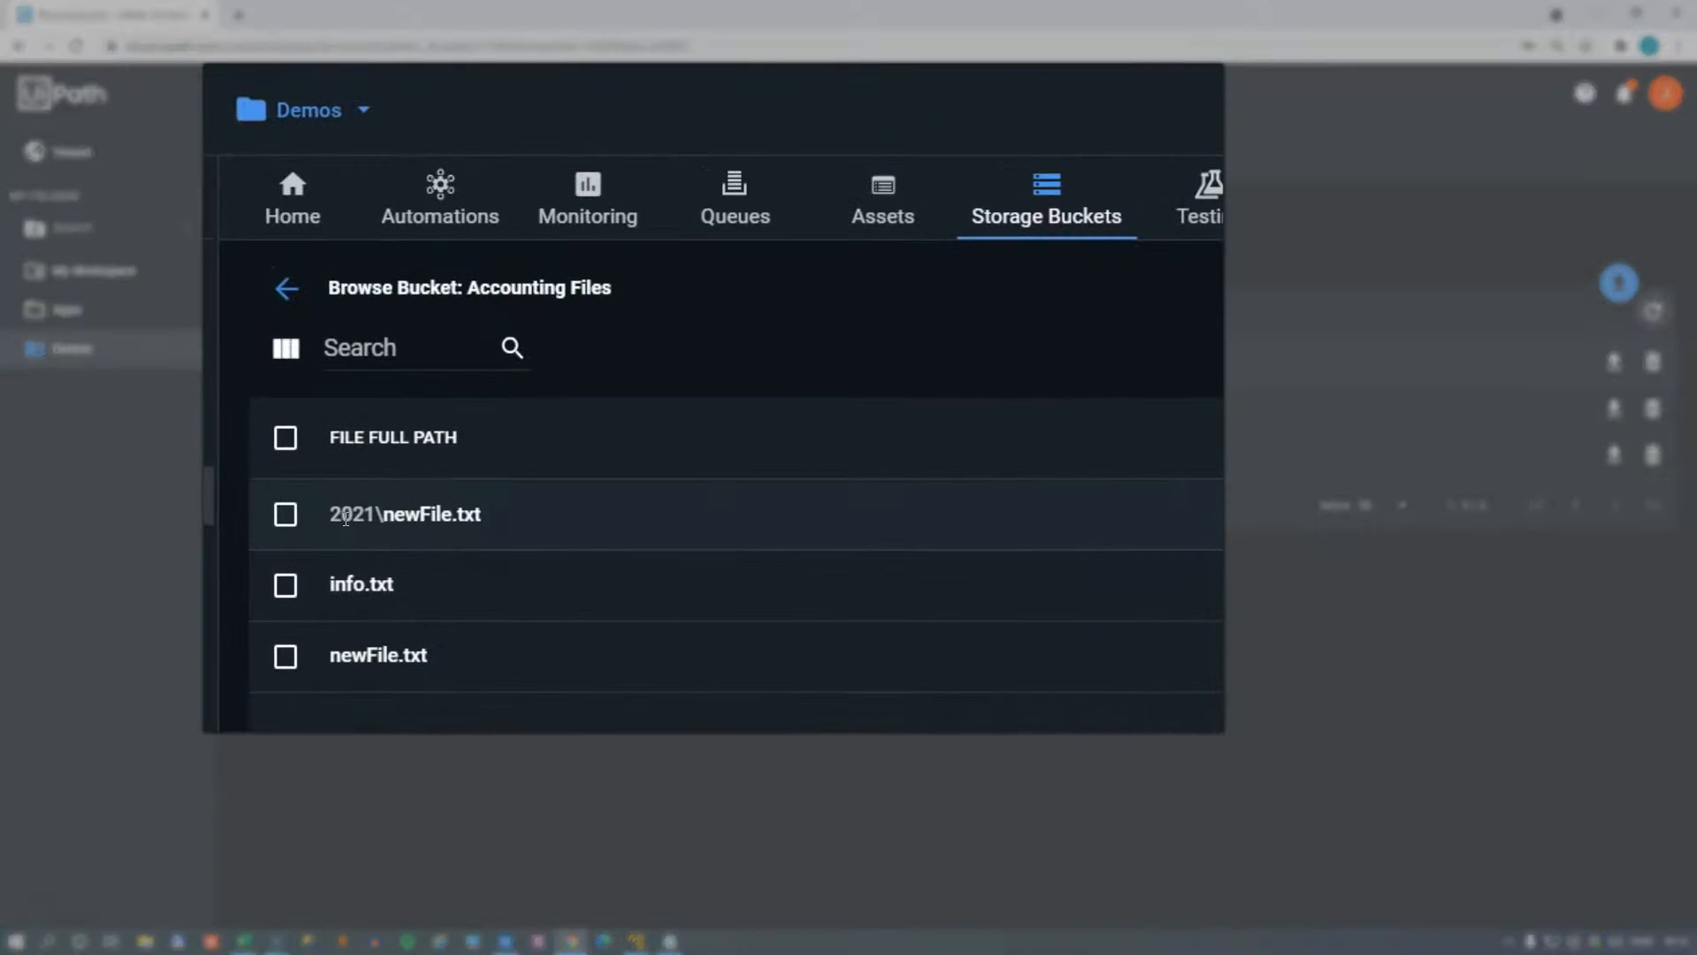
{"action": "mouse_move", "coordinate": [368, 560]}
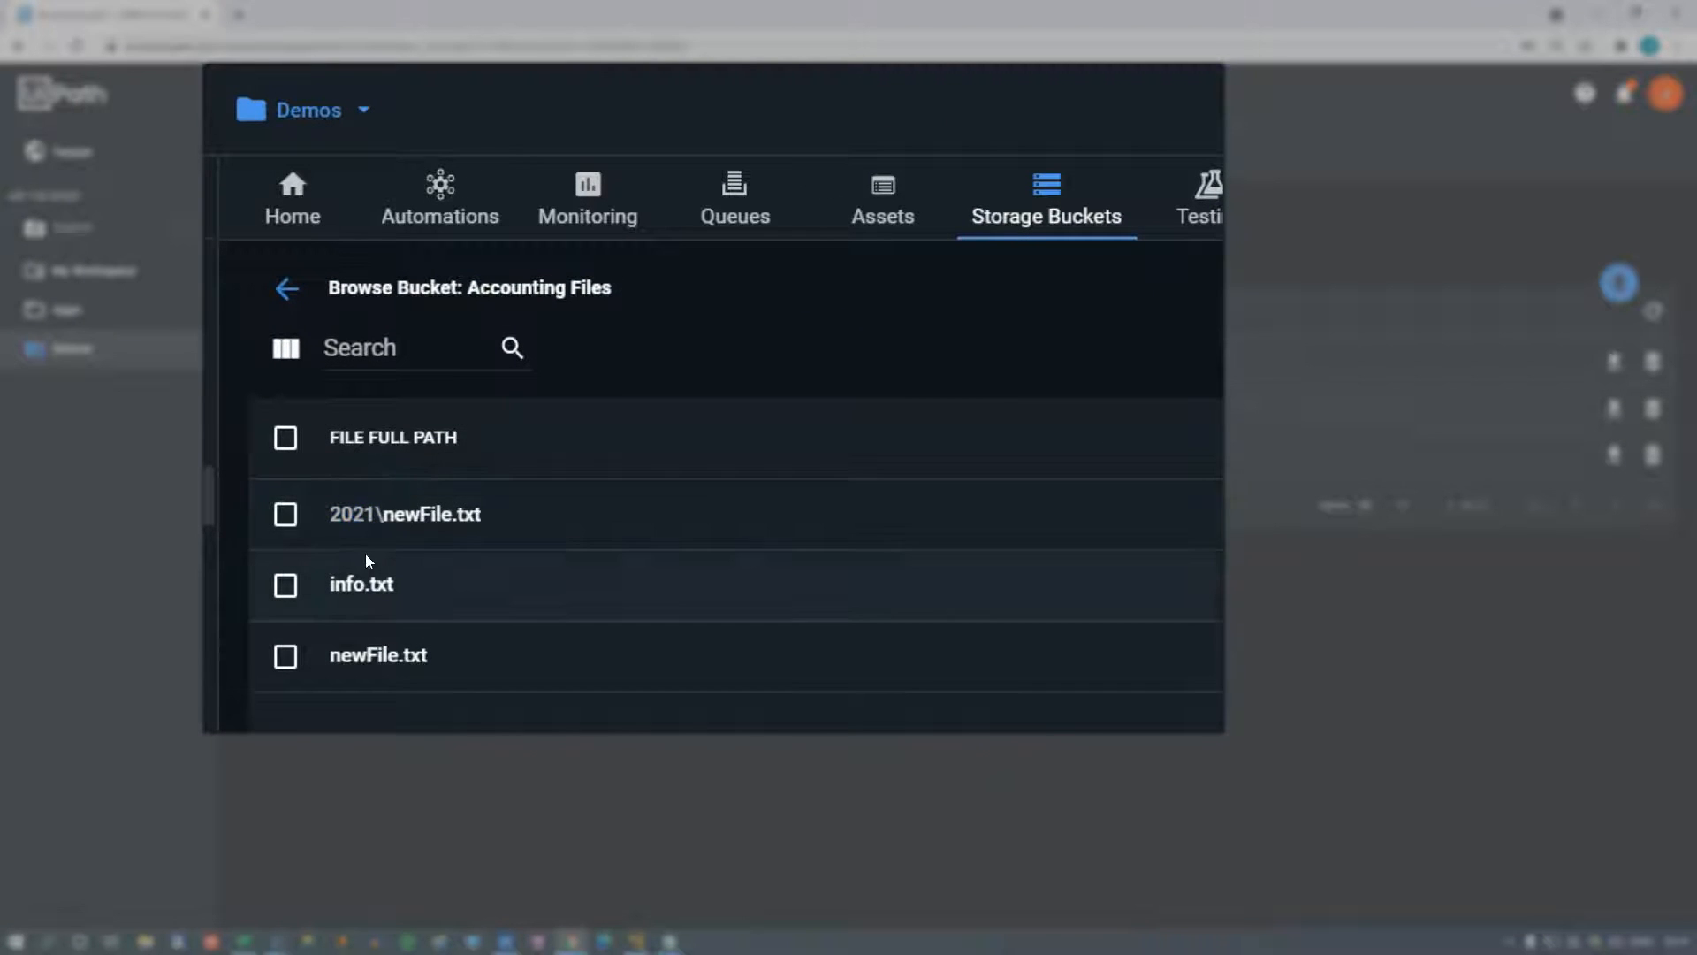
{"action": "mouse_move", "coordinate": [337, 543]}
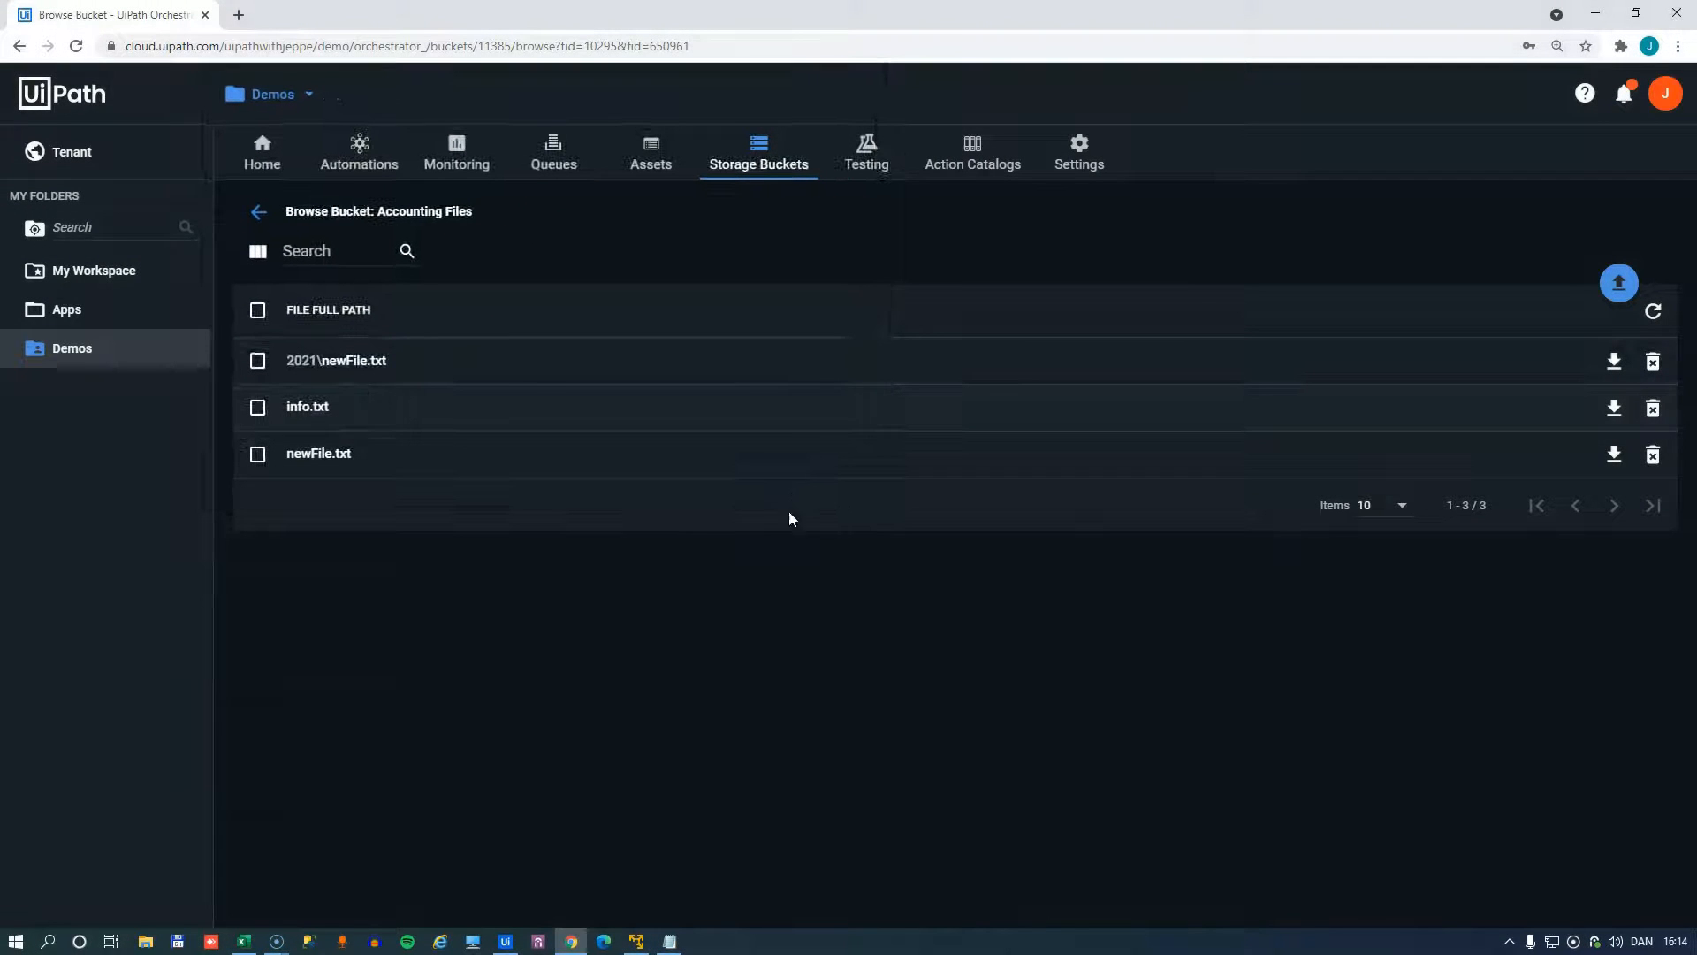
{"action": "mouse_move", "coordinate": [618, 601]}
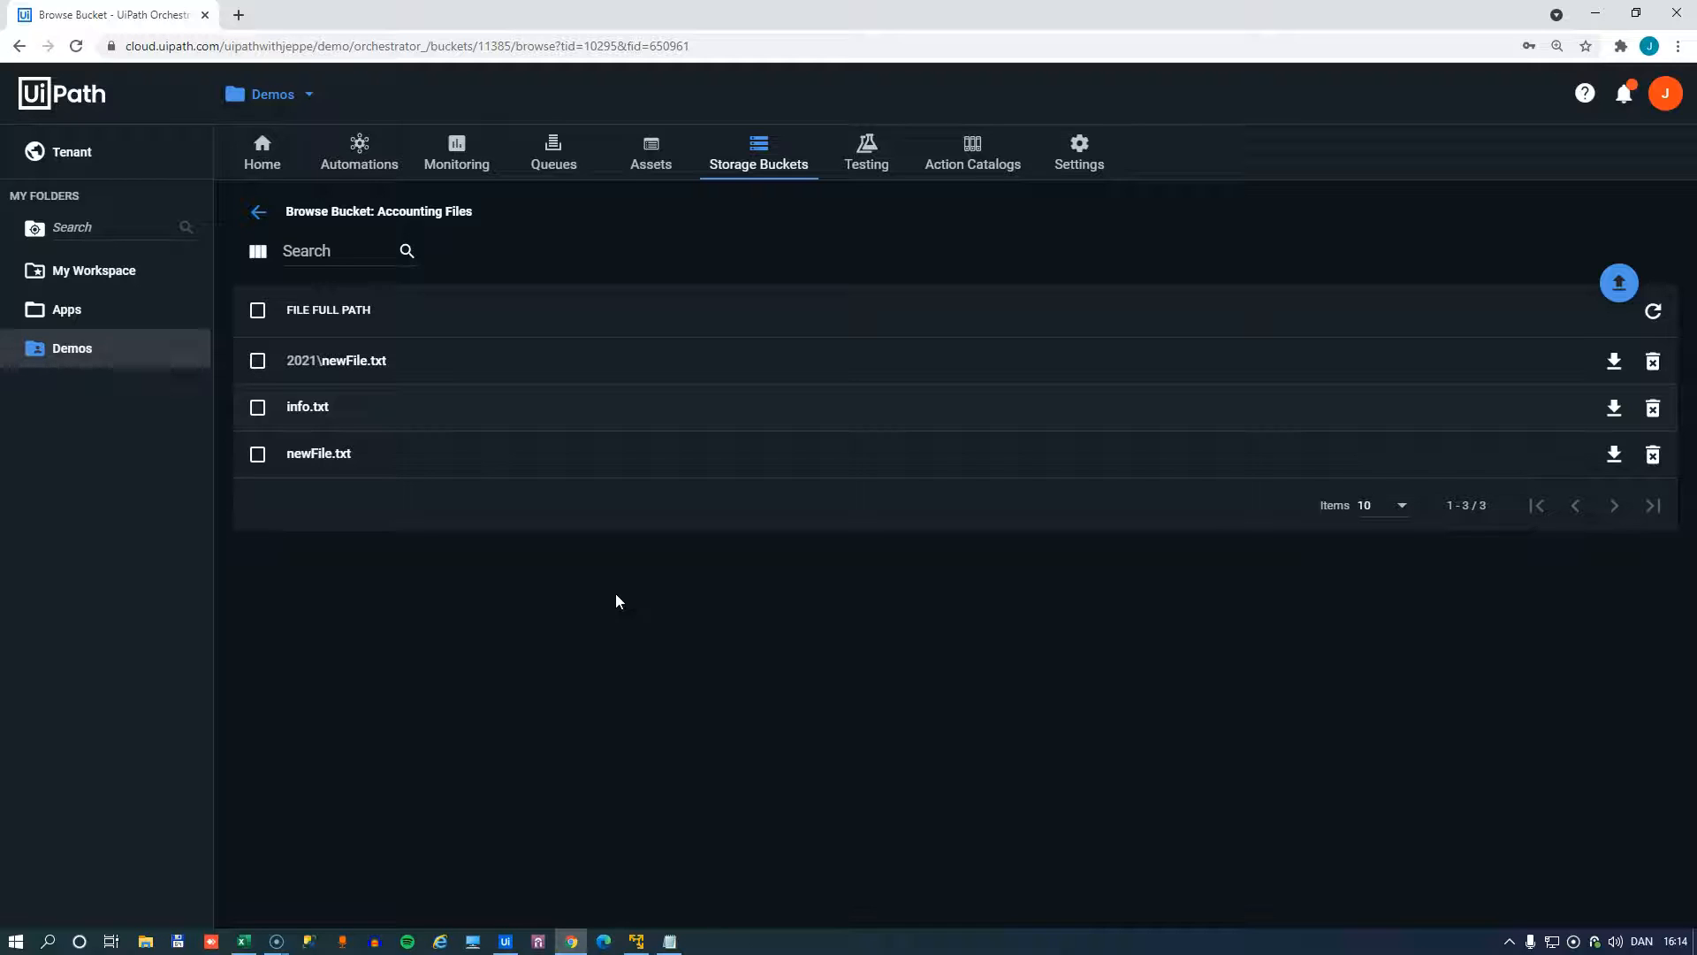
{"action": "mouse_move", "coordinate": [665, 593]}
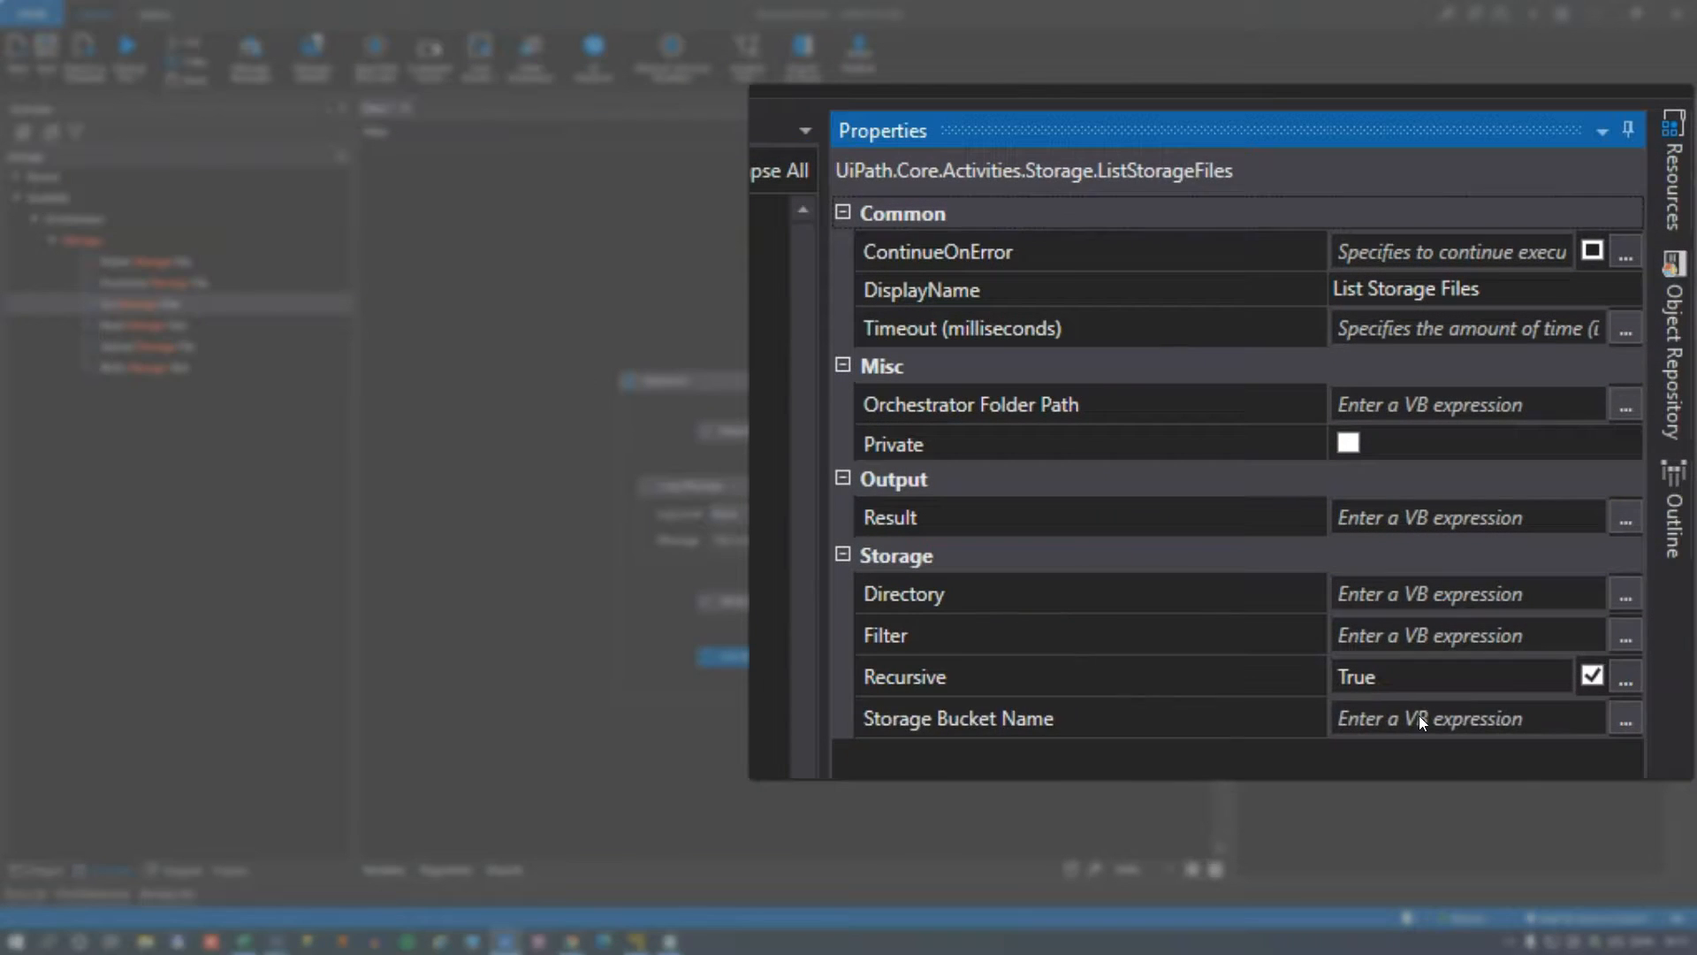
Set List Storage Files to bucket 'Accounting Files', directory "\", with result variable bucketFiles.
{"action": "type", "text": "\"Accounting F"}
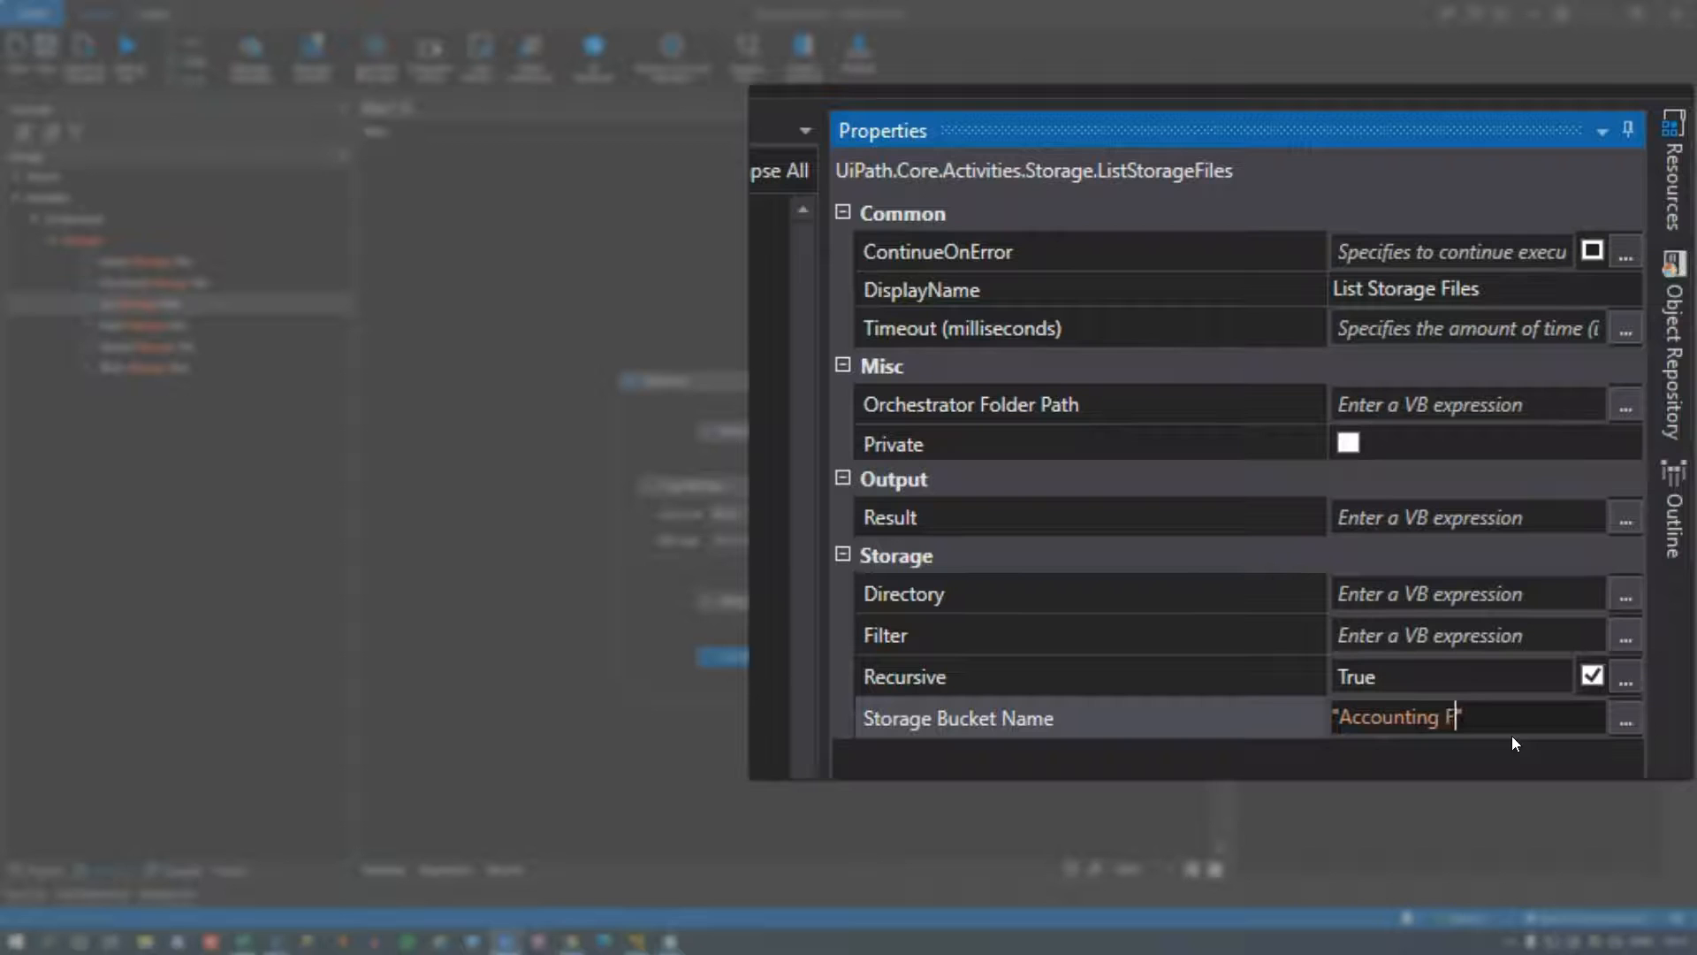
{"action": "type", "text": "iles"}
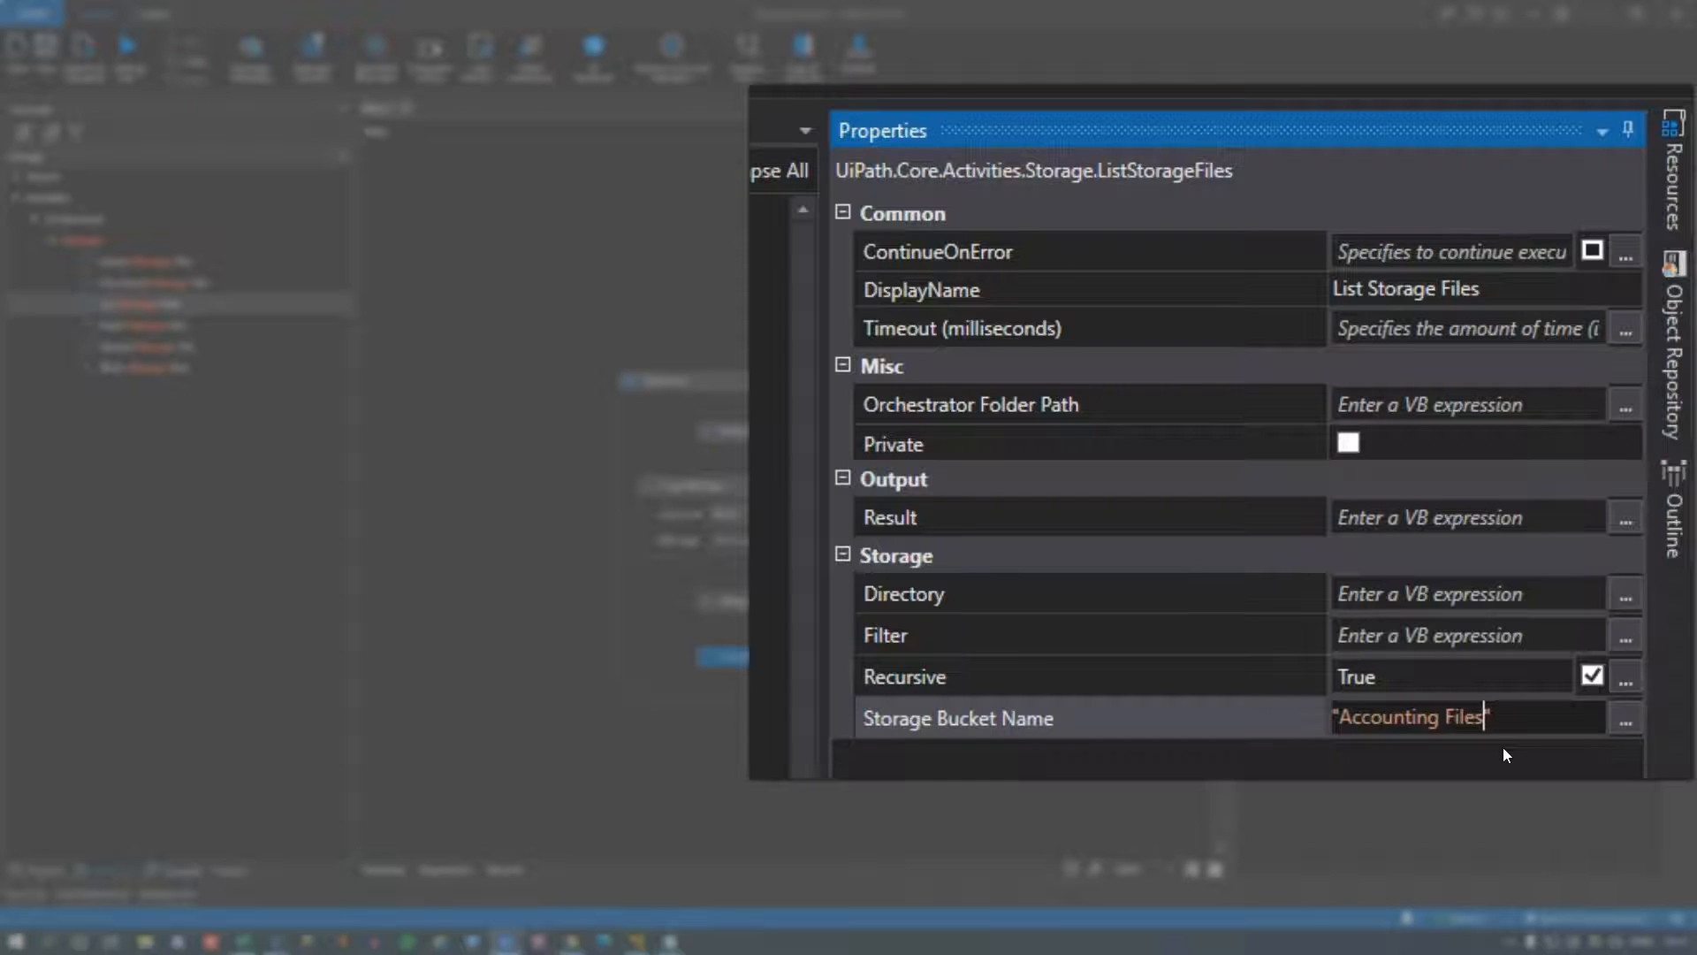
{"action": "left_click", "coordinate": [1460, 594]}
{"action": "type", "text": "\"\\"}
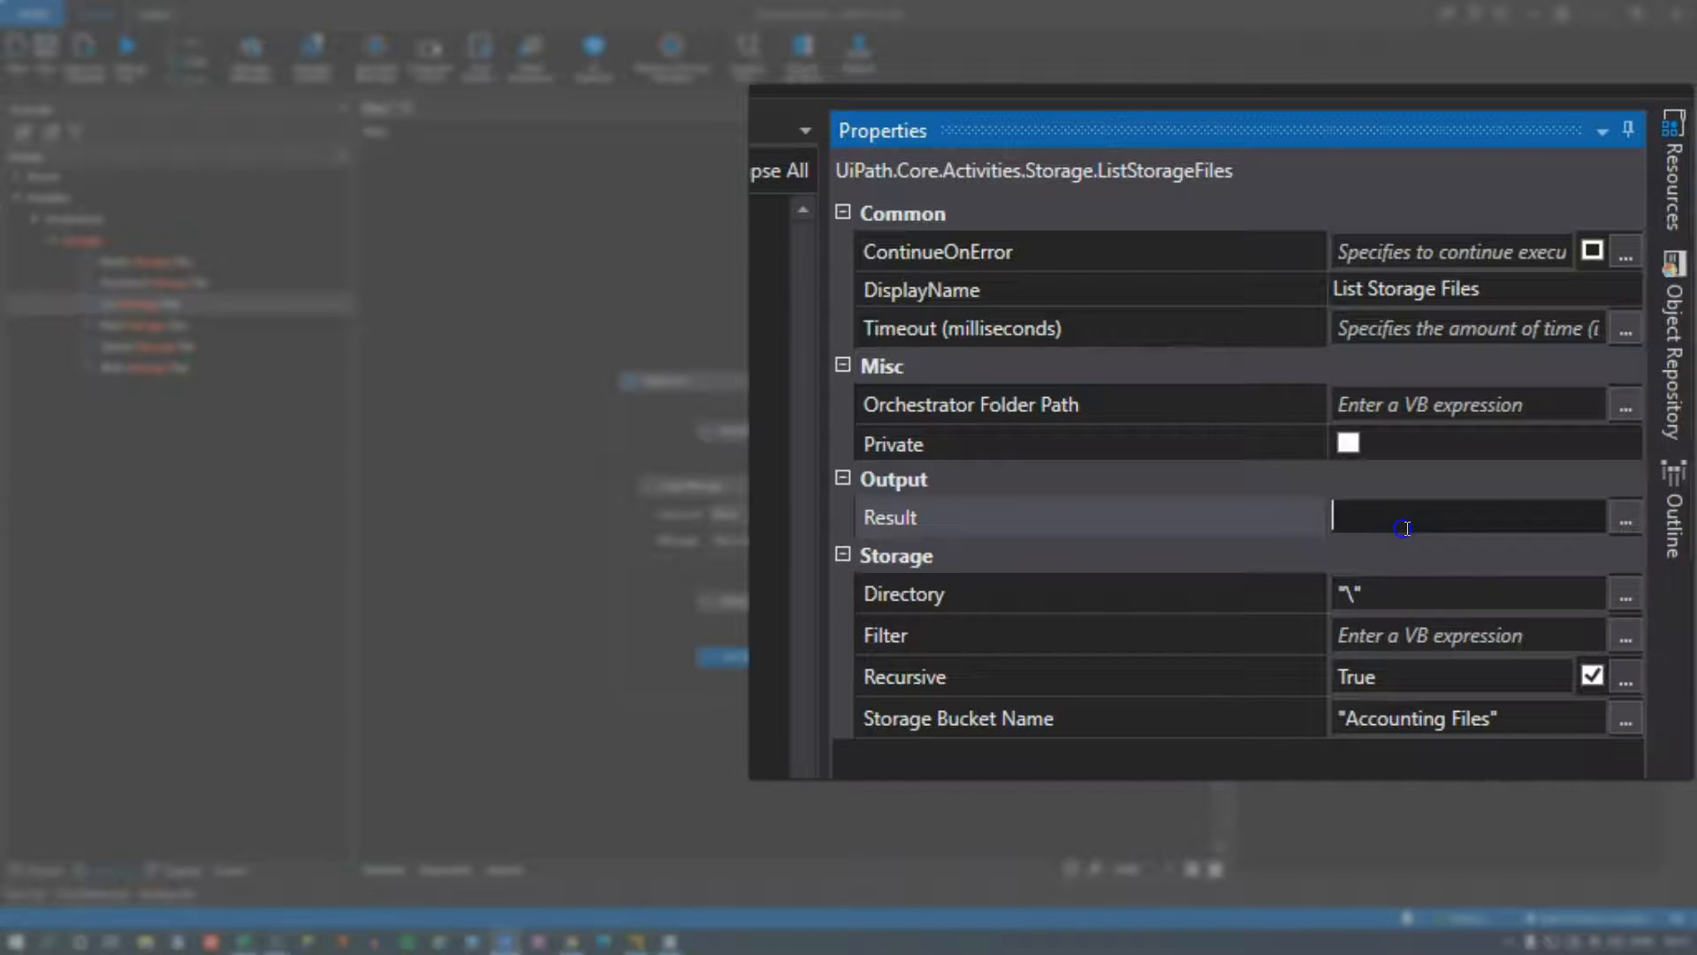
{"action": "type", "text": "Set Var:"}
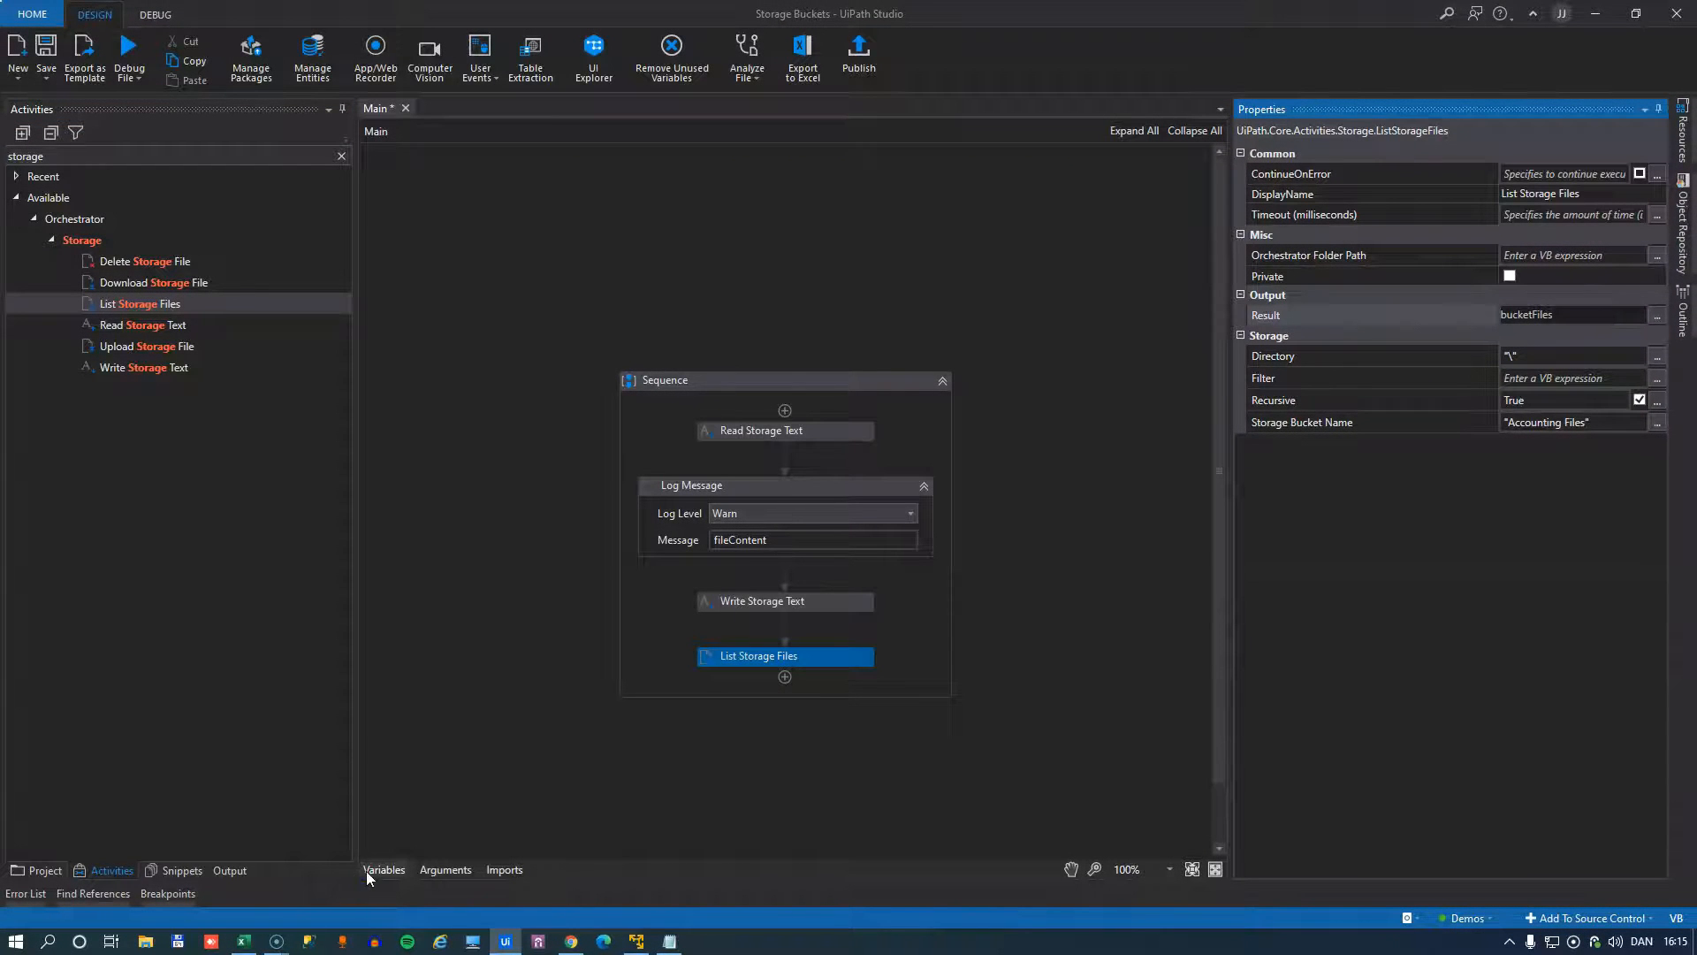
{"action": "left_click", "coordinate": [384, 870]}
{"action": "type", "text": "for each"}
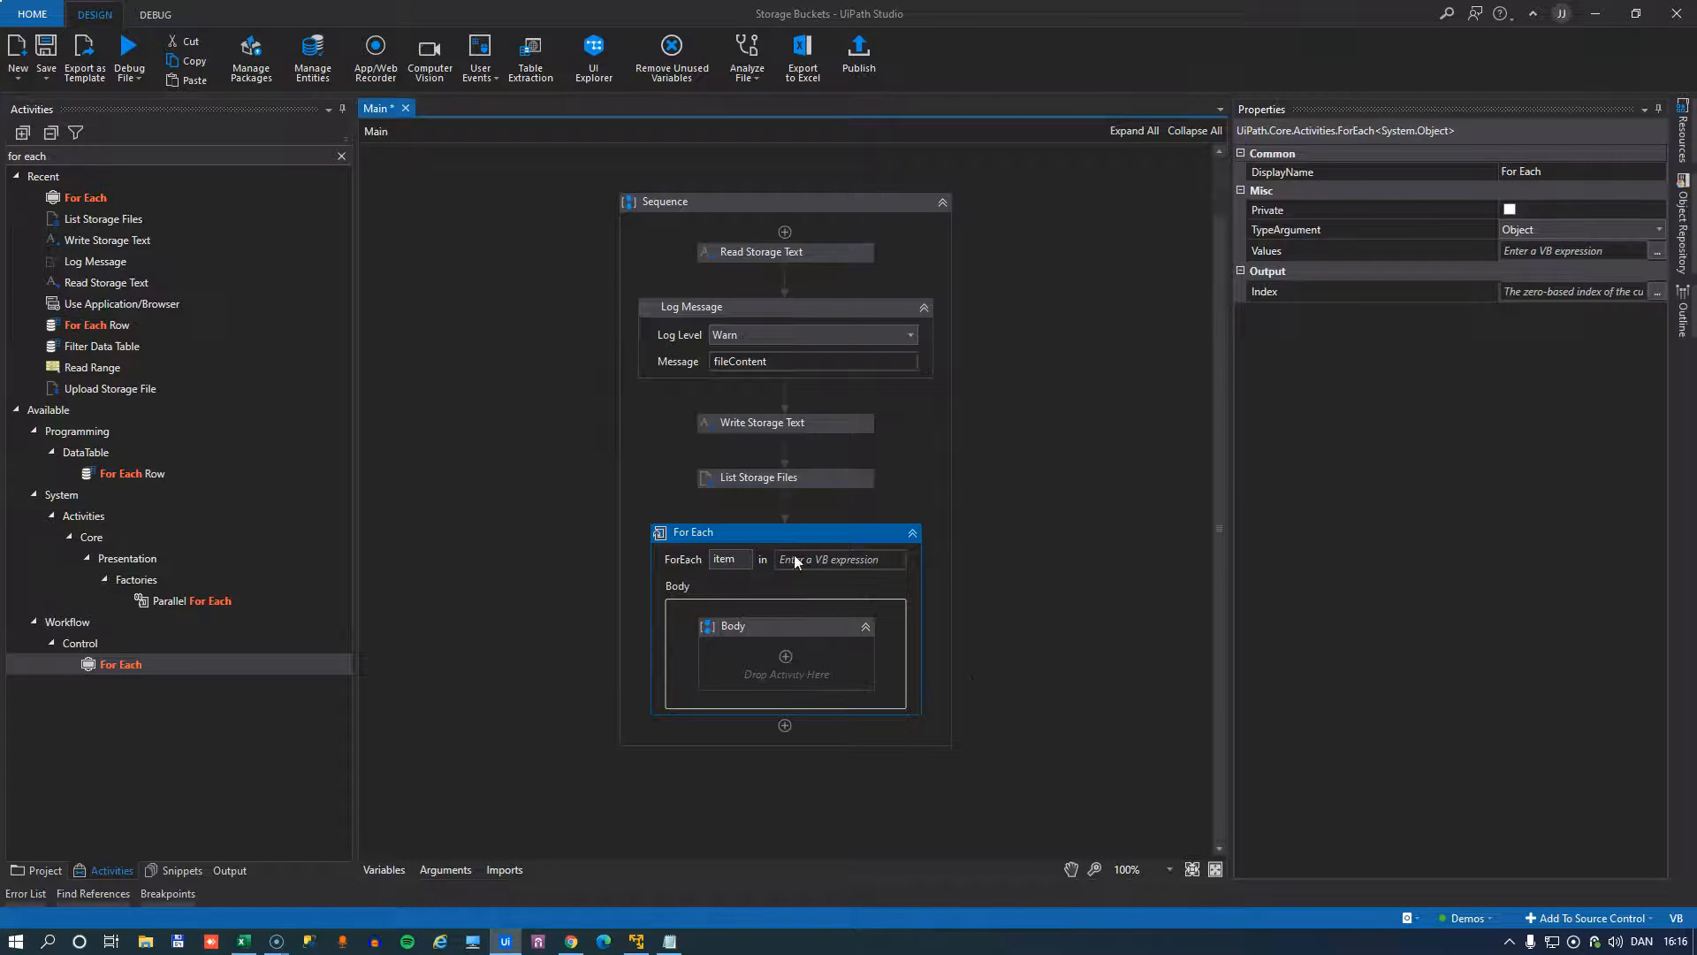
Make the For Each iterate over bucketFiles with TypeArgument StorageFileInfo.
{"action": "type", "text": "bucketFiles"}
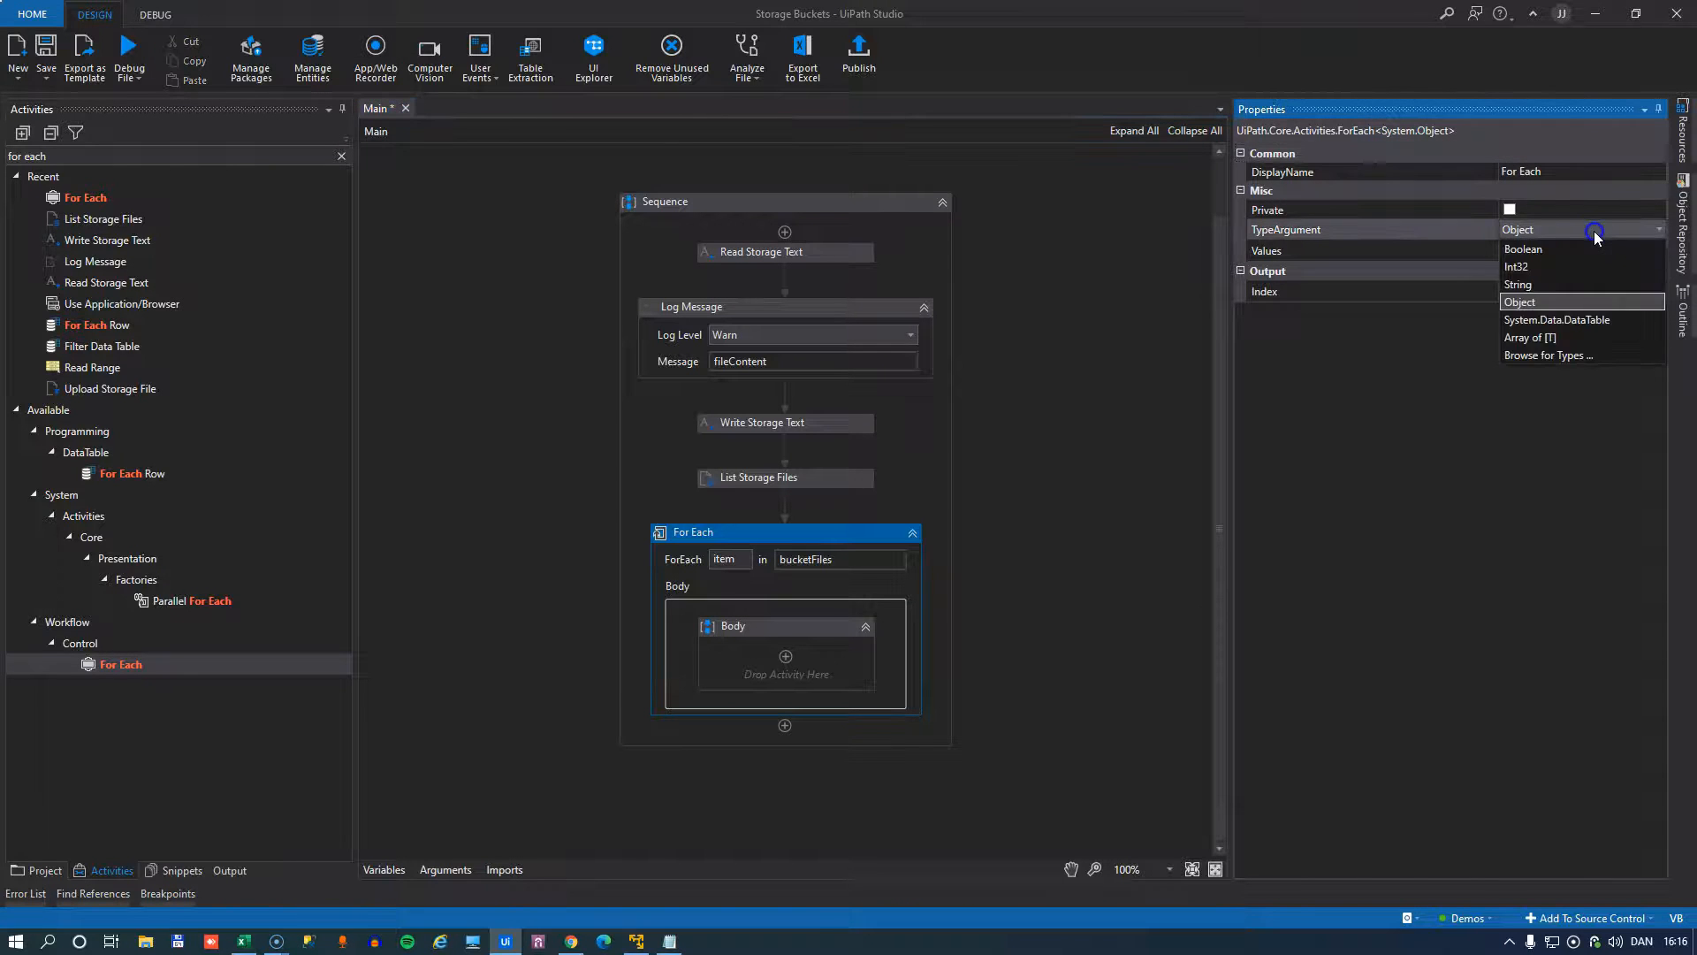
{"action": "left_click", "coordinate": [1549, 356]}
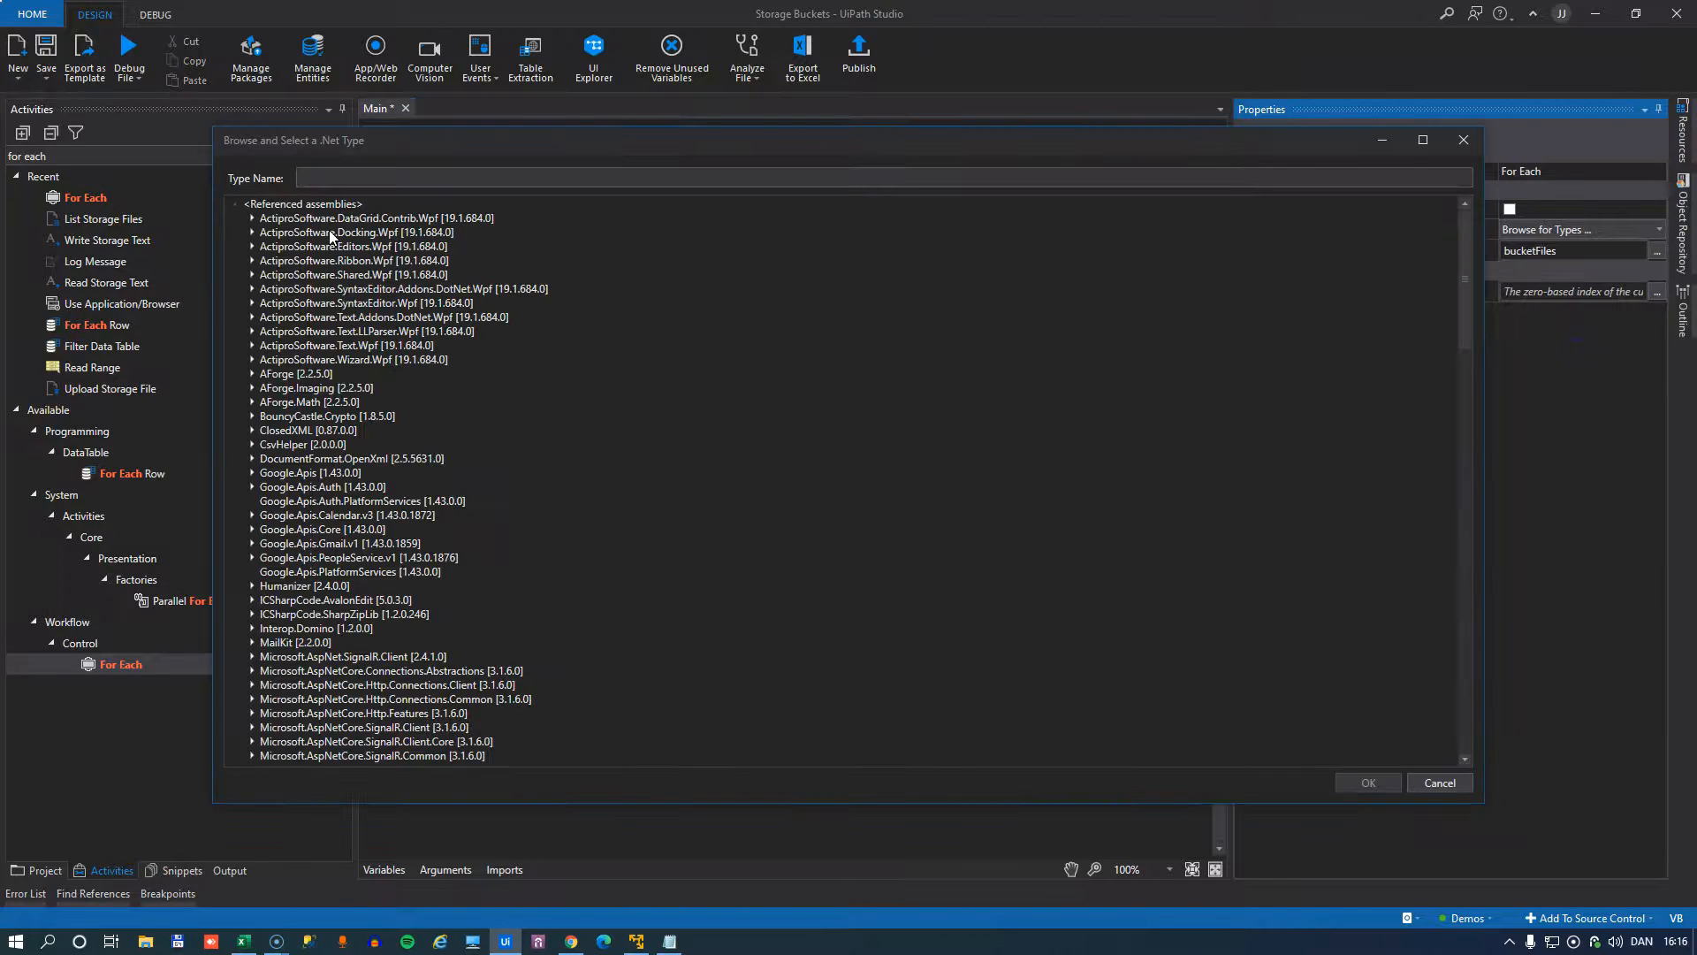
{"action": "type", "text": "StorageF"}
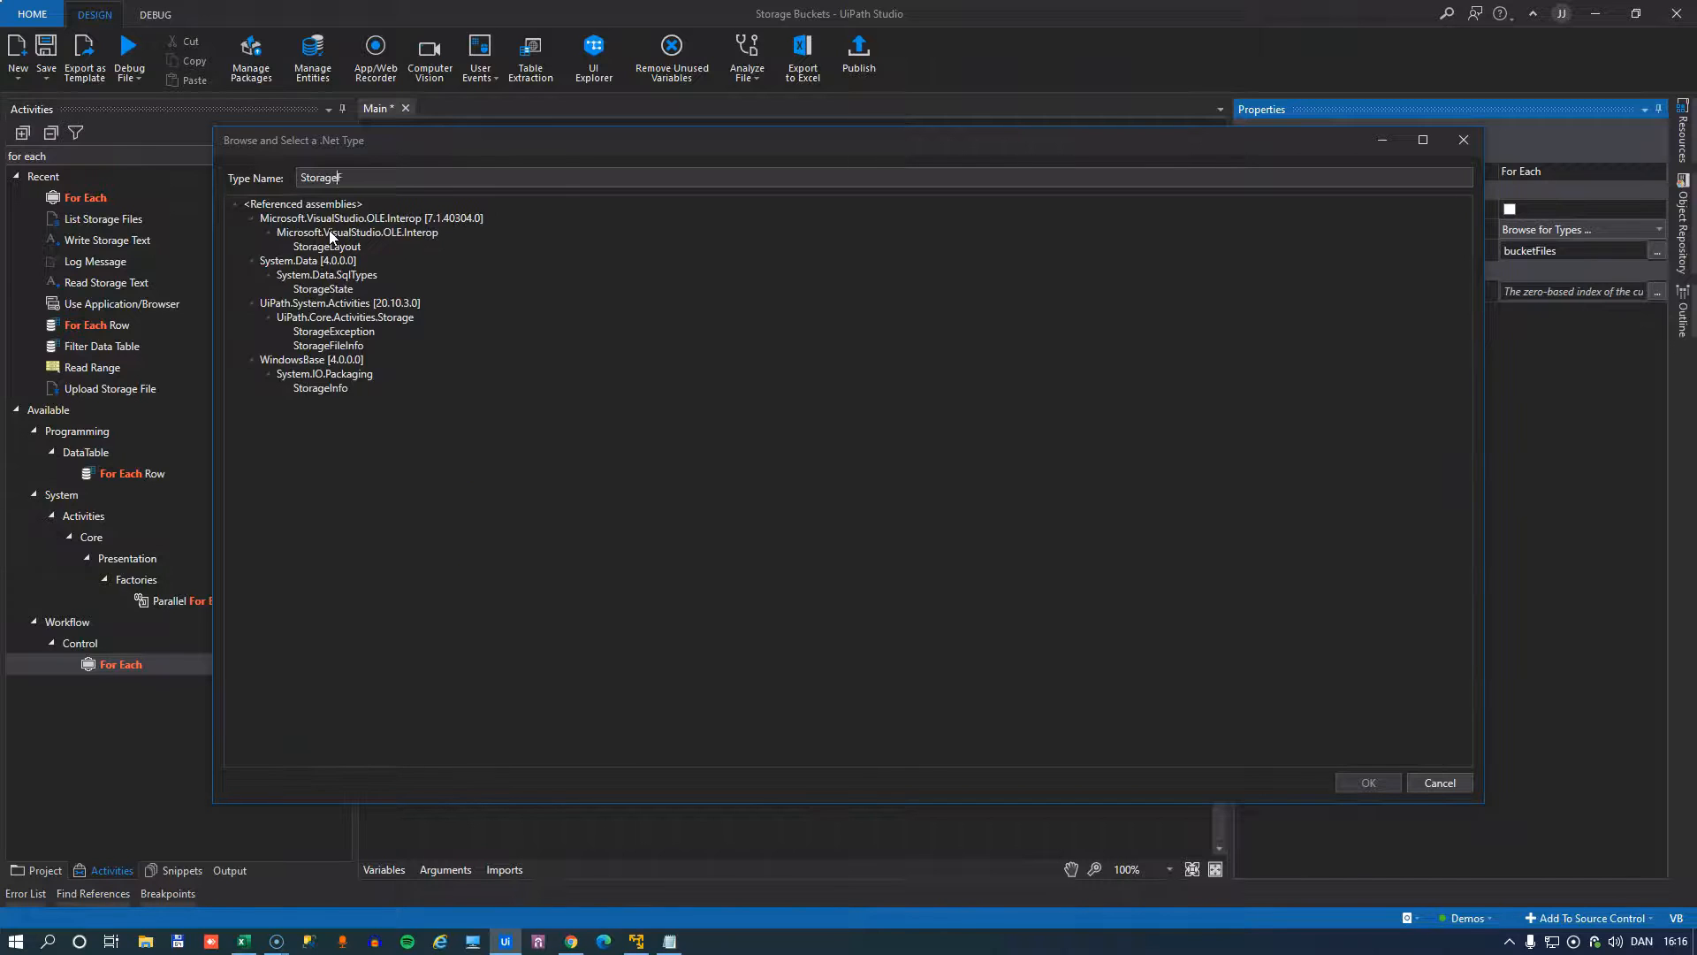
{"action": "left_click", "coordinate": [1439, 782]}
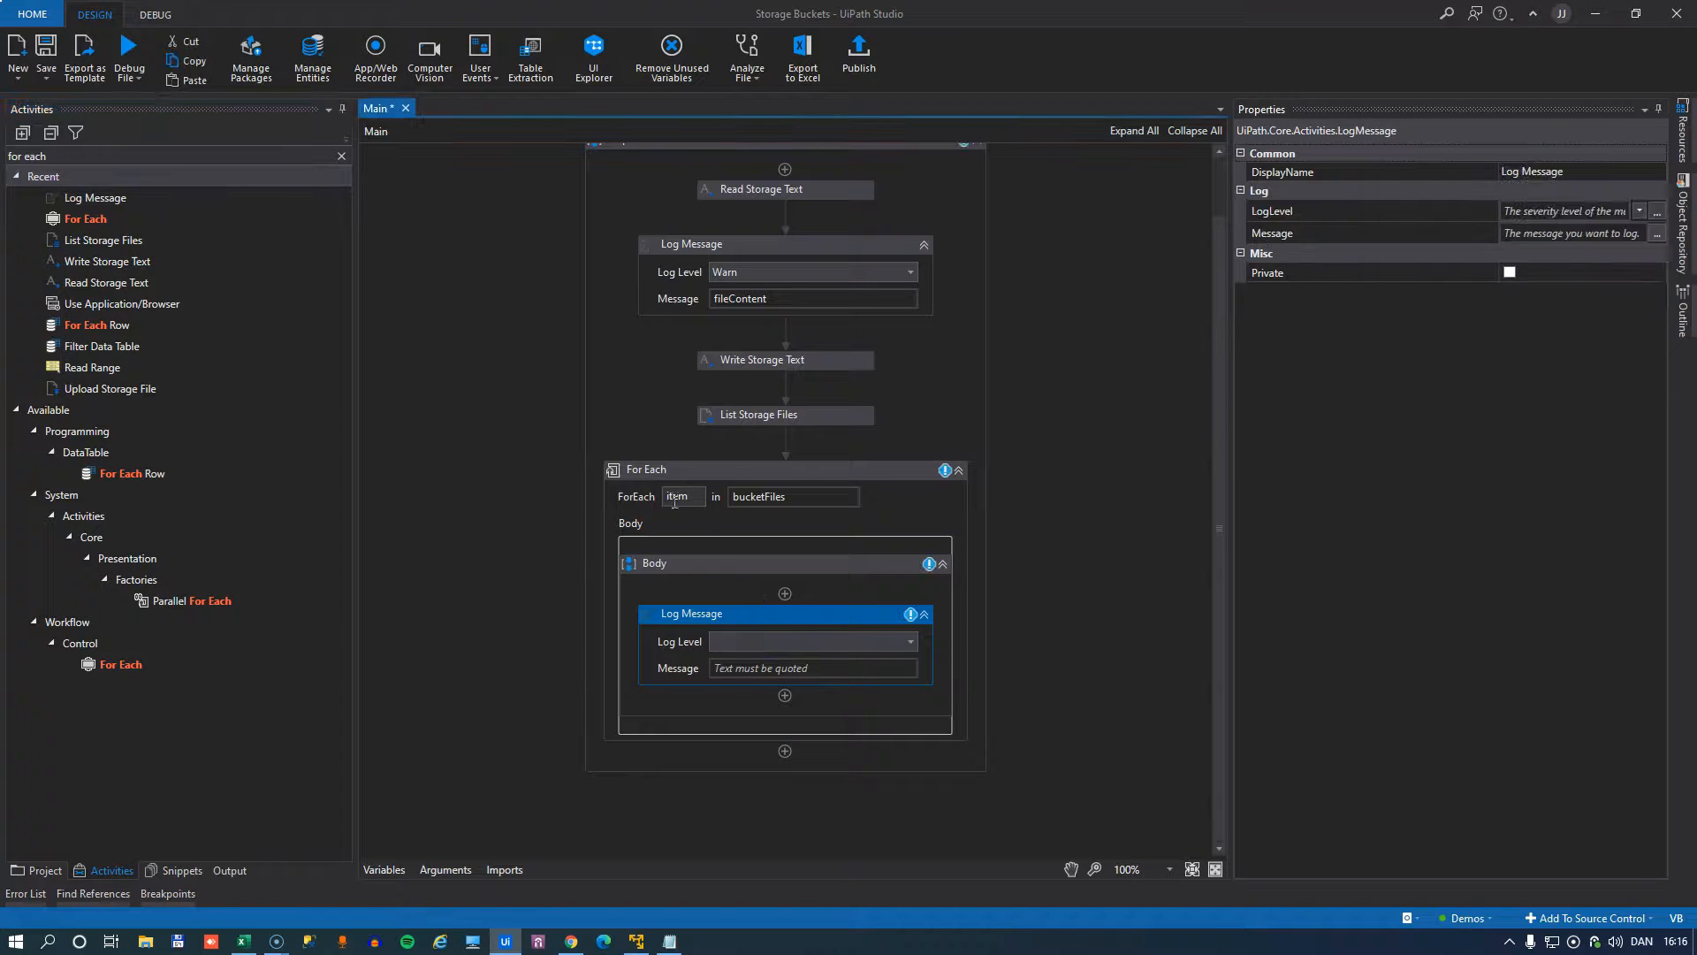
Add a Warn-level Log Message inside the loop with message item.FileFullPath.
{"action": "left_click", "coordinate": [812, 642]}
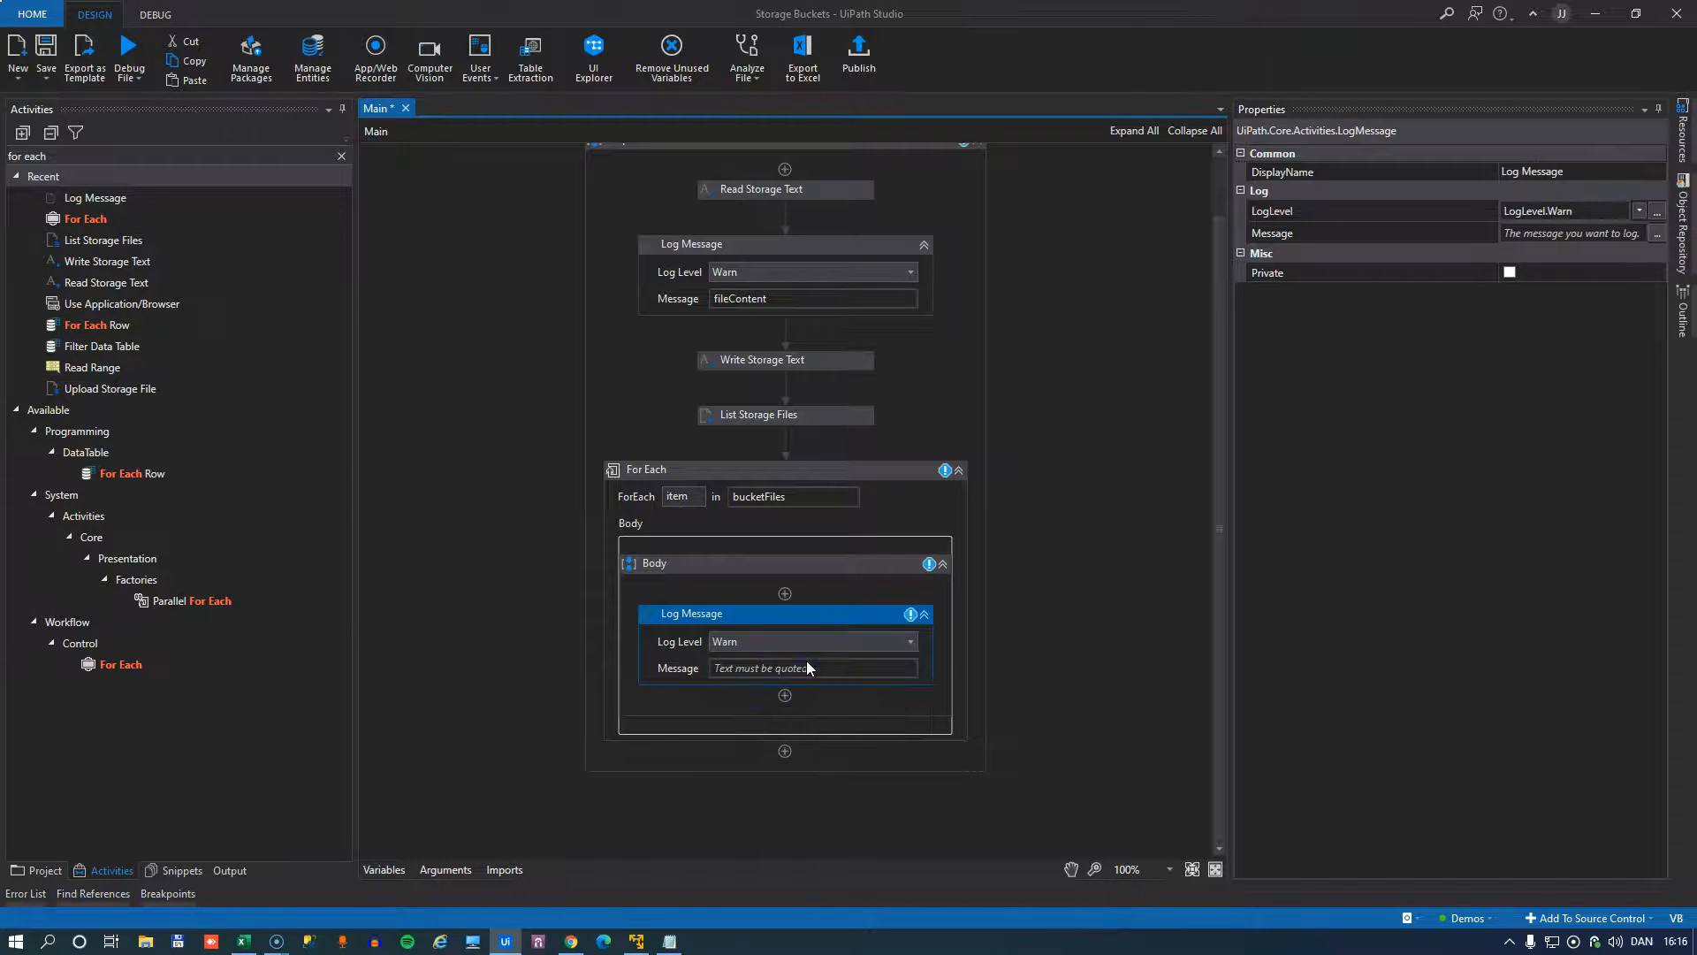
{"action": "type", "text": "item."}
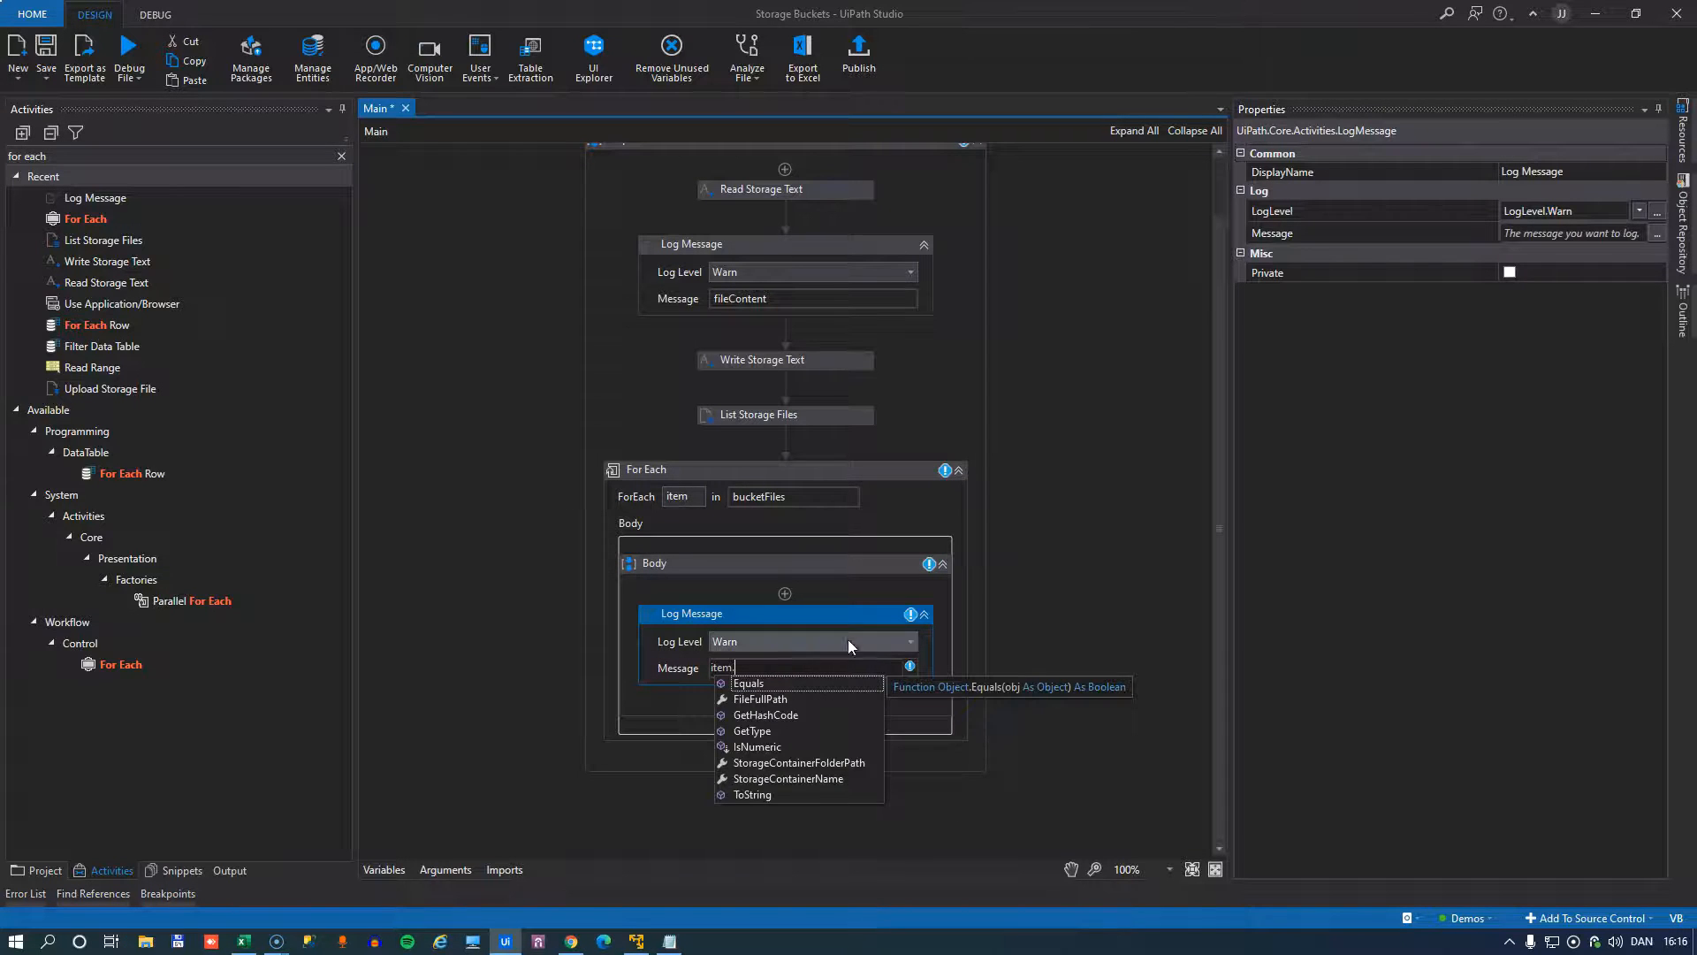
{"action": "mouse_move", "coordinate": [781, 699]}
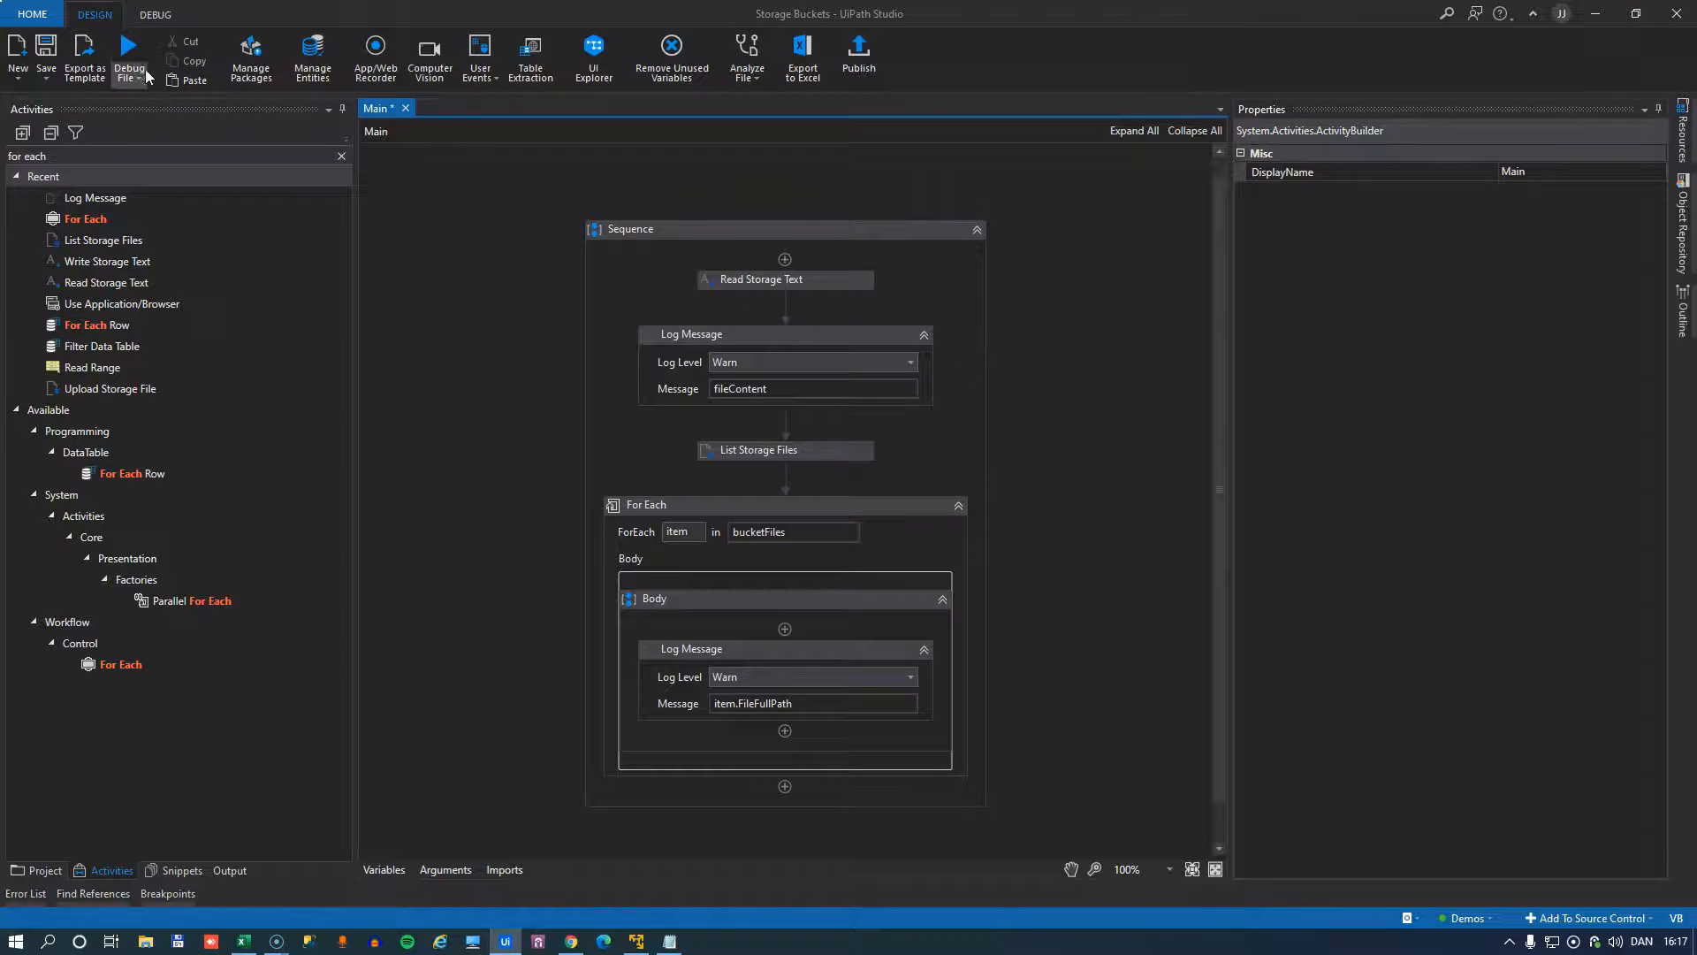
Run the workflow and review the Output log listing 2021\newFile.txt, info.txt and newFile.txt.
{"action": "left_click", "coordinate": [129, 46]}
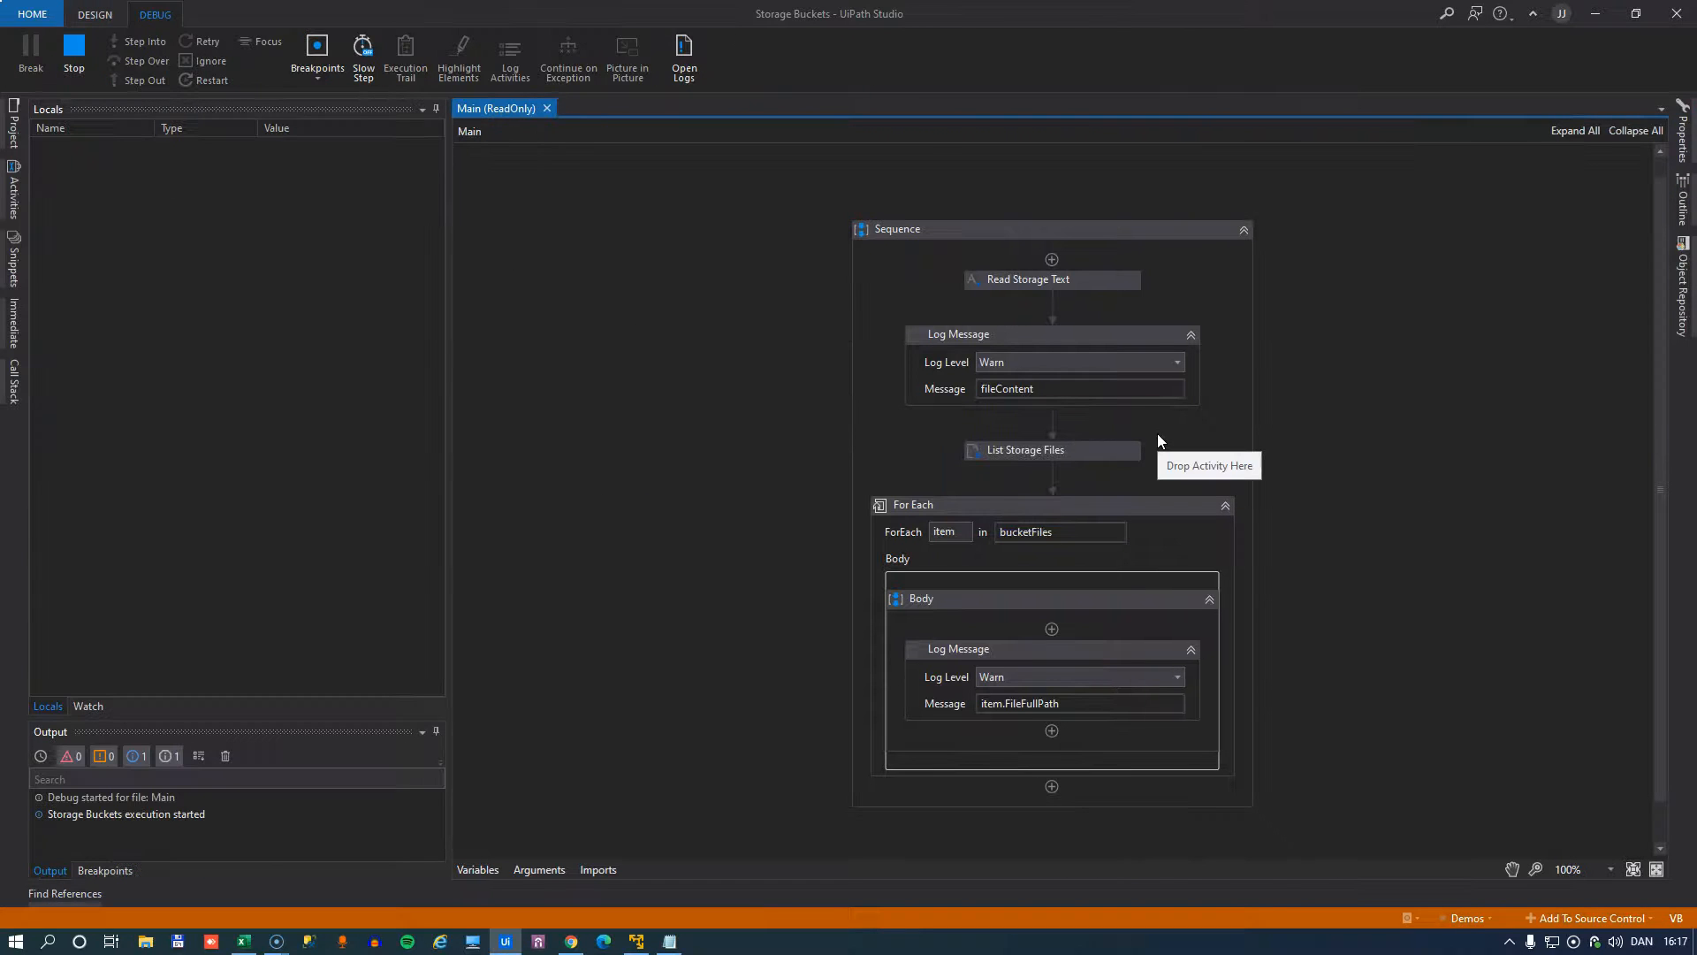
{"action": "left_click", "coordinate": [101, 14]}
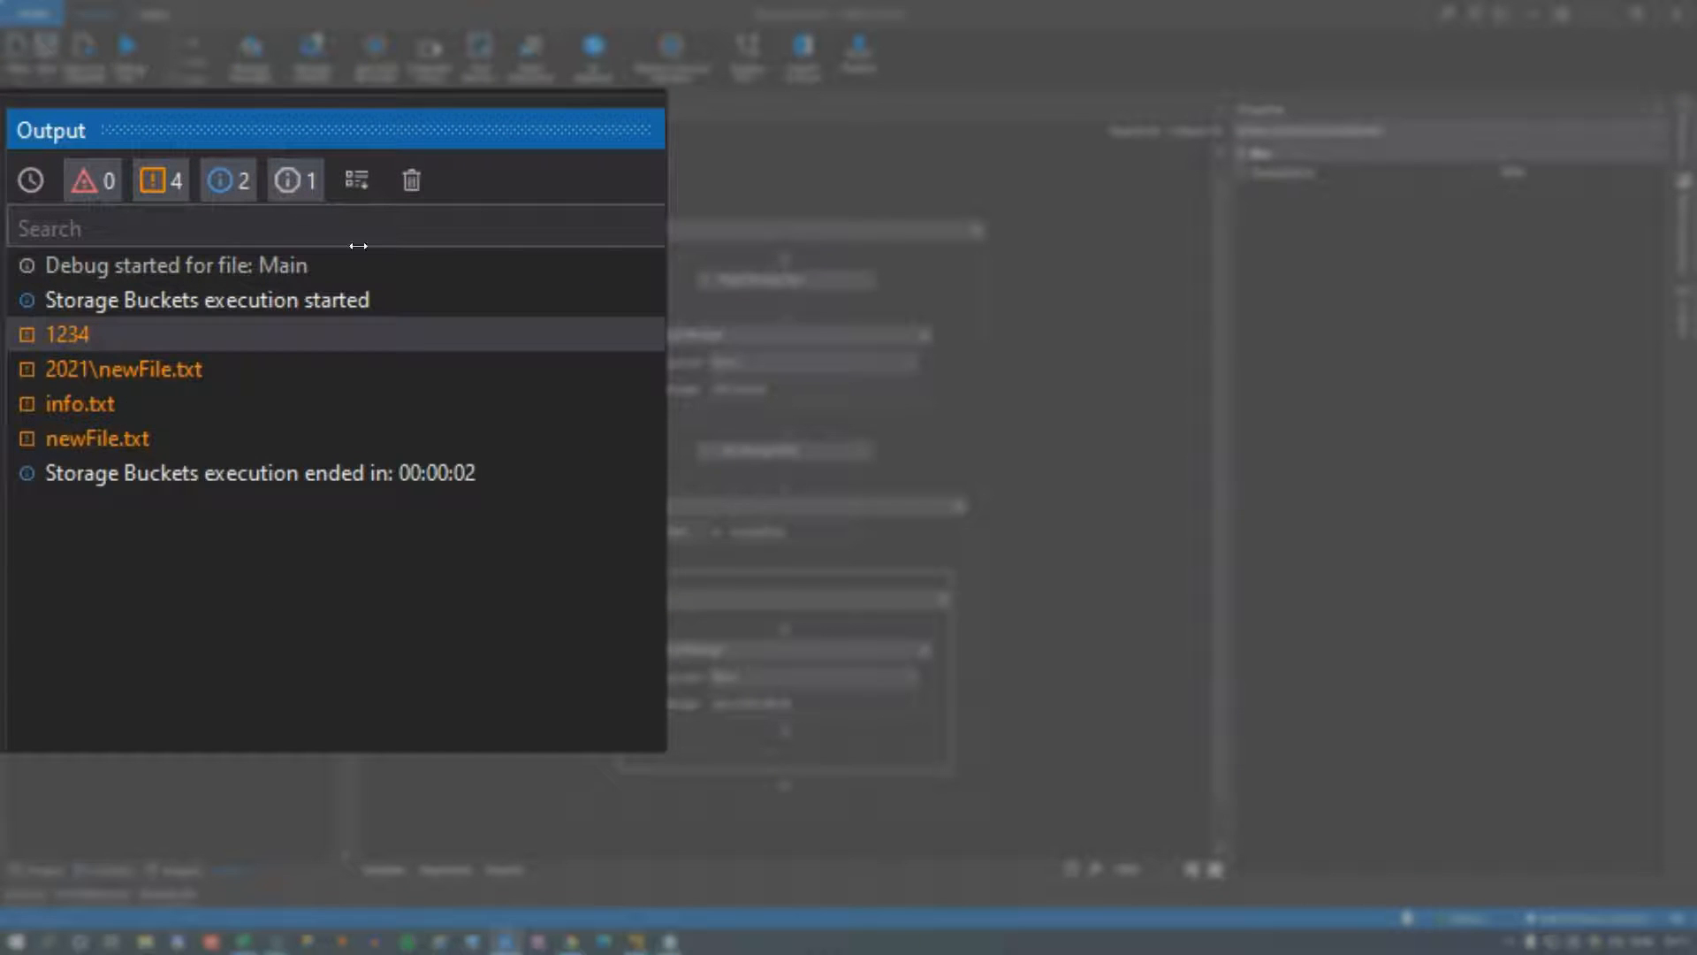
{"action": "mouse_move", "coordinate": [789, 288]}
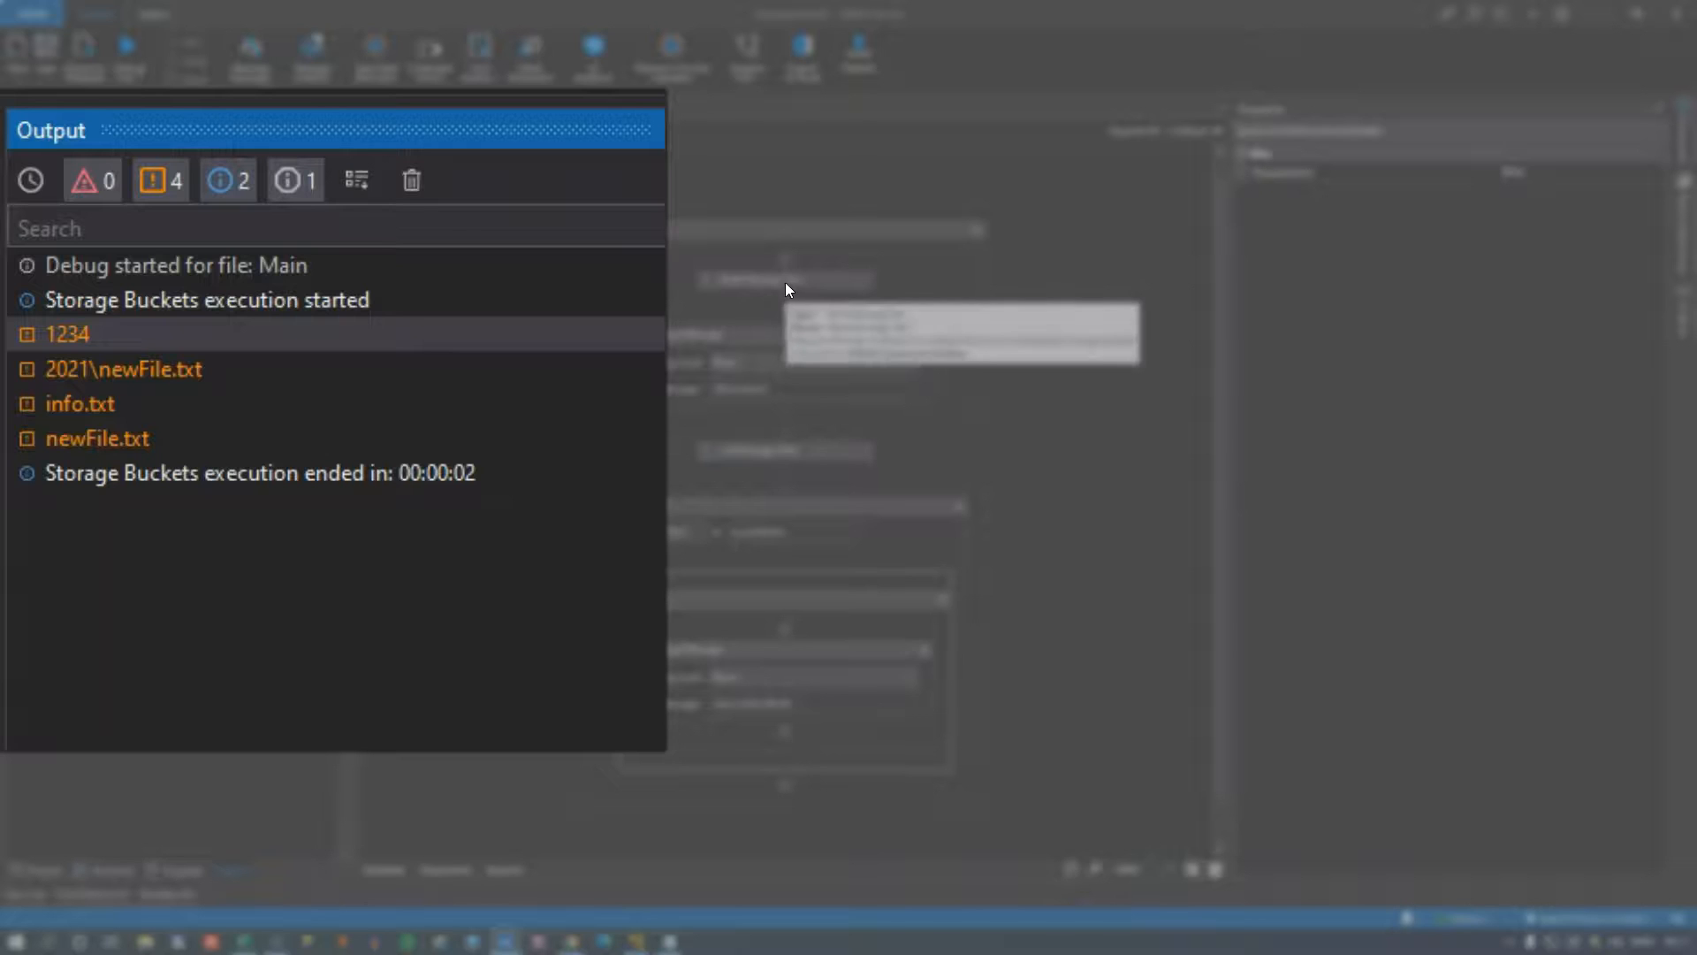
{"action": "left_click", "coordinate": [120, 368]}
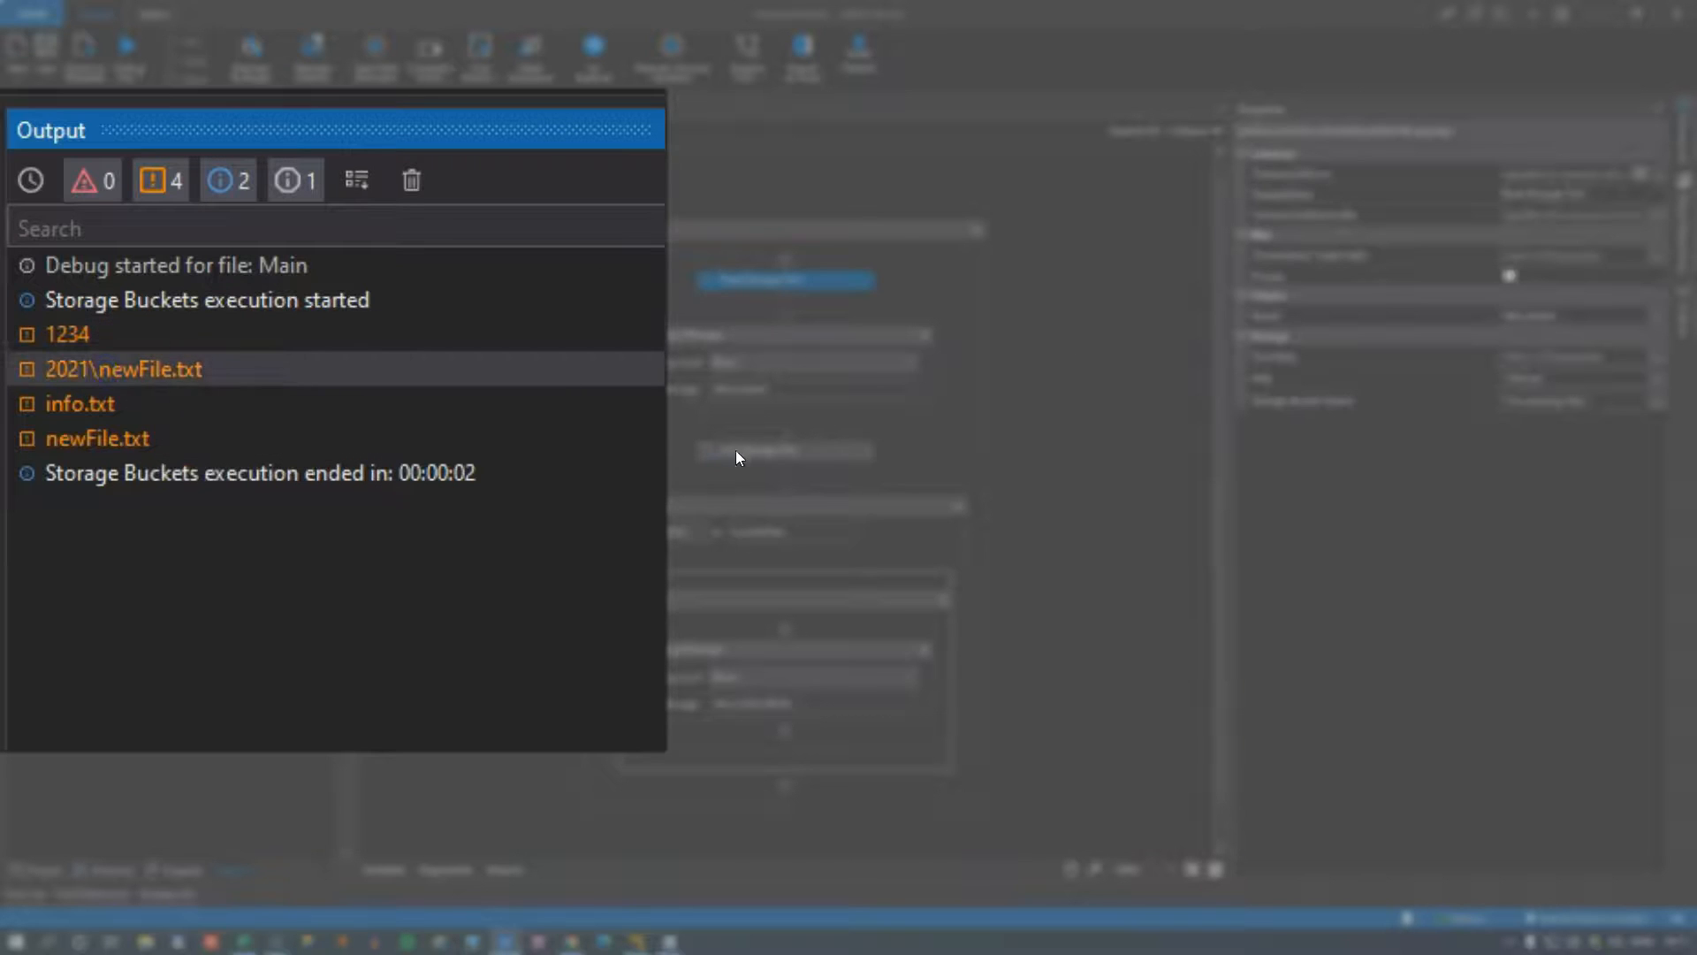
{"action": "mouse_move", "coordinate": [537, 421]}
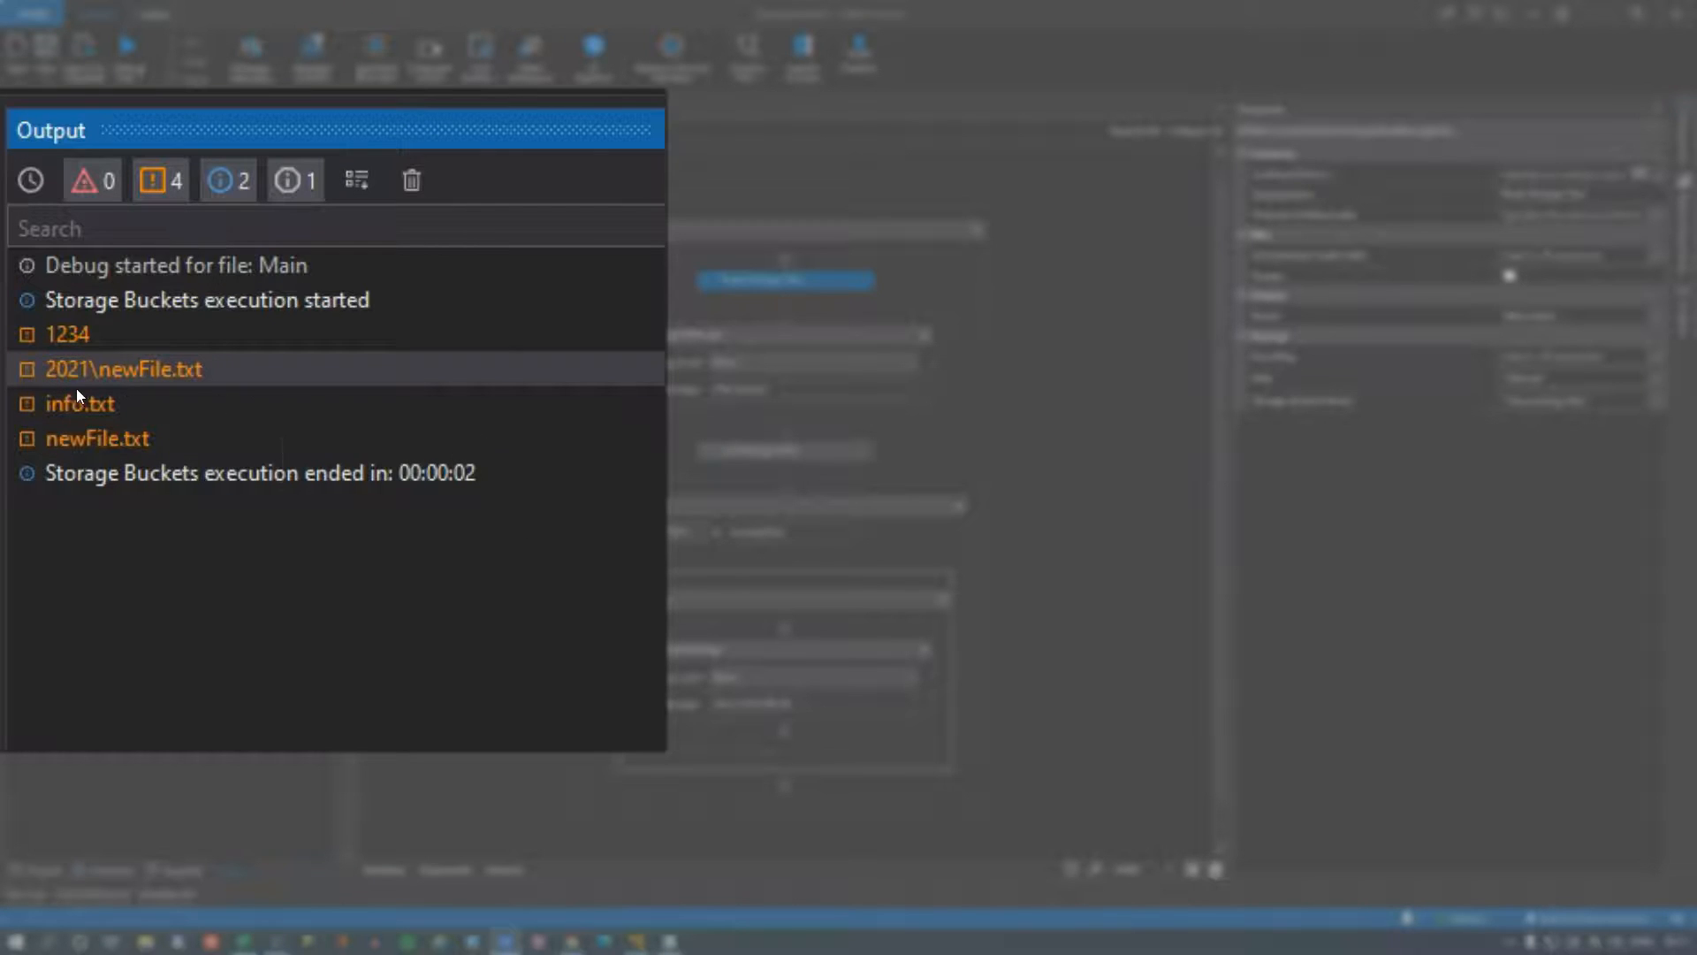
{"action": "mouse_move", "coordinate": [92, 414]}
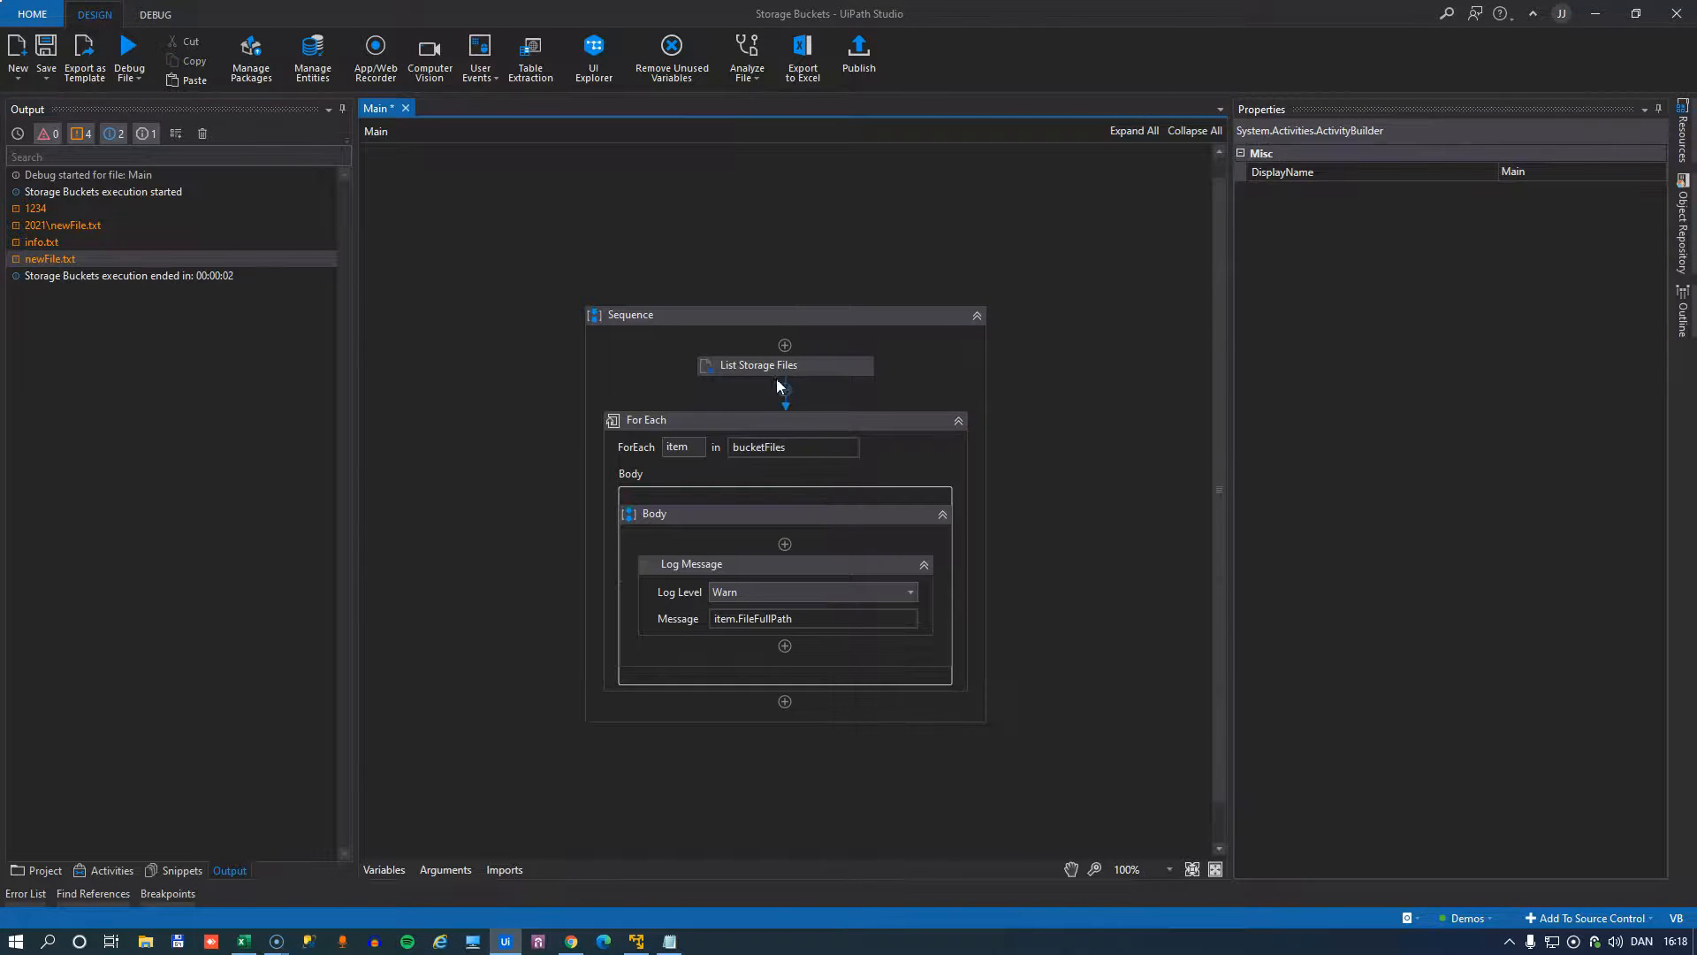
{"action": "mouse_move", "coordinate": [354, 522]}
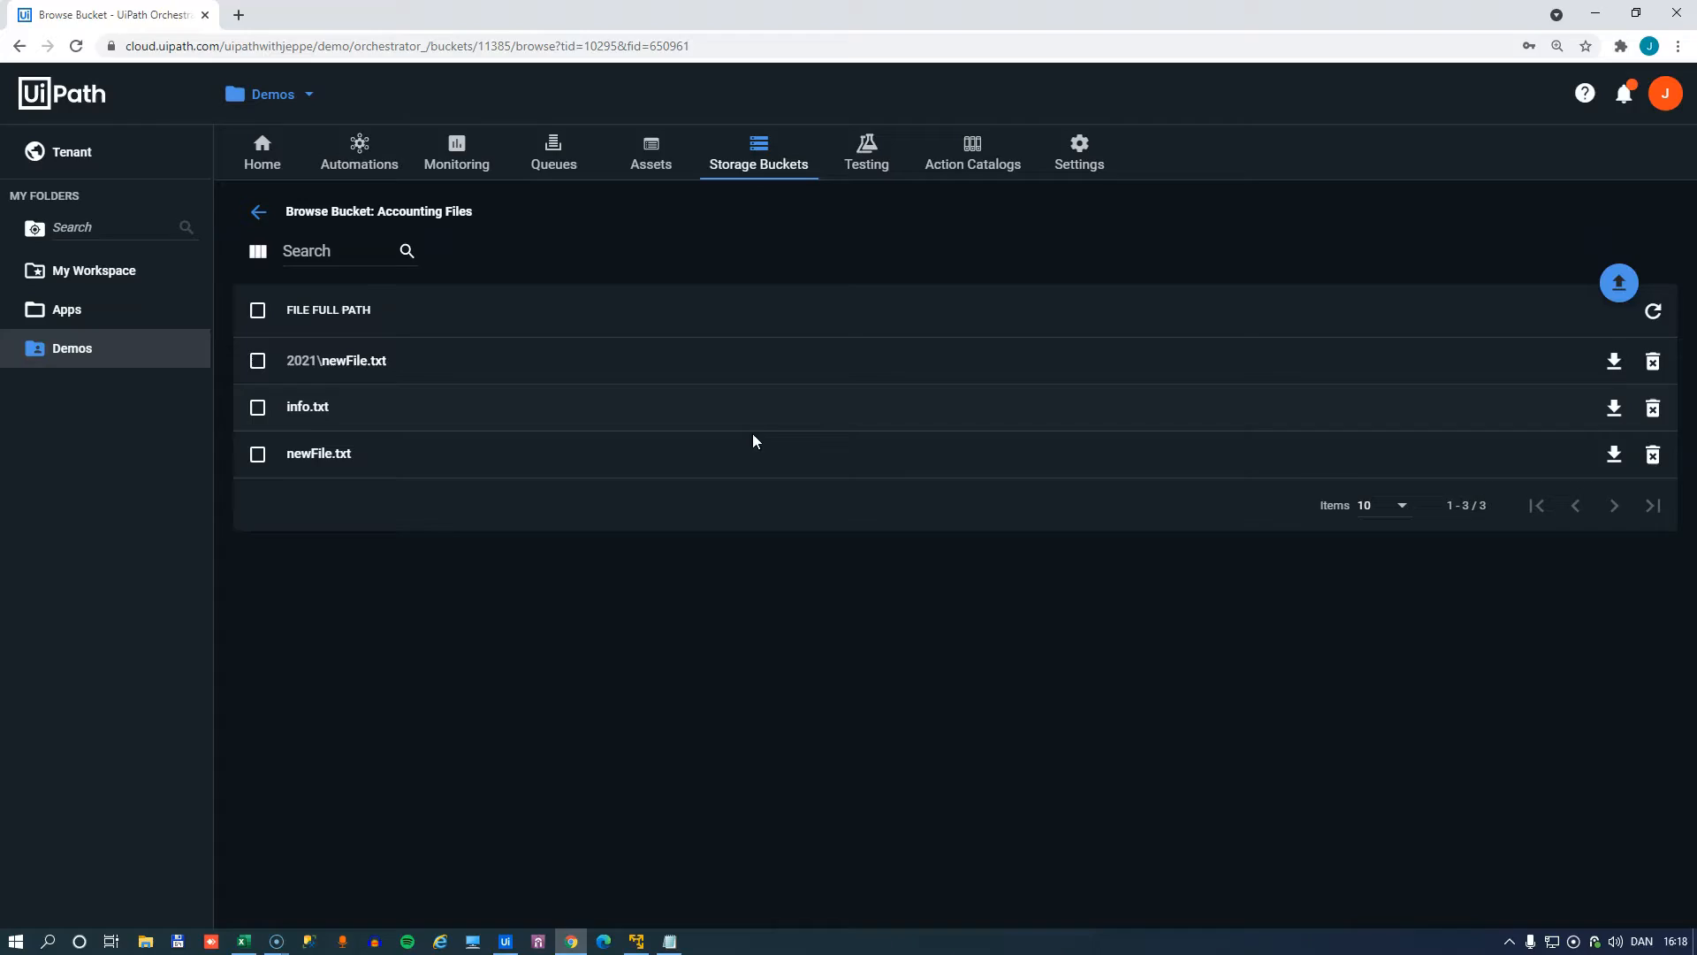
Remove the read, write and first log activities, leaving List Storage Files and the logging loop.
{"action": "double_click", "coordinate": [299, 361]}
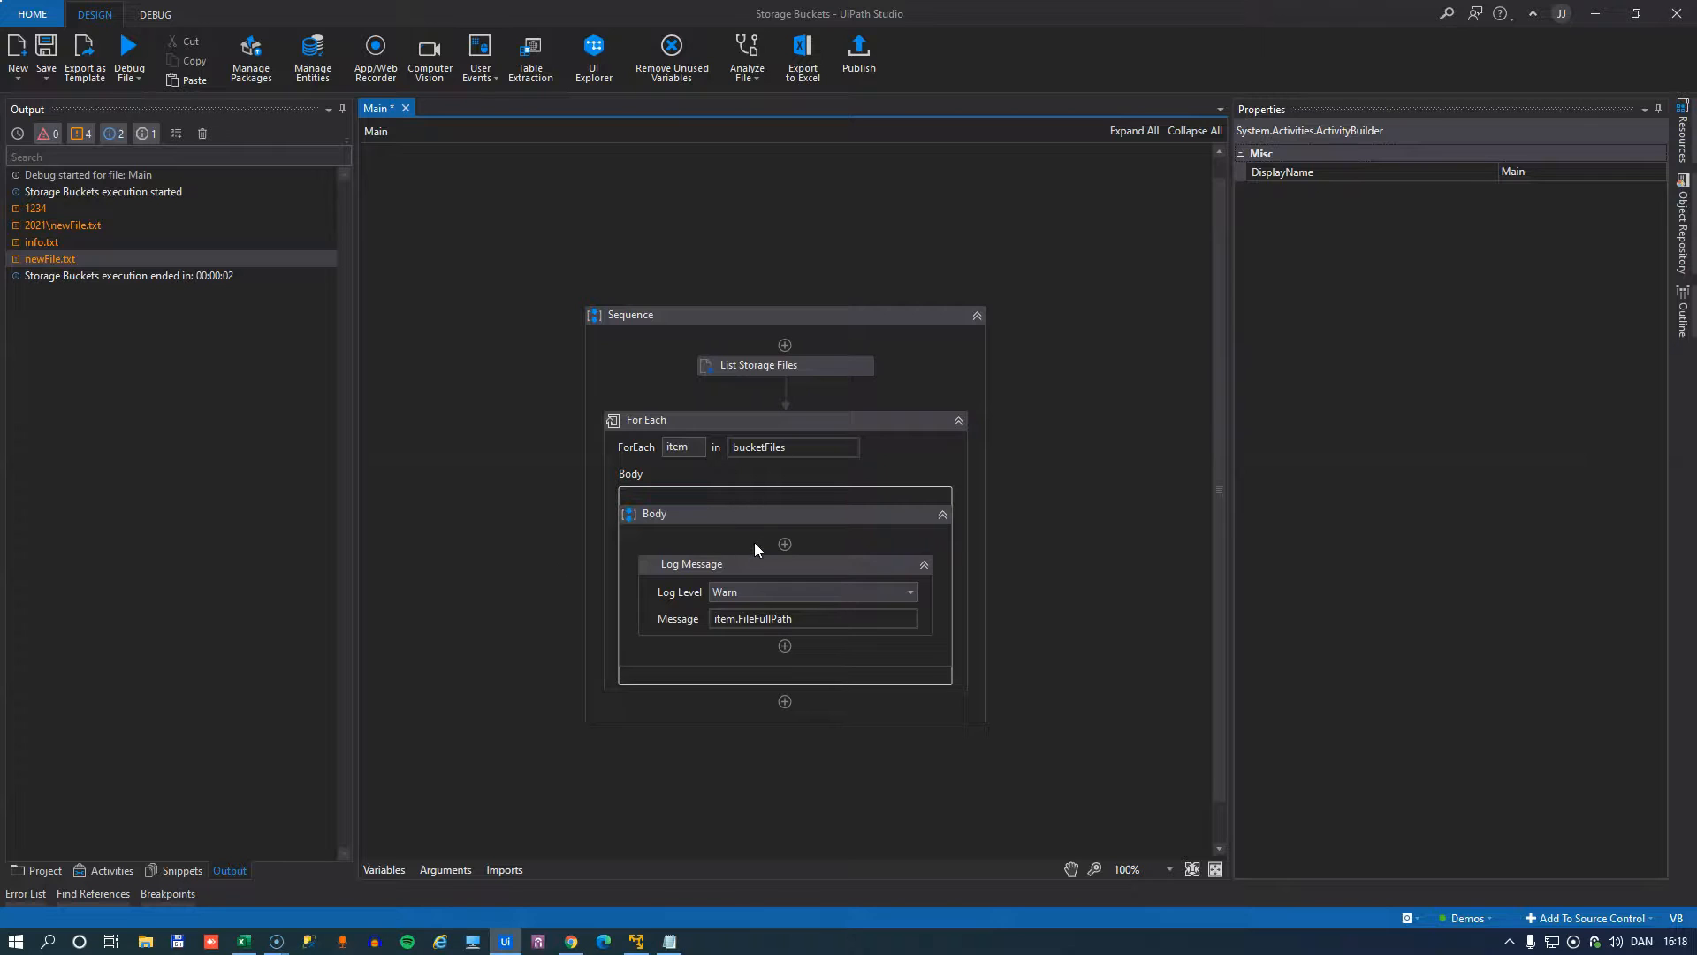
Set the List Storage Files Directory to "2021" so only 2021\newFile.txt is listed.
{"action": "left_click", "coordinate": [785, 364]}
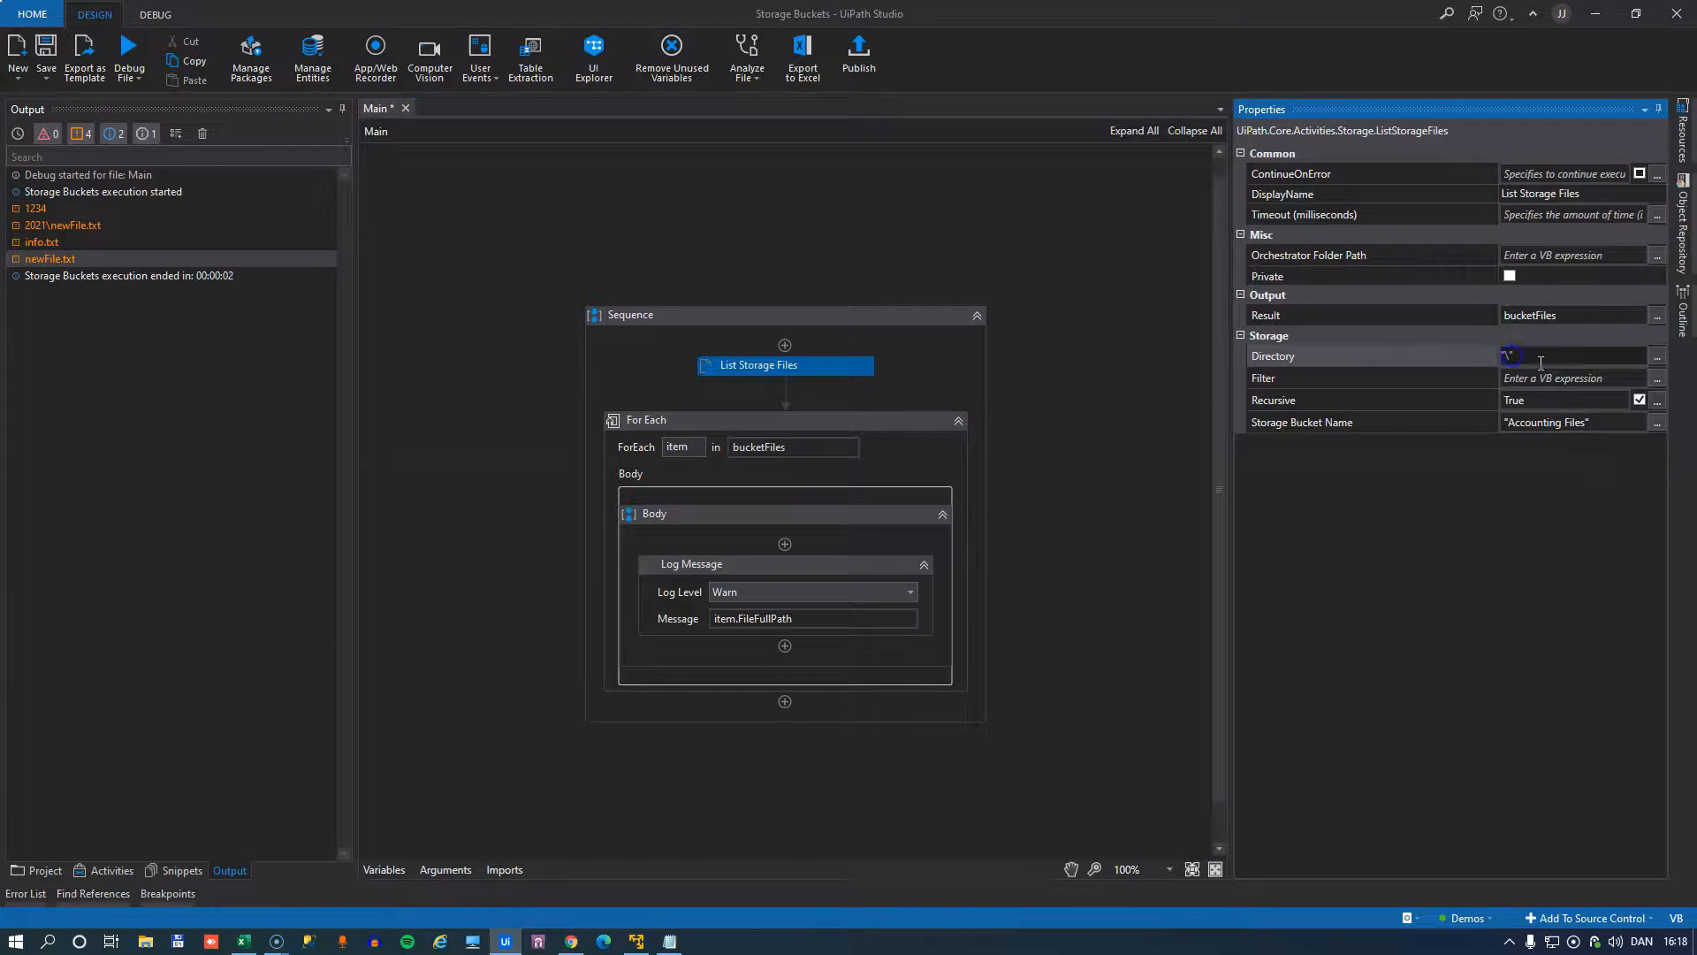
{"action": "type", "text": "\"2021"}
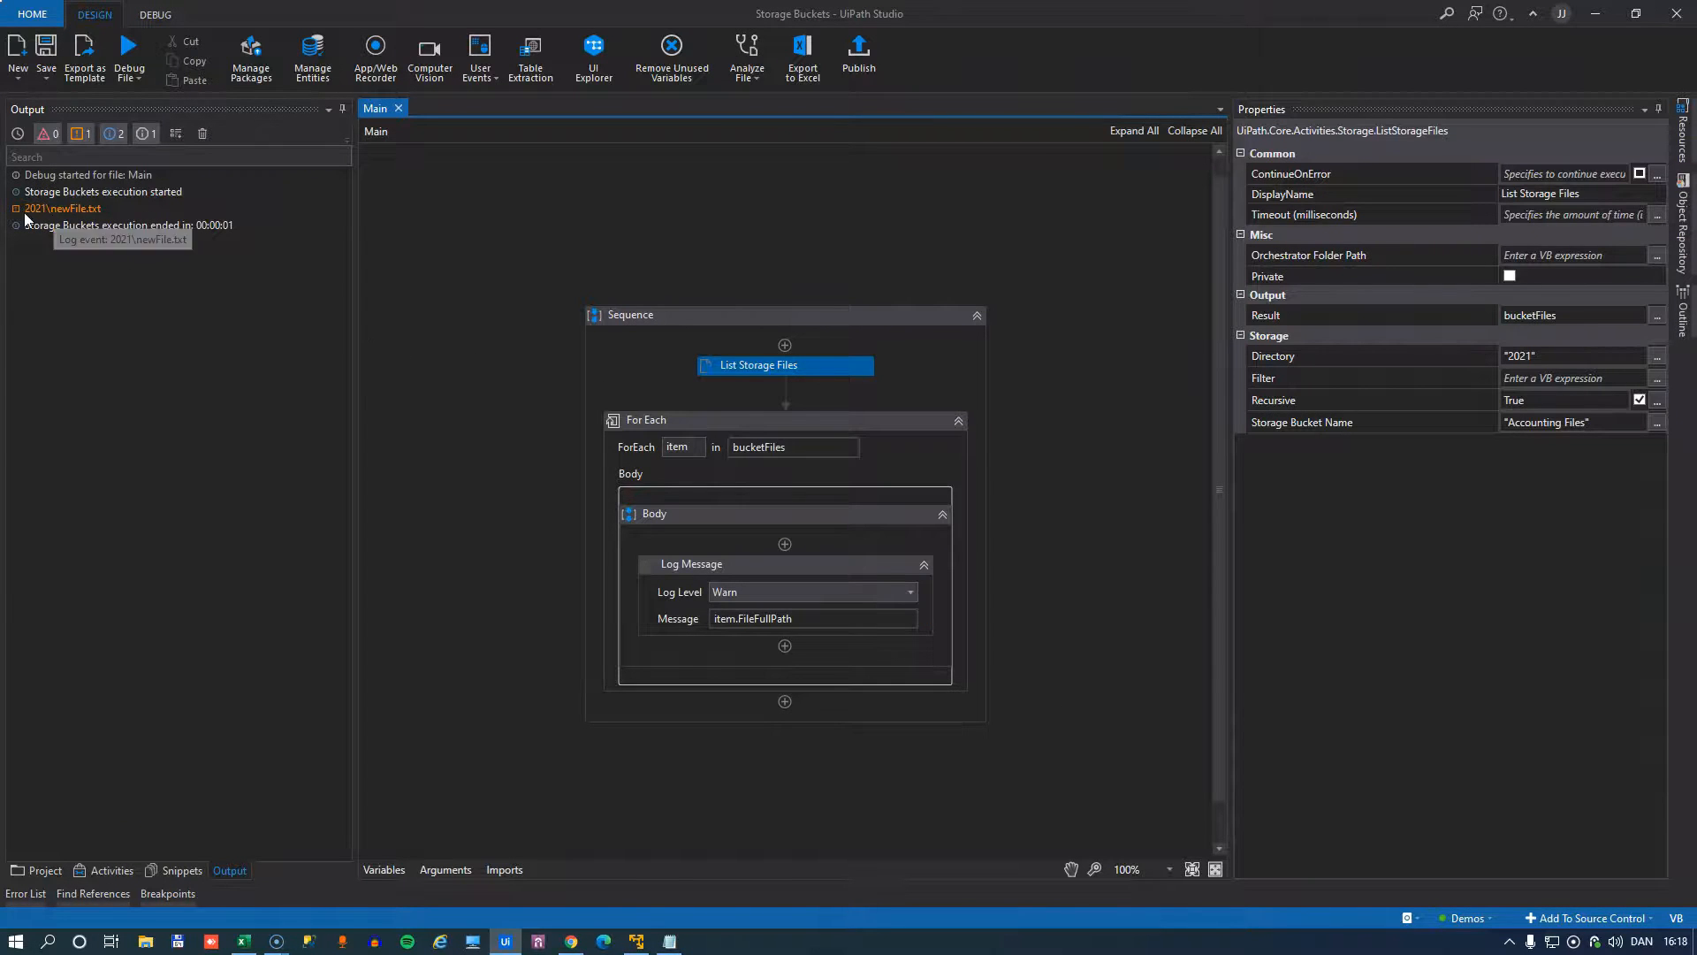
Insert Upload Storage File above List Storage Files targeting the "Accounting Files" bucket.
{"action": "left_click", "coordinate": [113, 870]}
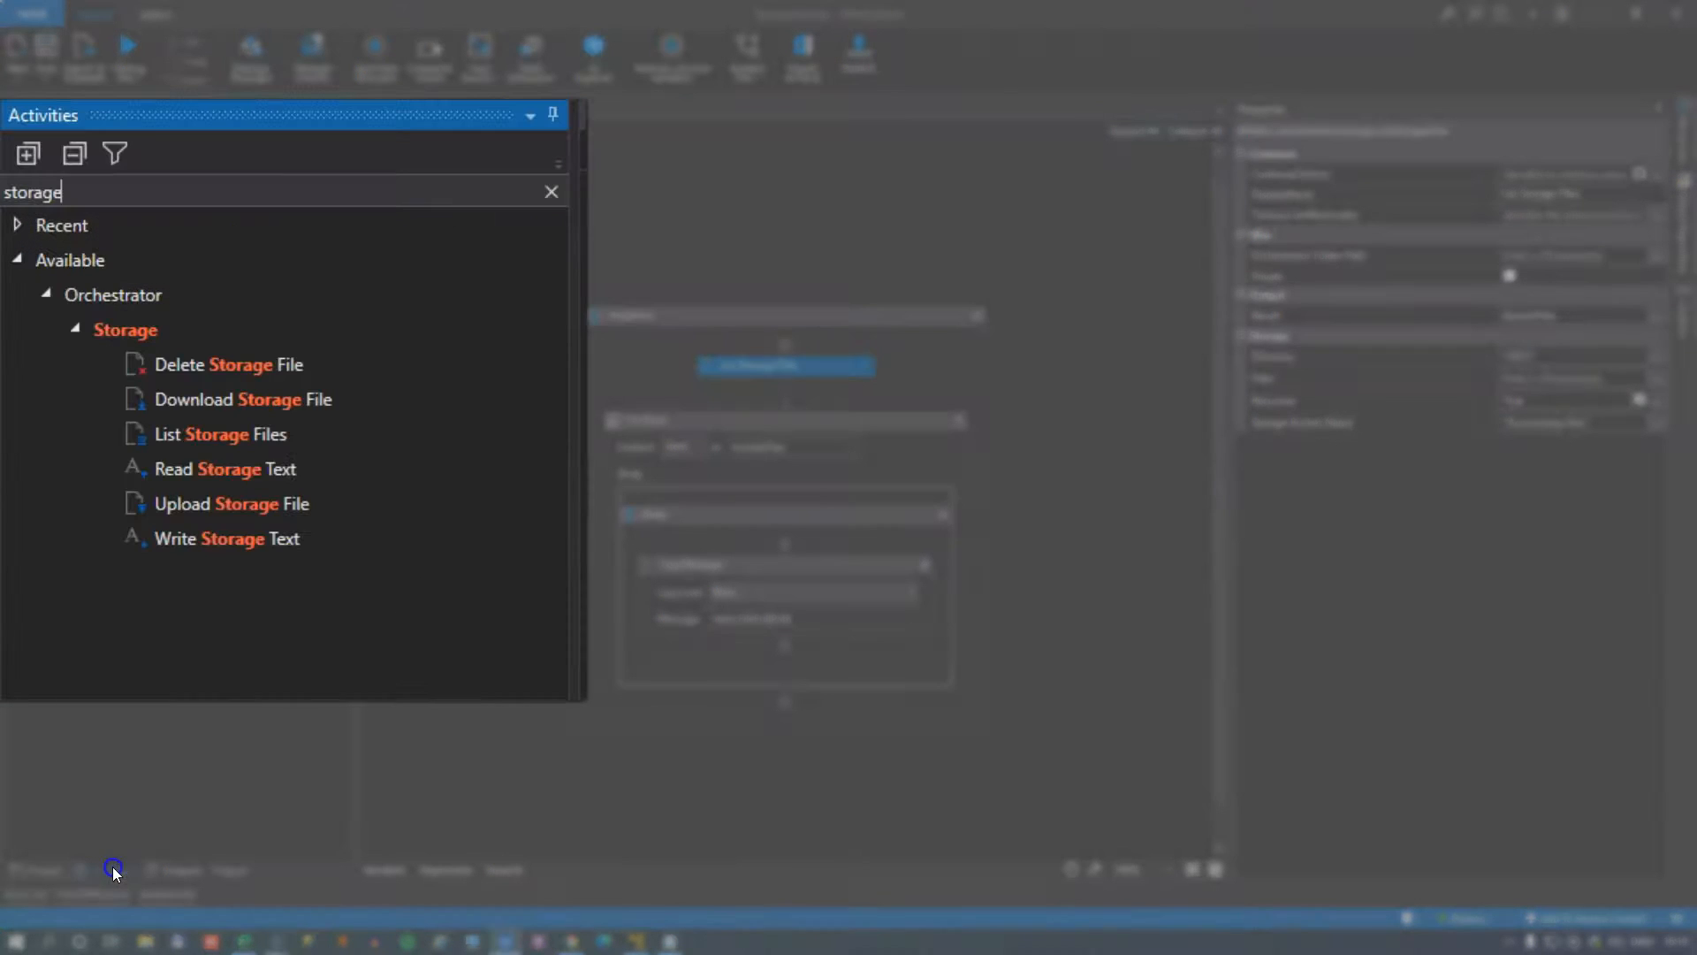
{"action": "mouse_move", "coordinate": [258, 516]}
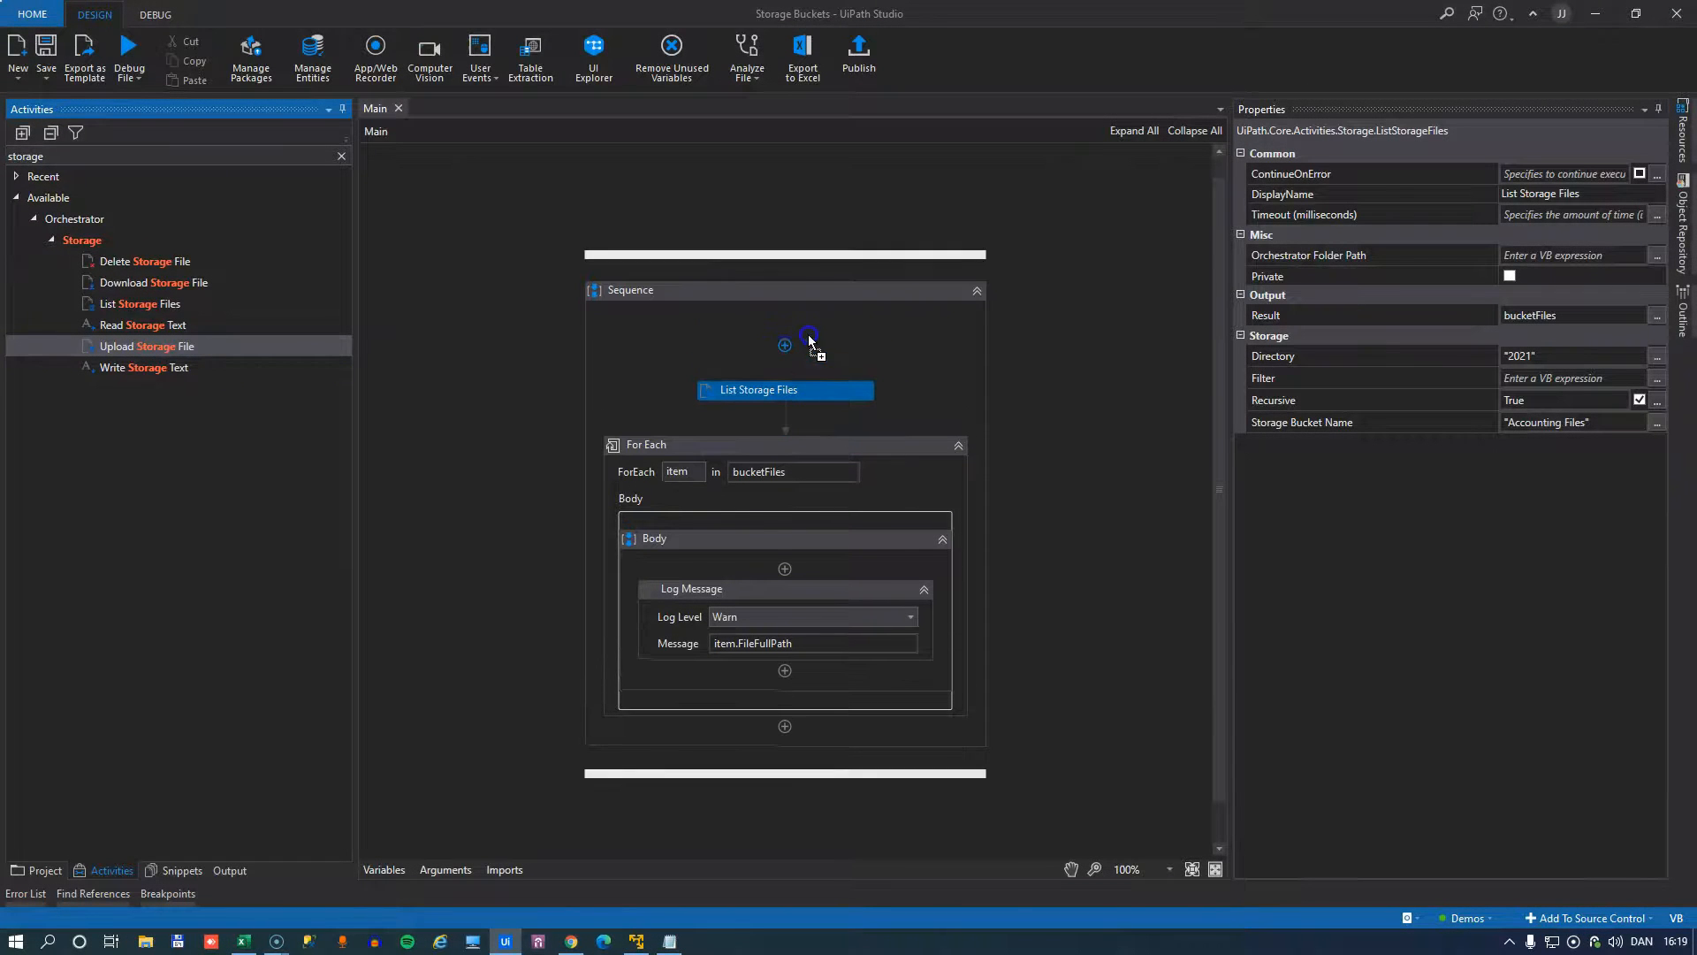
{"action": "left_click_drag", "start_coordinate": [147, 345], "coordinate": [785, 357]}
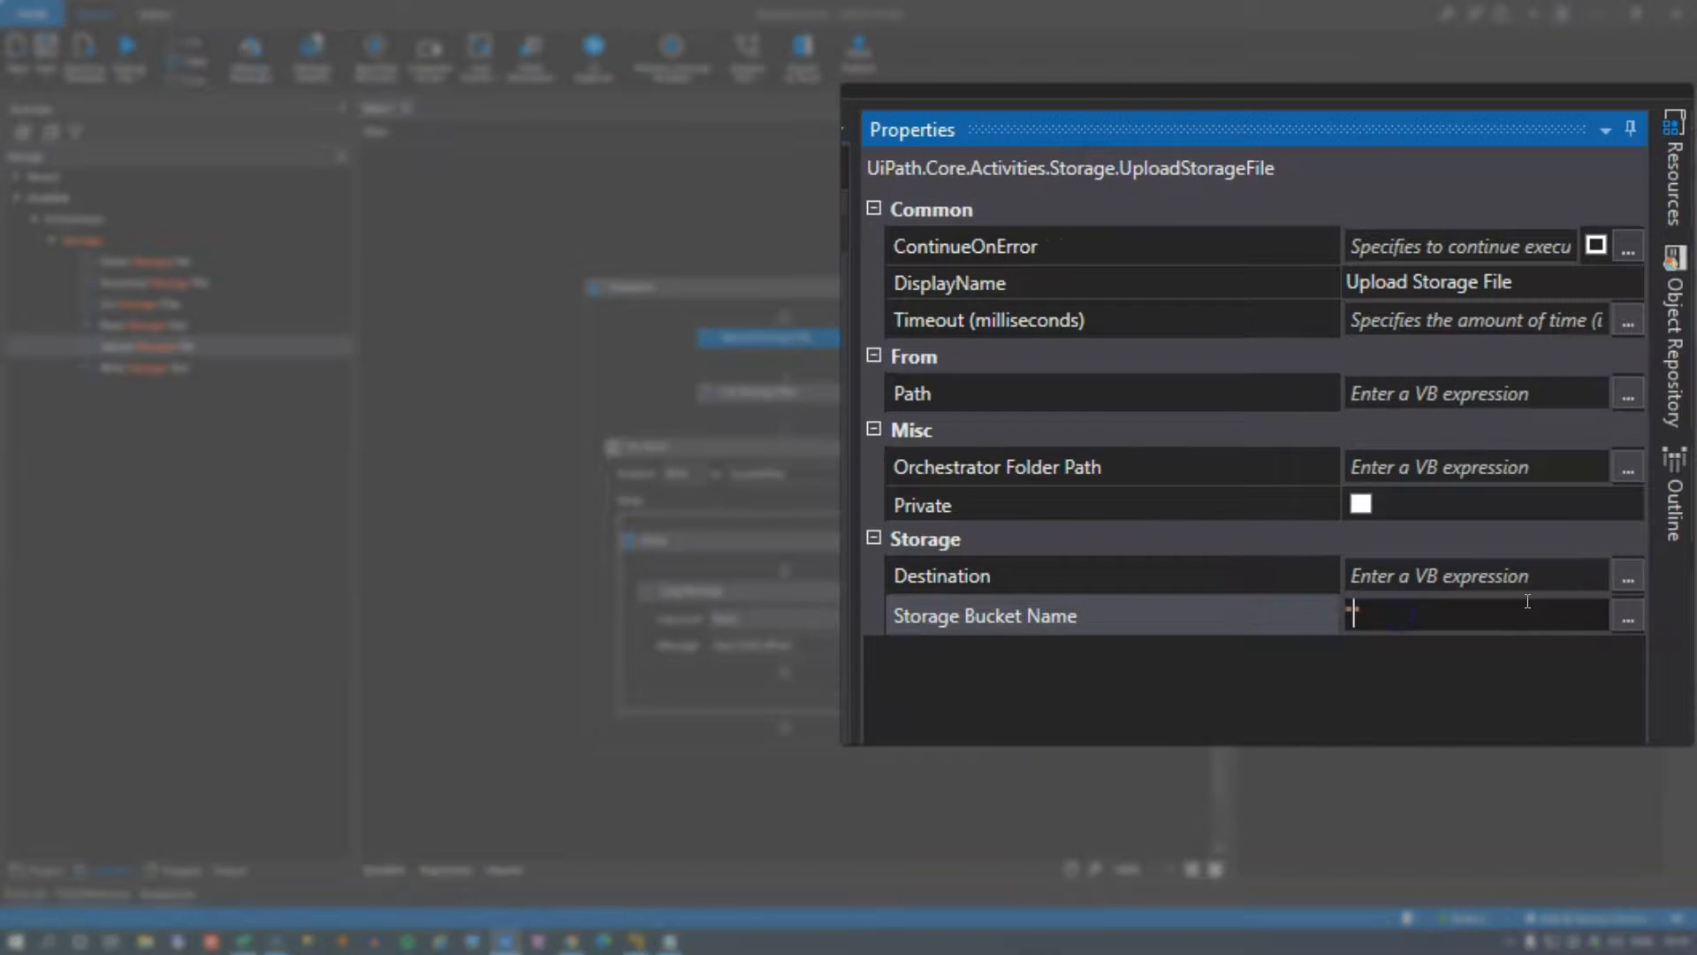
{"action": "type", "text": "\"Accounting Files"}
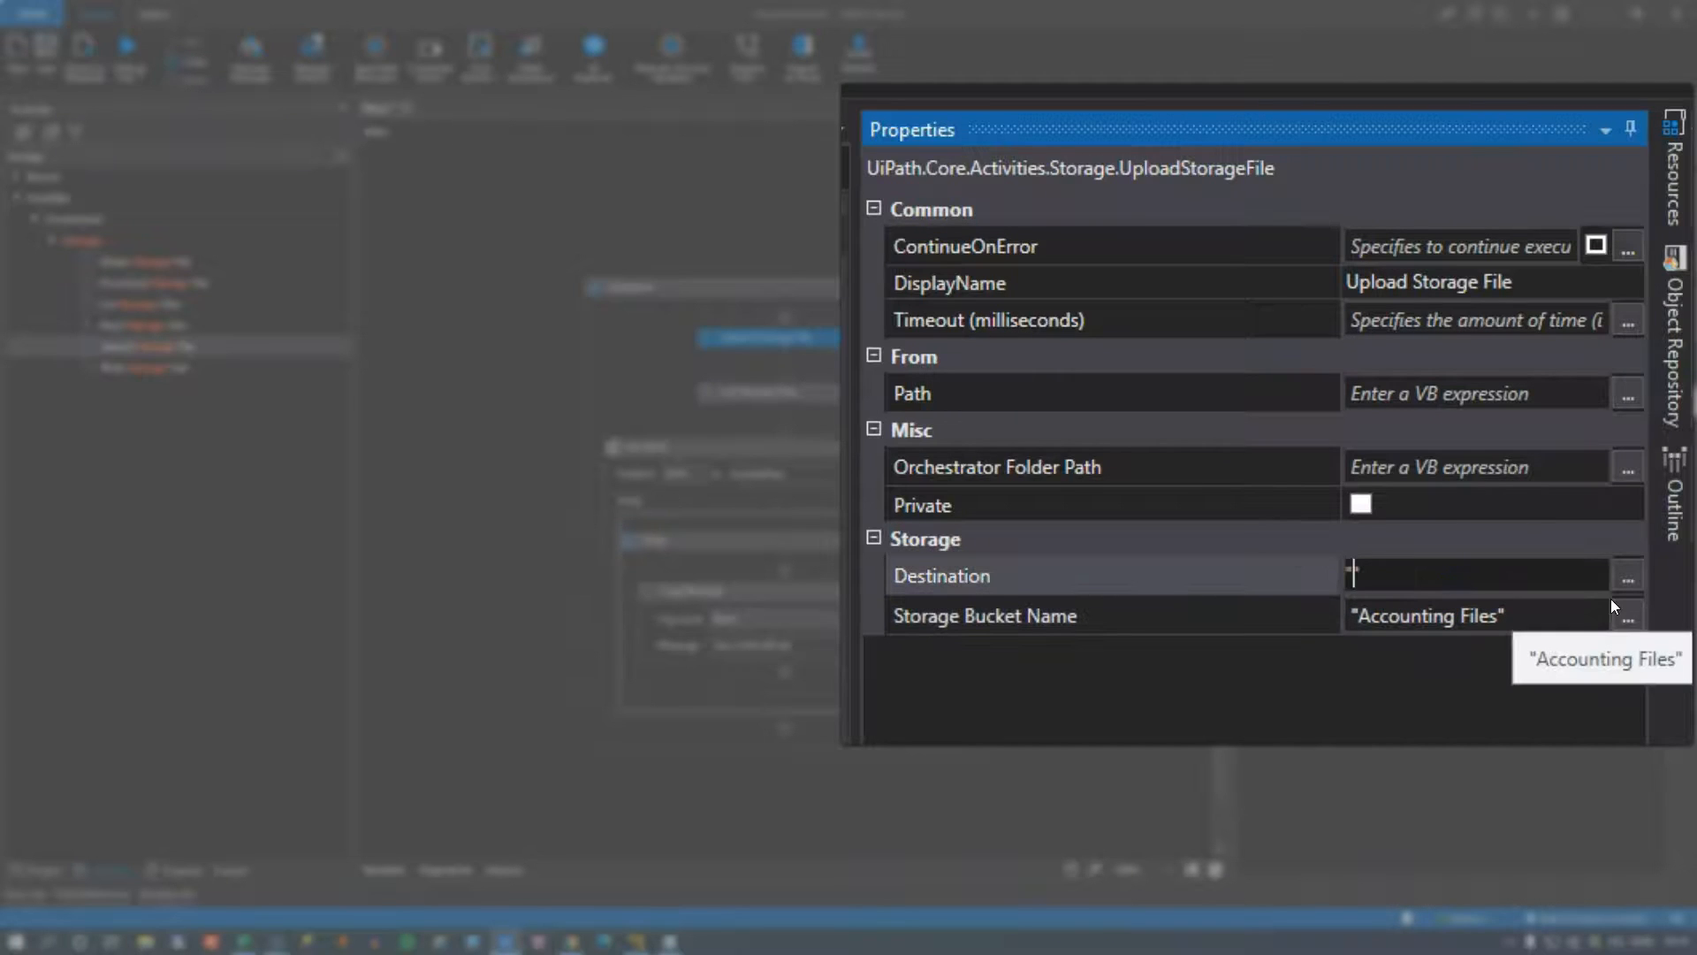
Set the upload Destination to "ourNewFile.txt" and pick the local file as Path.
{"action": "type", "text": "\"our"}
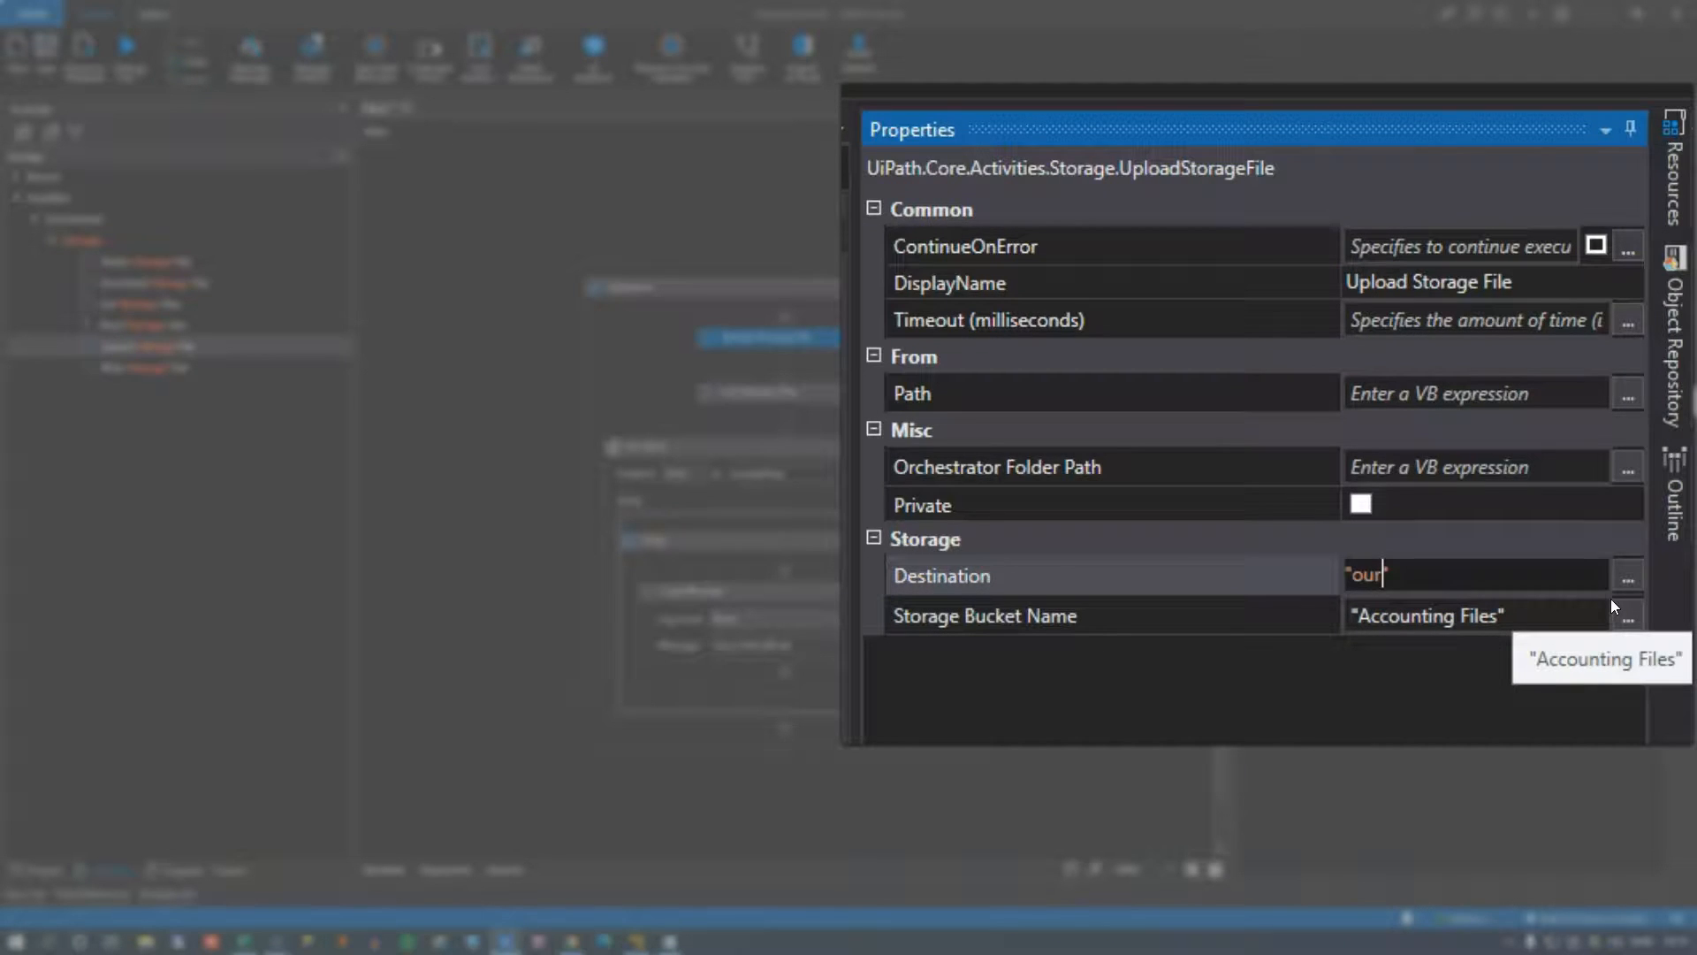
{"action": "type", "text": "NewFile.txt"}
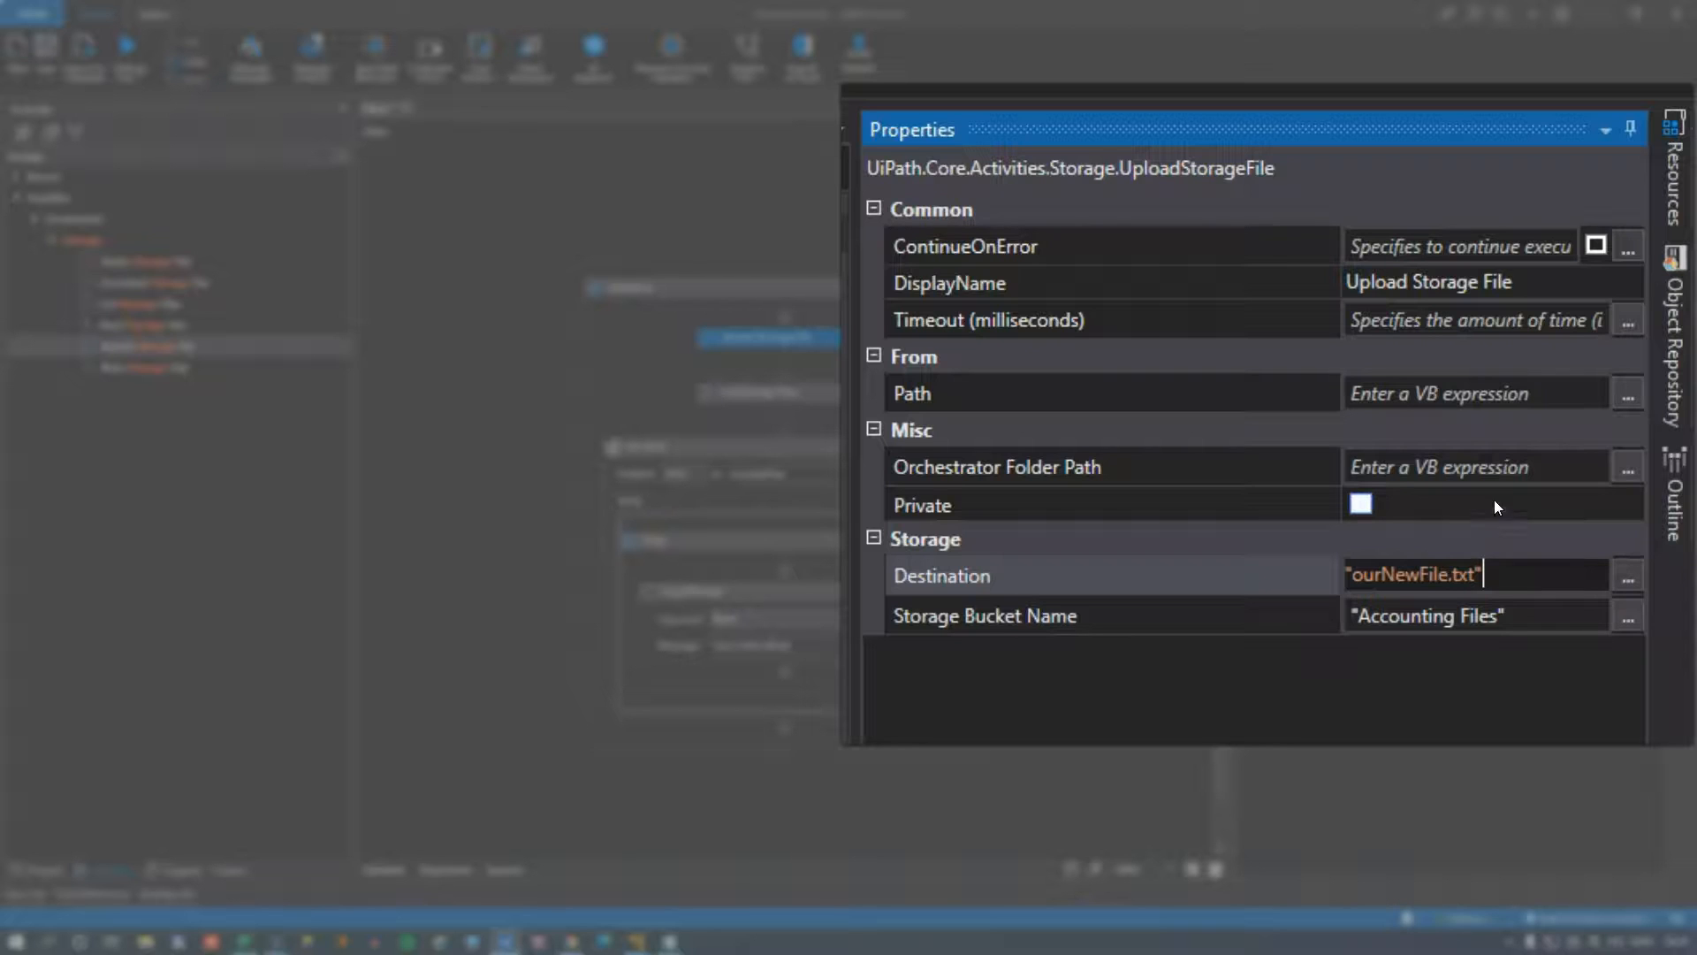
{"action": "mouse_move", "coordinate": [1489, 396]}
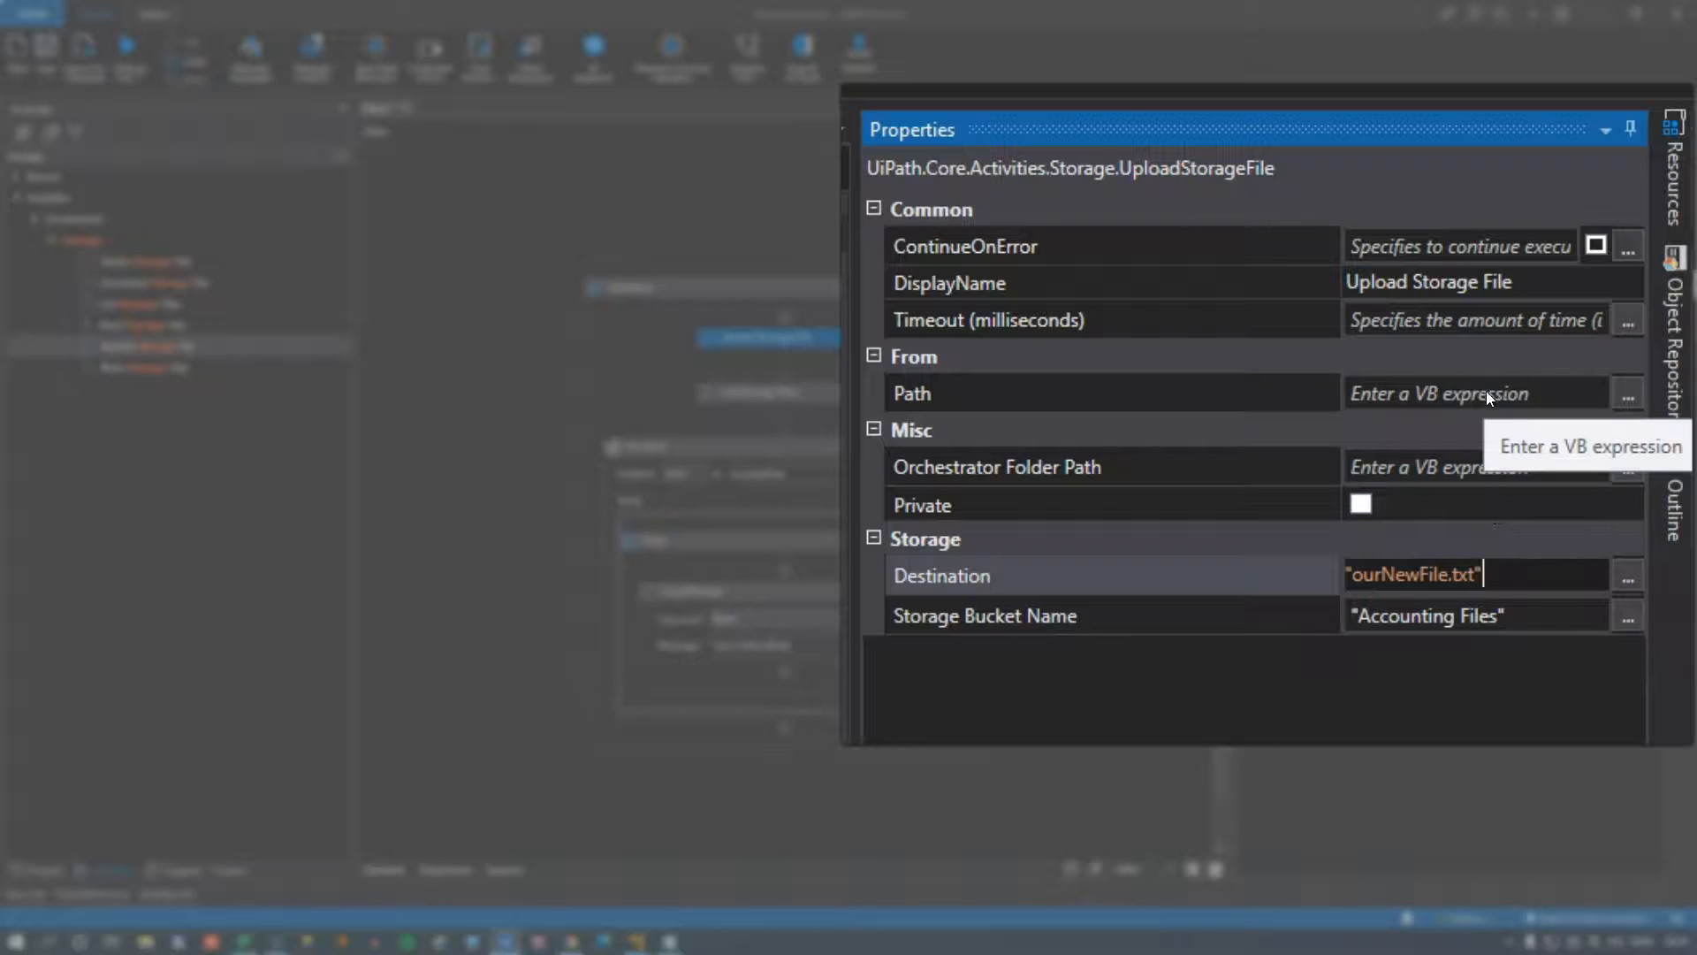
{"action": "left_click", "coordinate": [1482, 393]}
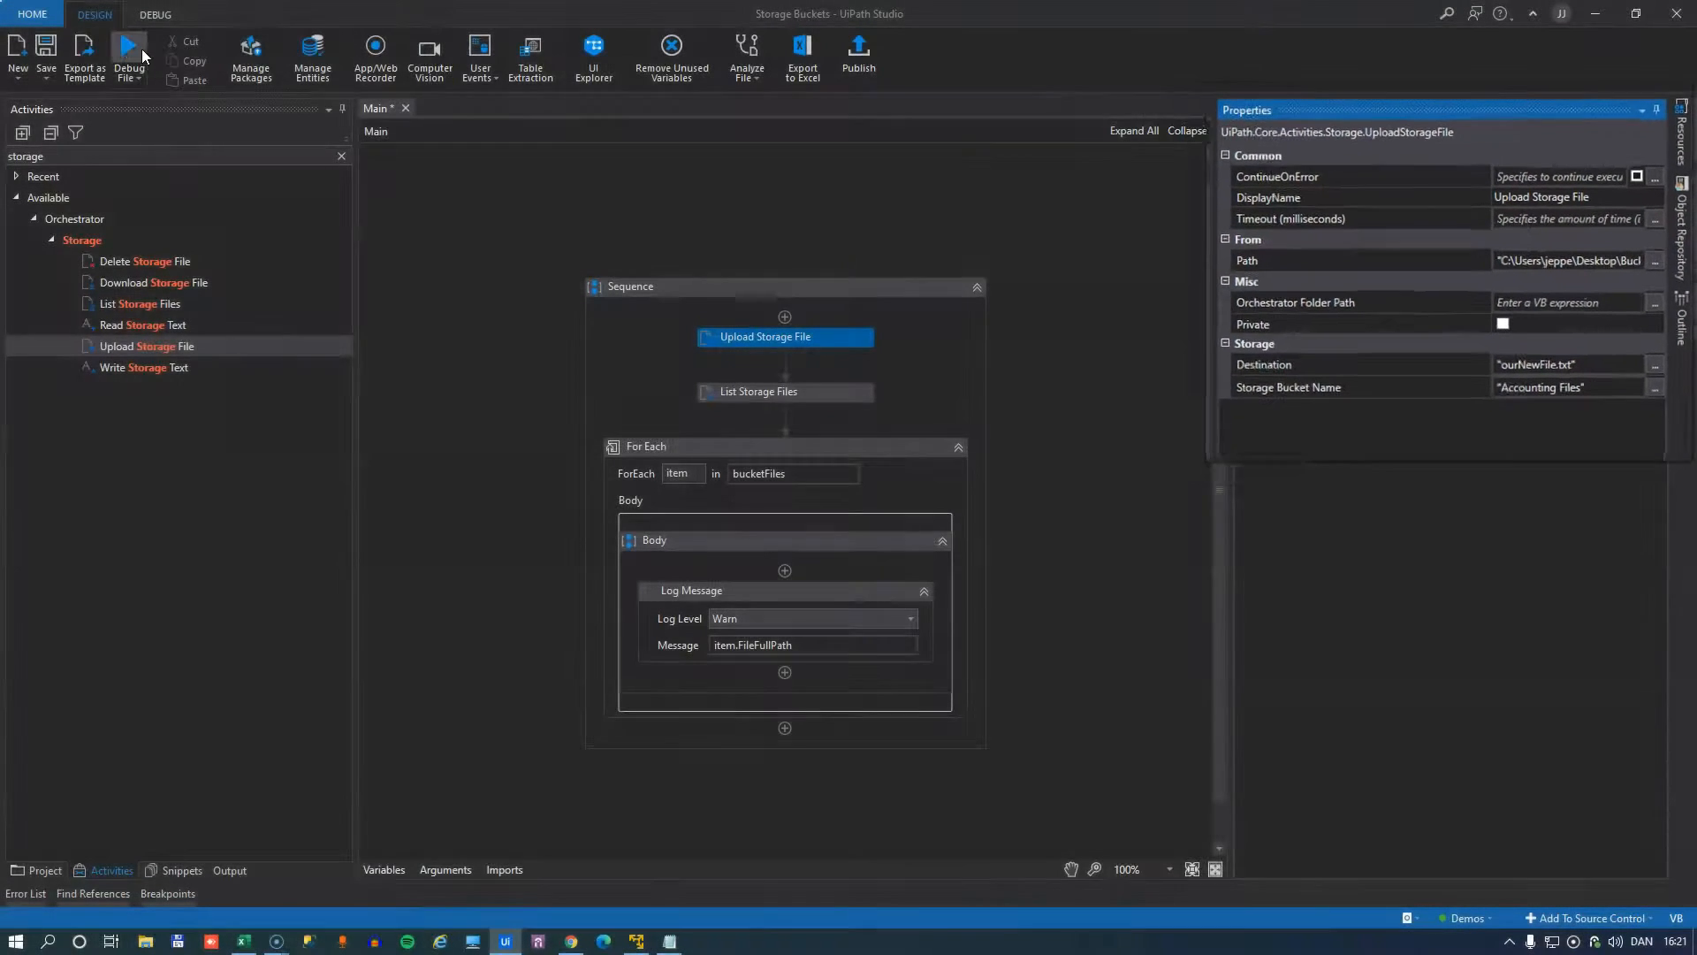
Run the upload workflow and refresh the Accounting Files bucket to see ourNewFile.txt listed.
{"action": "left_click", "coordinate": [128, 46]}
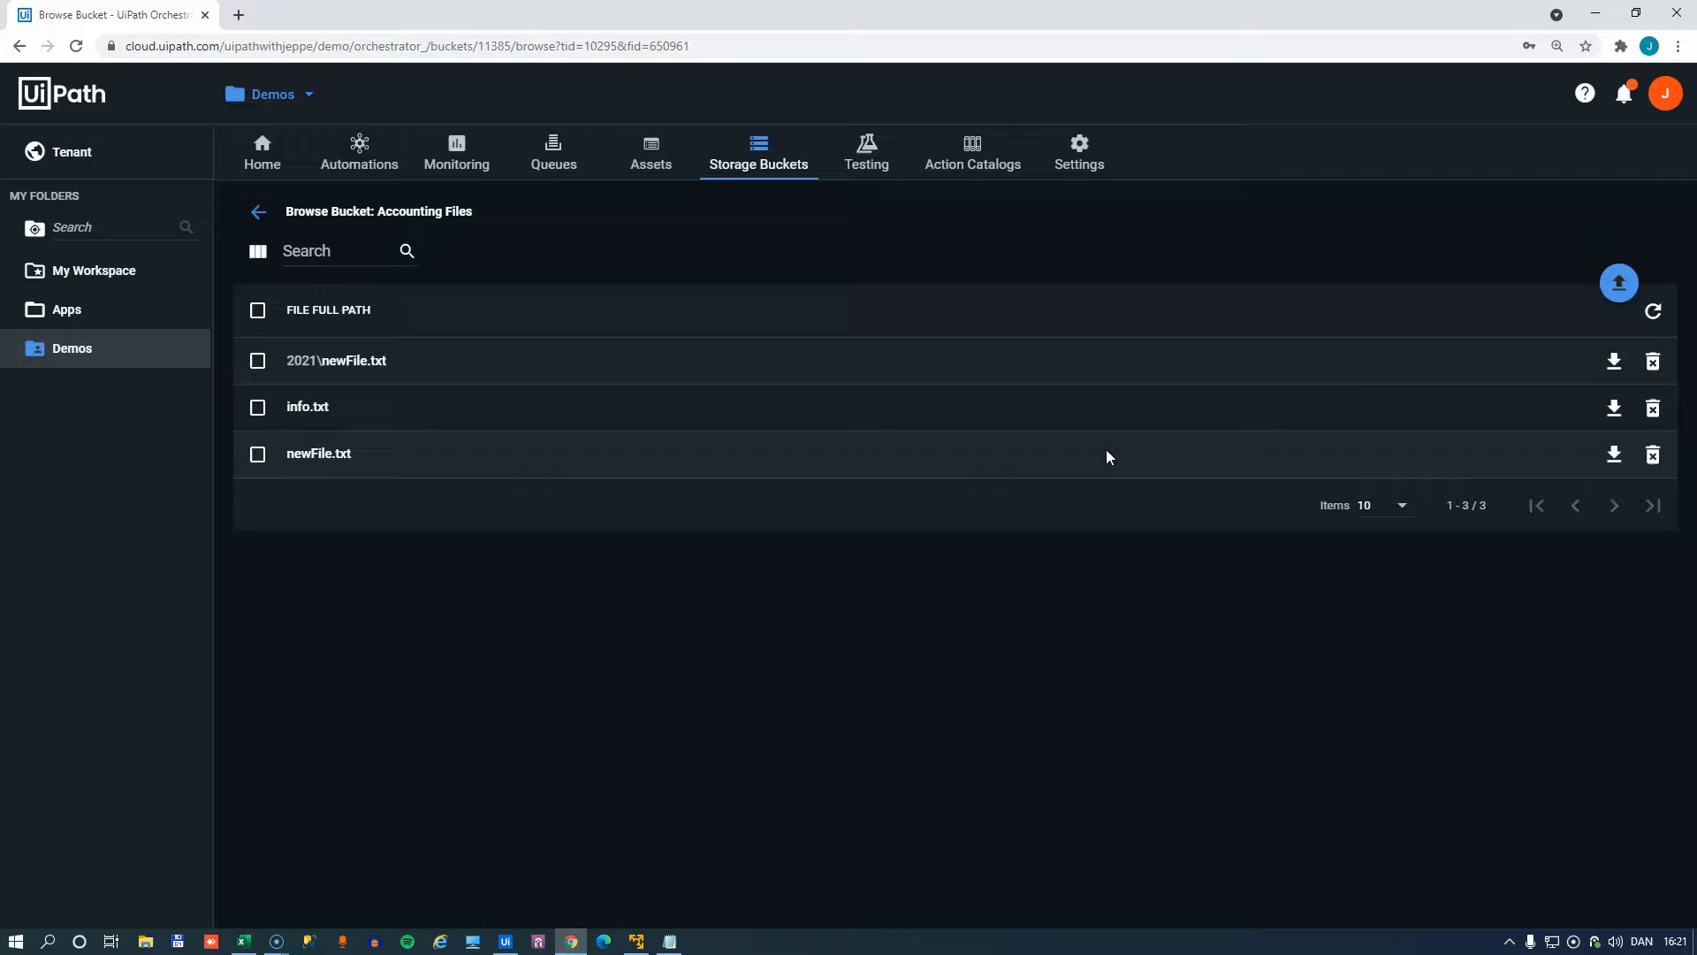
{"action": "left_click", "coordinate": [1654, 309]}
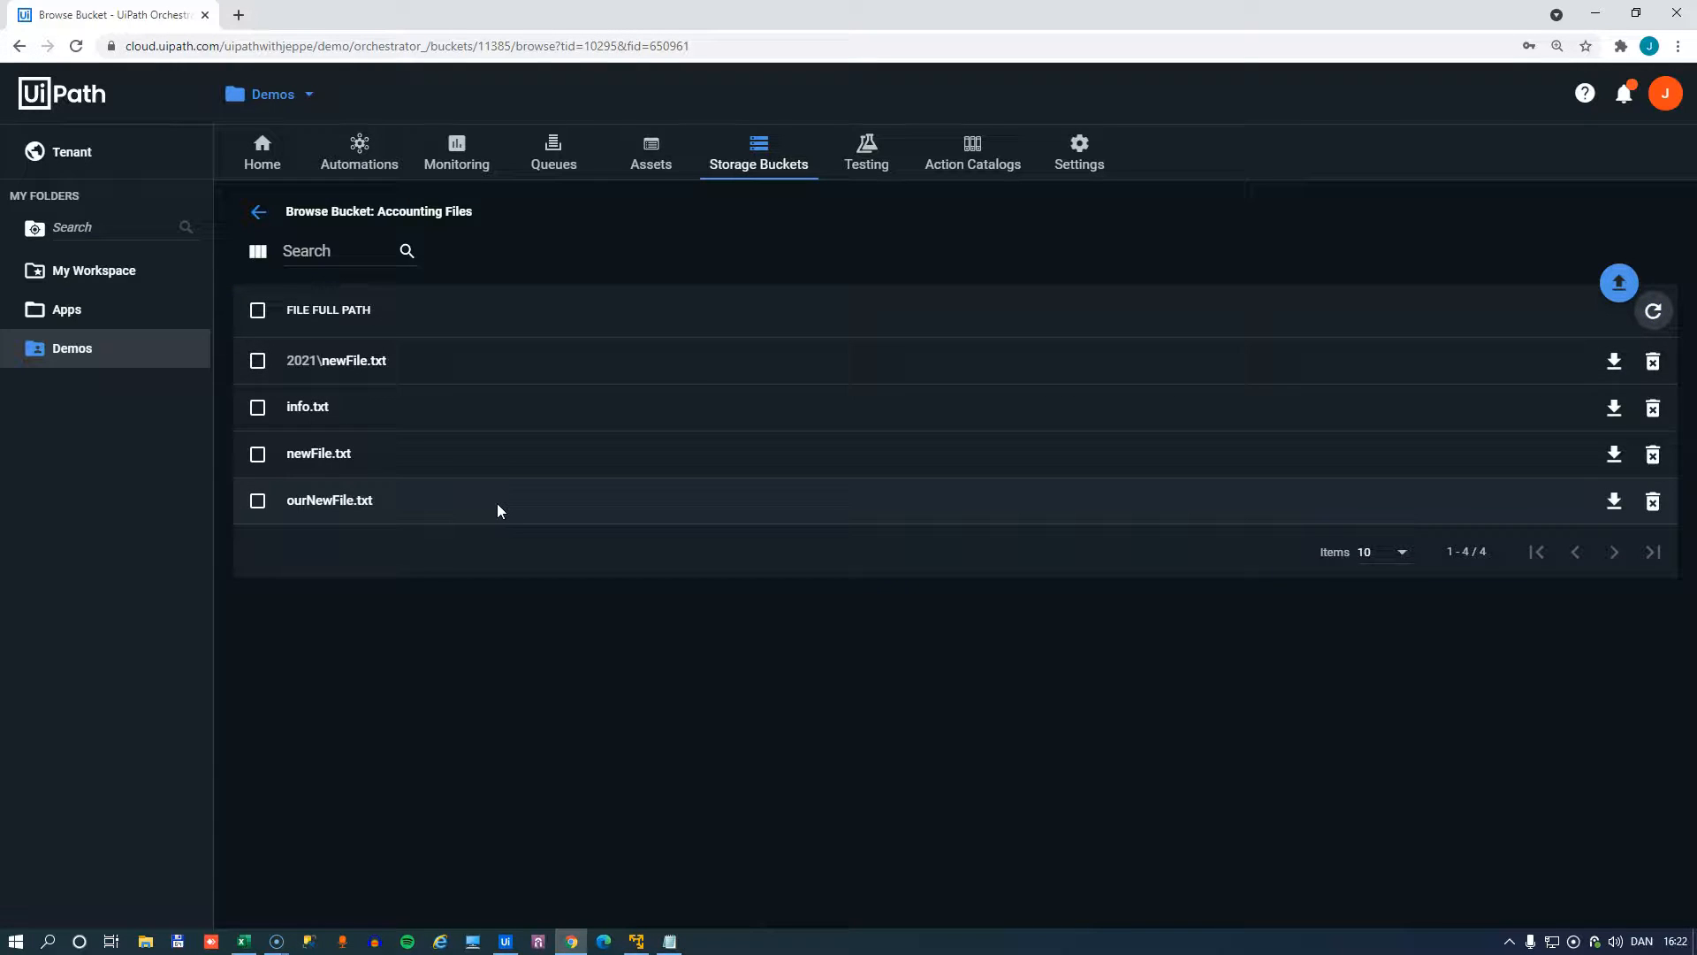
{"action": "mouse_move", "coordinate": [269, 550]}
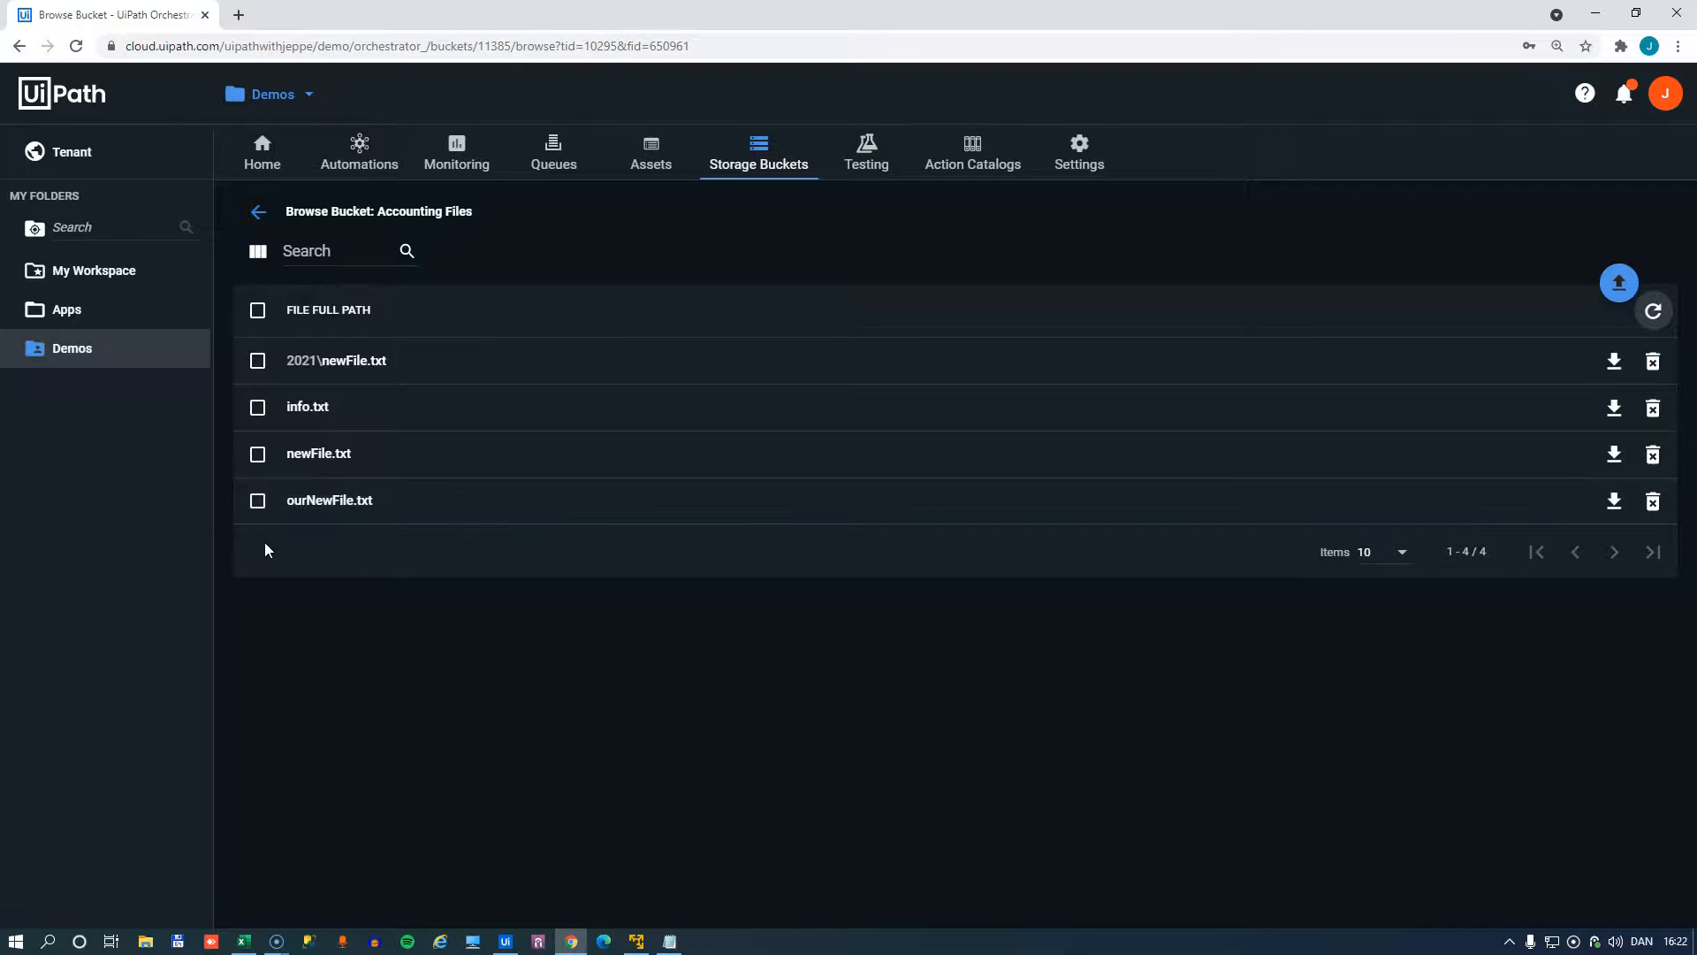
{"action": "double_click", "coordinate": [329, 500]}
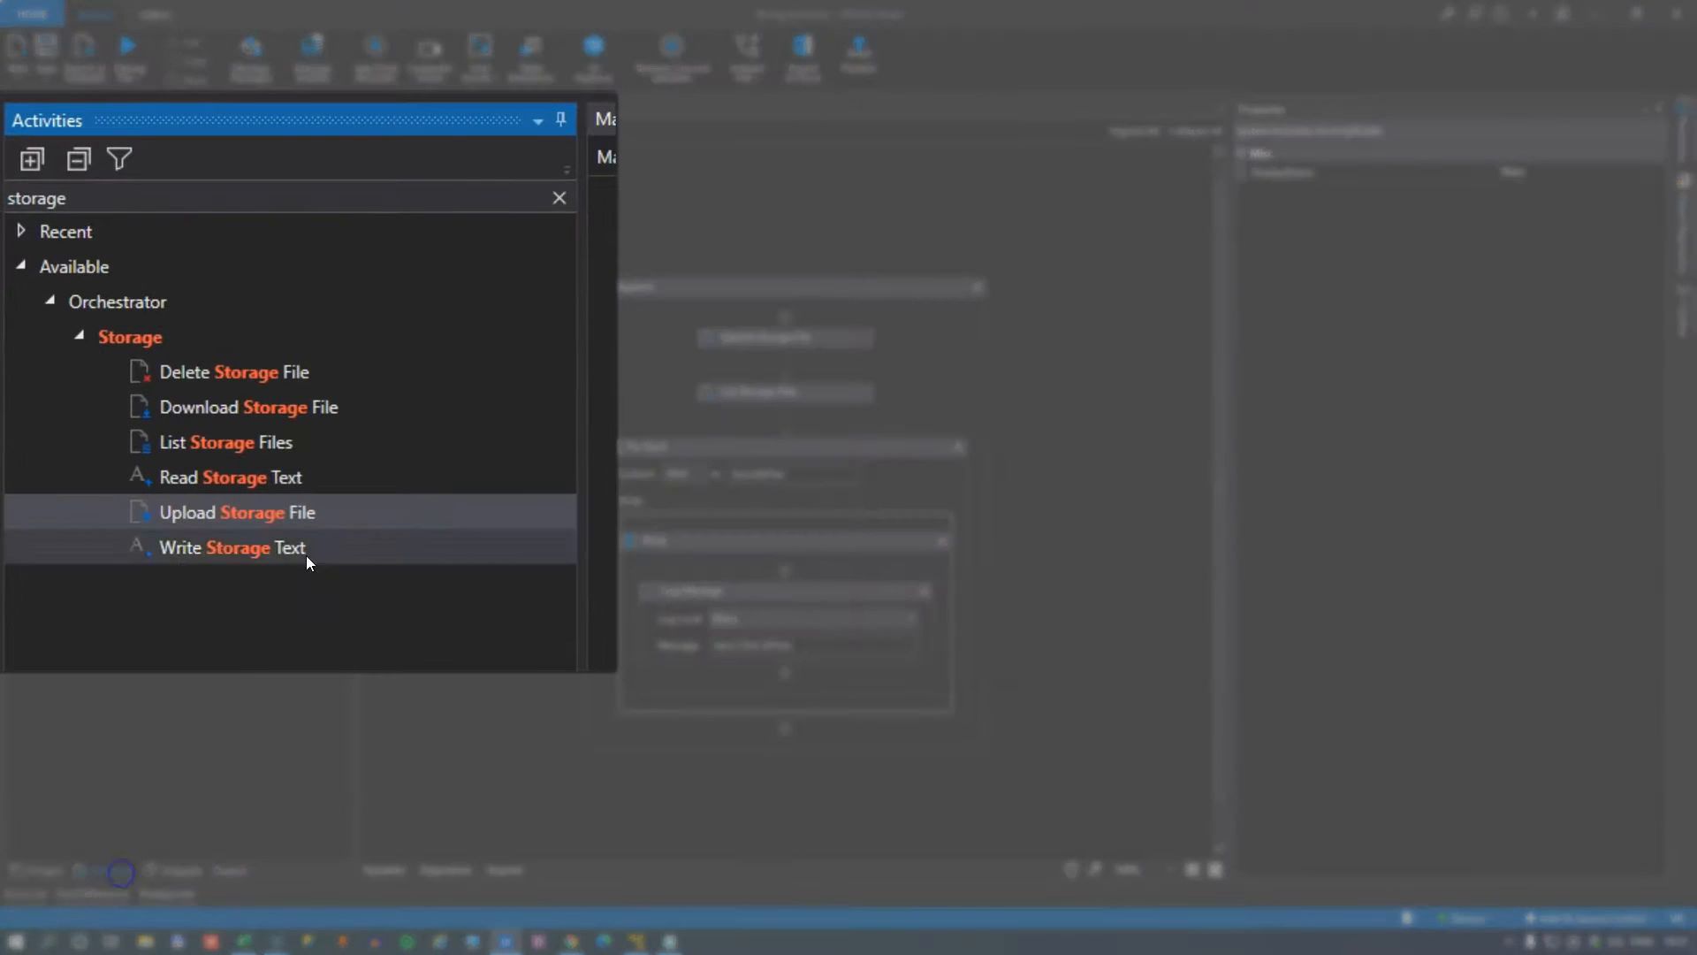
{"action": "mouse_move", "coordinate": [155, 507]}
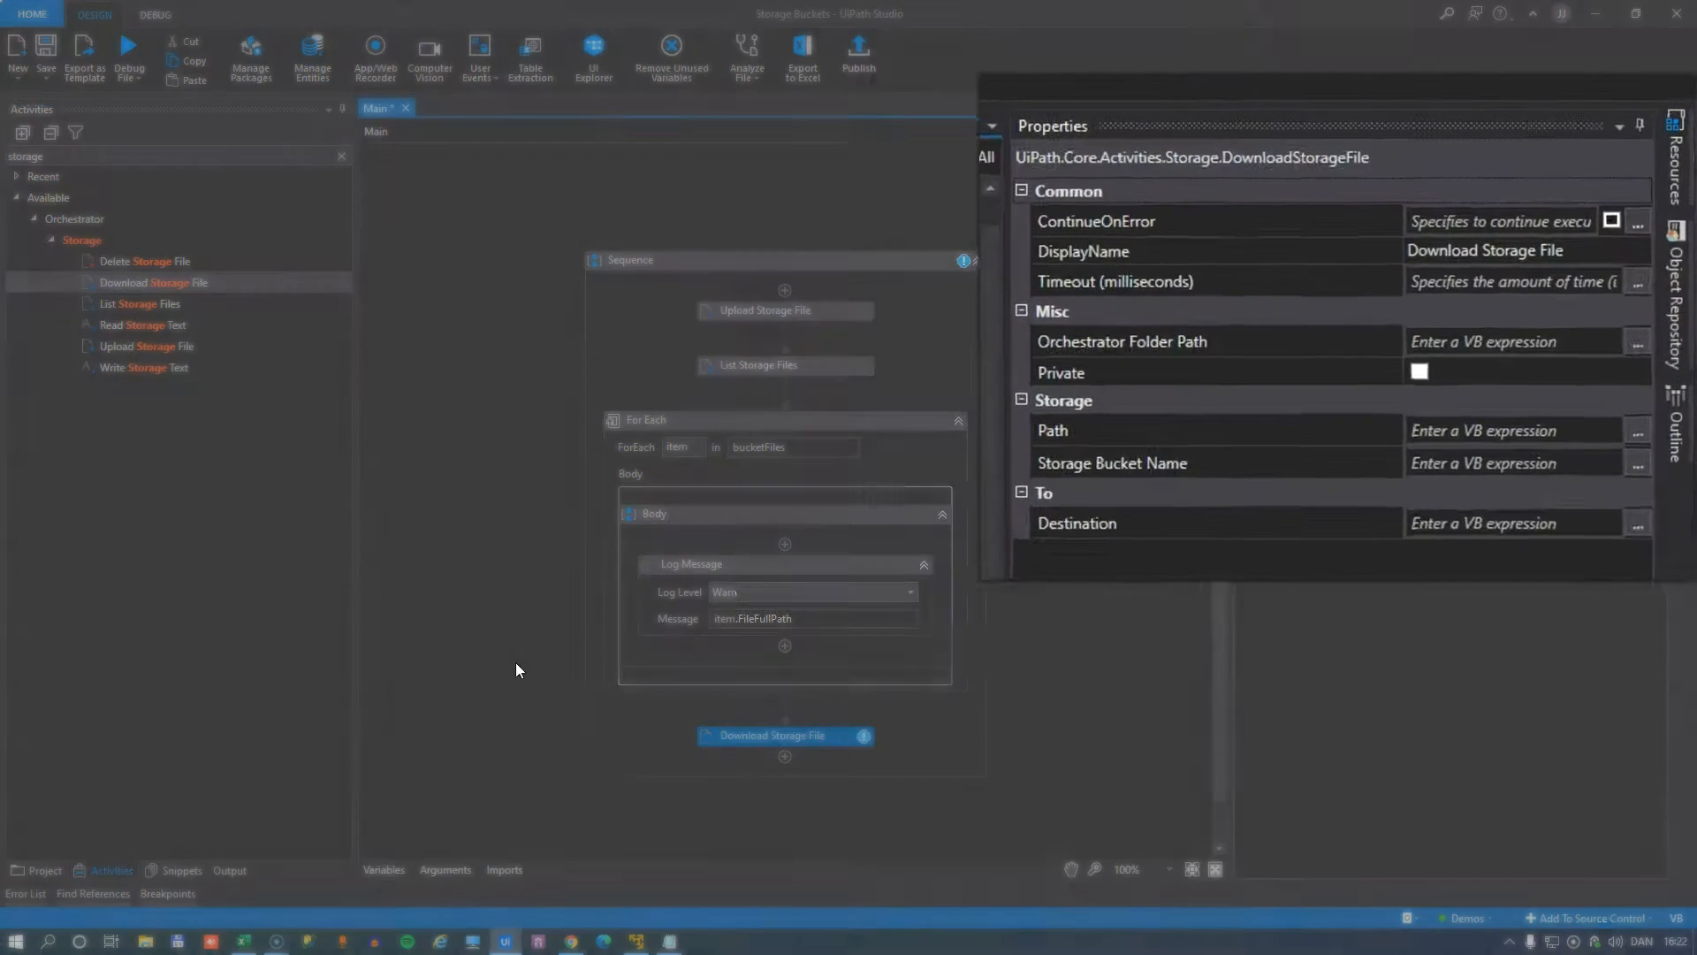
Configure Download Storage File with bucket "Accounting Files" and Path "ourNewFile.txt".
{"action": "left_click", "coordinate": [1447, 541]}
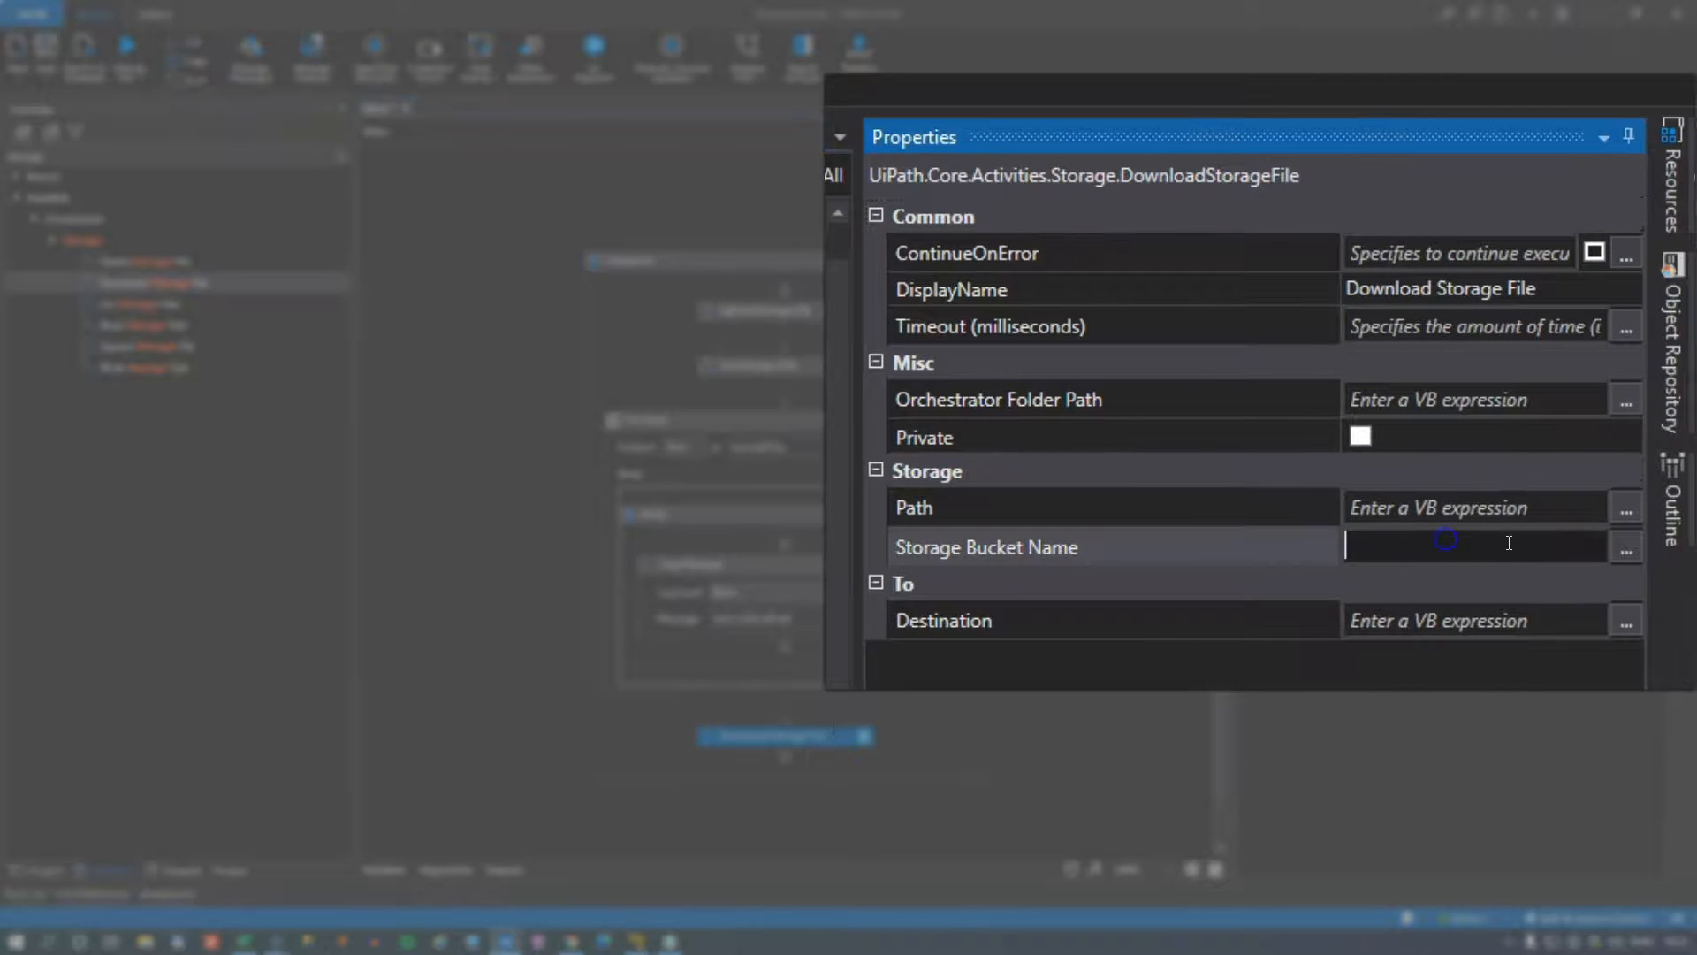
{"action": "type", "text": "\"Accounting File"}
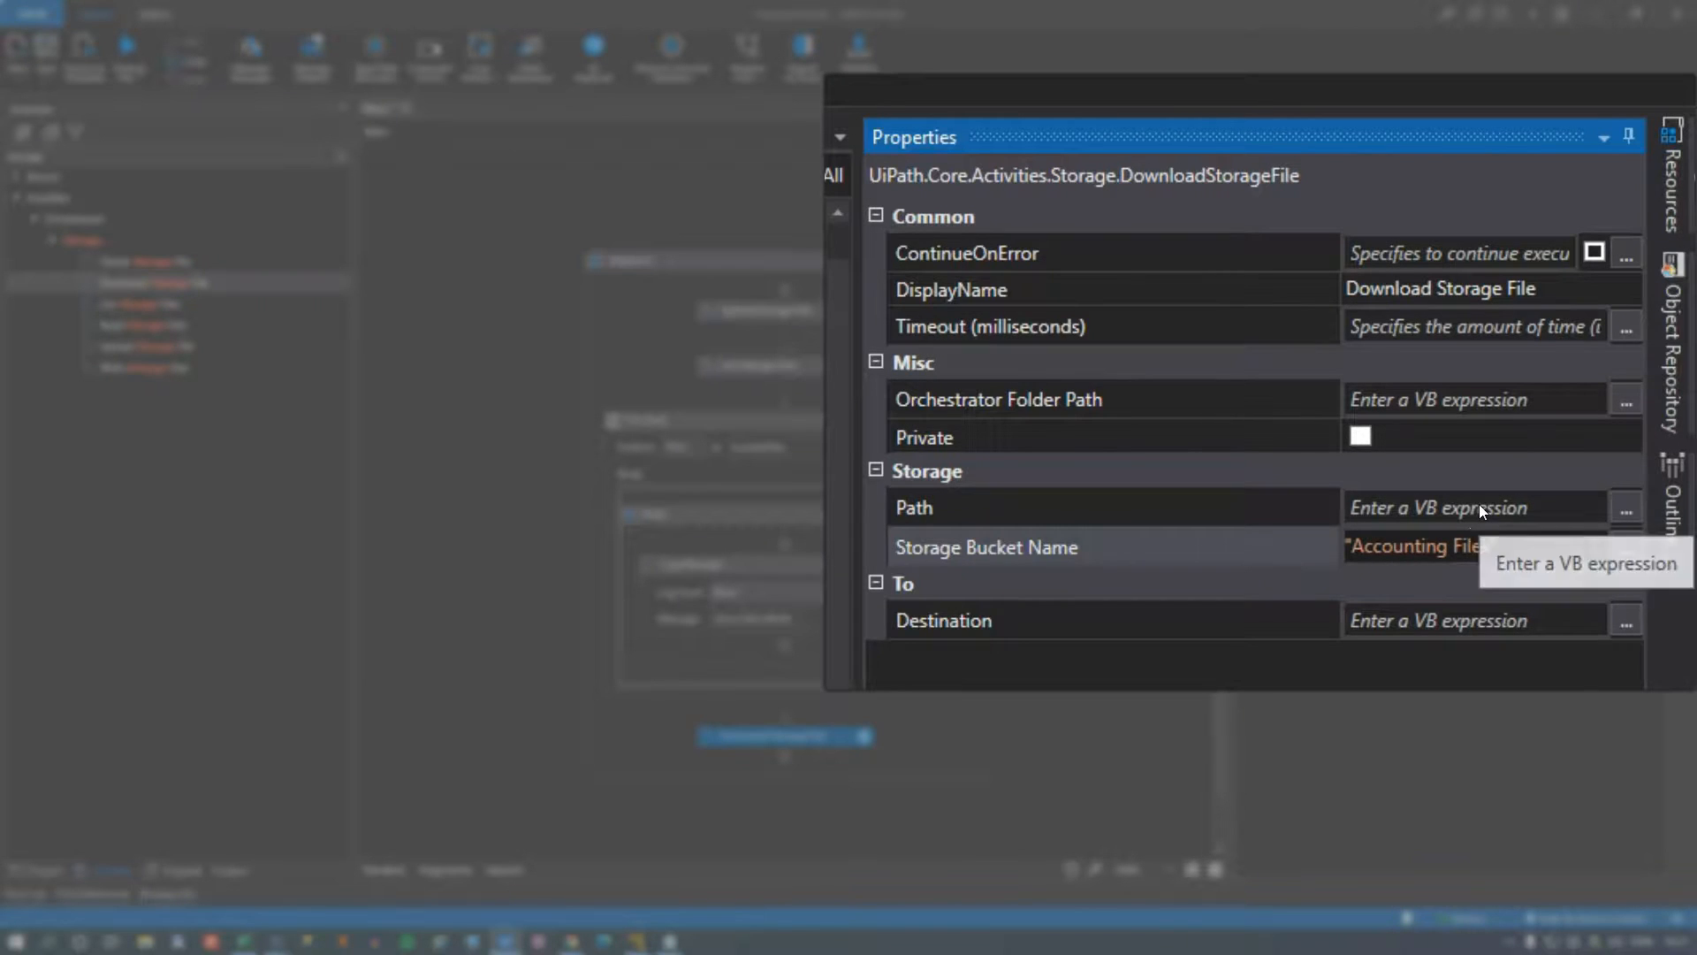
{"action": "left_click", "coordinate": [1471, 505]}
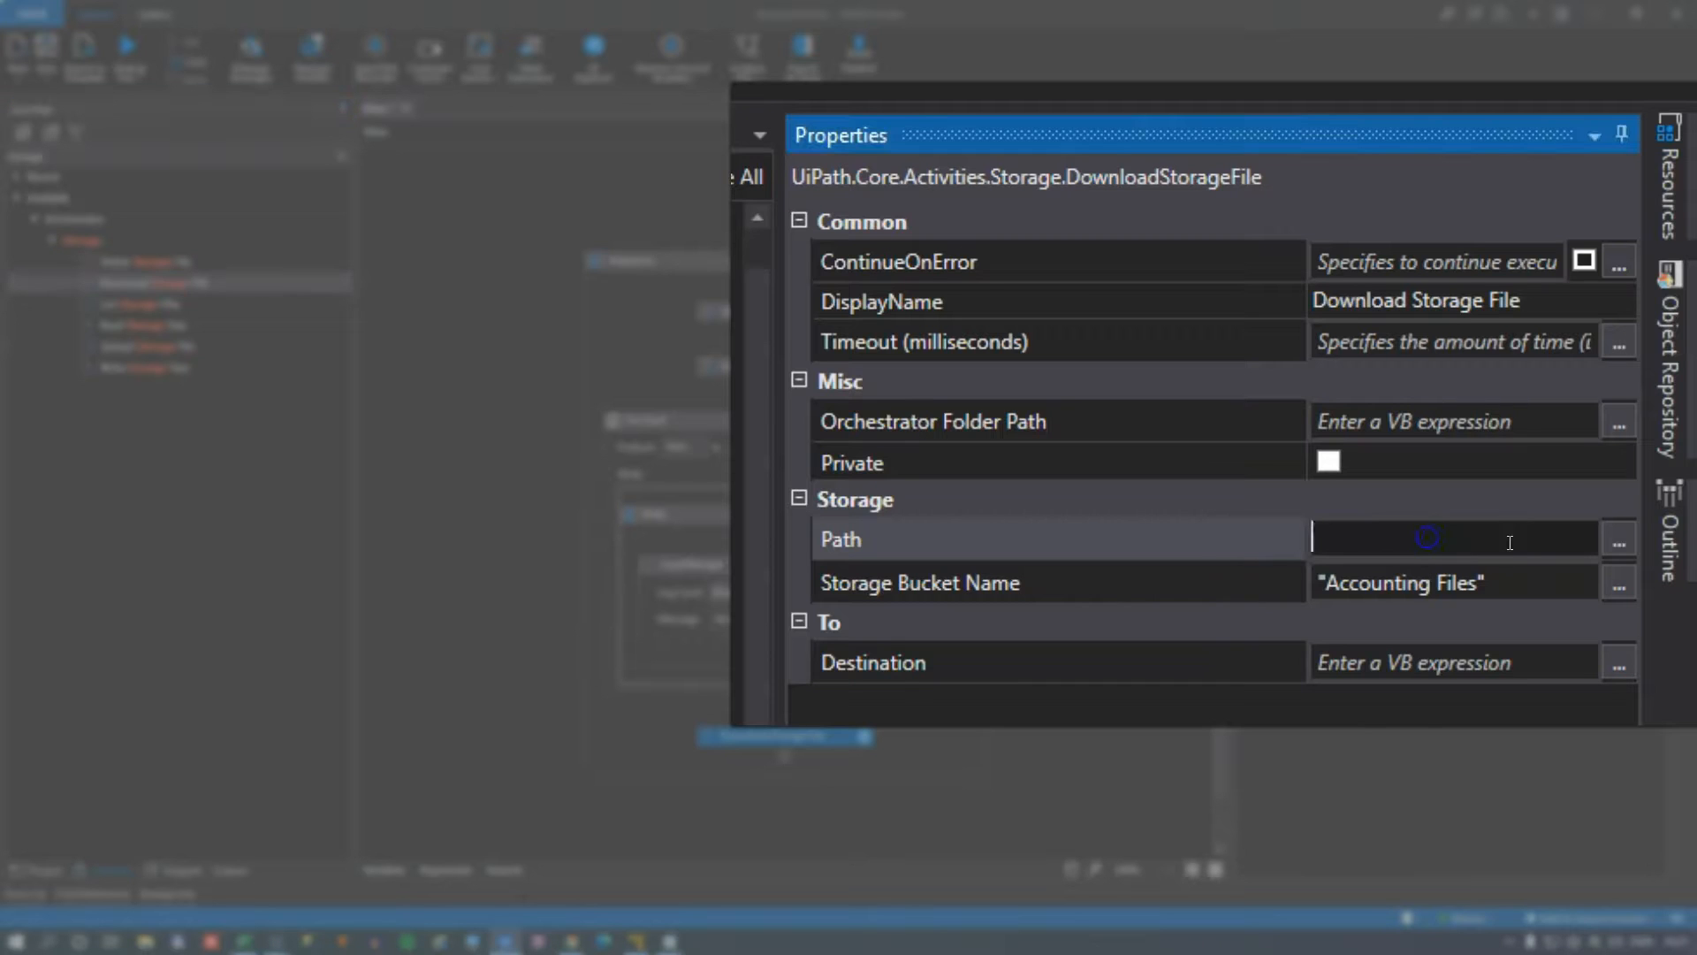
{"action": "type", "text": "\"ourNewFile\""}
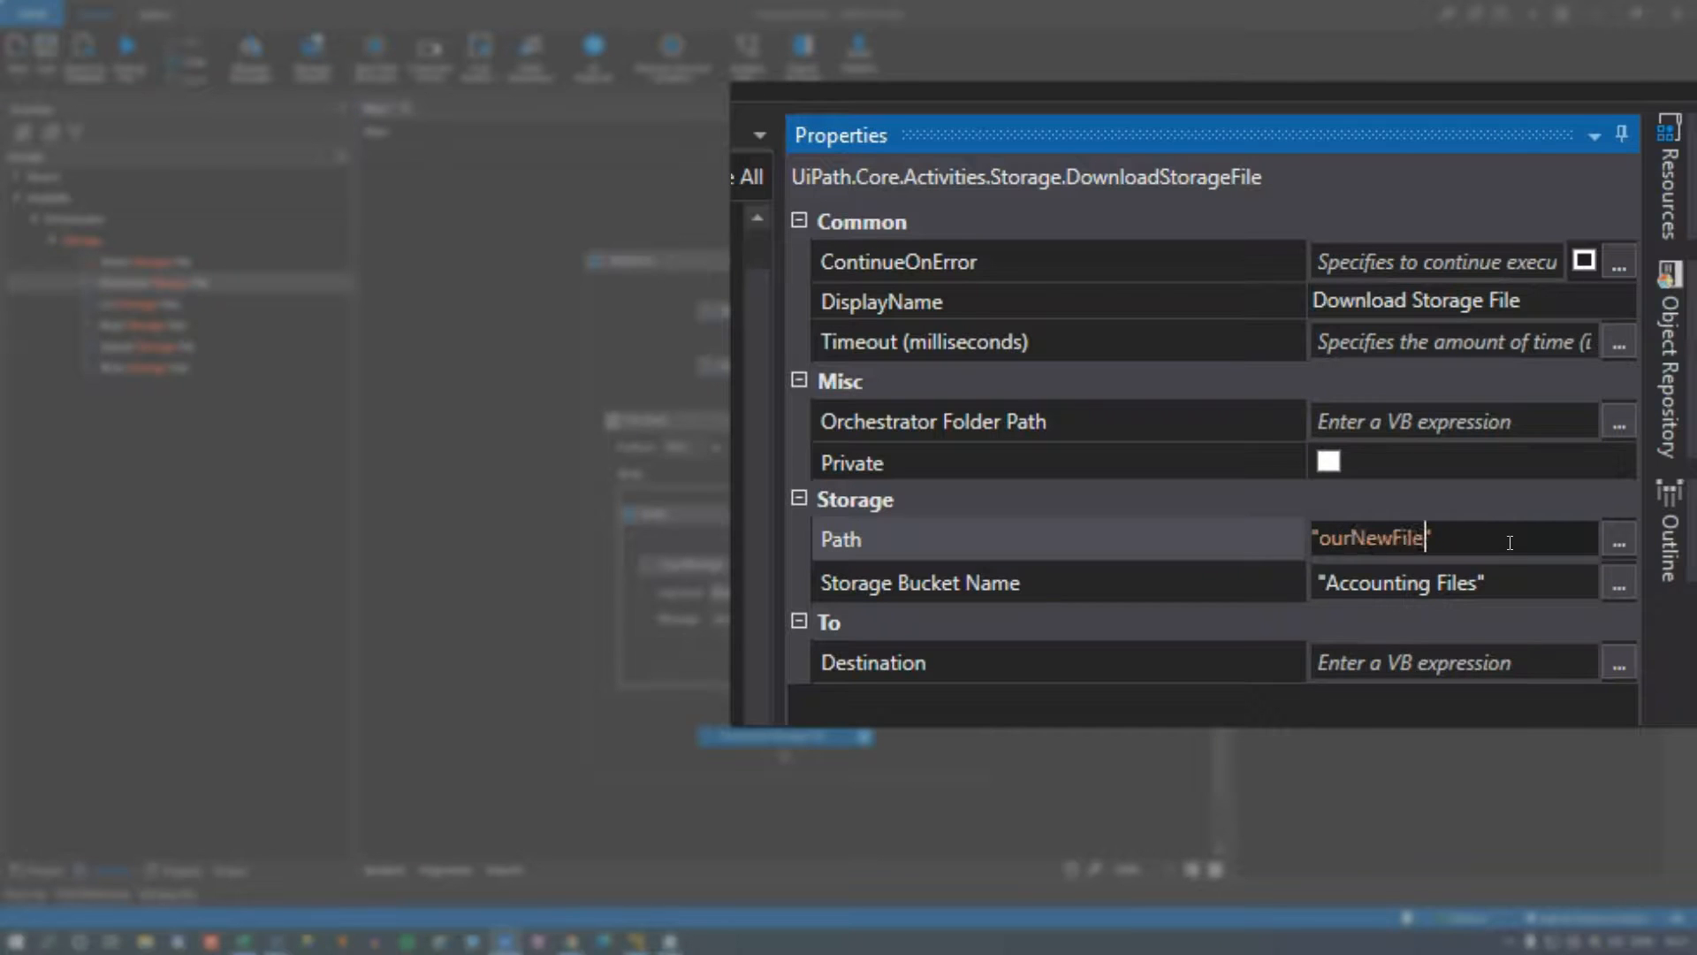
{"action": "type", "text": ".txt"}
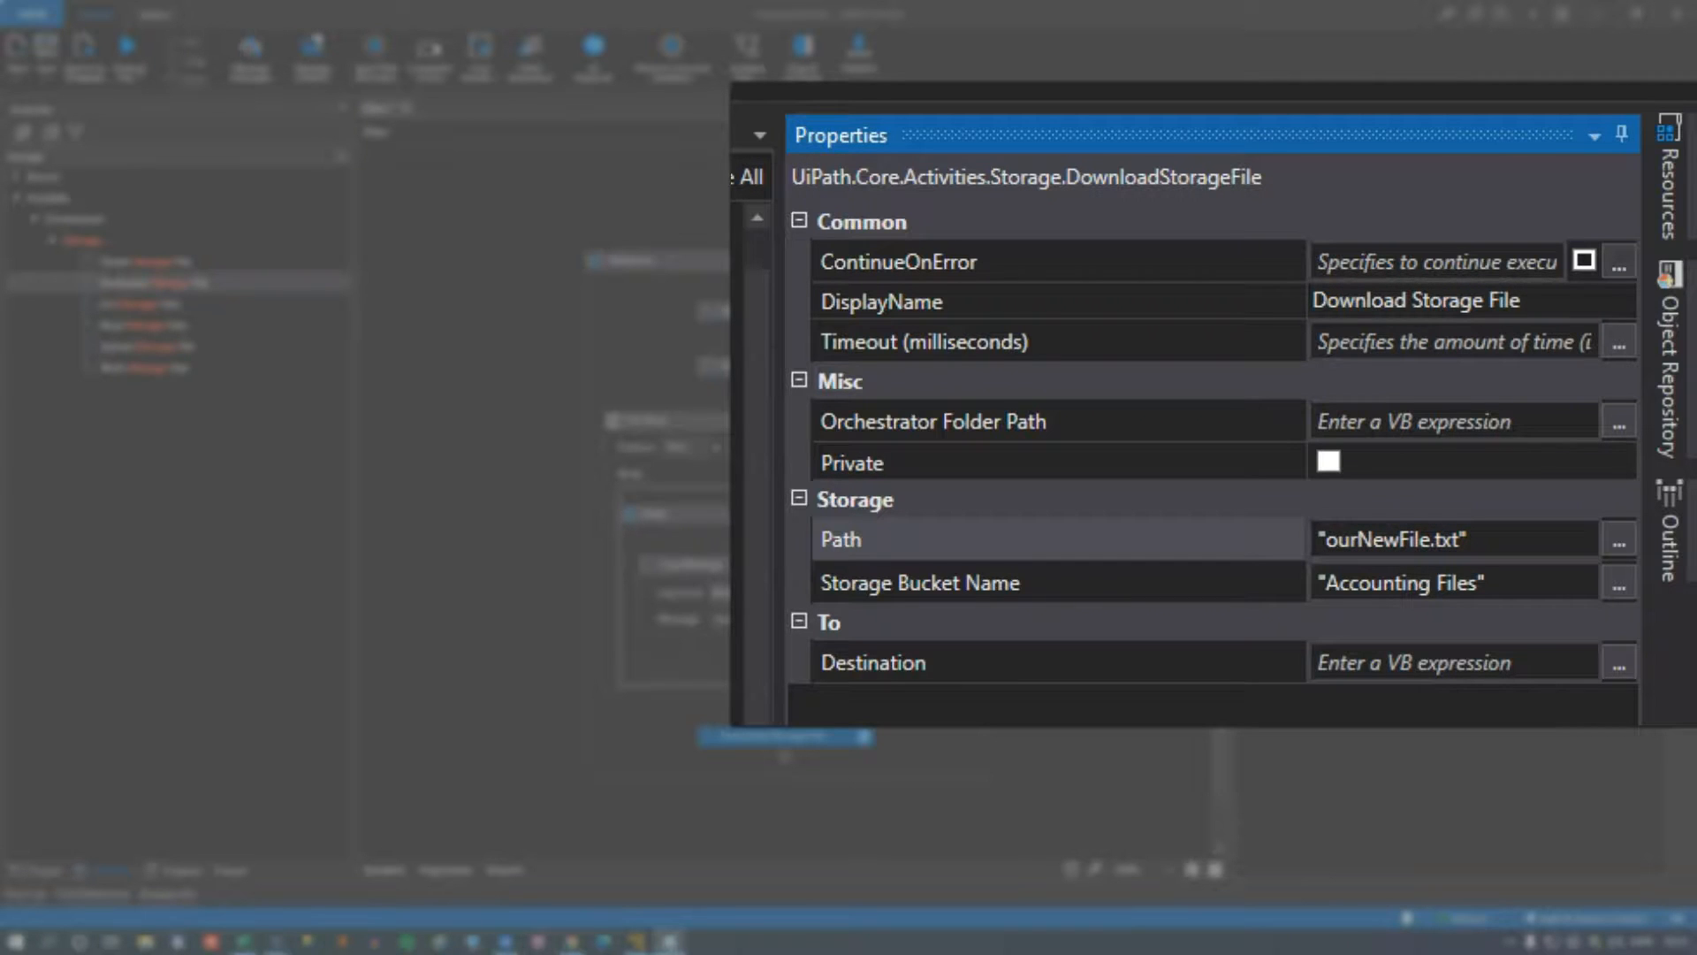
{"action": "mouse_move", "coordinate": [1567, 425]}
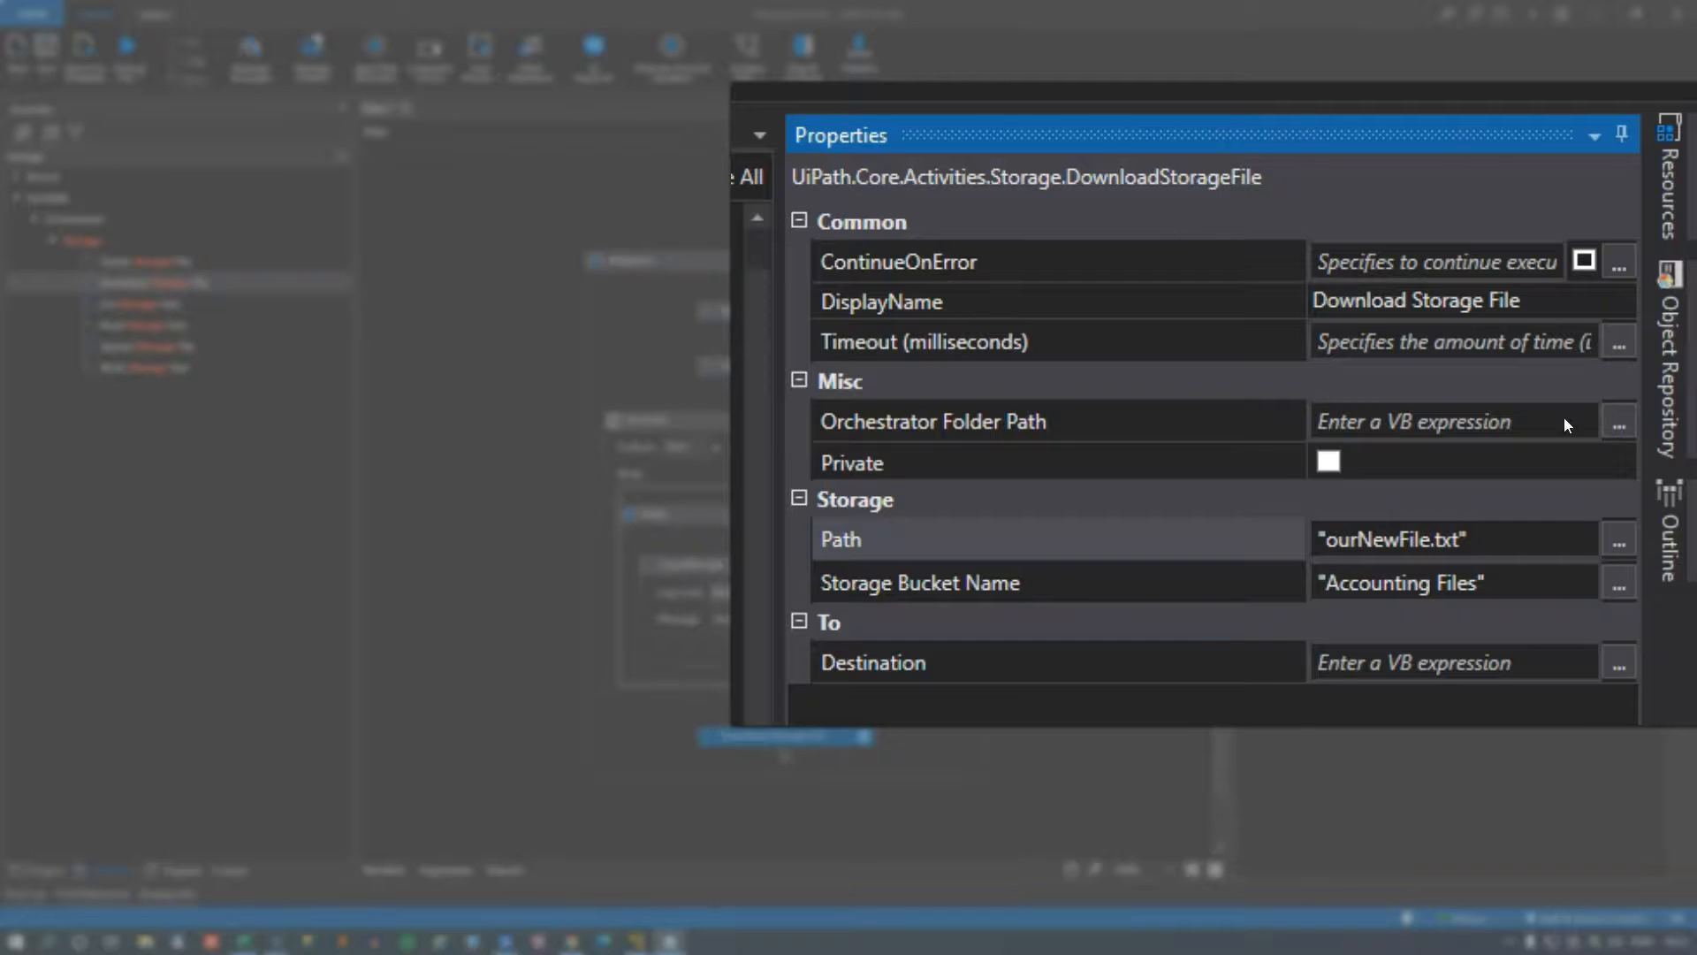
Set the download Destination to thisIsNew.txt in the desktop BucketFiles folder.
{"action": "left_click", "coordinate": [1450, 661]}
{"action": "type", "text": "\"C:\\Users\\jeppe\\Desktop\\BucketFiles\\"}
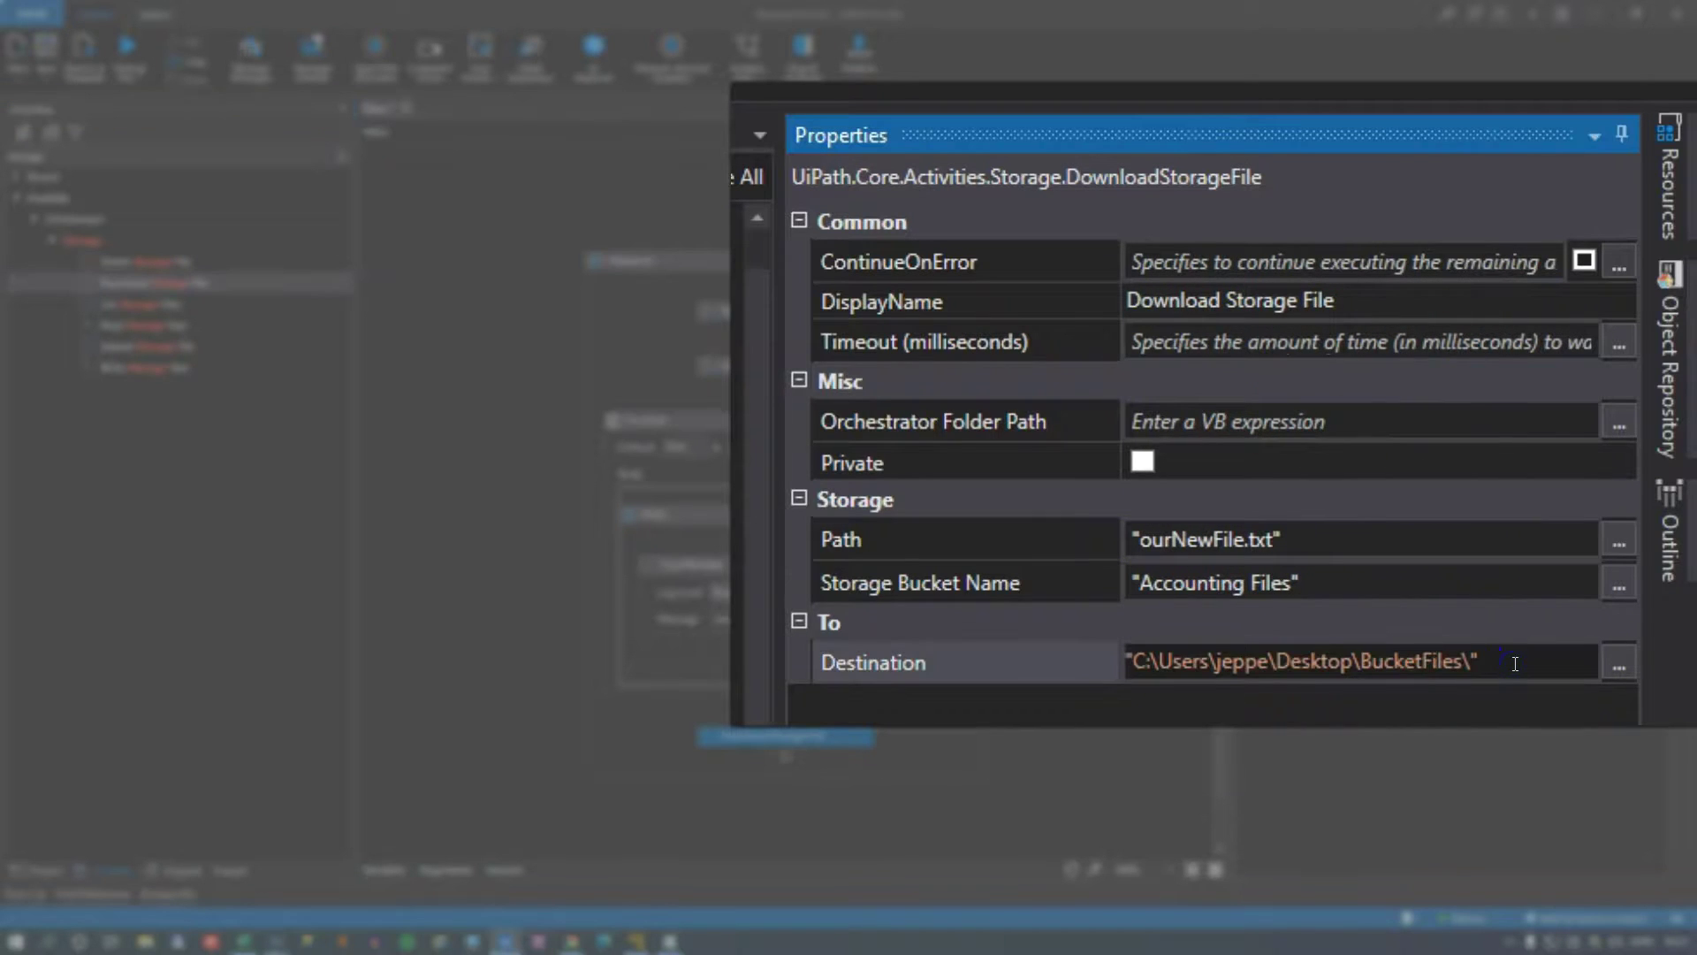
{"action": "type", "text": "thisIsNew.txt"}
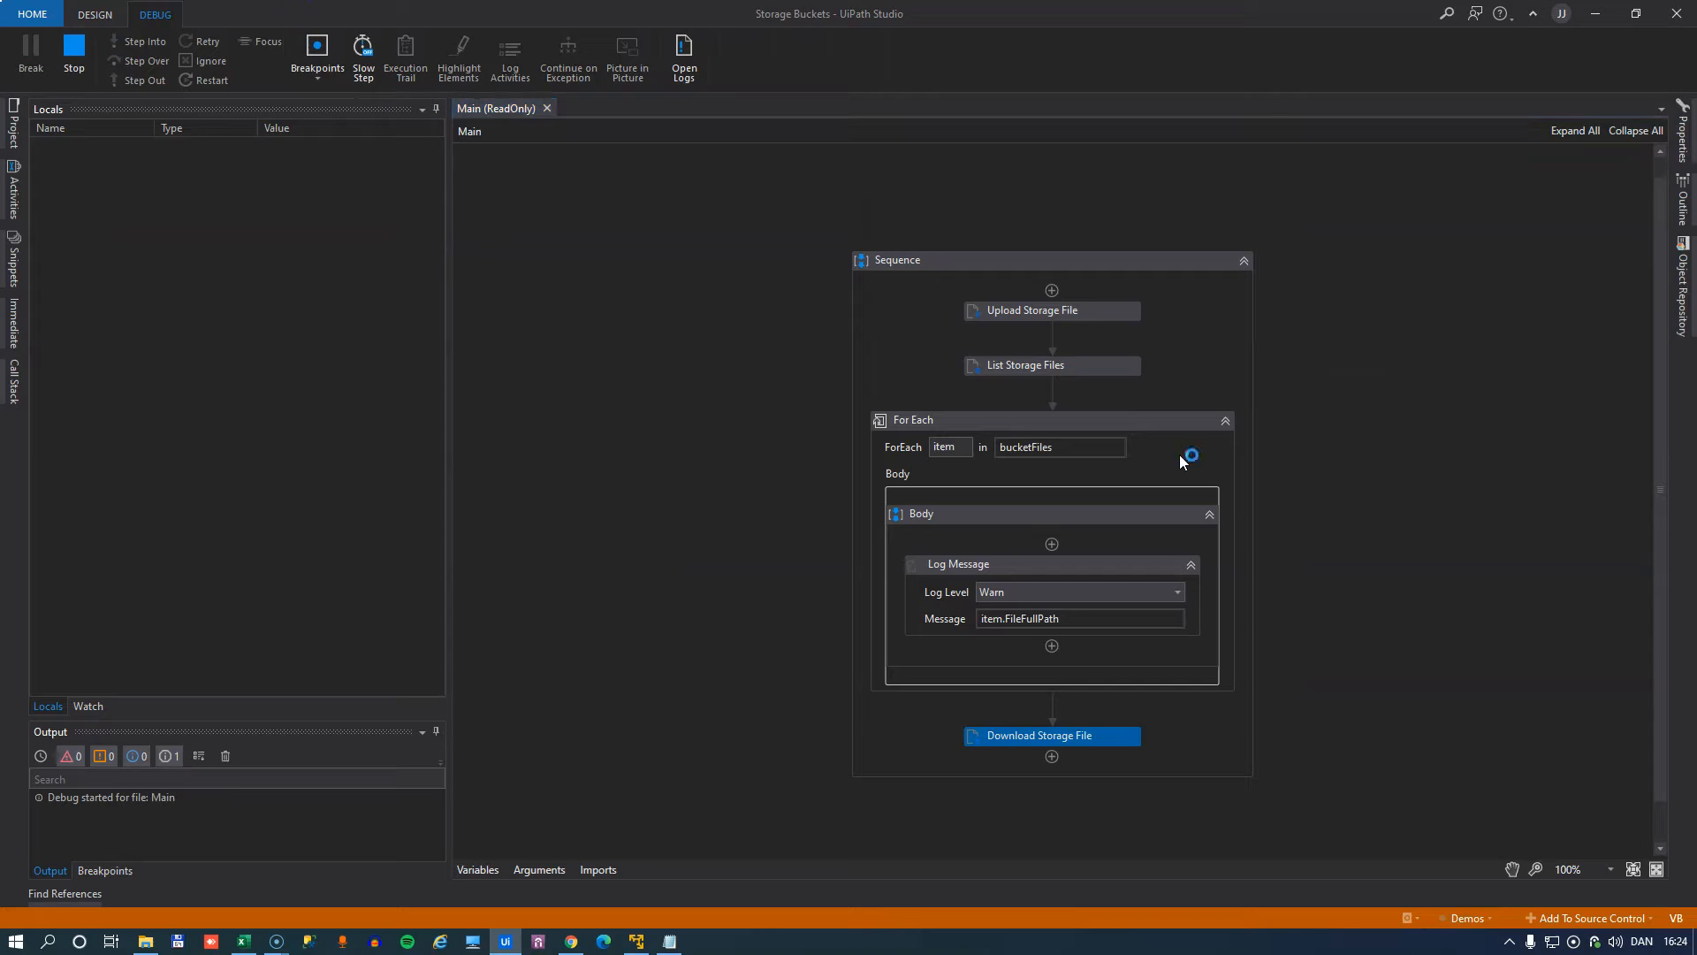
Open thisIsNew.txt in BucketFiles to confirm its content 1234, then close Notepad and Explorer.
{"action": "left_click", "coordinate": [105, 14]}
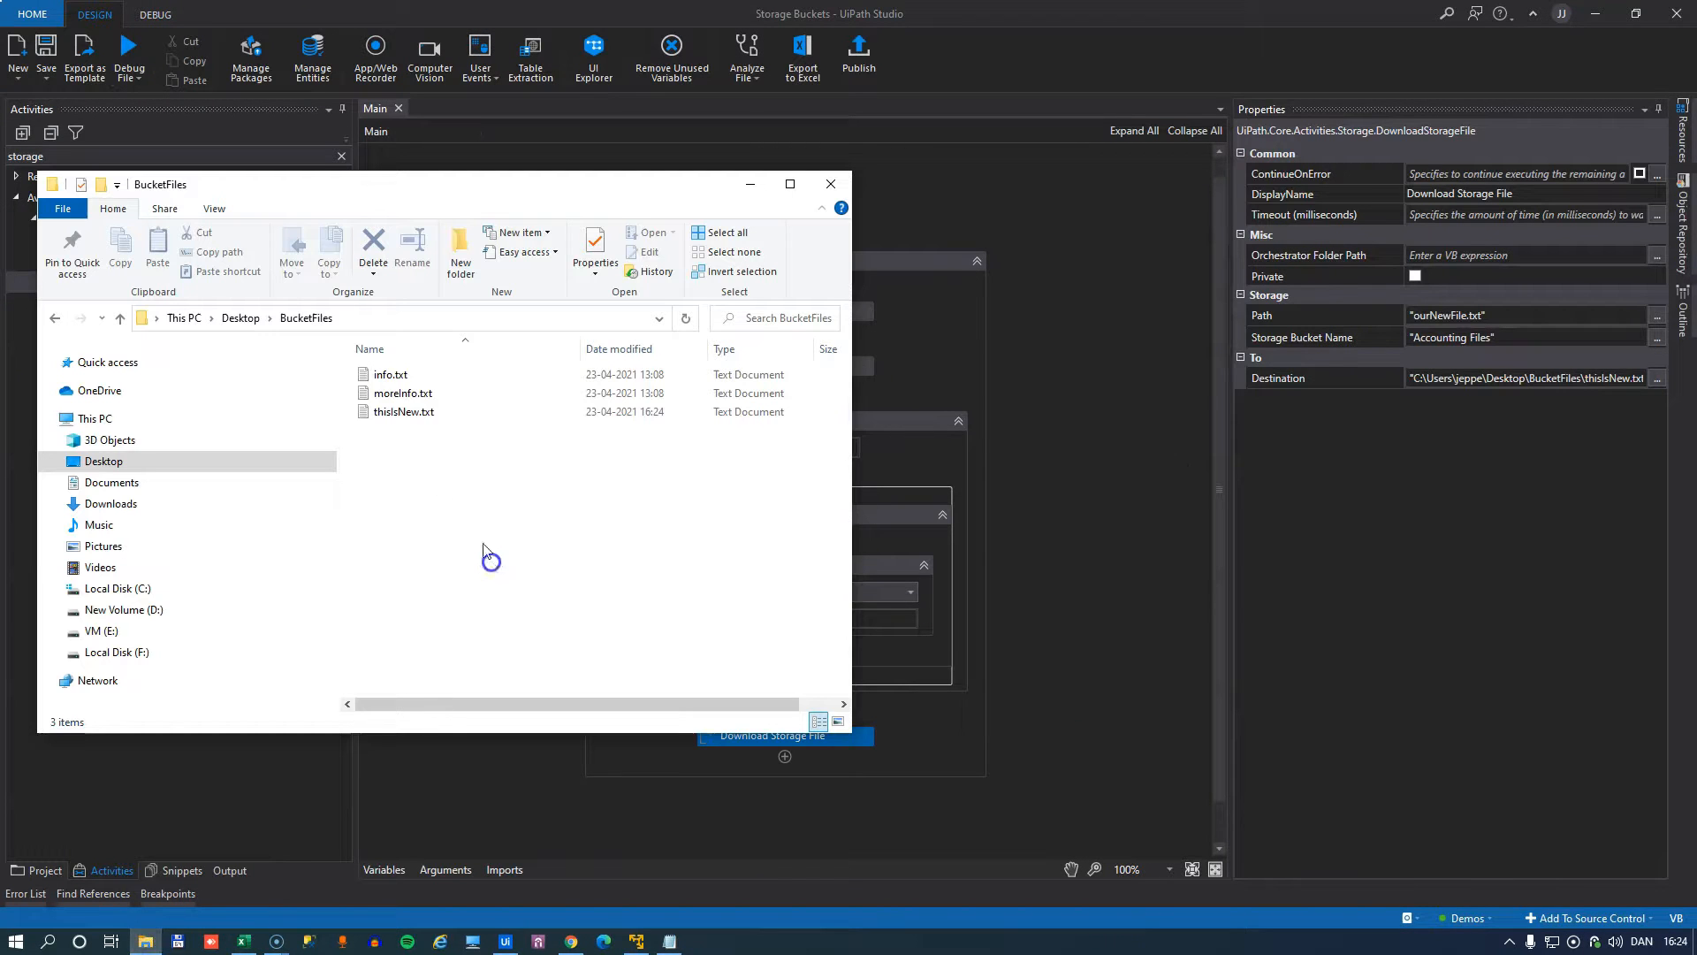
{"action": "left_click", "coordinate": [405, 410]}
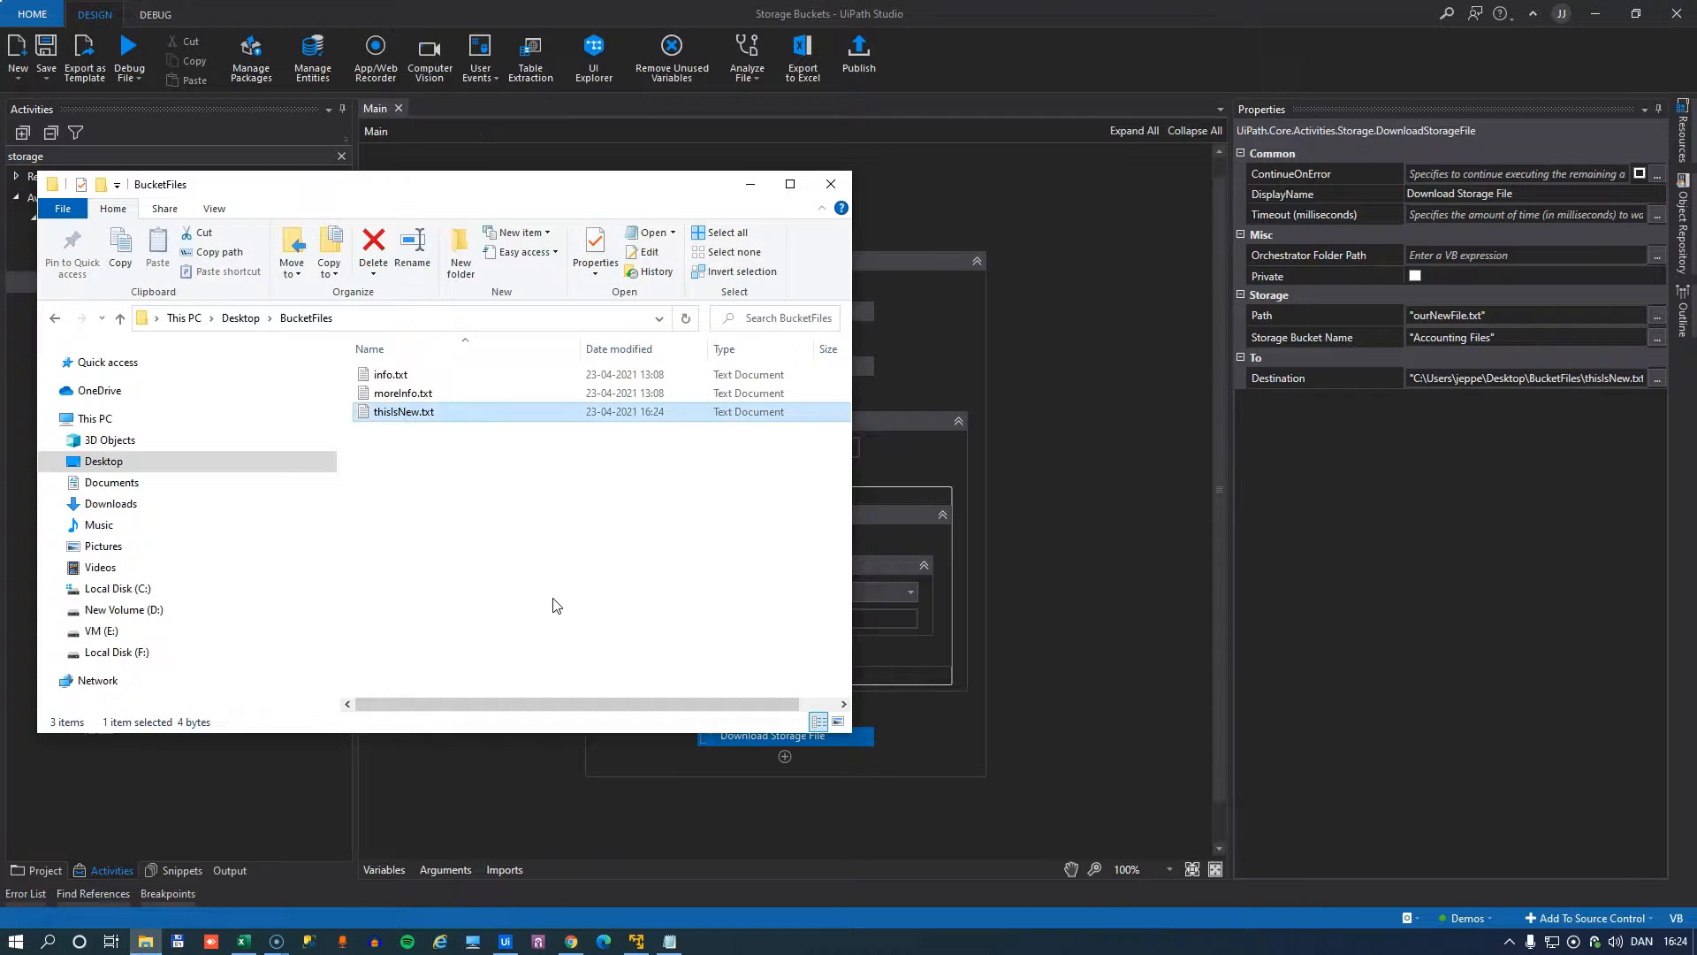
{"action": "double_click", "coordinate": [403, 410]}
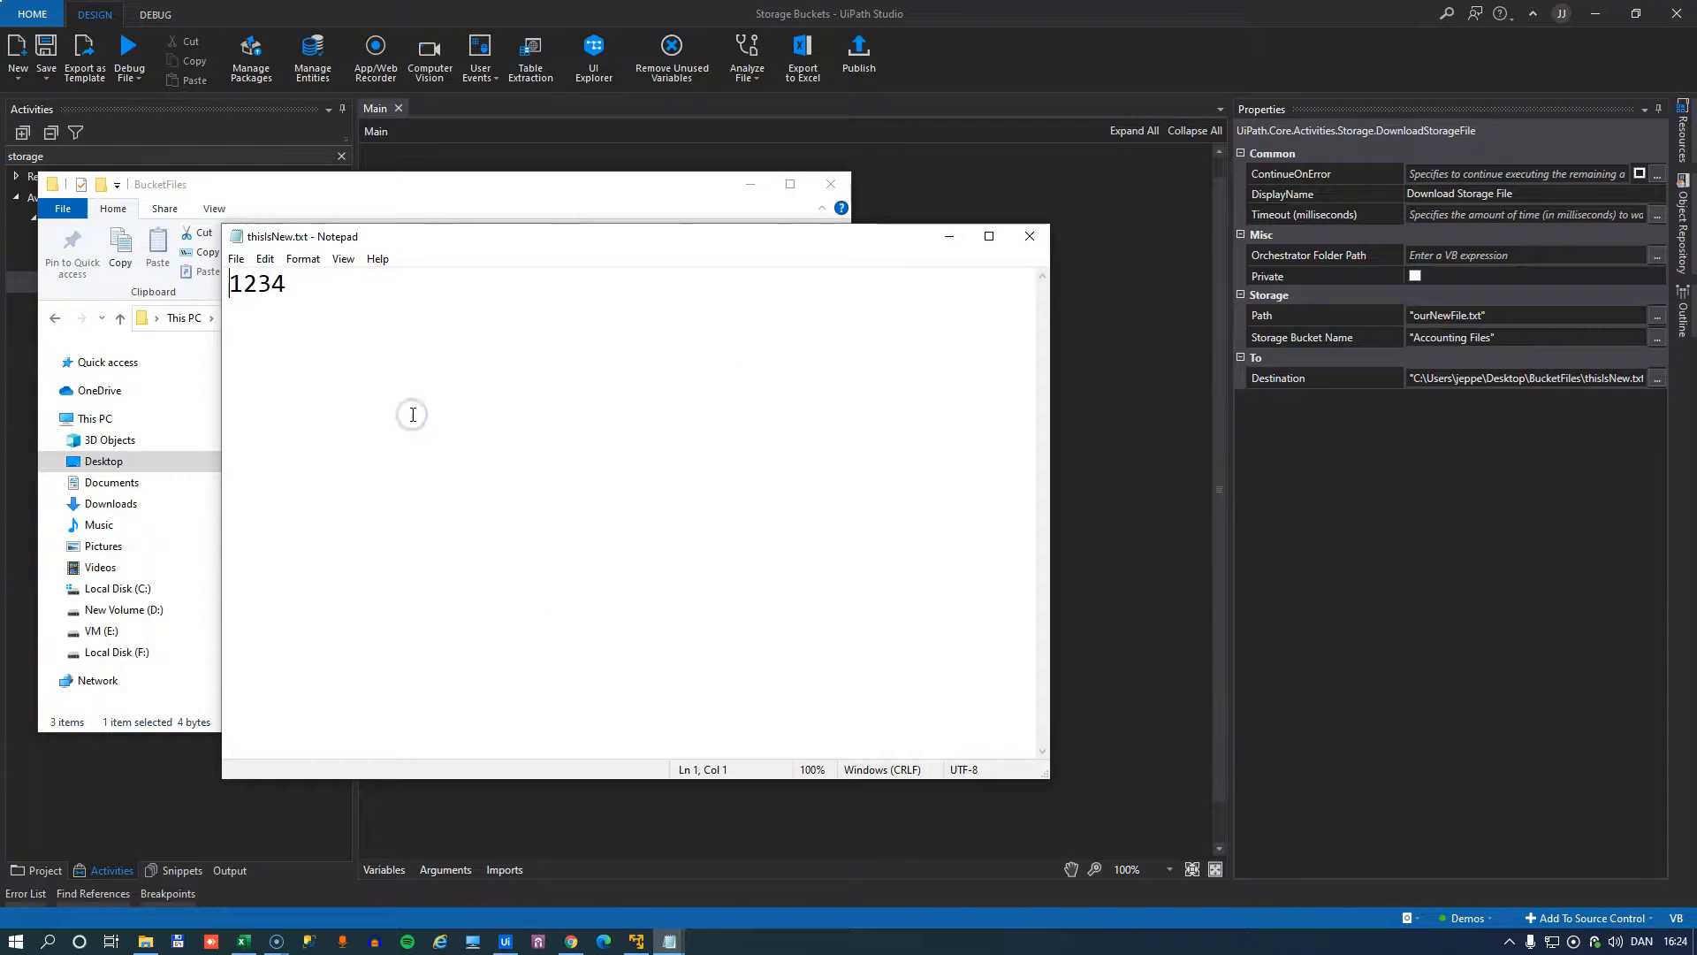
{"action": "left_click", "coordinate": [1029, 237]}
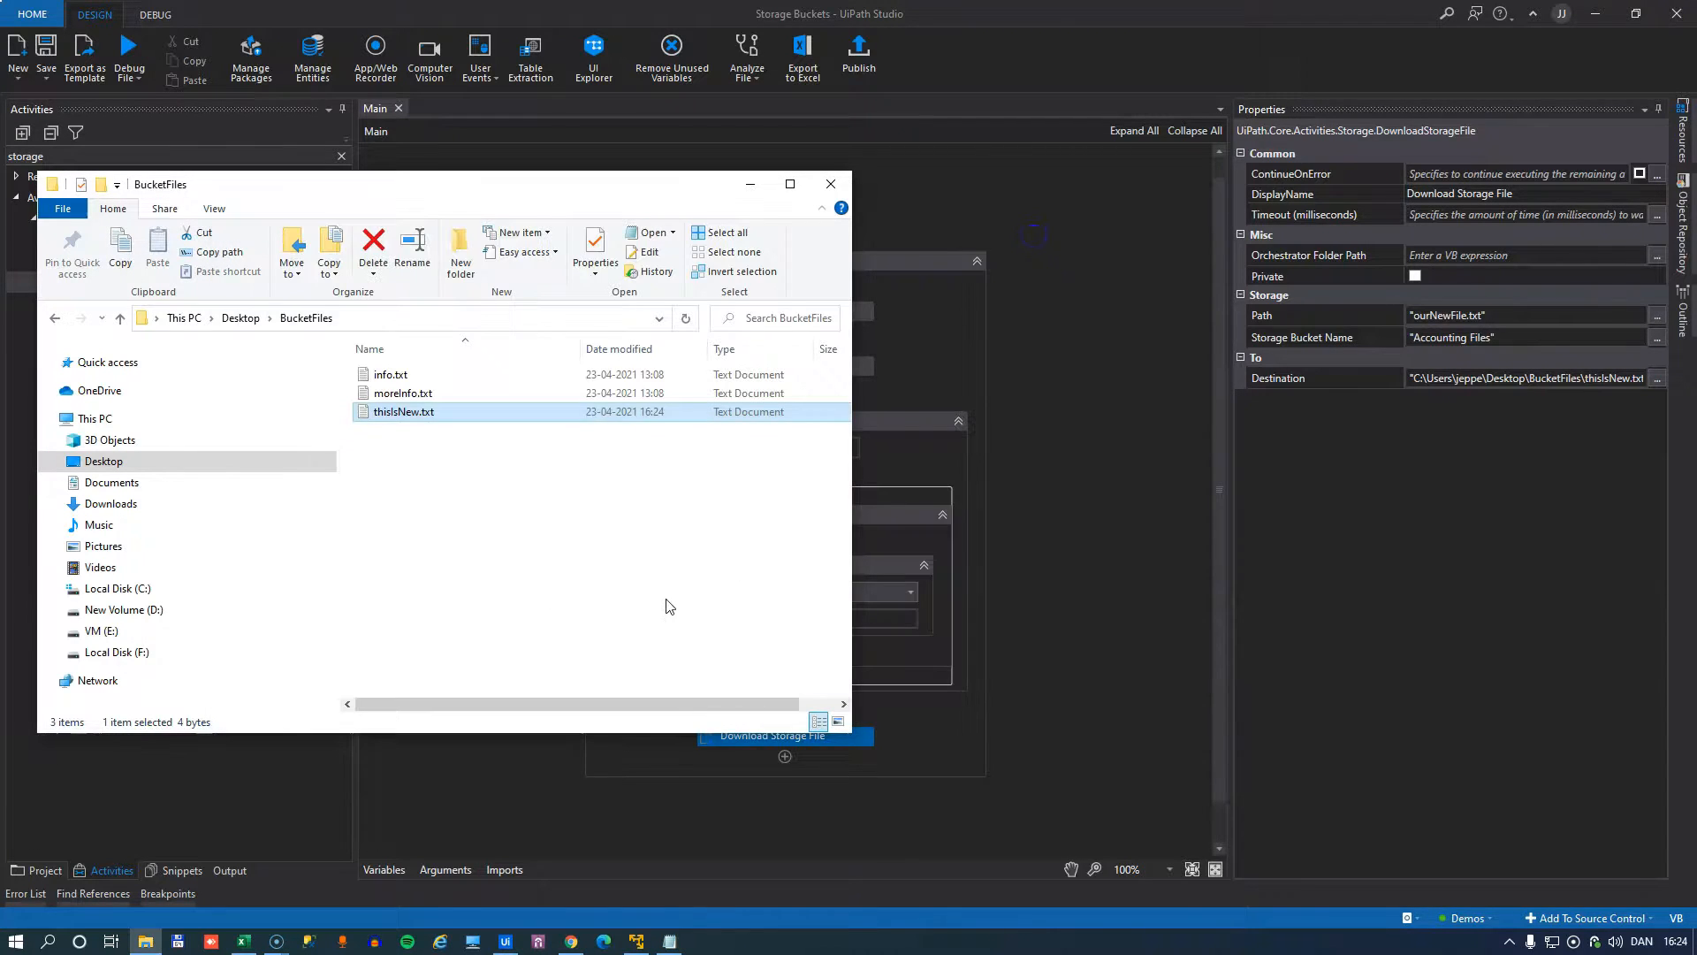
{"action": "left_click", "coordinate": [831, 184]}
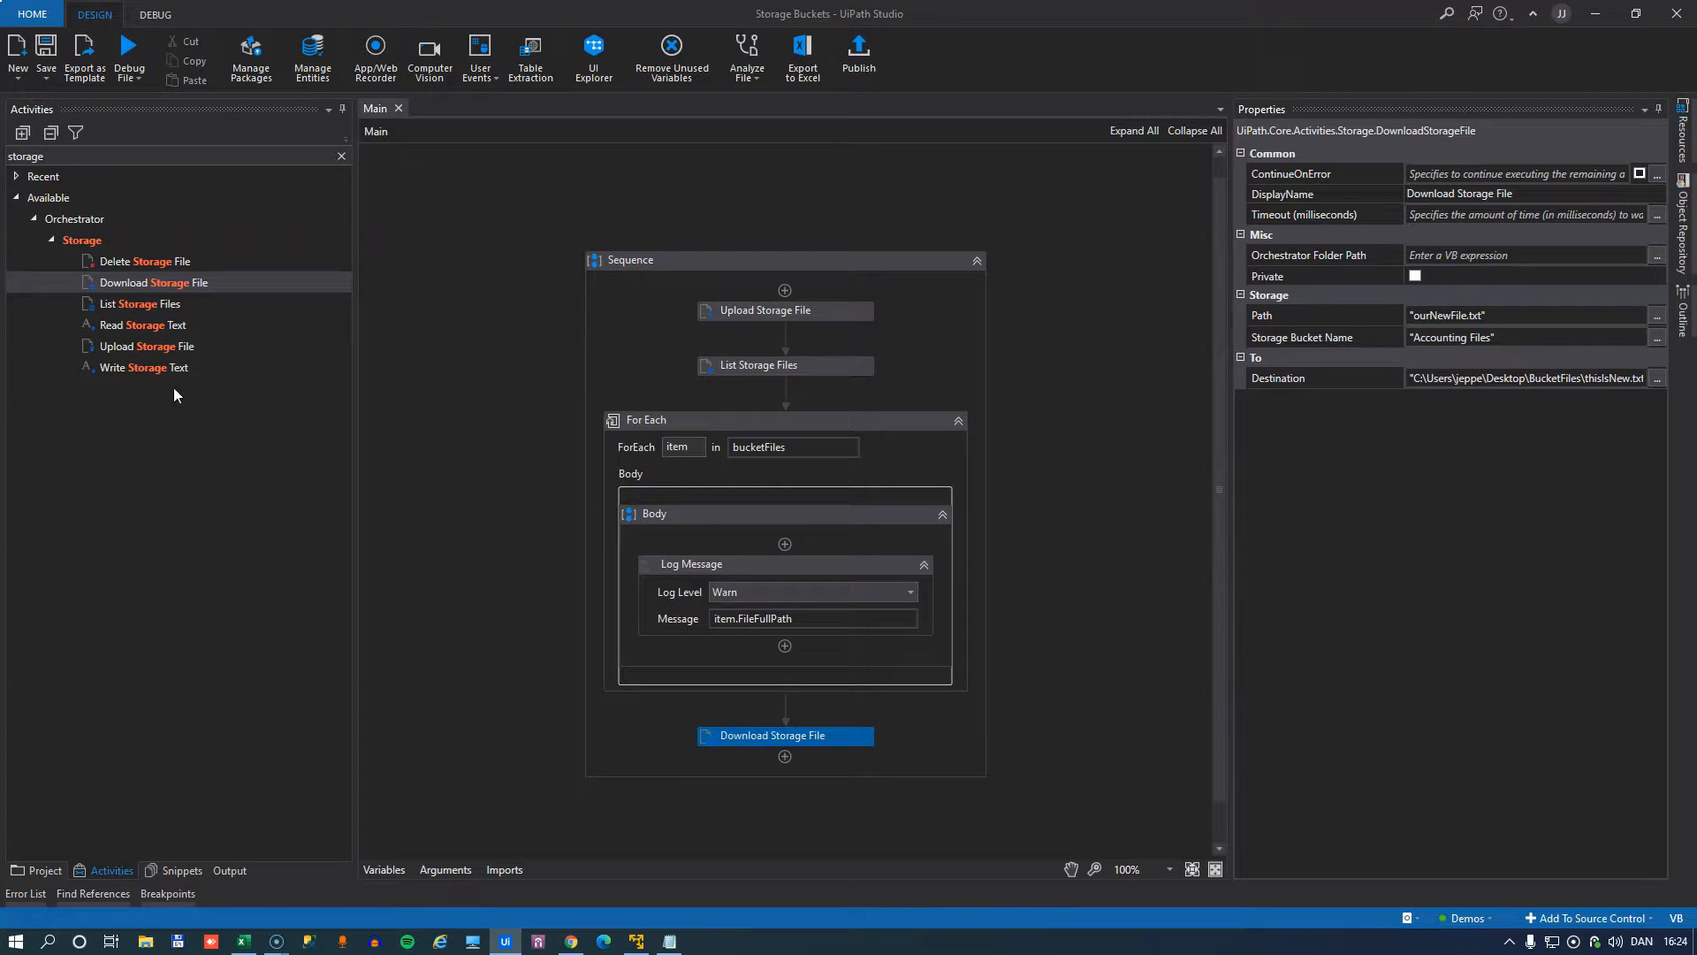
{"action": "mouse_move", "coordinate": [123, 262]}
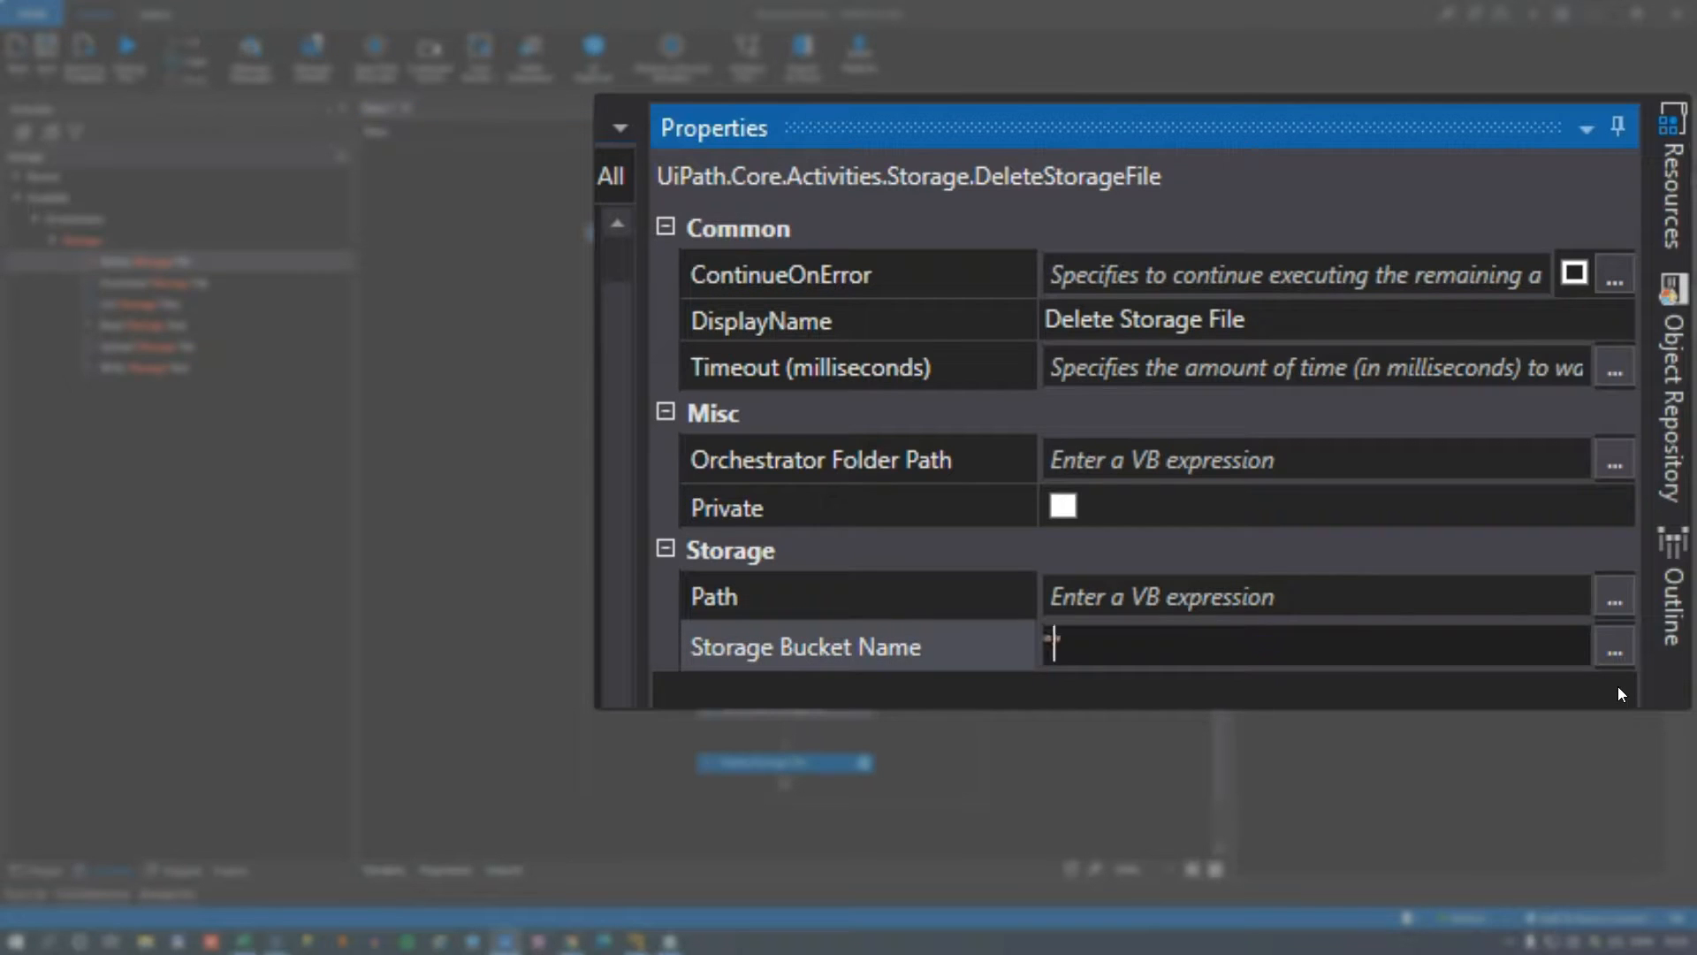
Configure Delete Storage File with bucket "Accounting Files" and Path "ourNewFile.txt".
{"action": "type", "text": "\"Accounting \""}
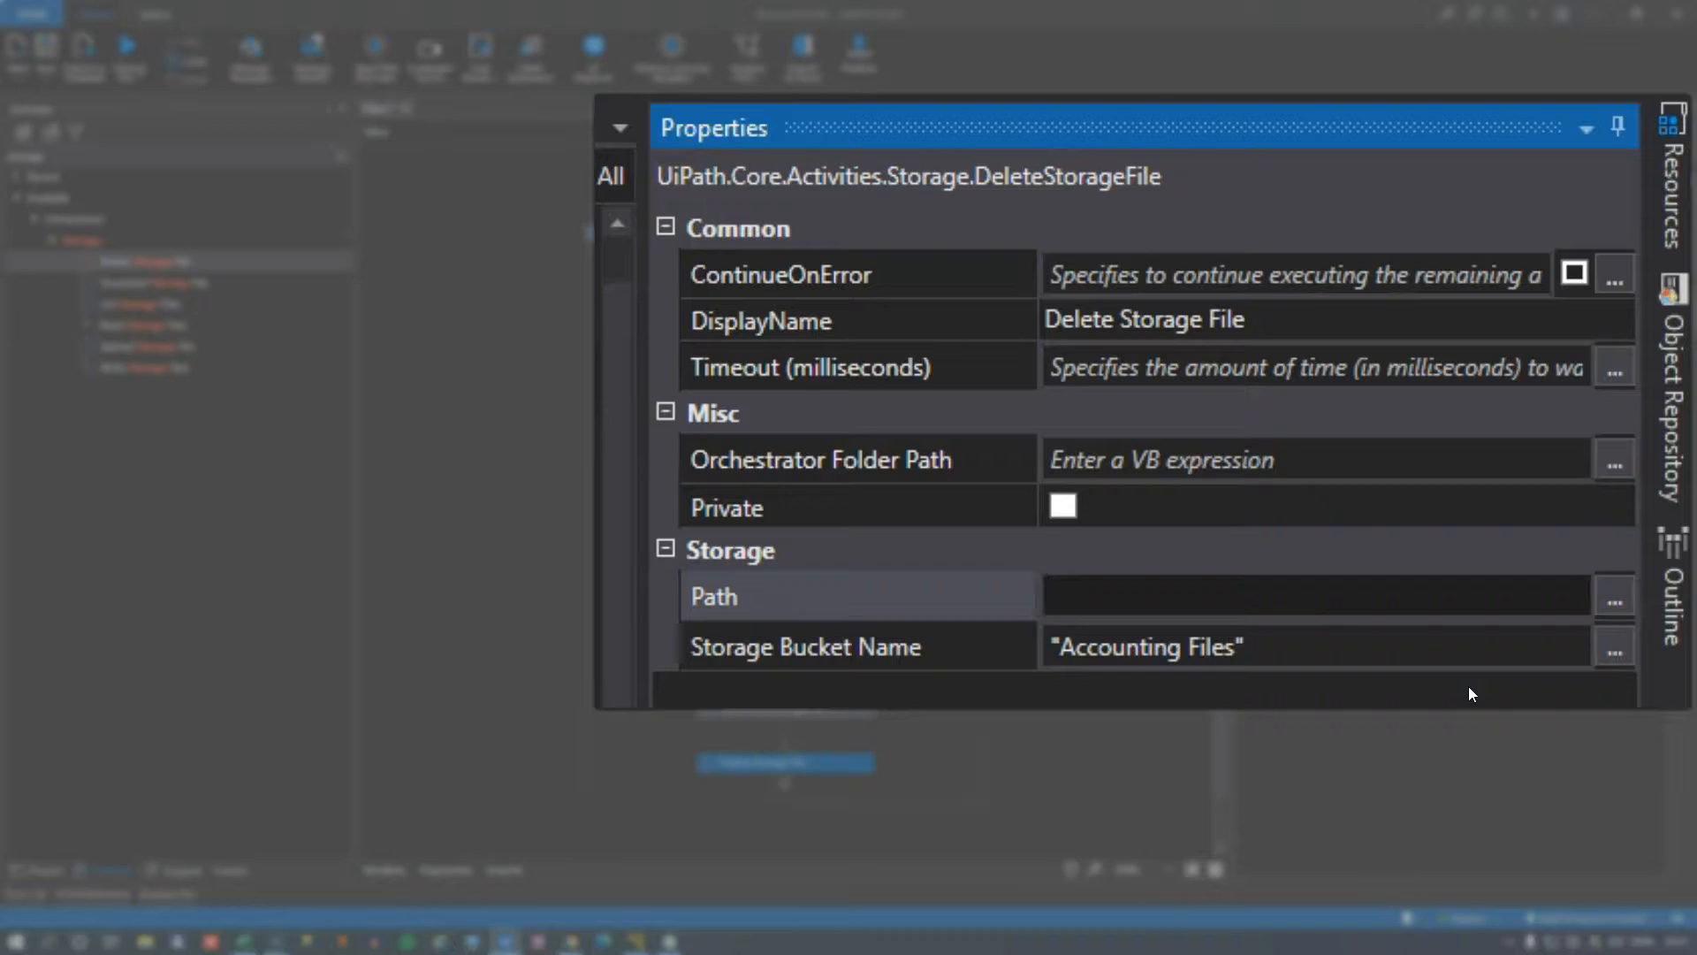
{"action": "type", "text": "\"ourNew\""}
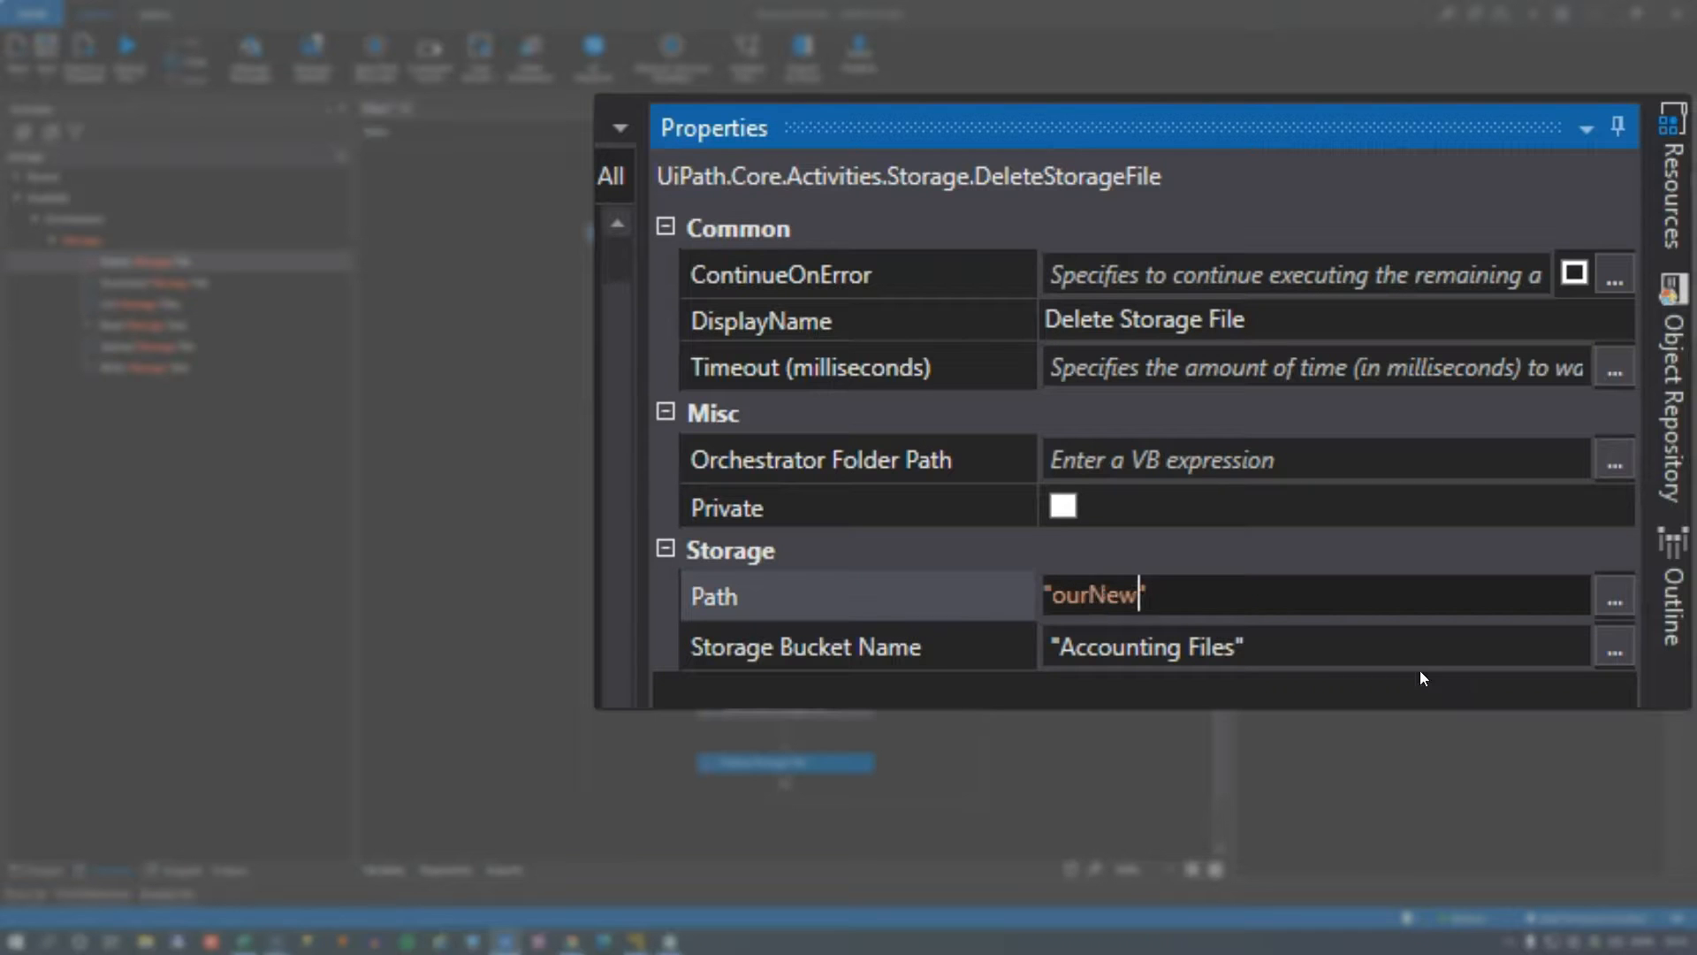
{"action": "type", "text": "File.txt"}
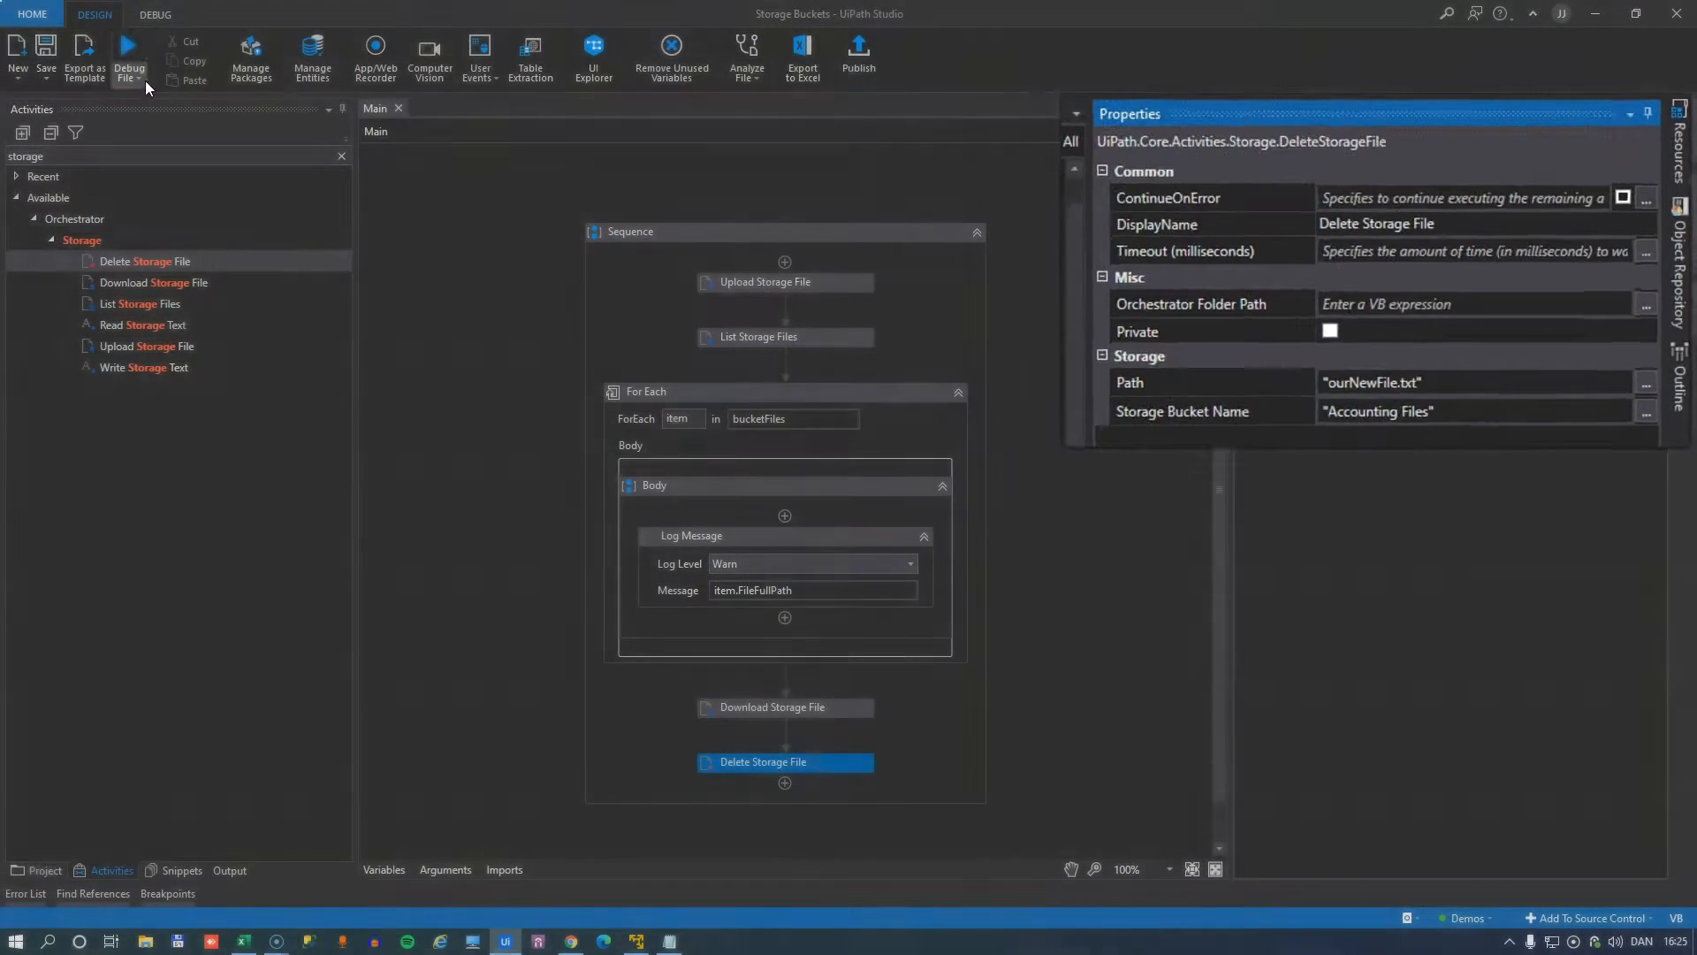
Run the delete workflow and switch to the browser to check the bucket.
{"action": "left_click", "coordinate": [127, 50]}
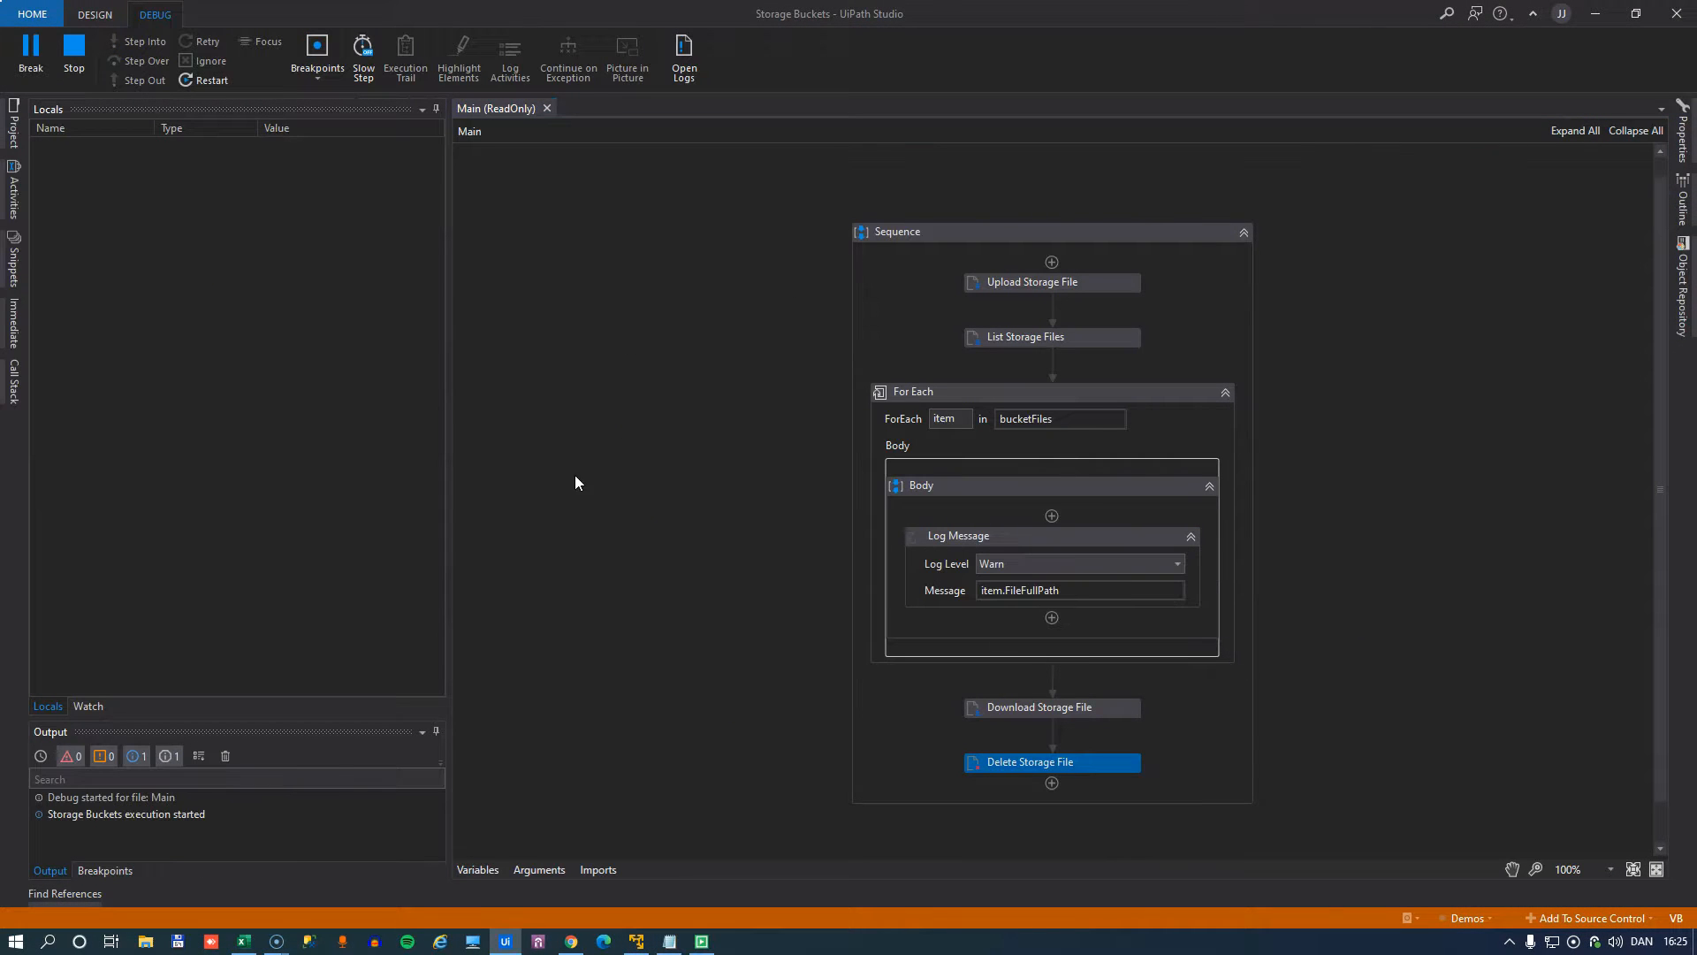
{"action": "left_click", "coordinate": [97, 14]}
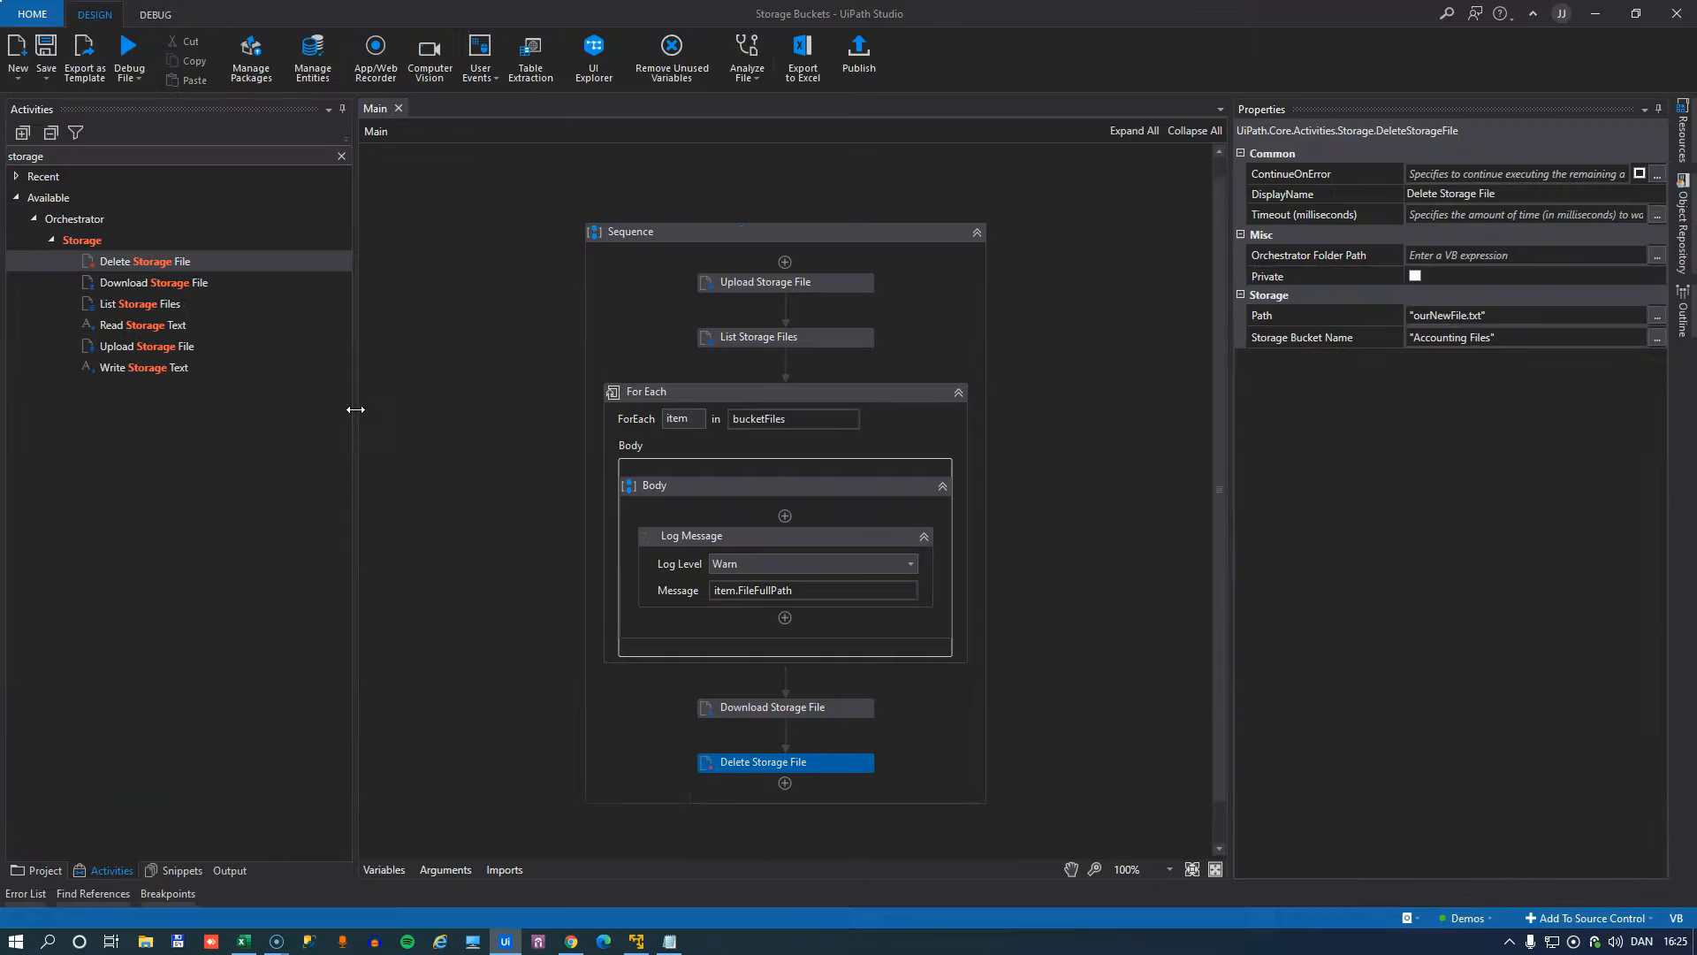
{"action": "mouse_move", "coordinate": [605, 919]}
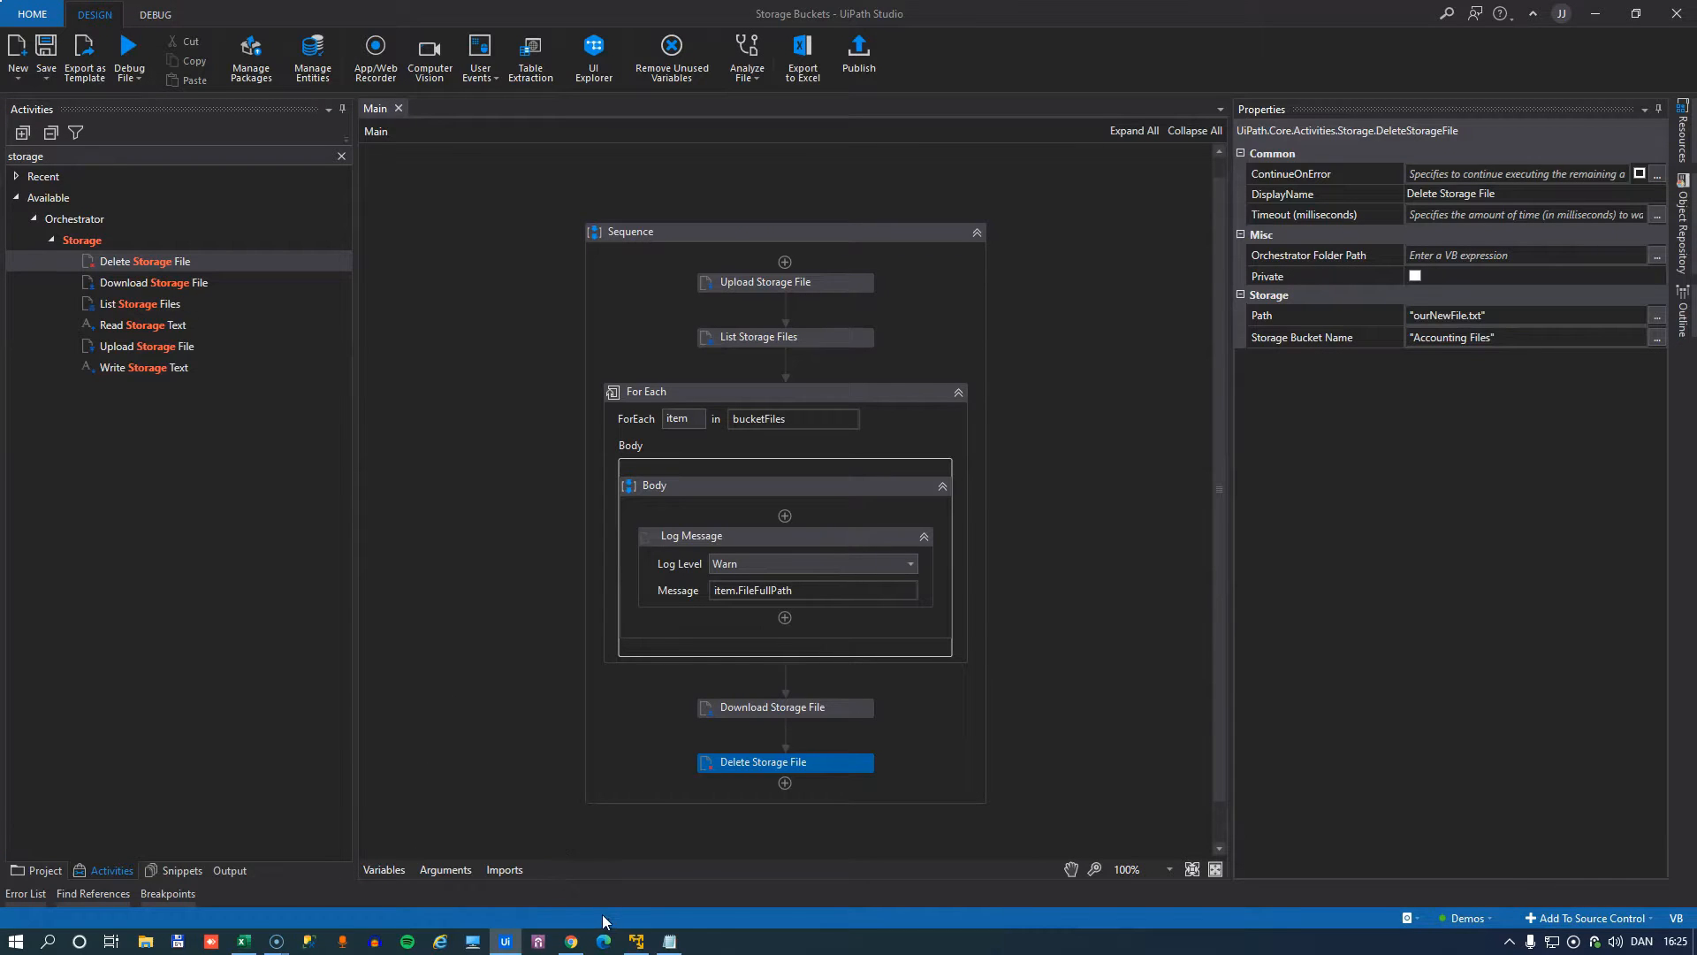
{"action": "left_click", "coordinate": [571, 941]}
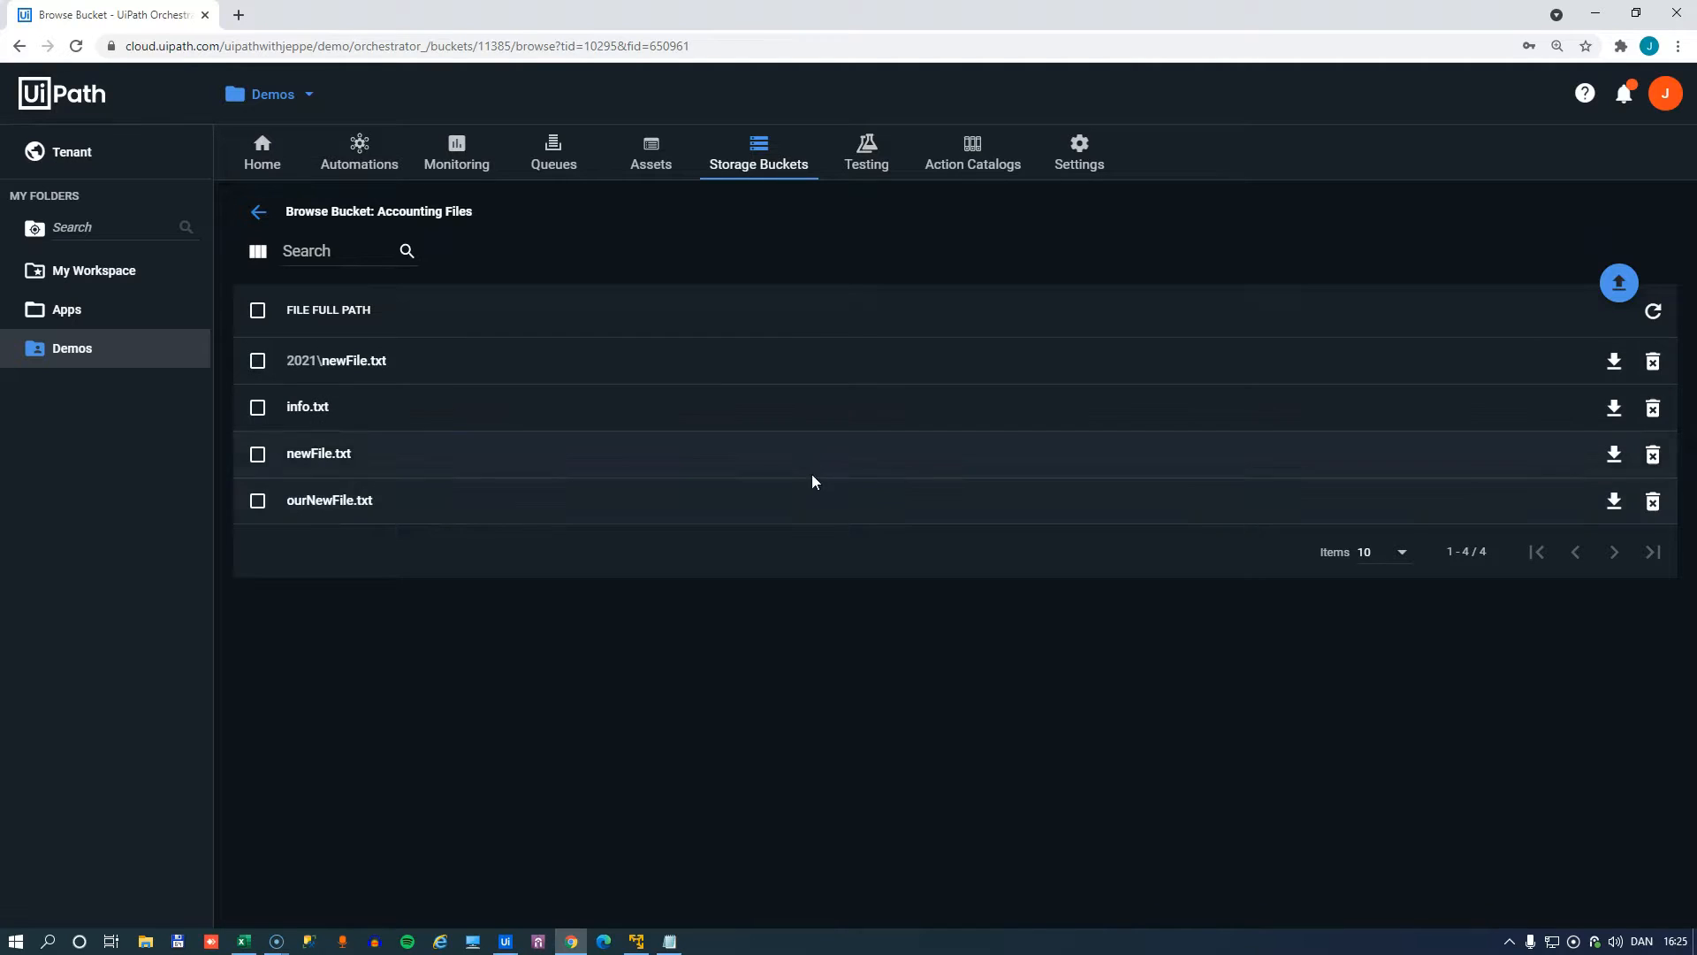
Refresh the Accounting Files bucket to confirm ourNewFile.txt is gone, then return to Studio.
{"action": "left_click", "coordinate": [1653, 311]}
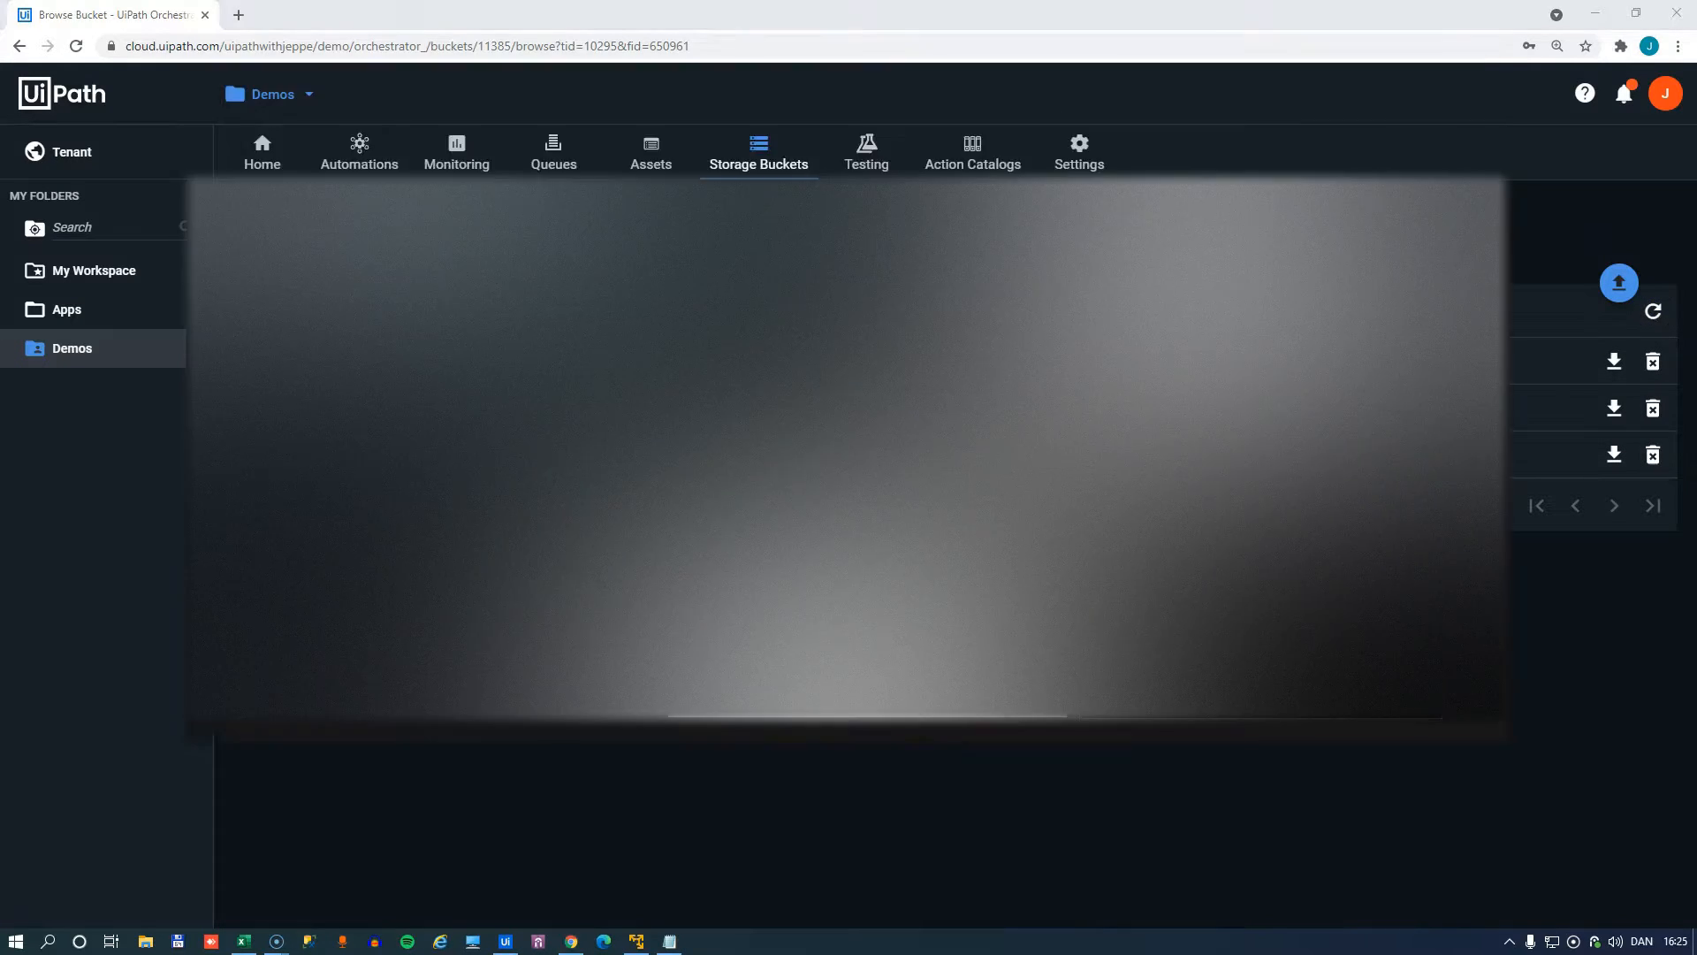
{"action": "left_click", "coordinate": [506, 941]}
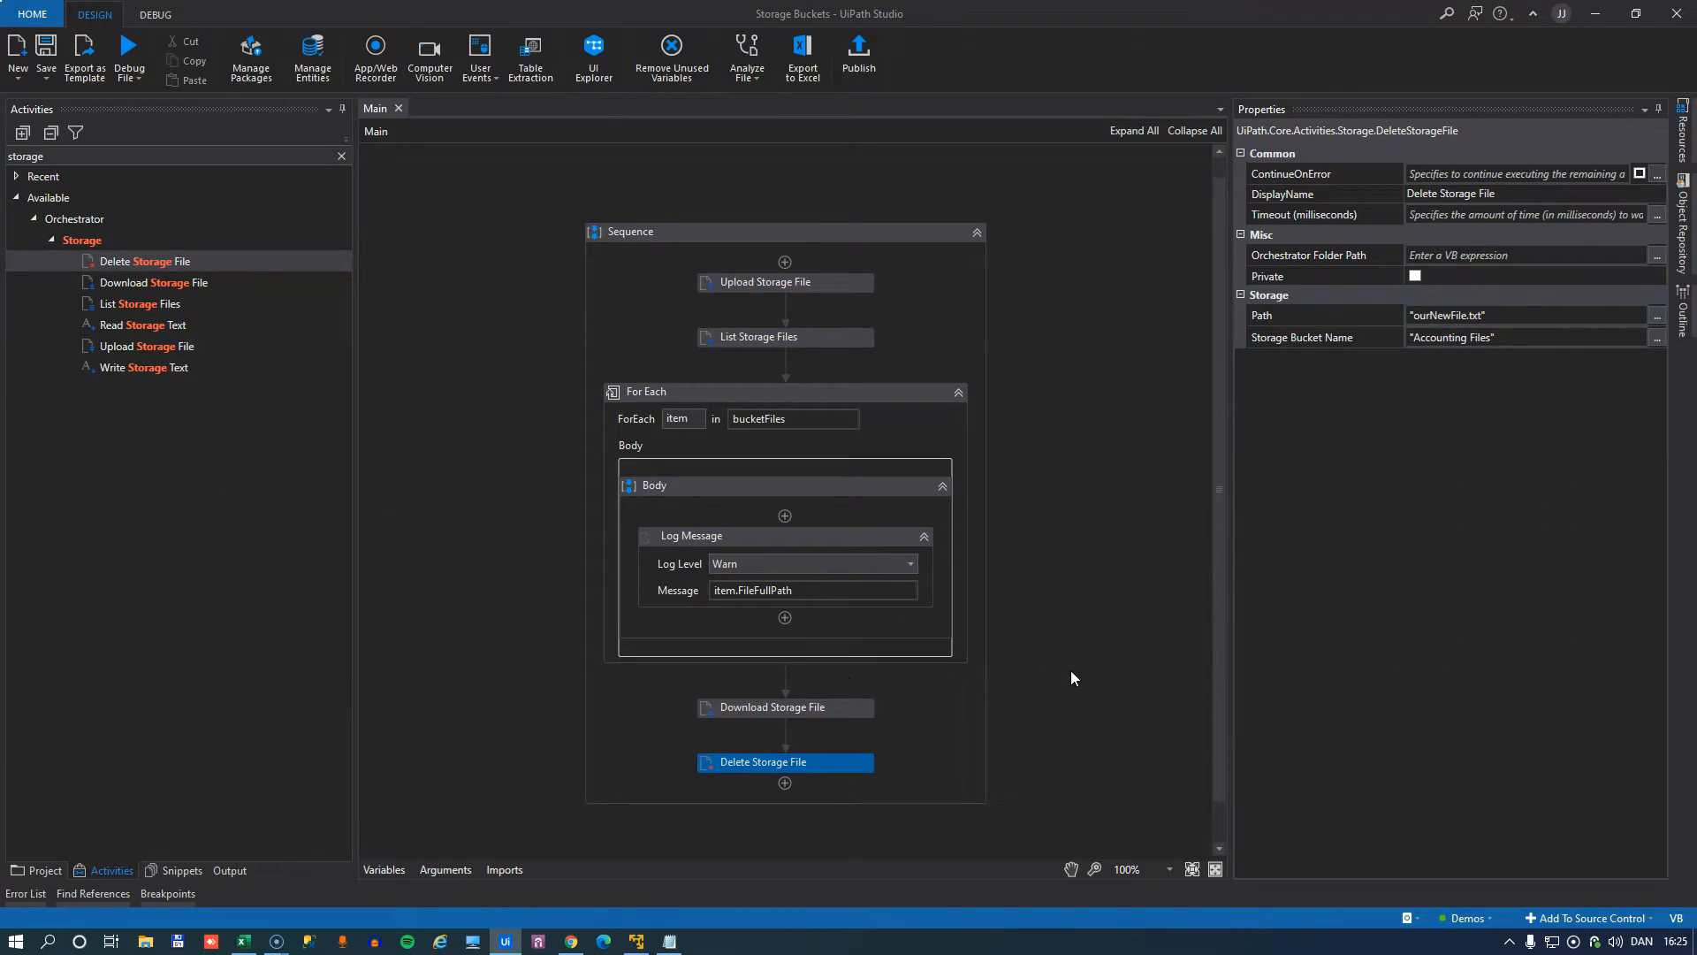